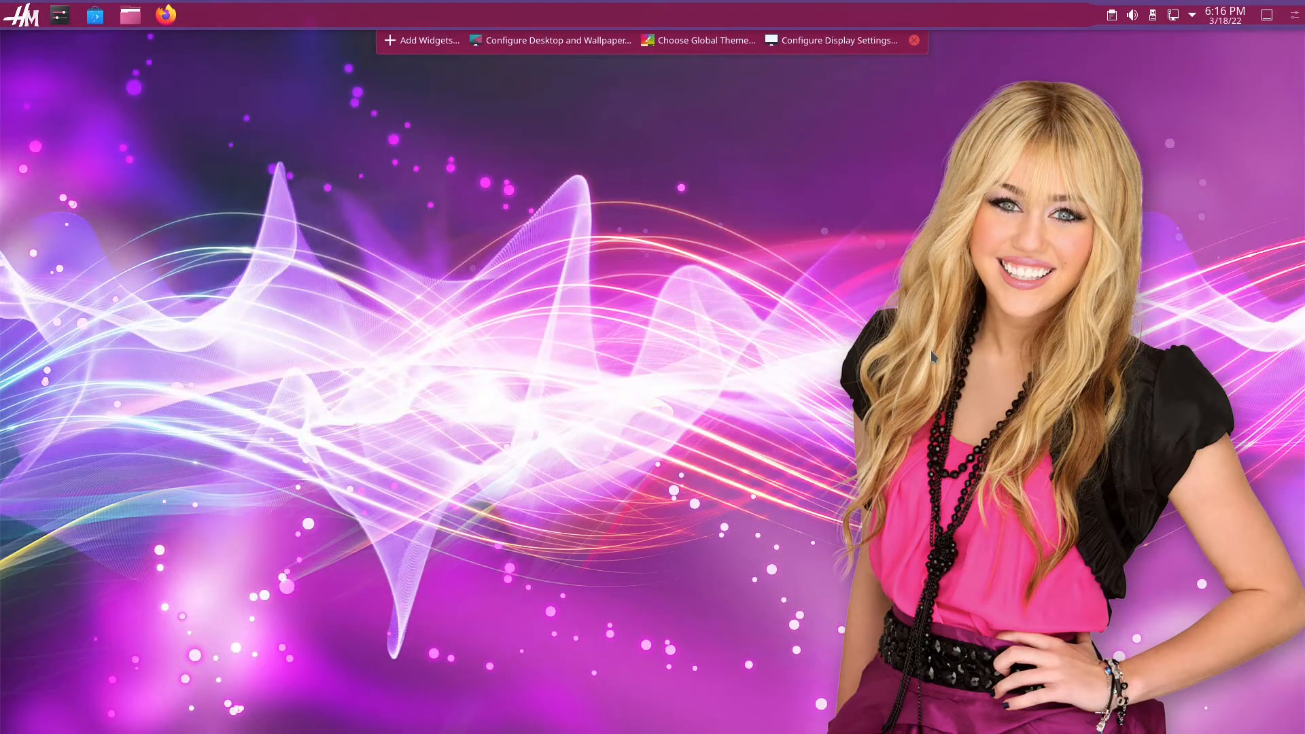
mouse_move(944, 314)
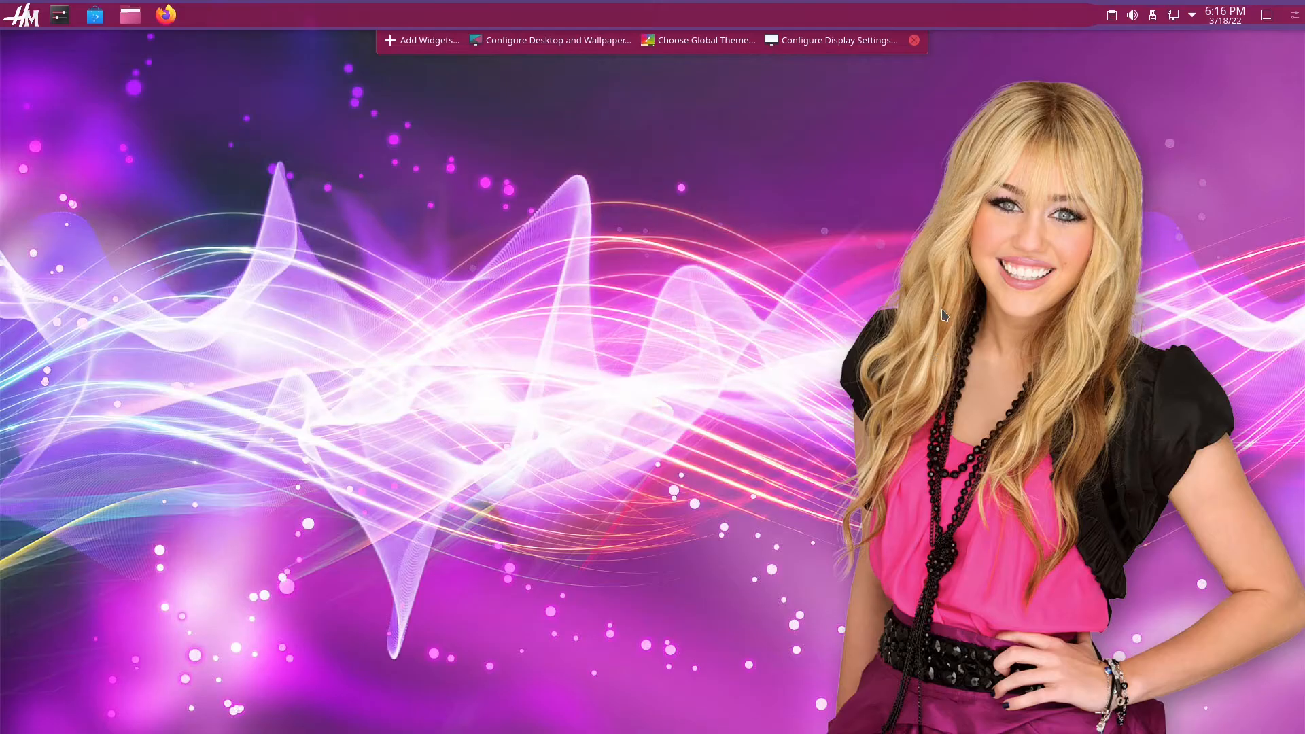
mouse_move(881, 197)
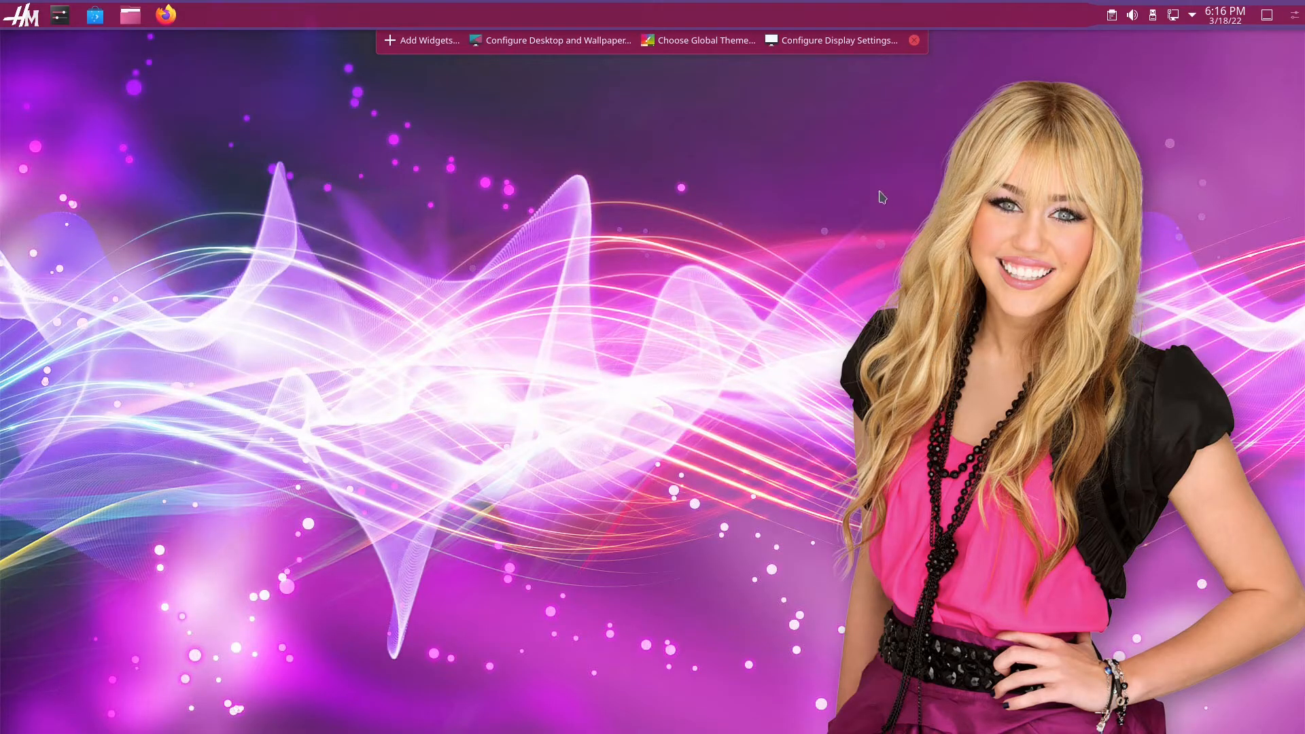
mouse_move(420, 40)
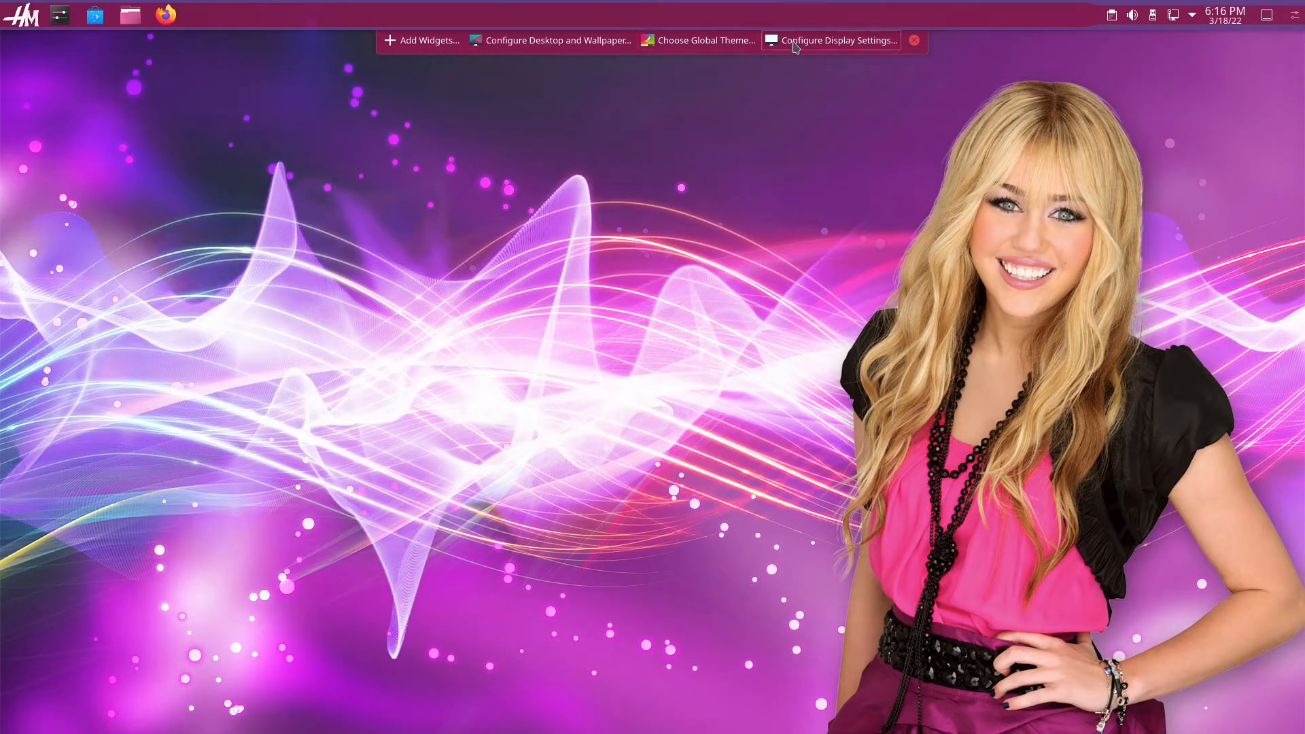
mouse_move(821, 49)
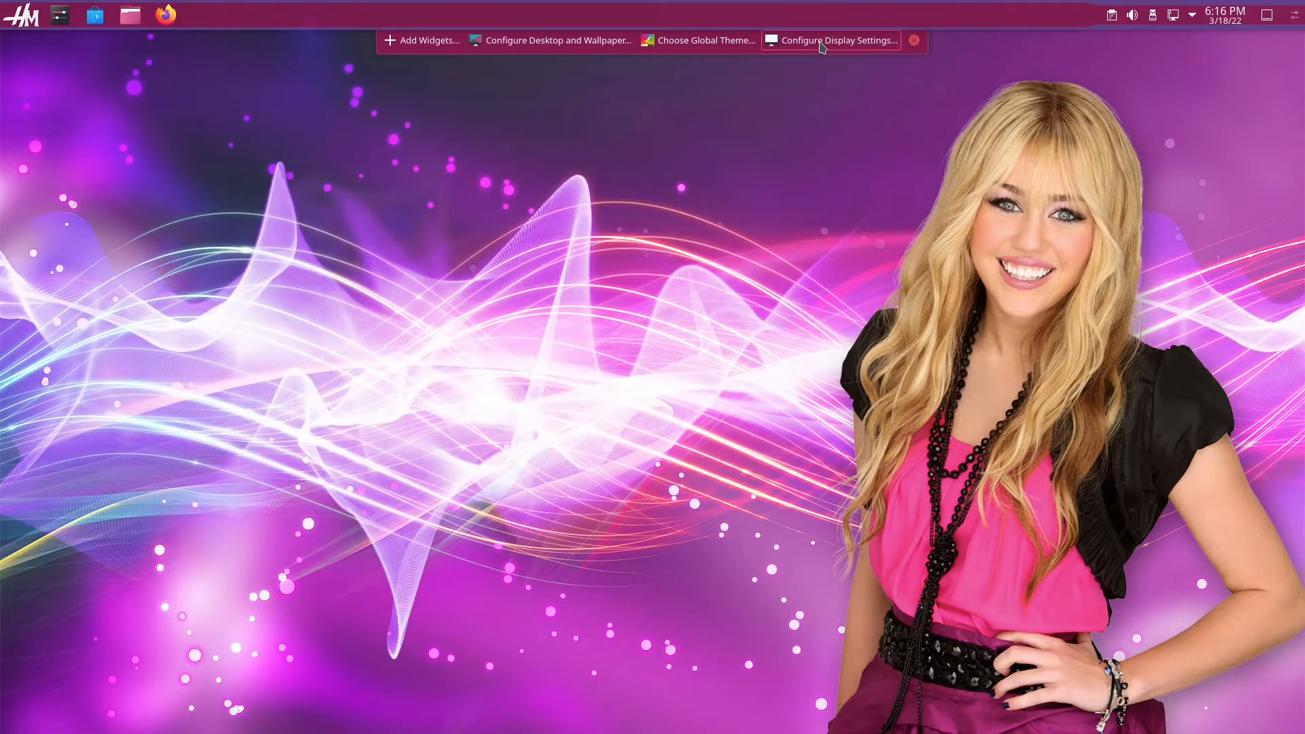
mouse_move(987, 130)
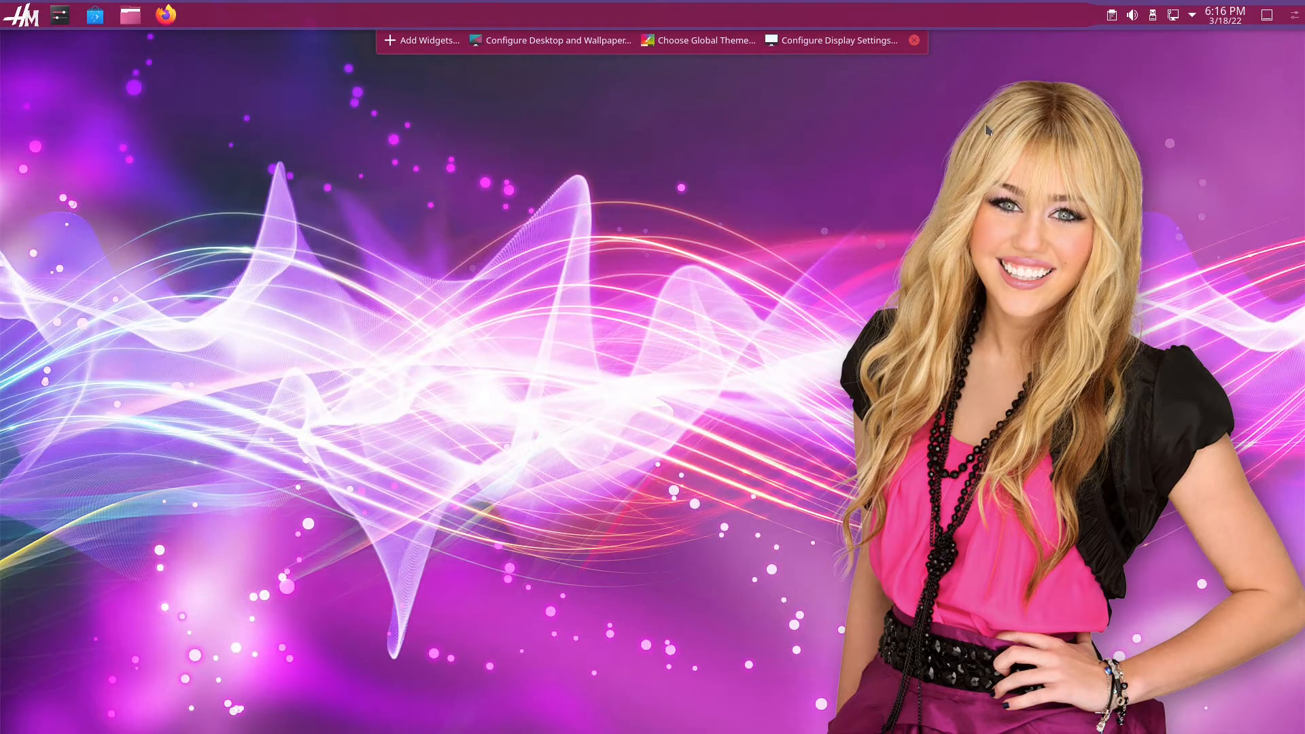
mouse_move(1293, 44)
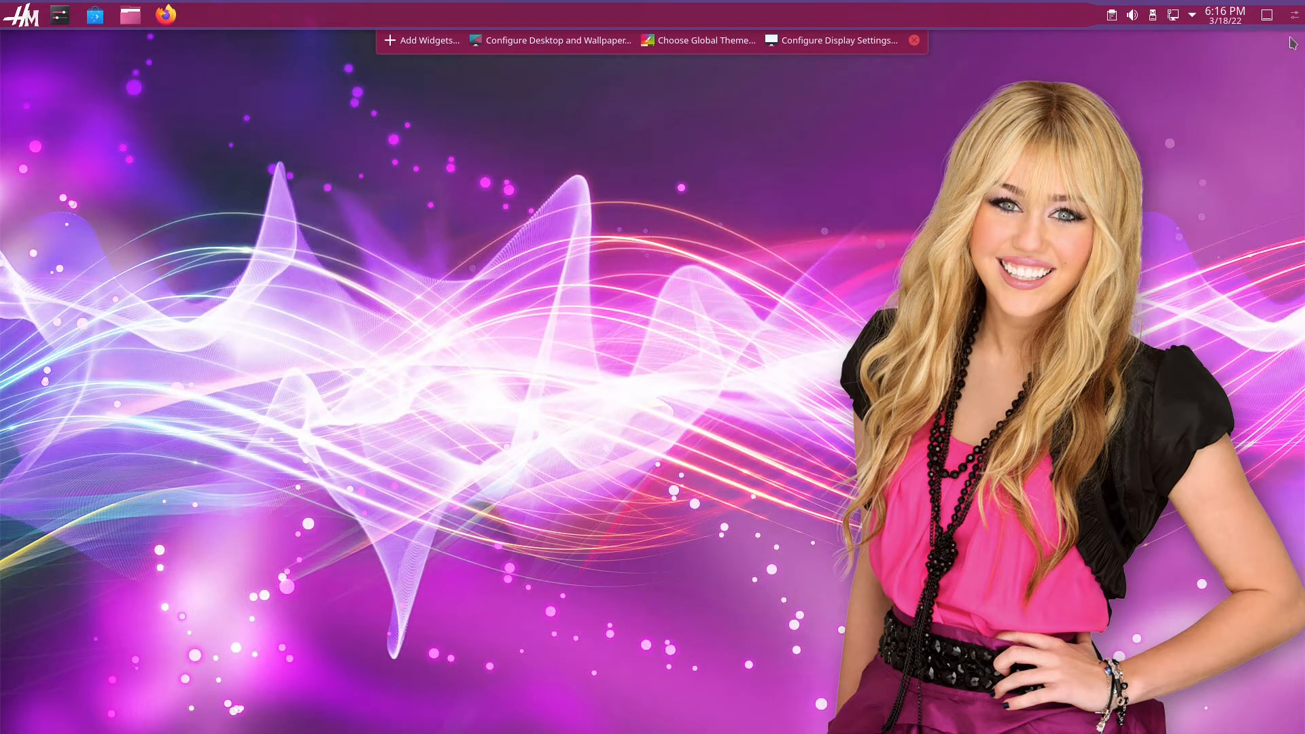
mouse_move(1274, 73)
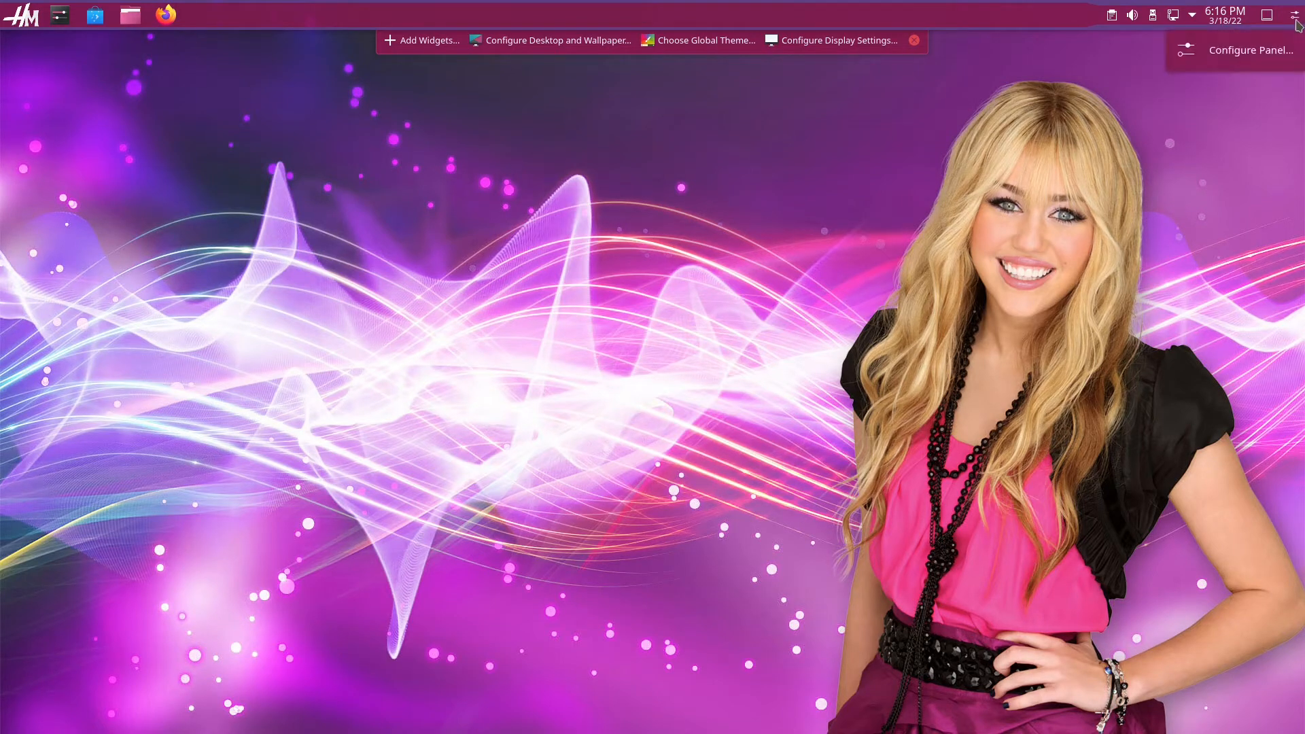
- Try a thinner and a much taller panel height, then leave it at the usual height
left_click(1251, 50)
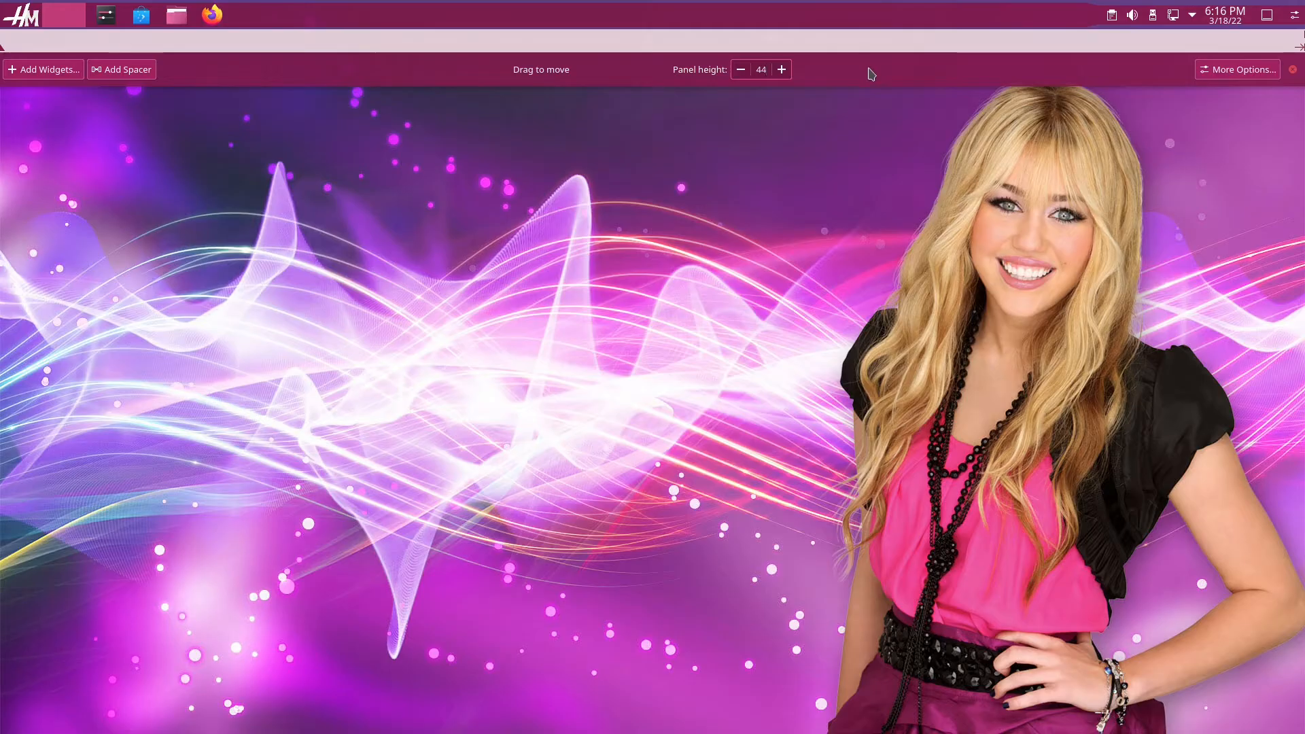
mouse_move(885, 395)
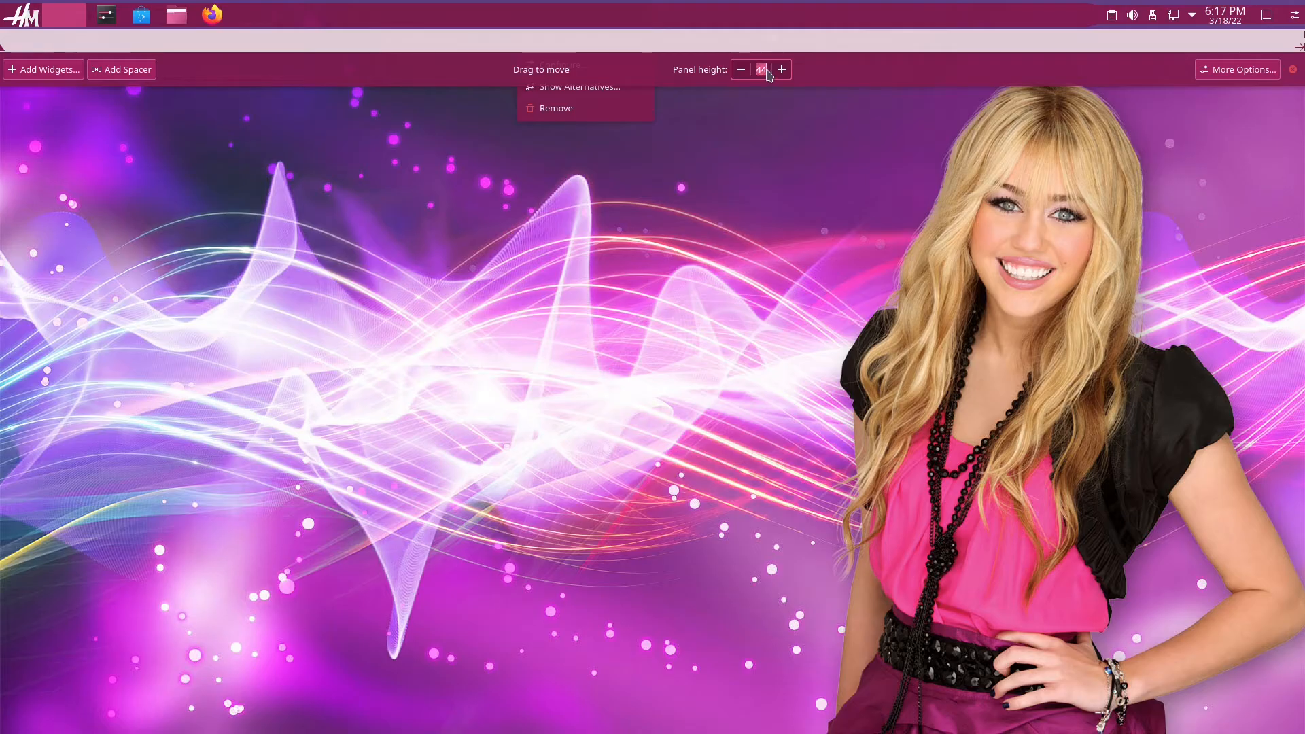
left_click(740, 69)
type("22")
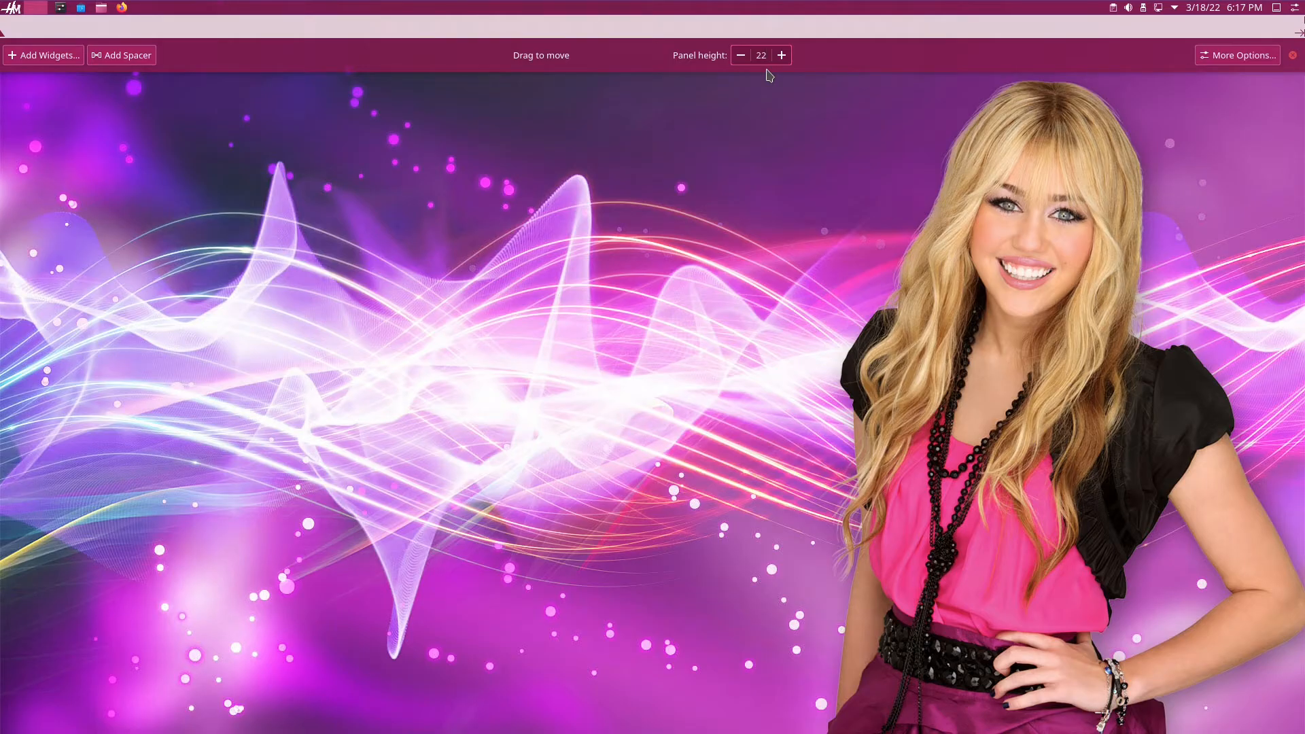
left_click(781, 55)
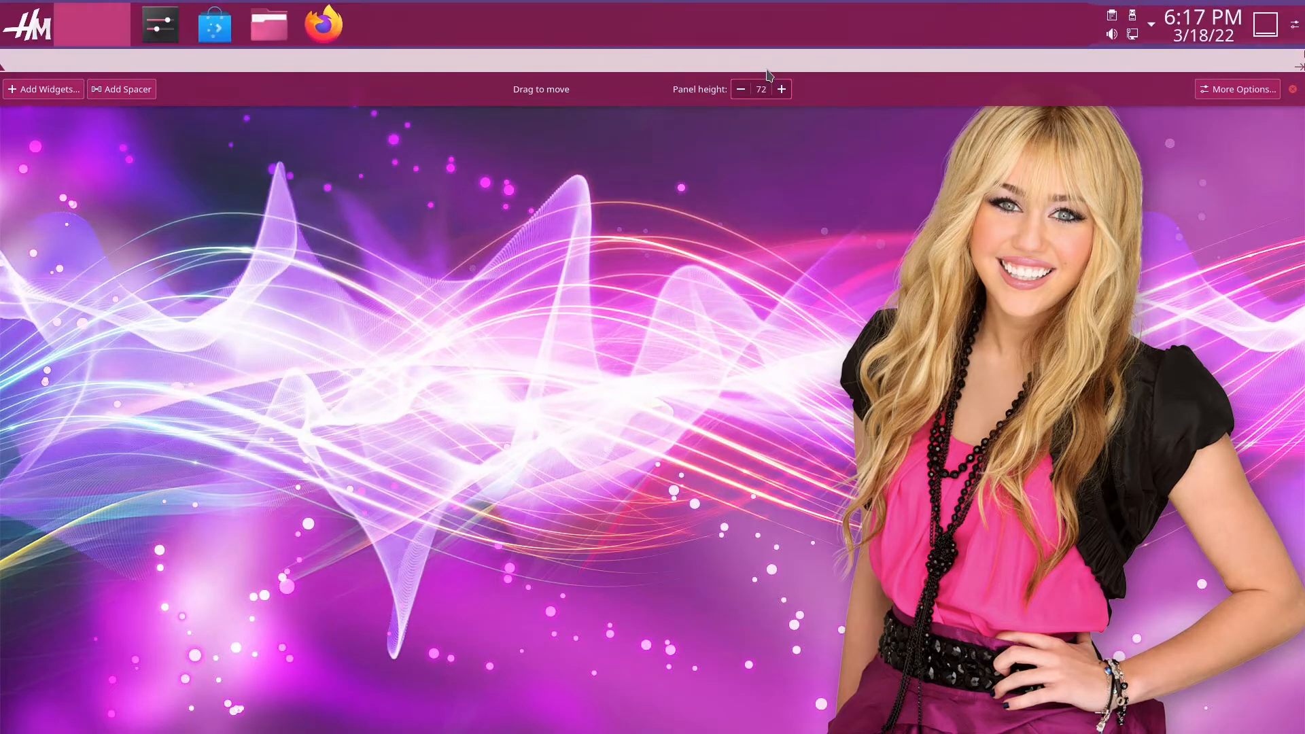
left_click(740, 90)
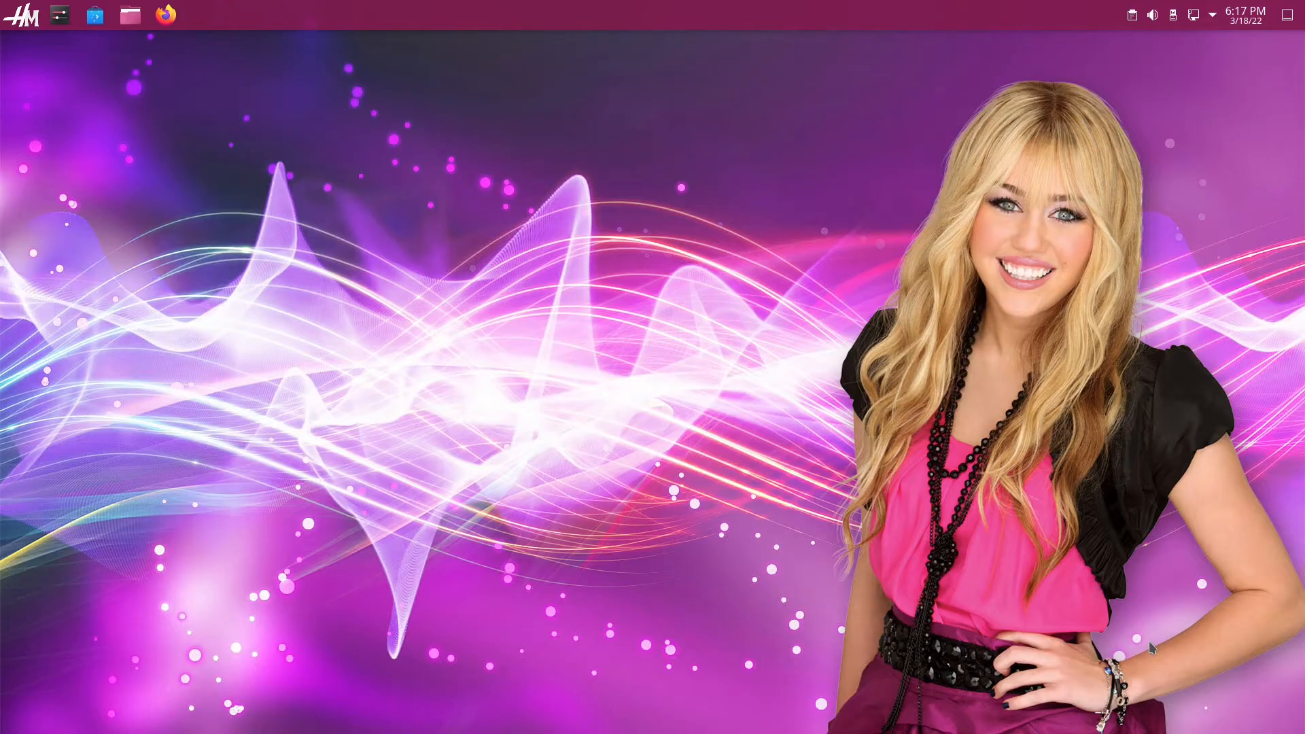
mouse_move(486, 150)
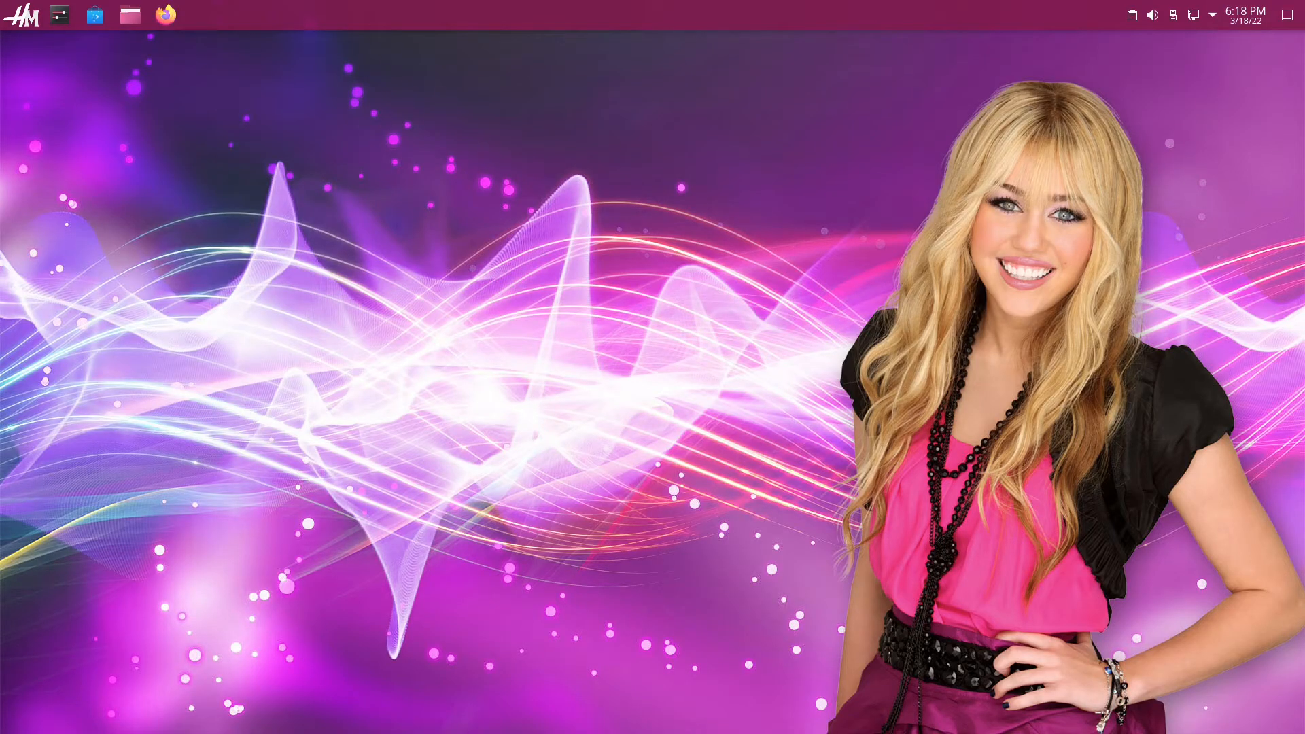
- Browse the launcher's Internet and Settings categories
left_click(24, 14)
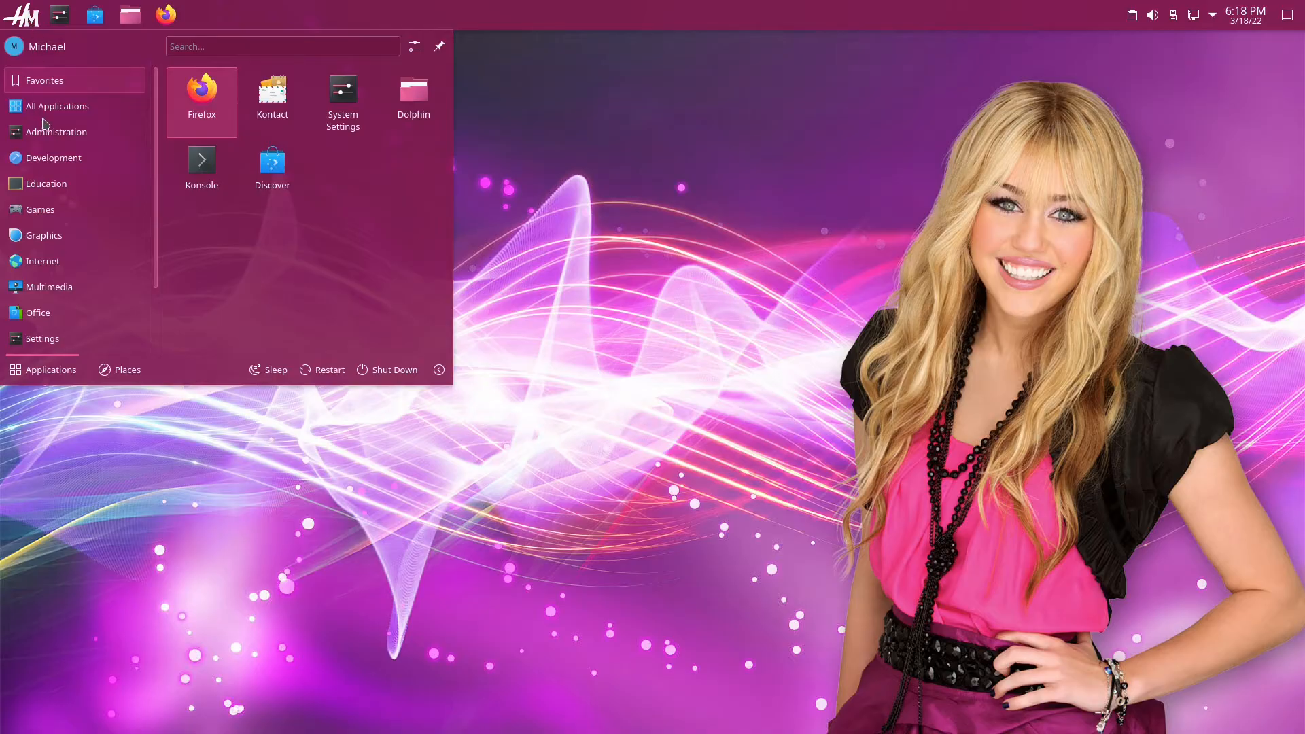
left_click(42, 262)
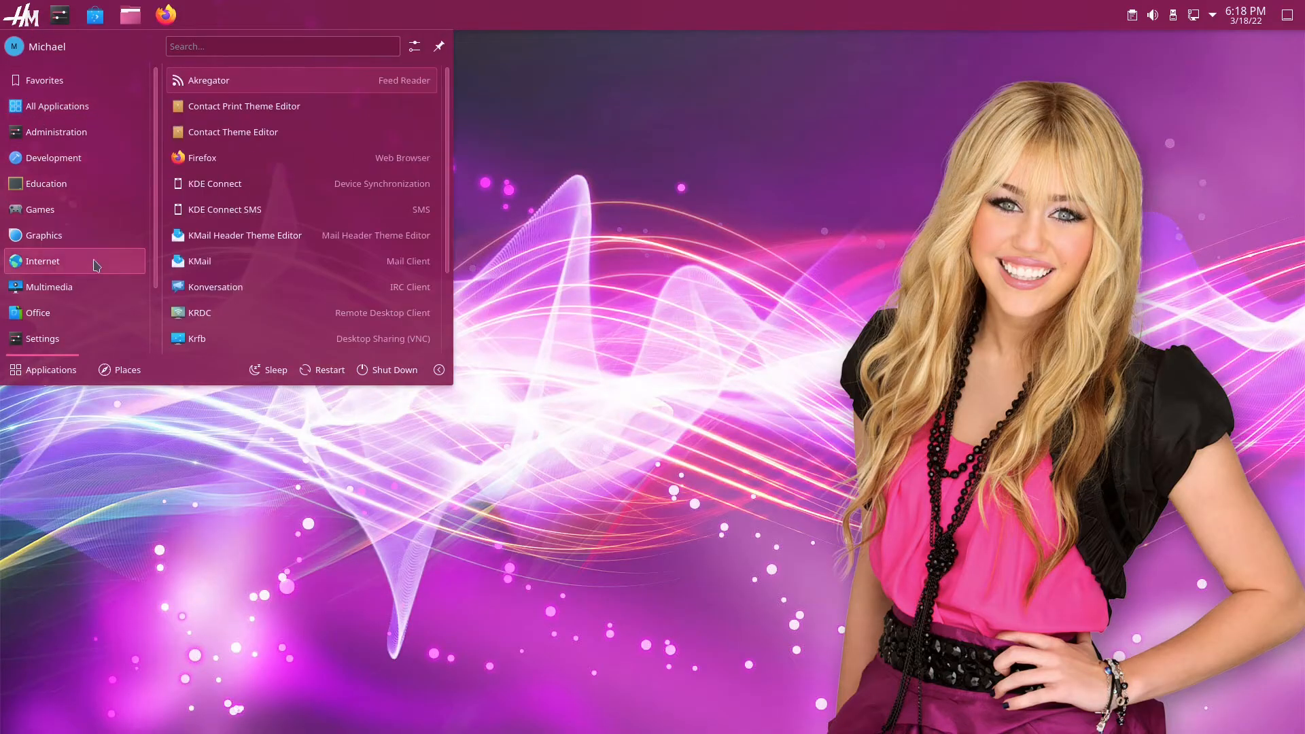
left_click(42, 337)
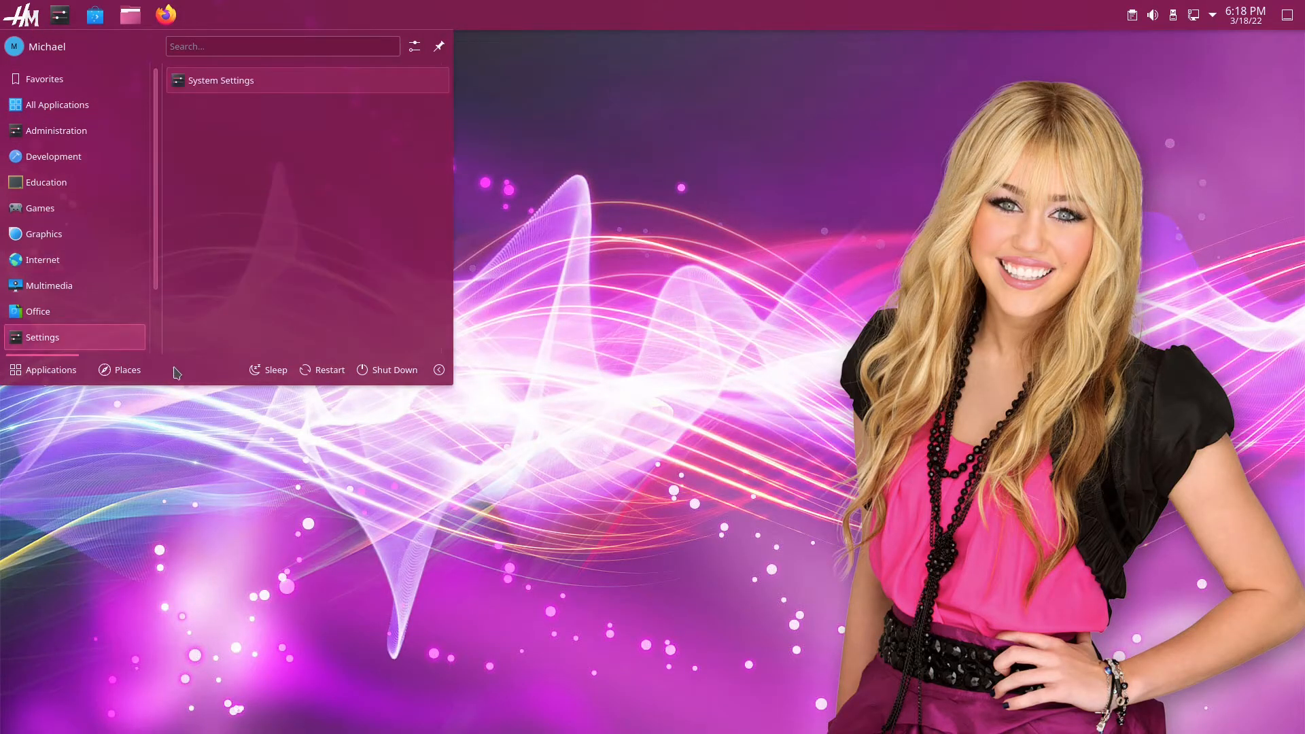
mouse_move(235, 272)
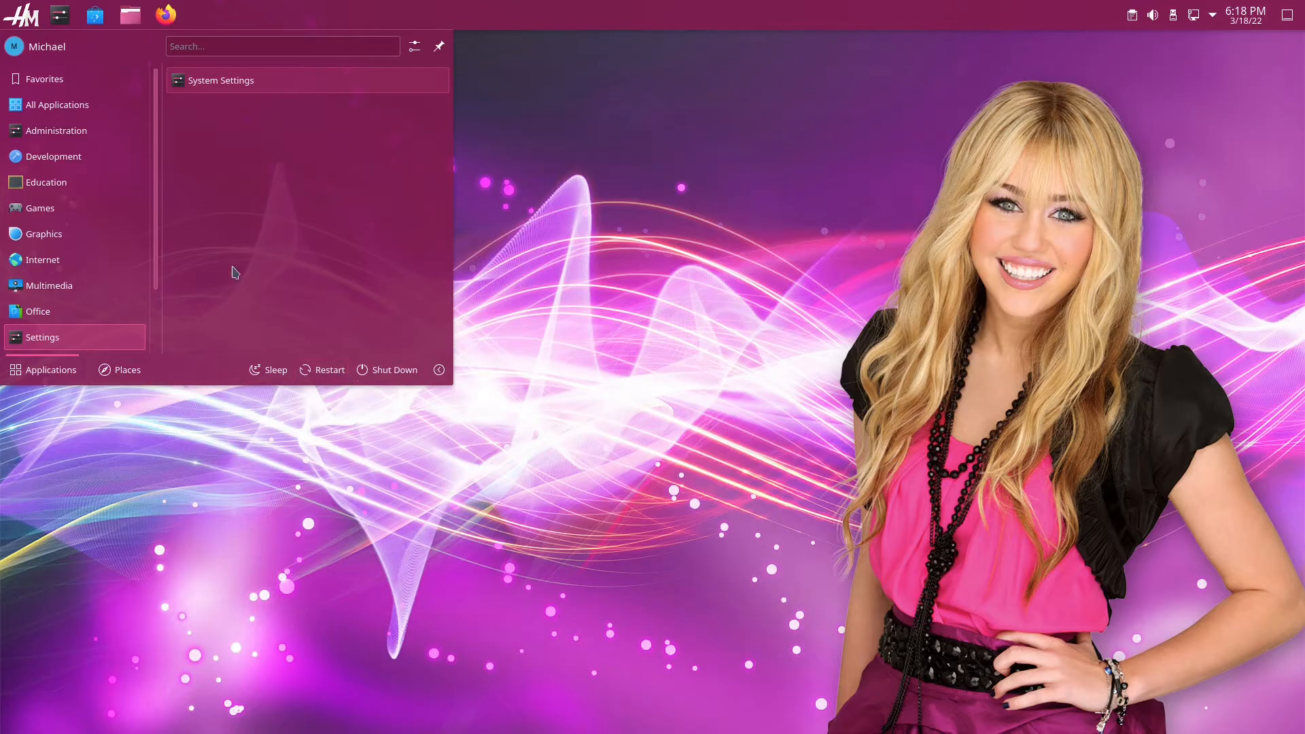
mouse_move(413, 46)
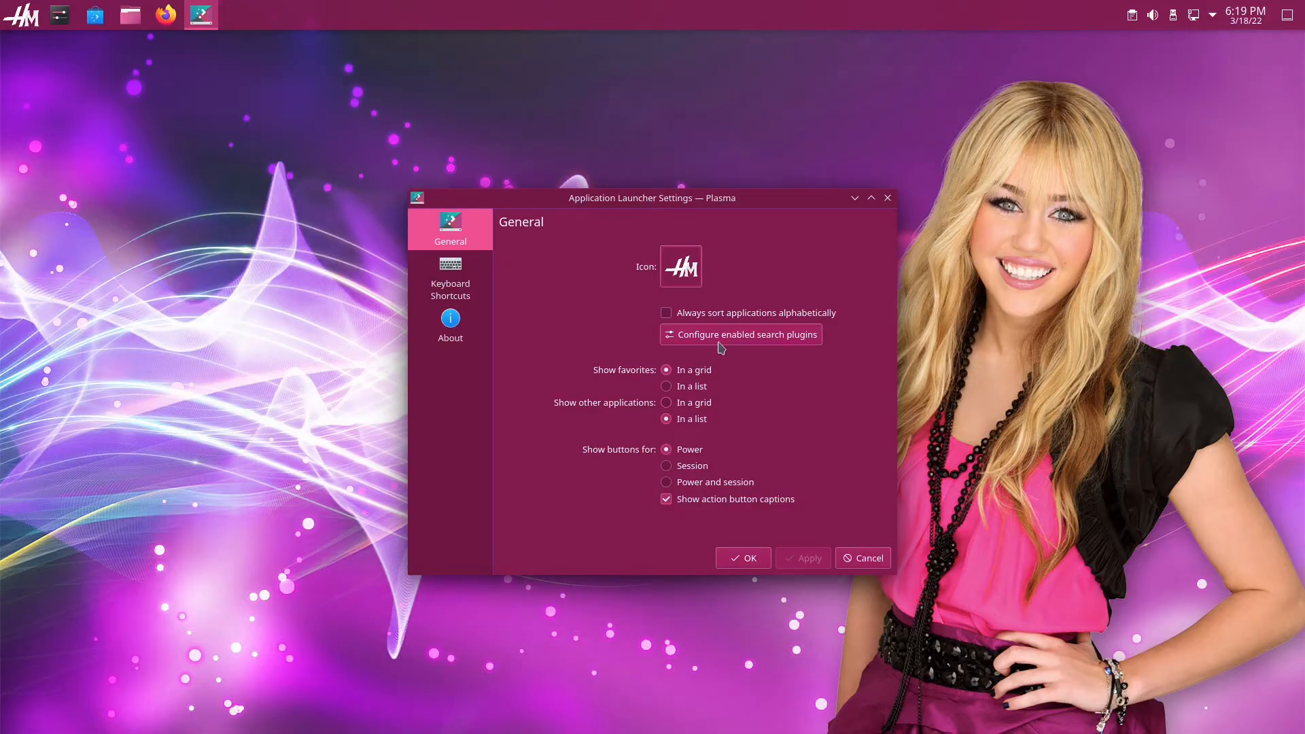
- View the Plasma Search plugin list from the launcher settings, then close it
left_click(740, 334)
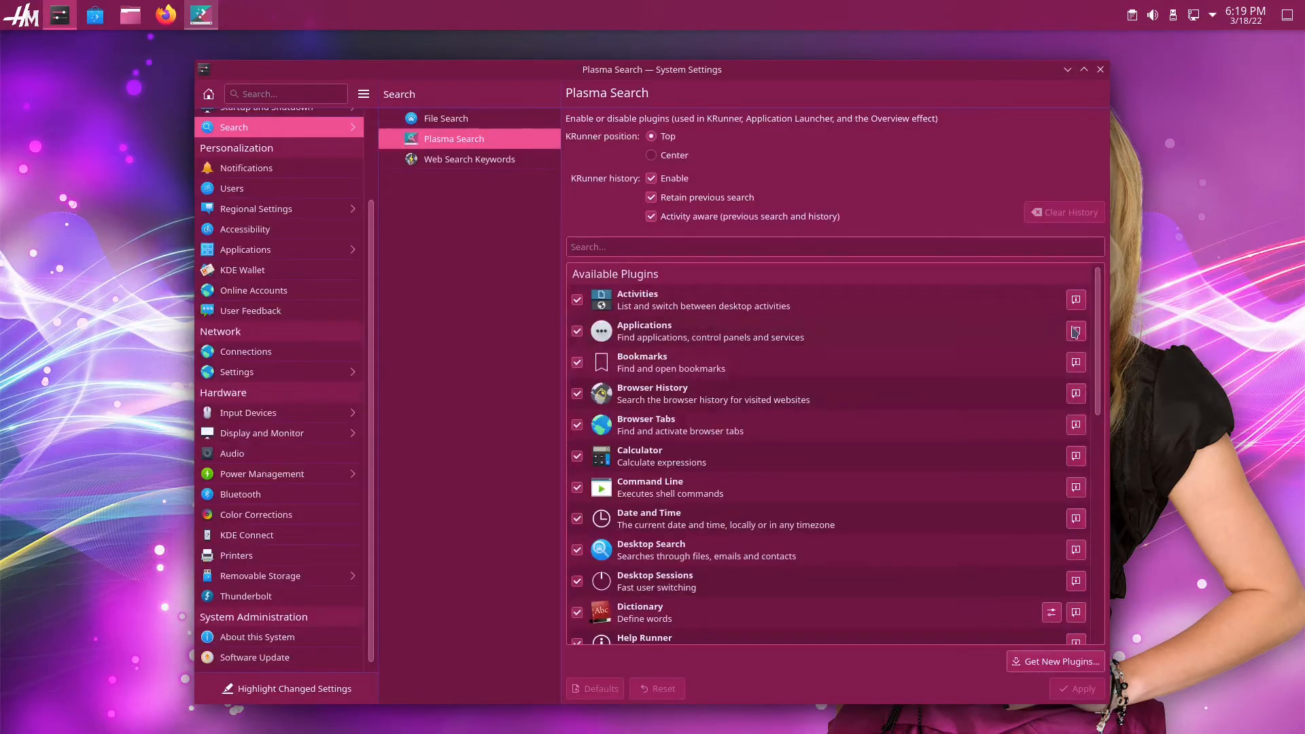
scroll("down", 3)
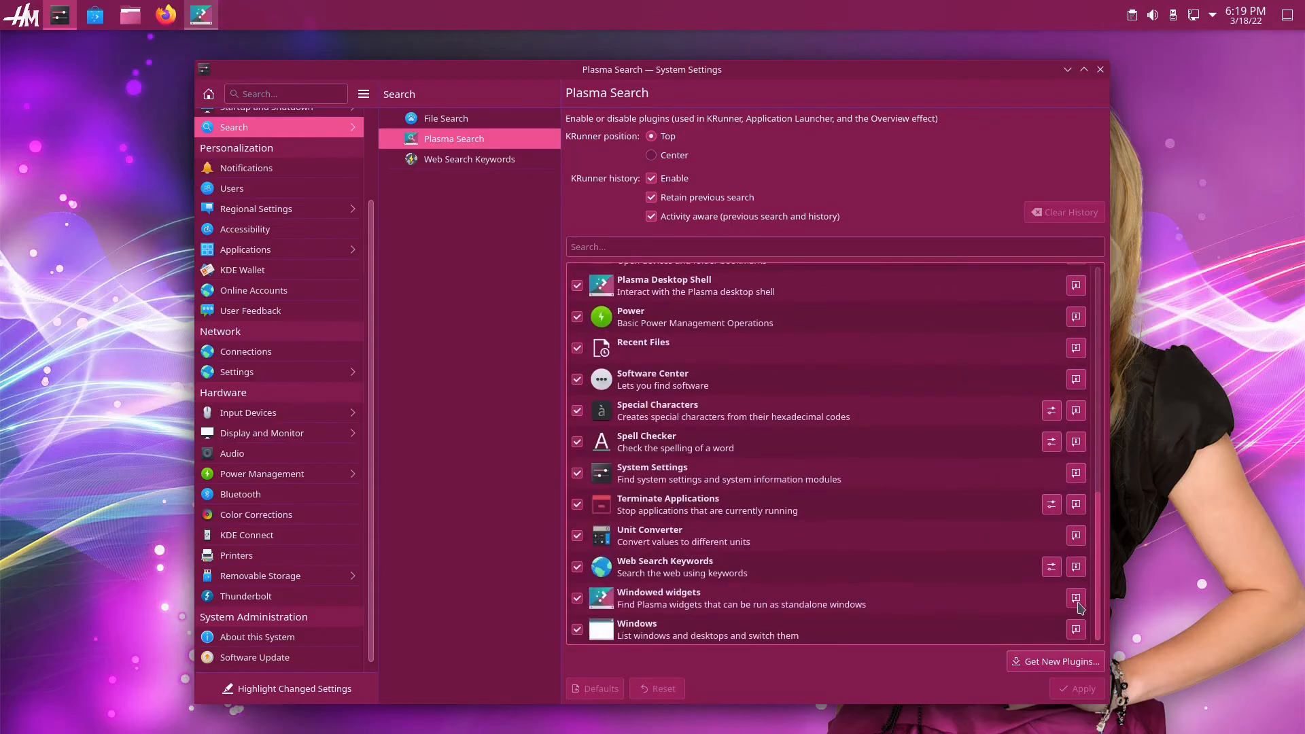
scroll("up", 3)
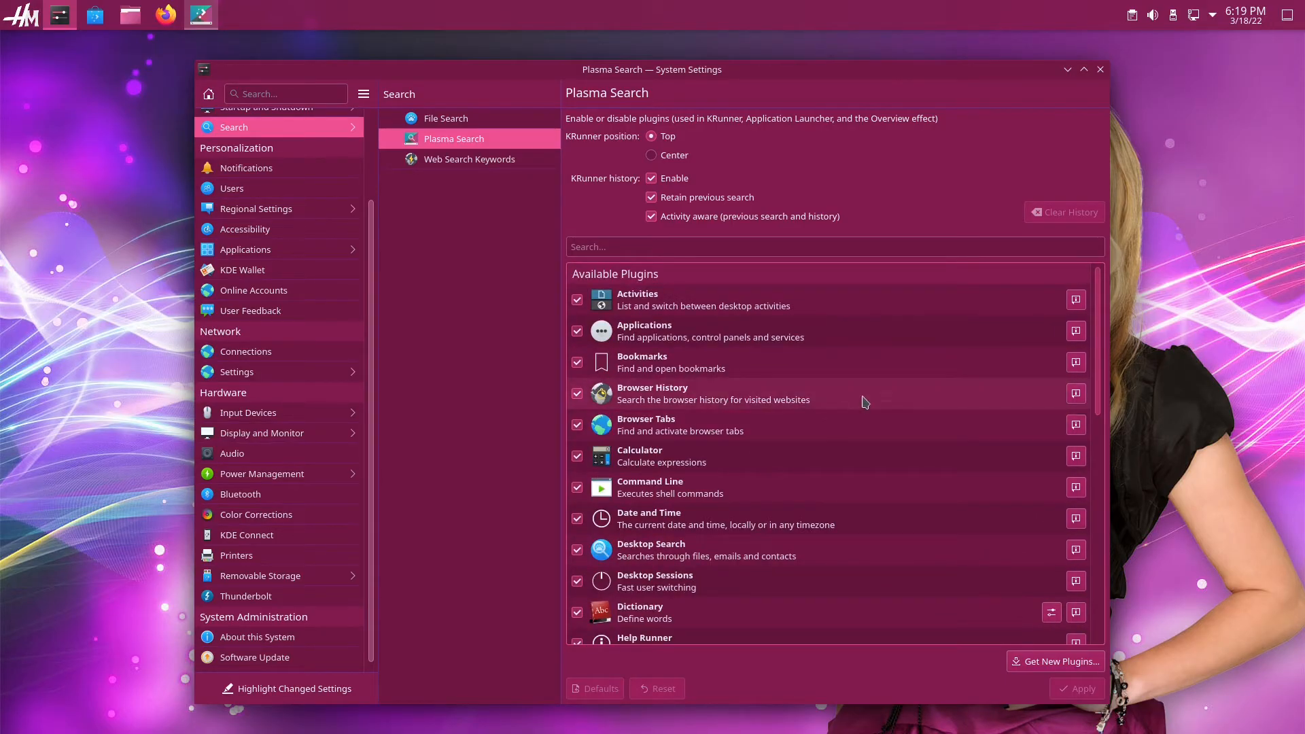
left_click(1100, 69)
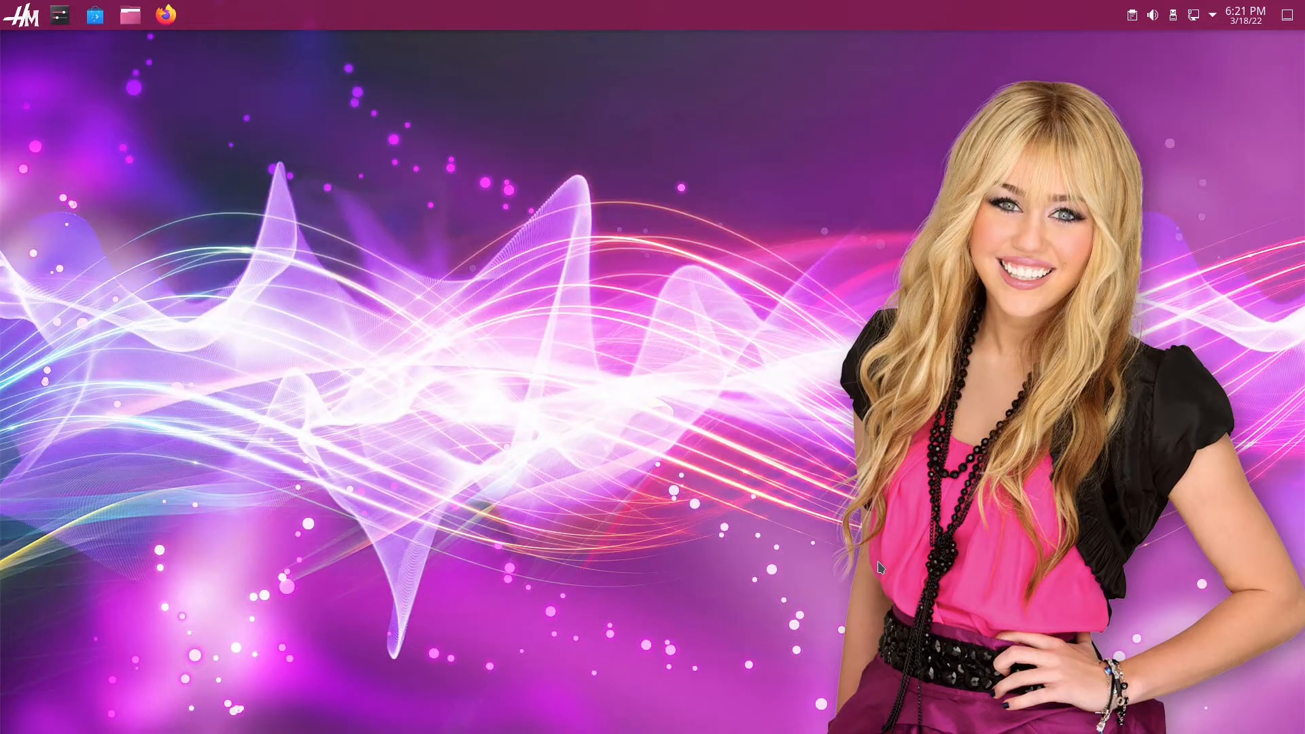
mouse_move(337, 314)
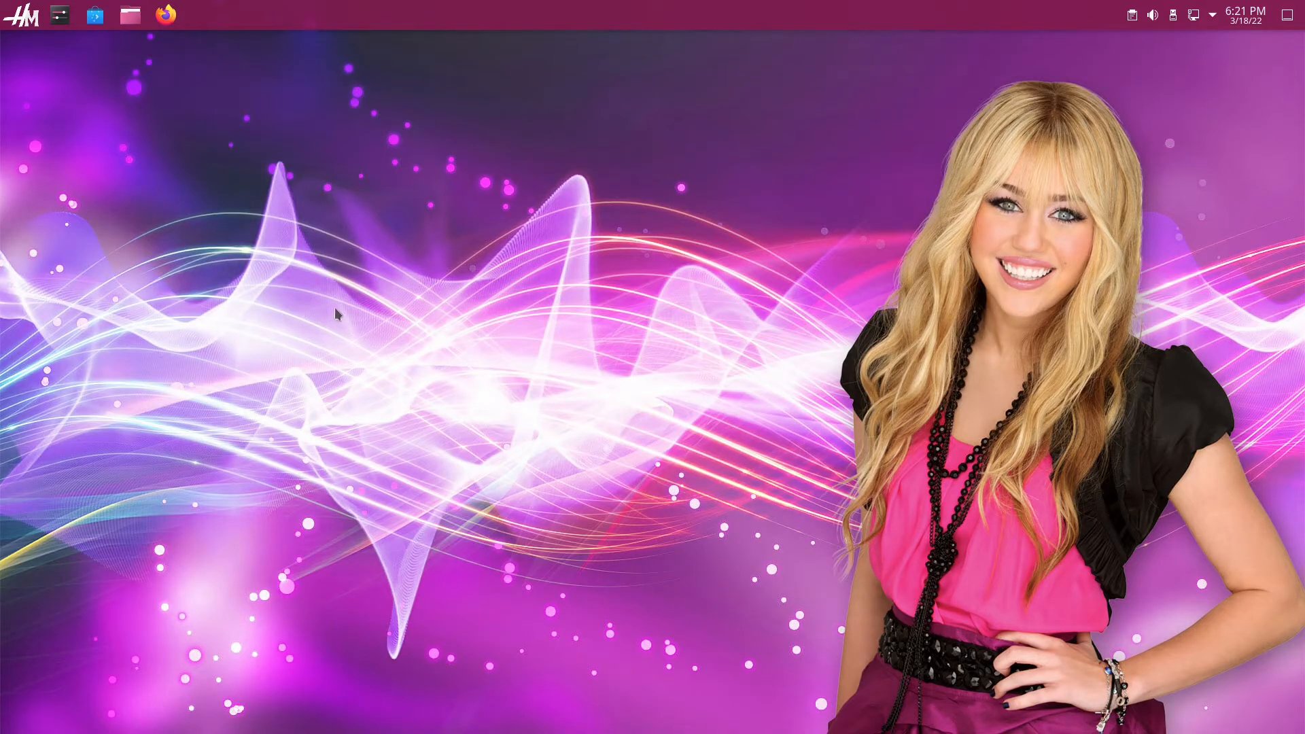
mouse_move(117, 124)
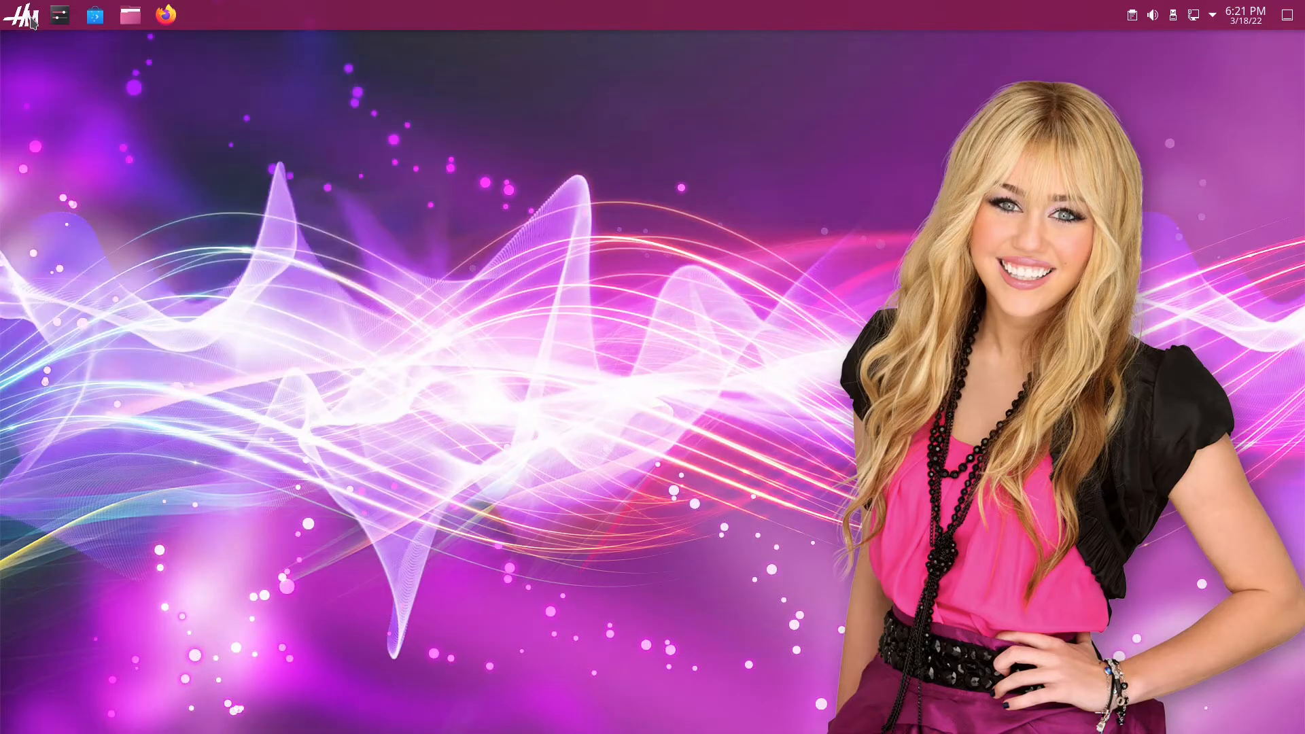
- View the Keyboard Shortcuts page of the application launcher settings, showing no shortcut set
right_click(24, 16)
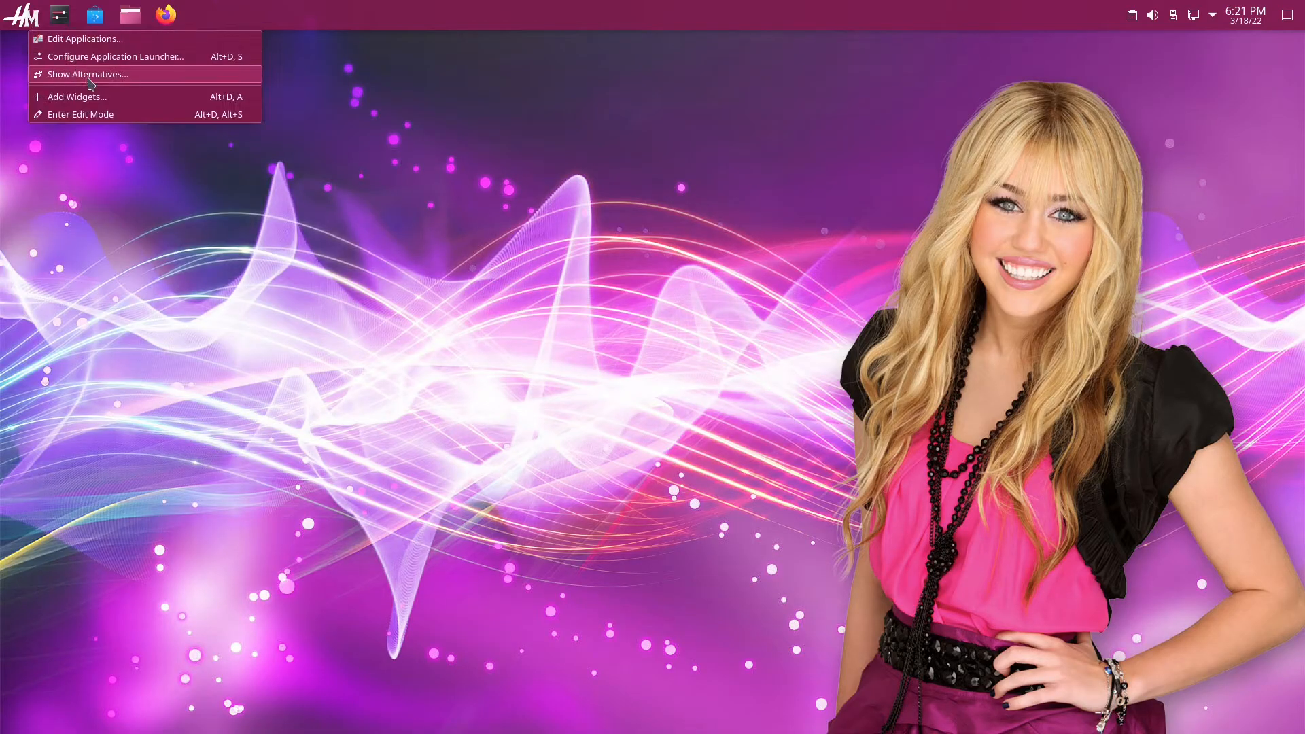
left_click(117, 56)
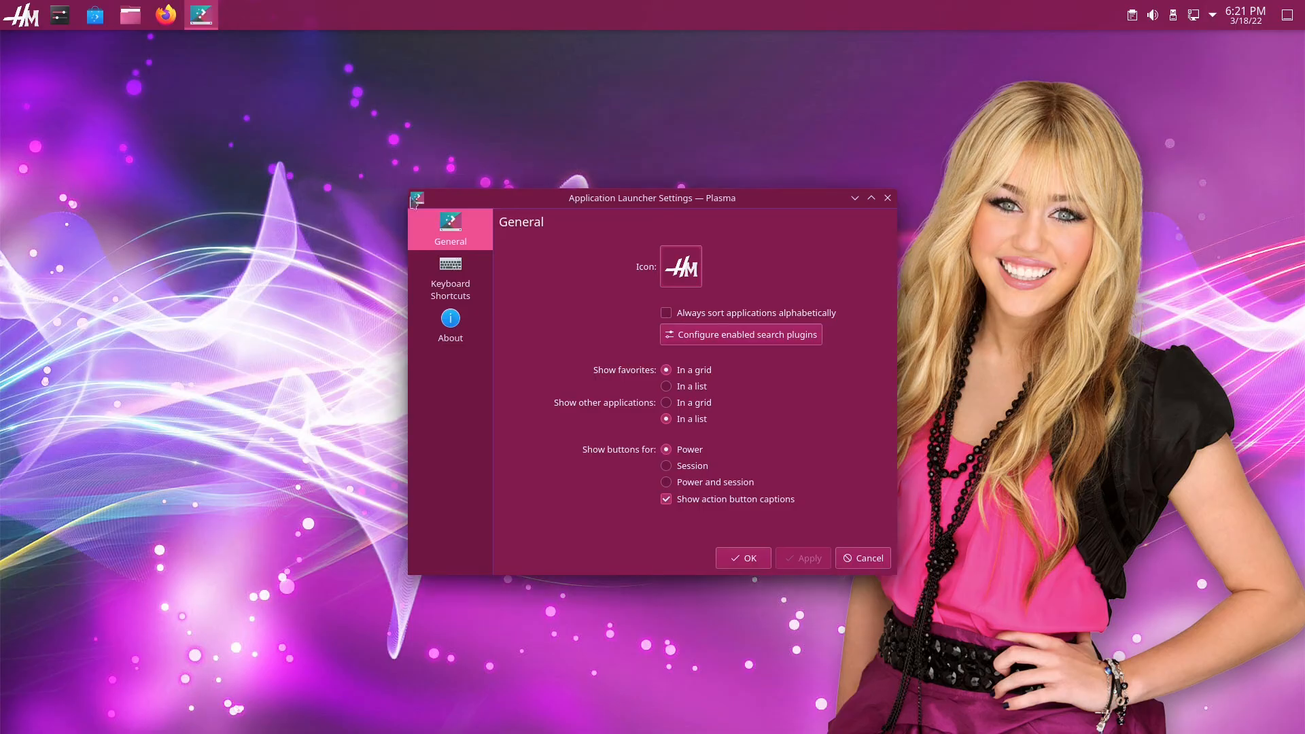
left_click(451, 278)
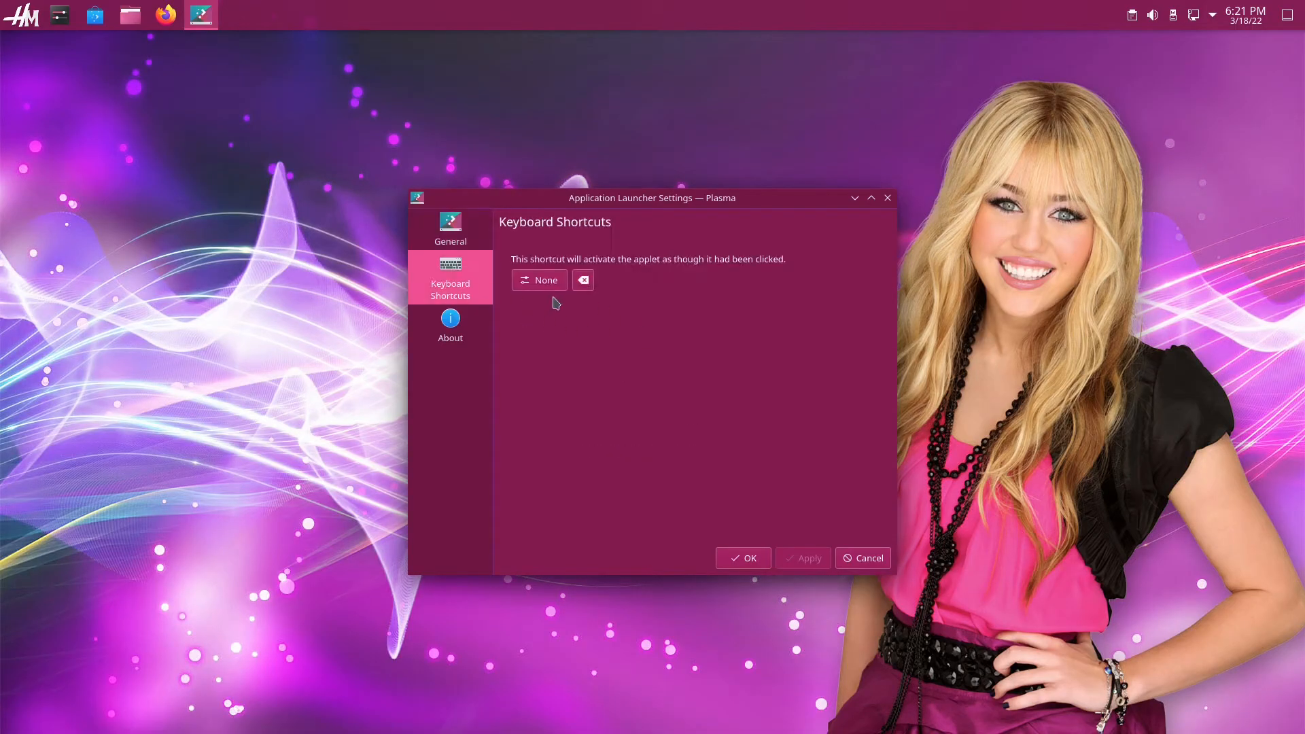
mouse_move(563, 315)
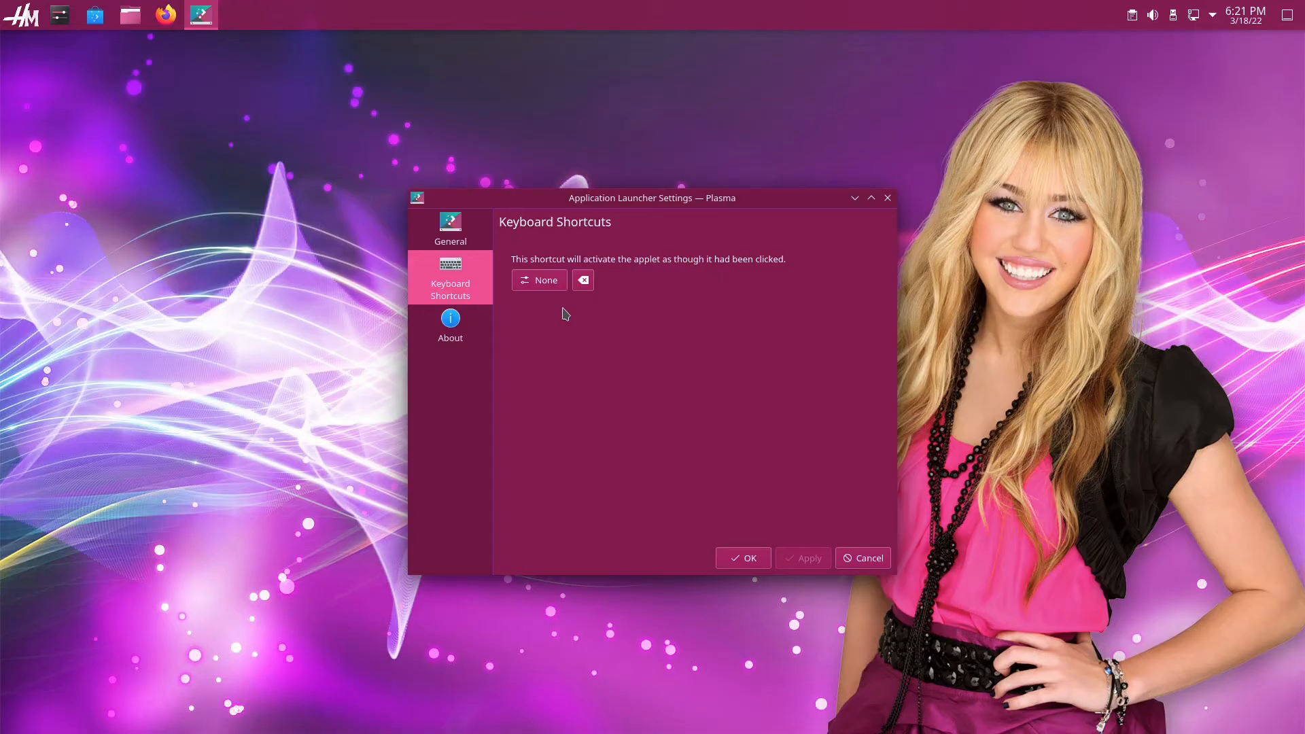
left_click(539, 280)
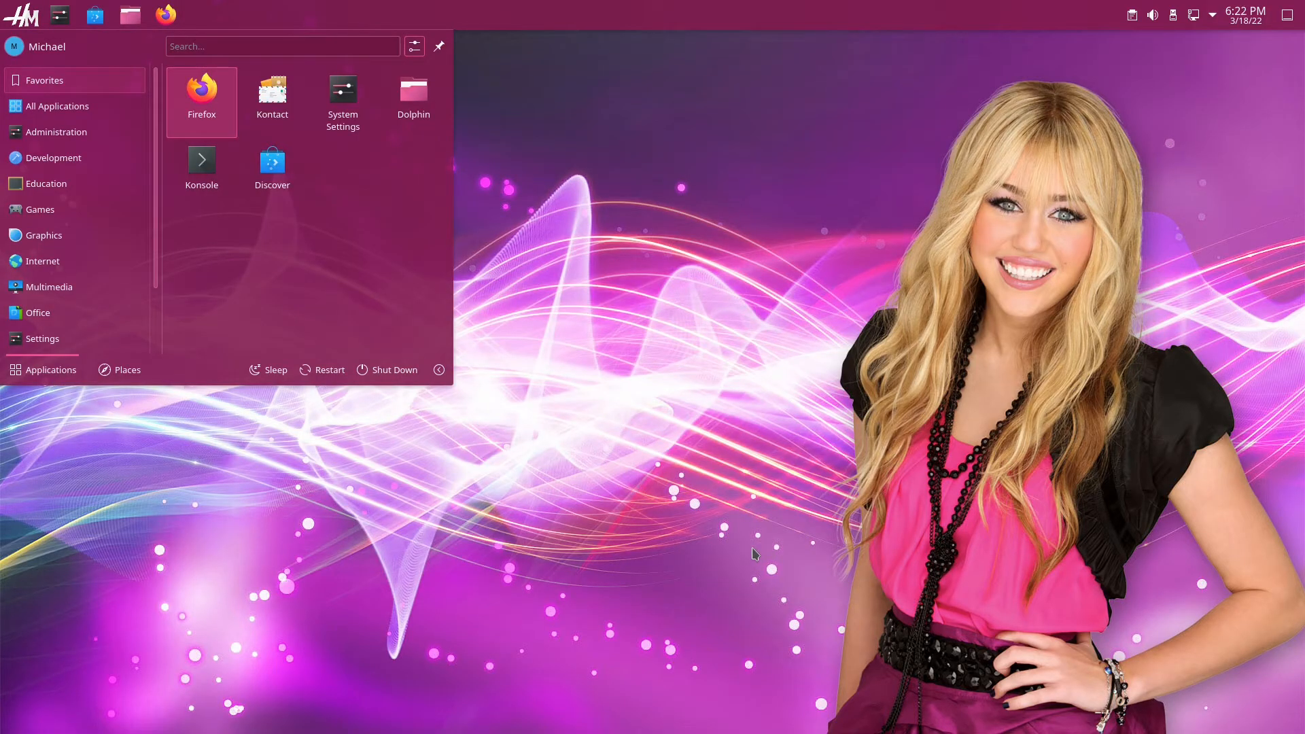
mouse_move(745, 462)
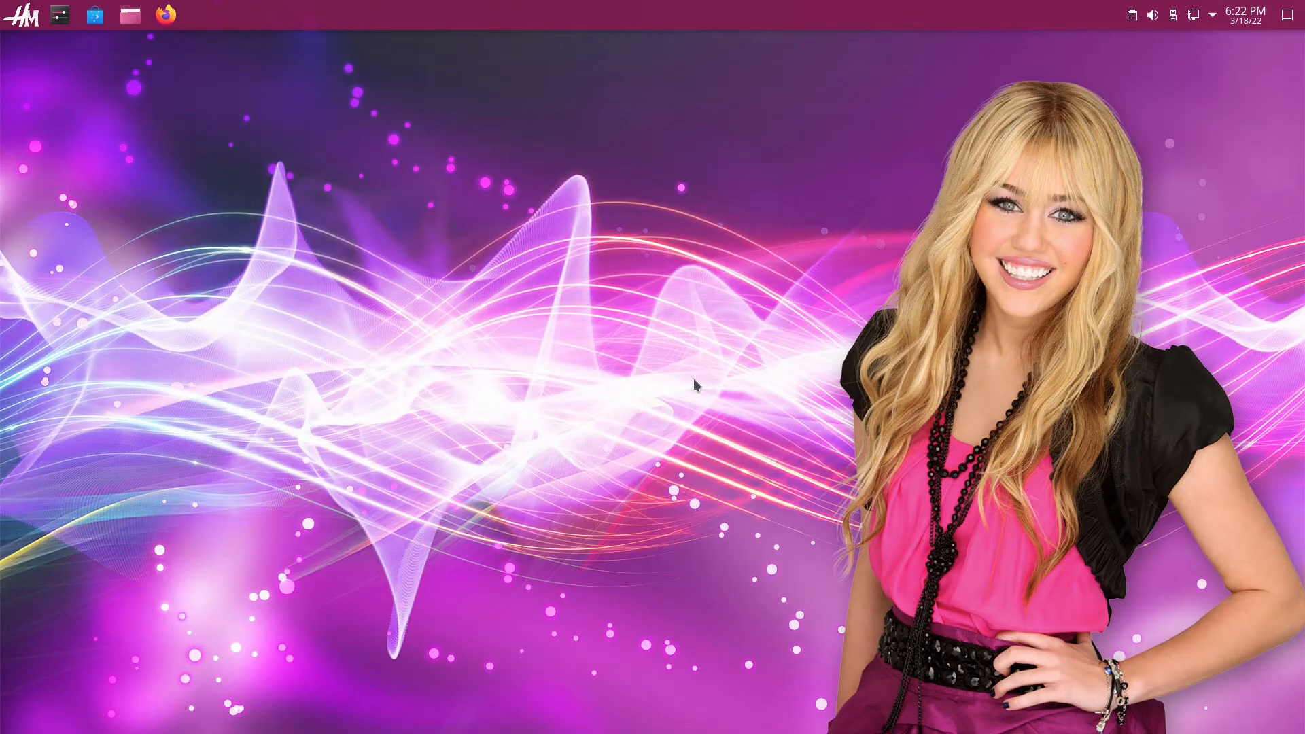
mouse_move(704, 551)
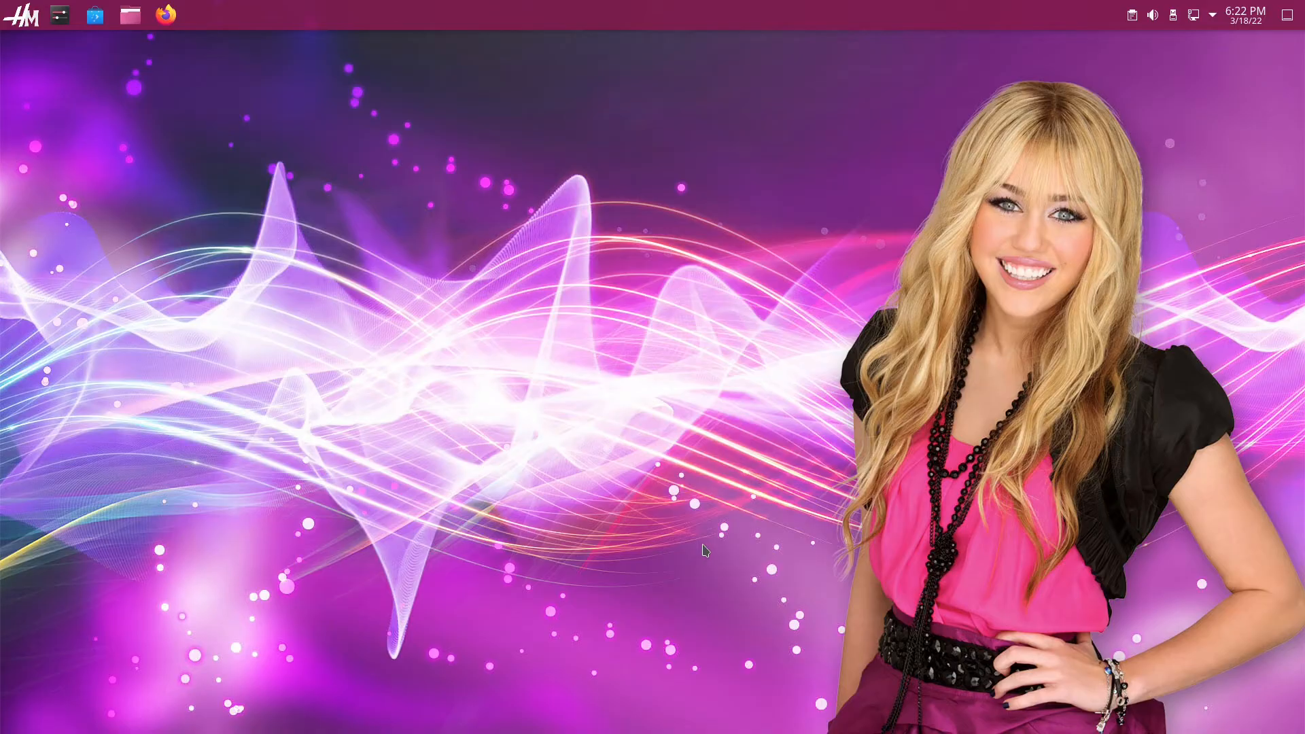
mouse_move(688, 542)
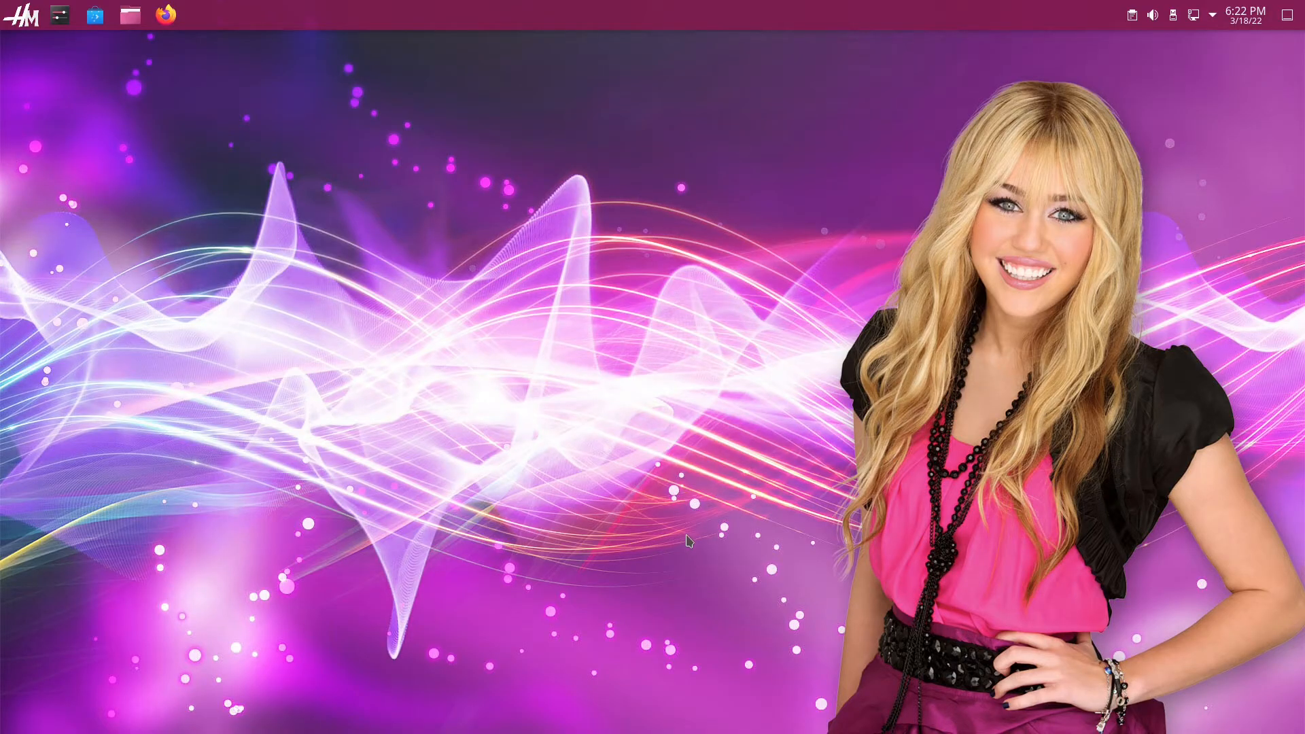
- Show the application launcher with its favourites and categories
left_click(23, 15)
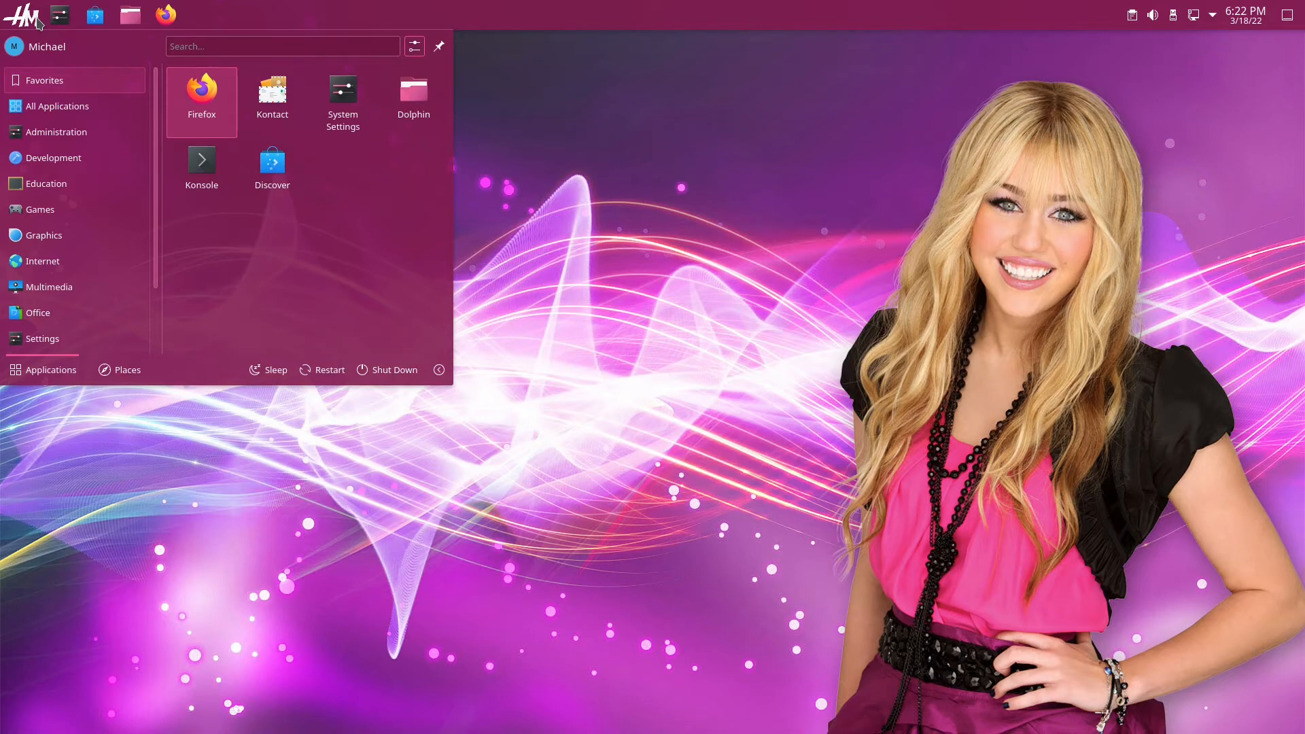
- Switch the launcher widget to the cascading Application Menu via Show Alternatives
right_click(20, 15)
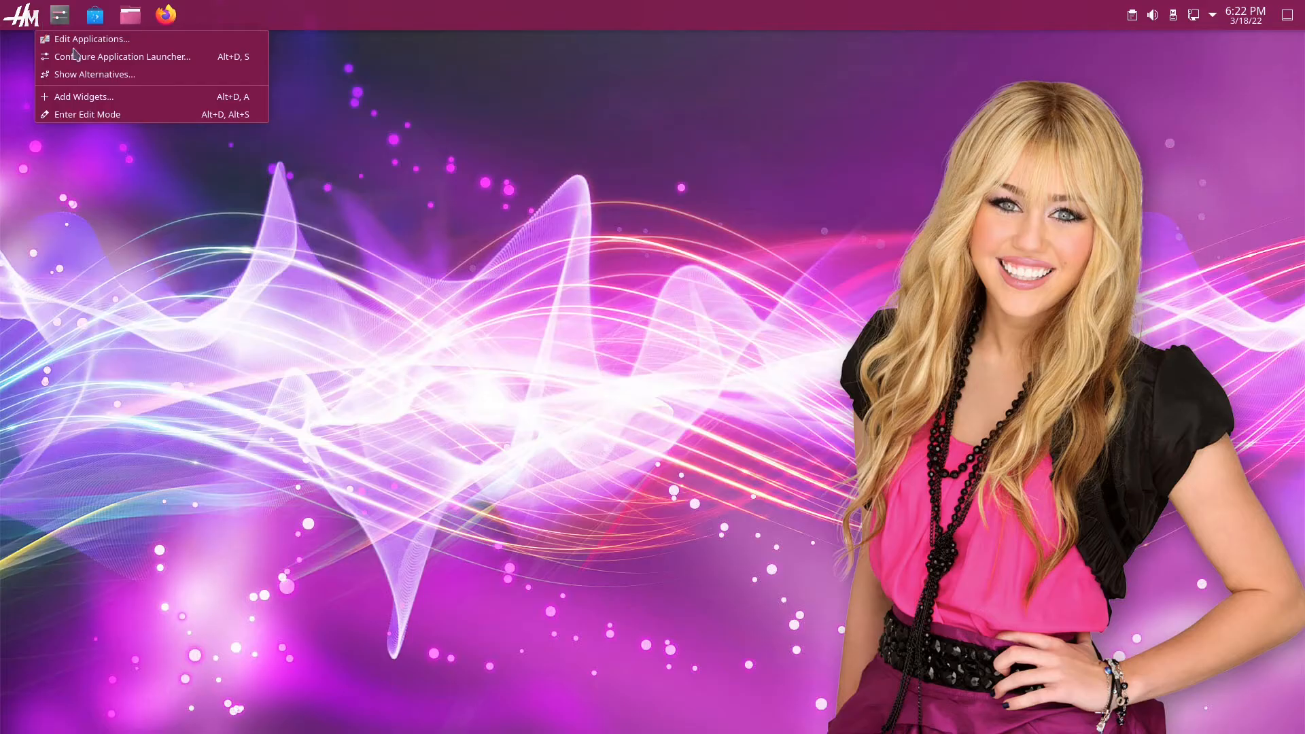
left_click(94, 74)
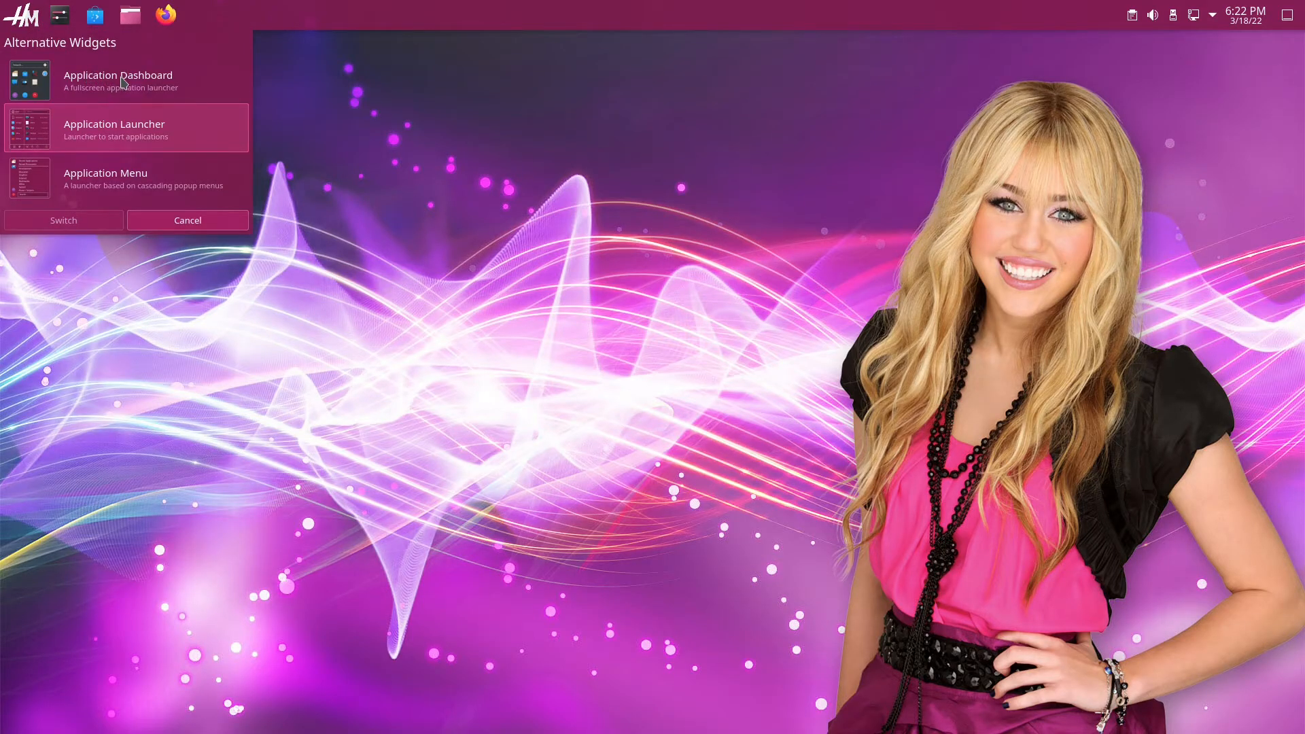
left_click(125, 177)
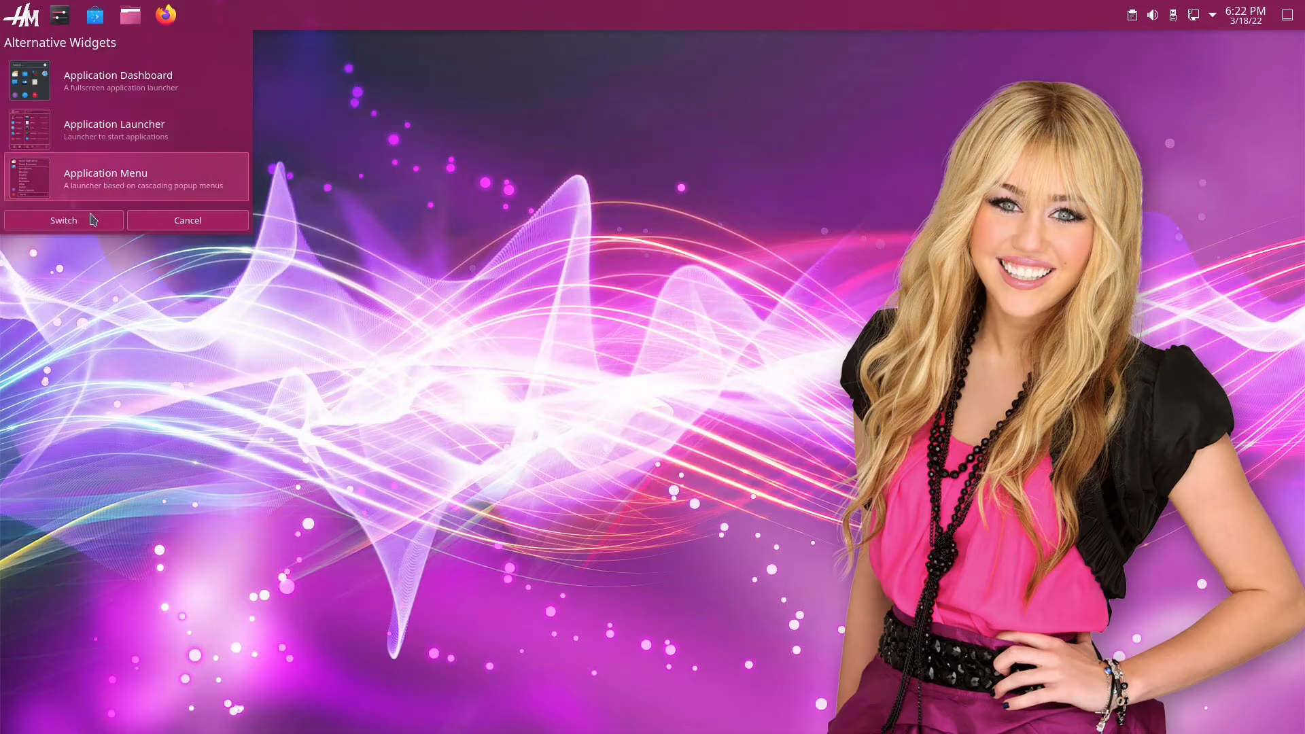
left_click(64, 220)
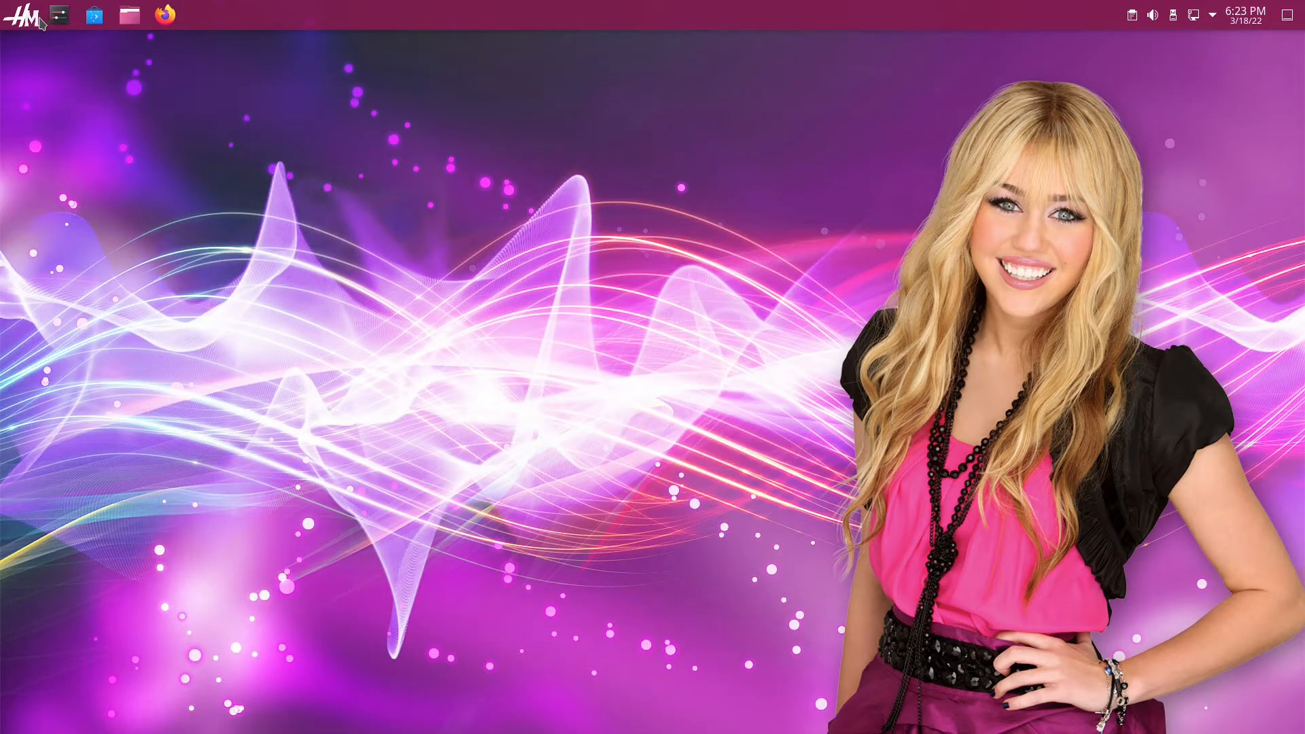
- Browse the new cascading application menu, then close it
left_click(21, 15)
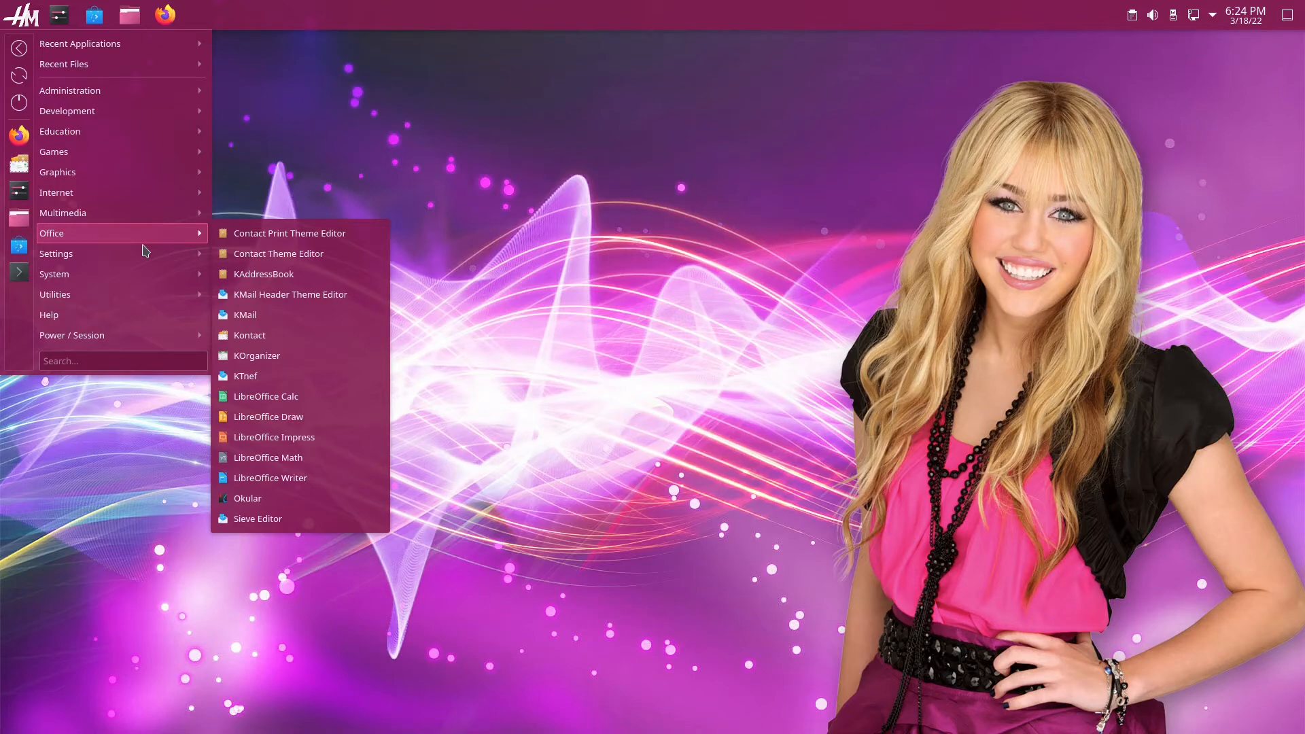
left_click(316, 418)
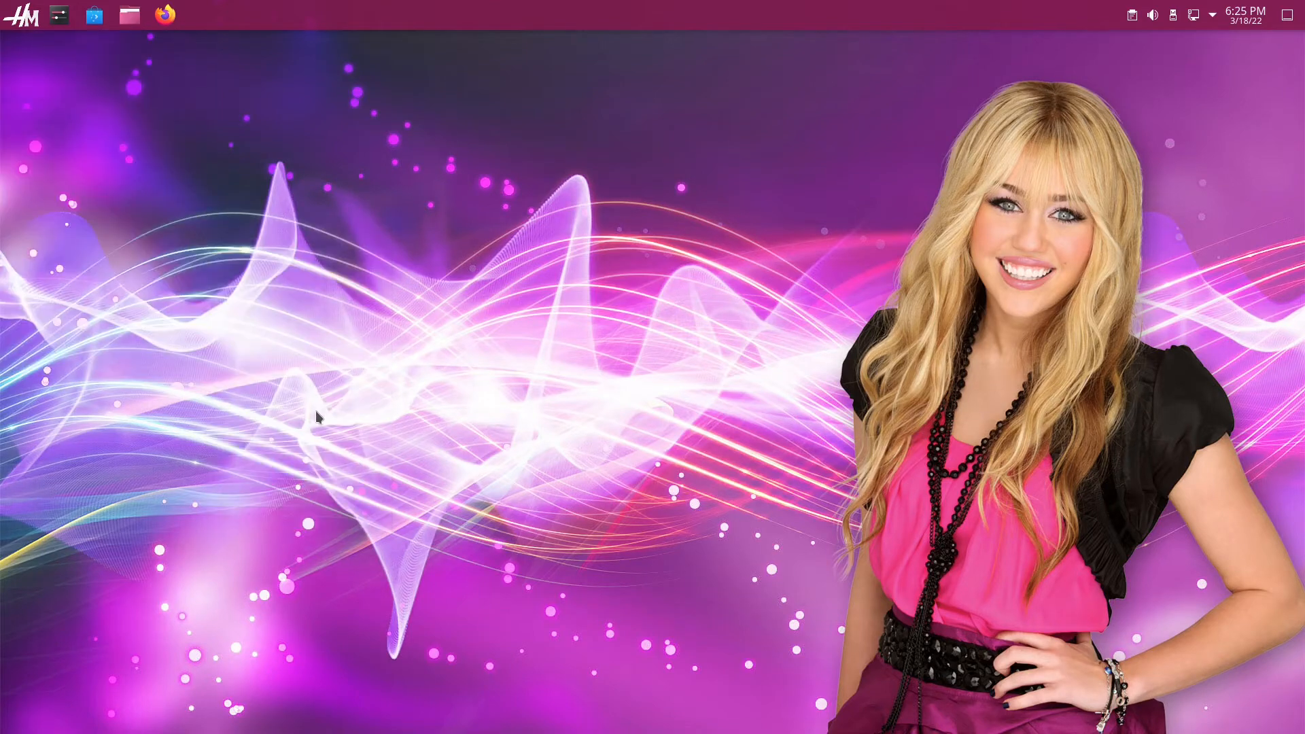
mouse_move(137, 67)
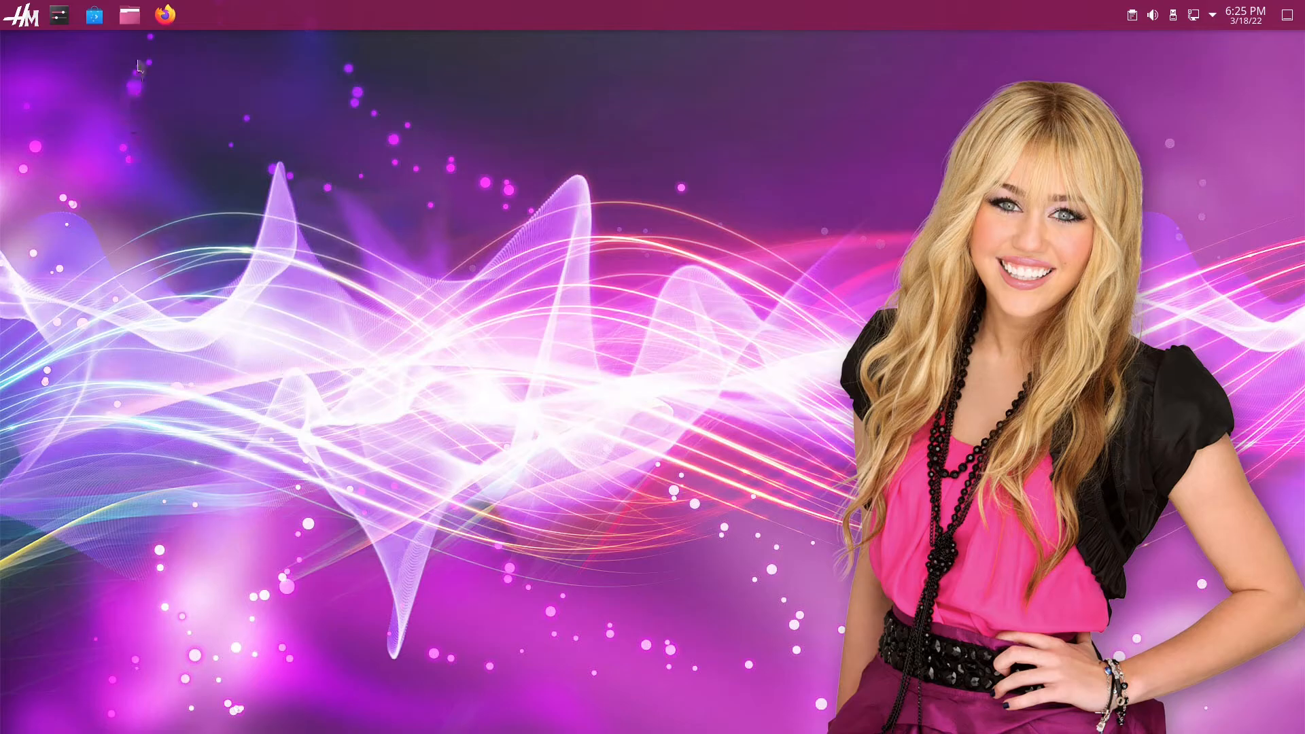
mouse_move(165, 15)
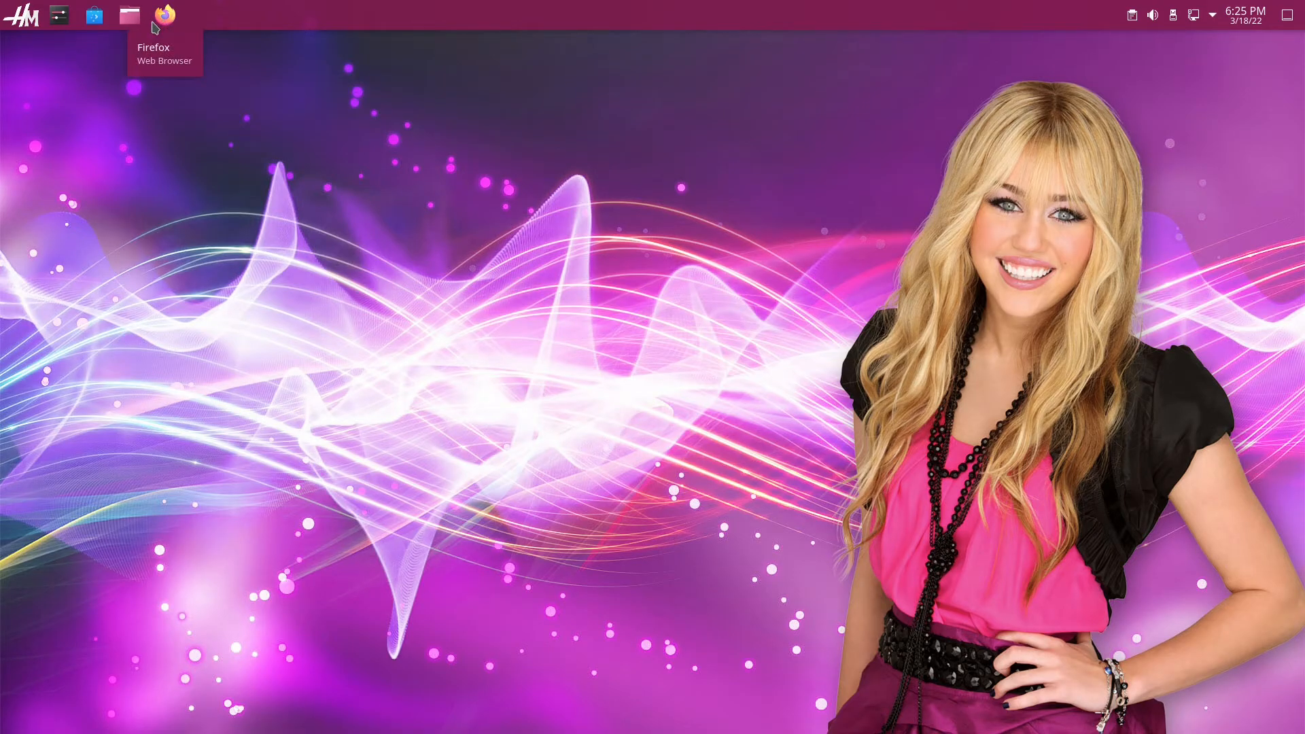
mouse_move(128, 15)
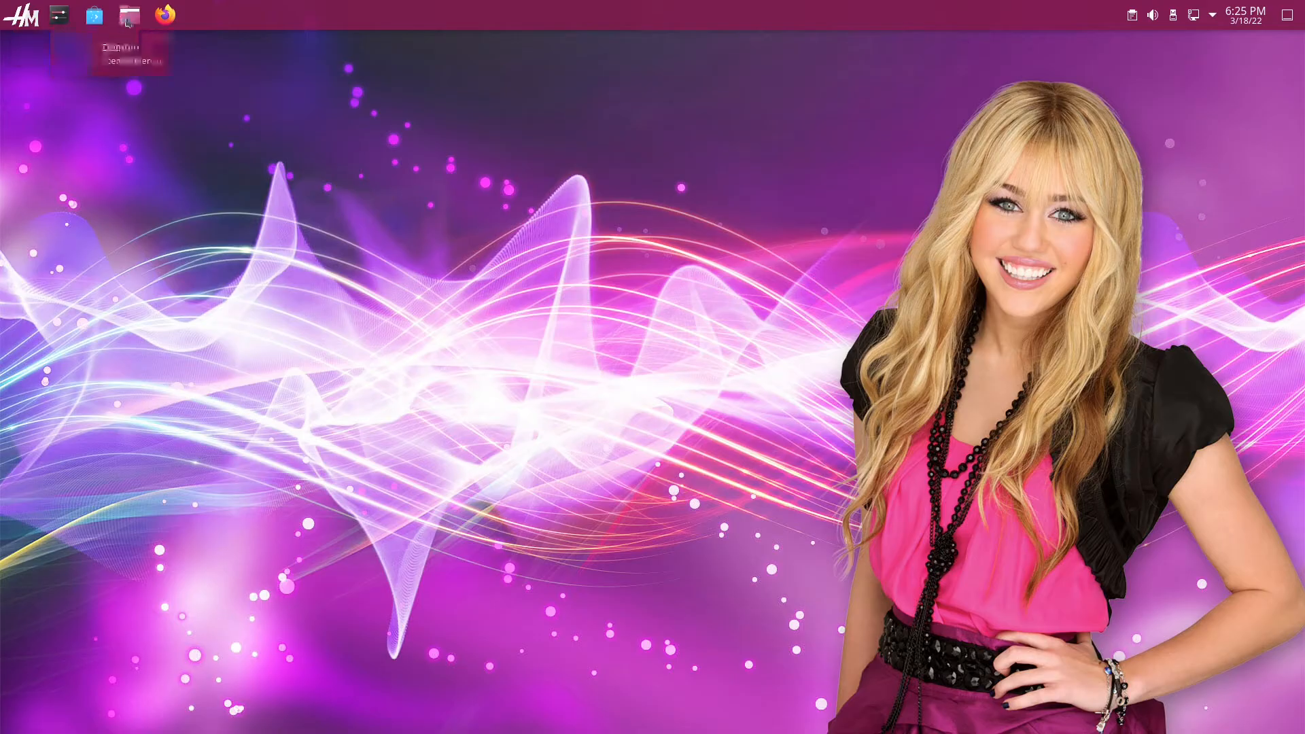
mouse_move(128, 15)
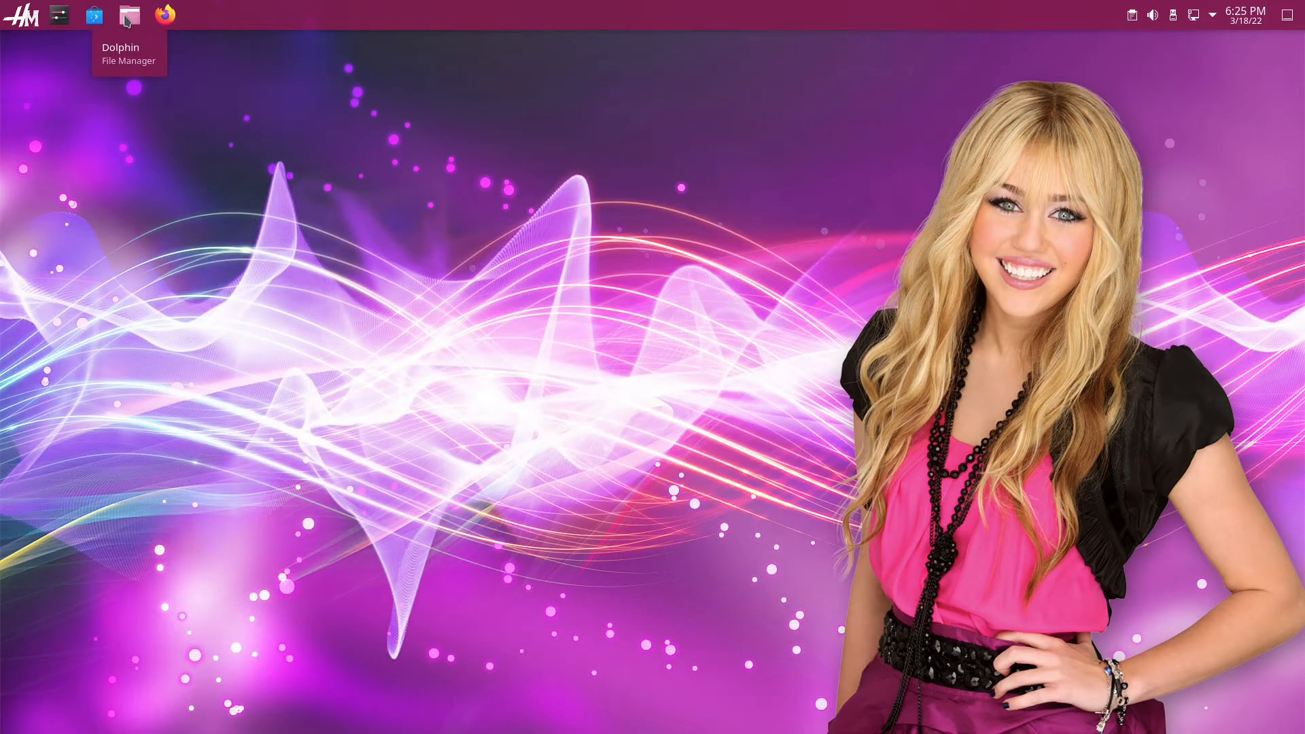
mouse_move(141, 43)
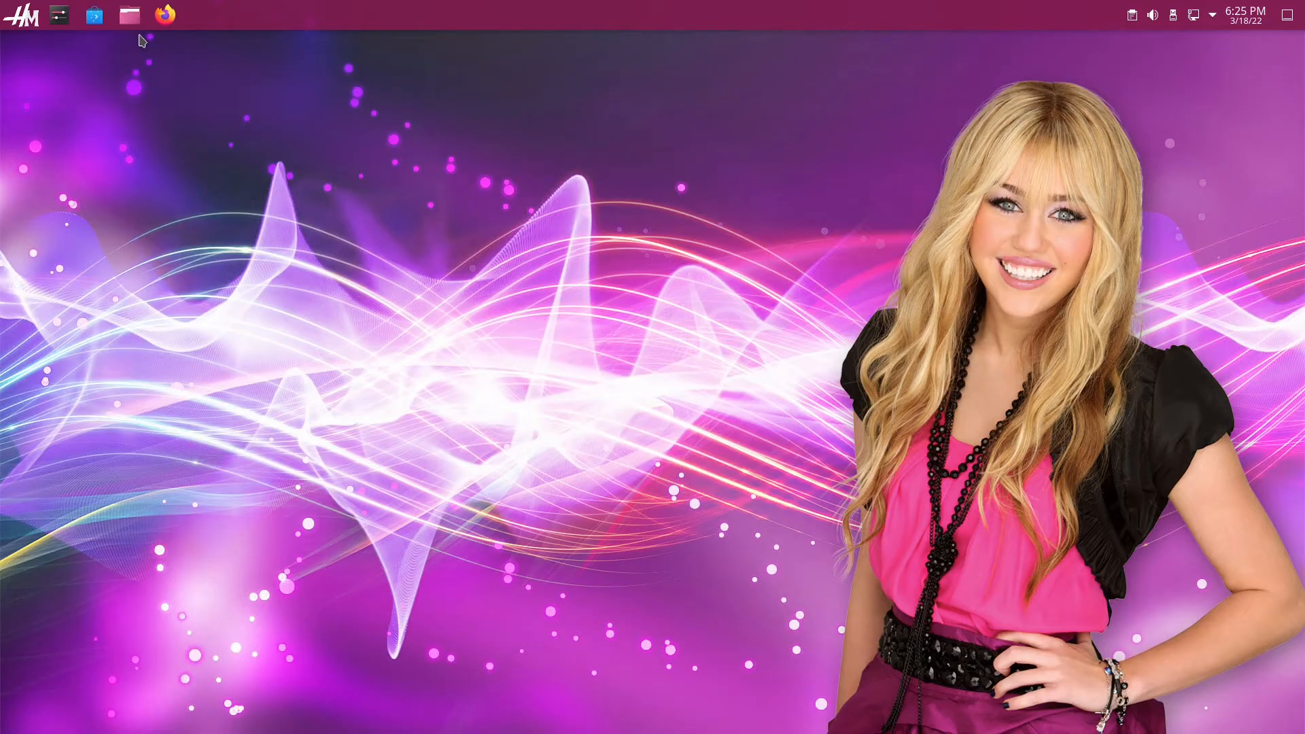
mouse_move(129, 15)
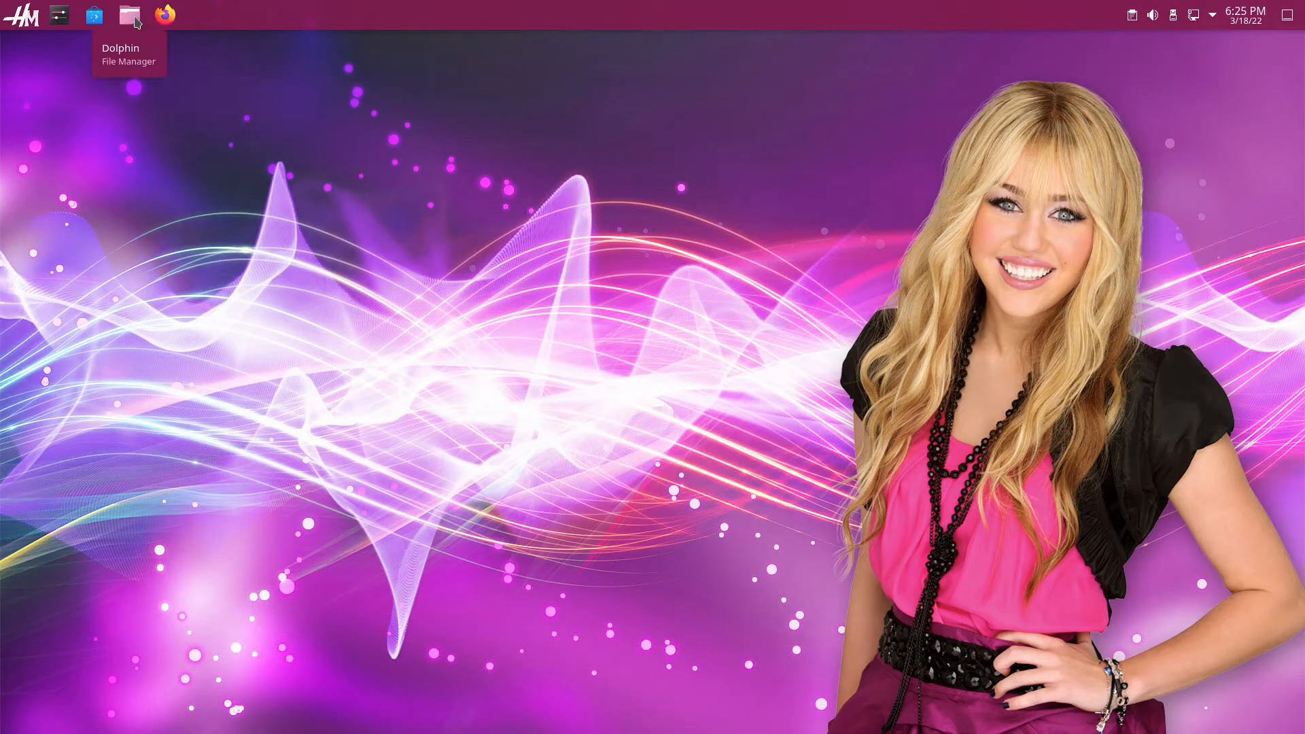
- View the task manager's alternative widgets and keep the icons-only task manager
right_click(129, 15)
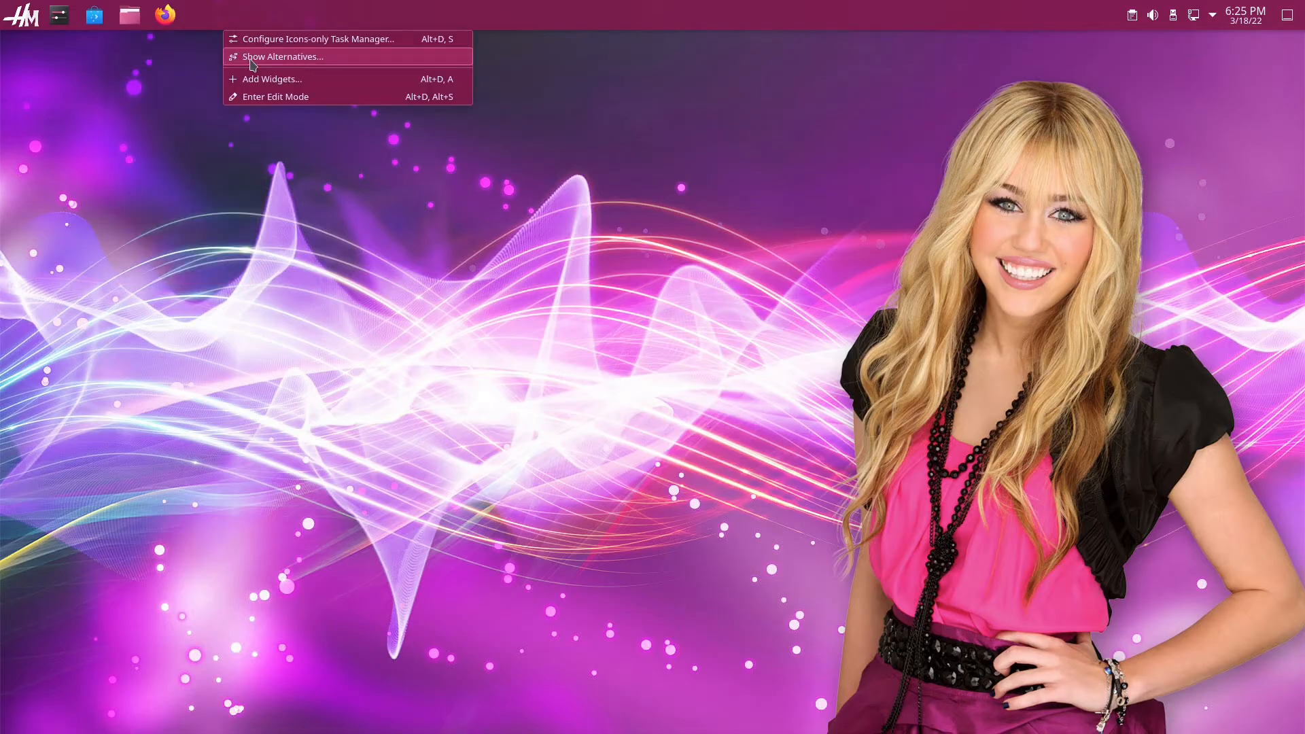
left_click(281, 57)
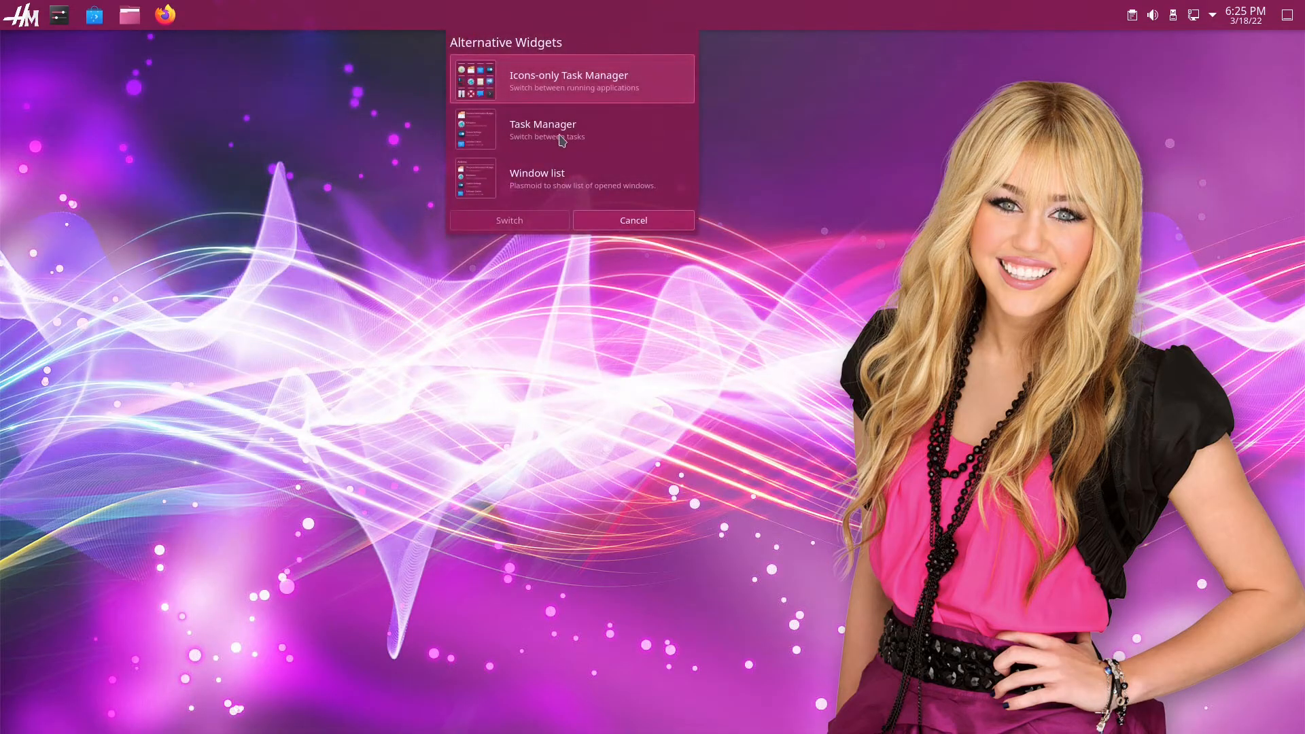
left_click(633, 221)
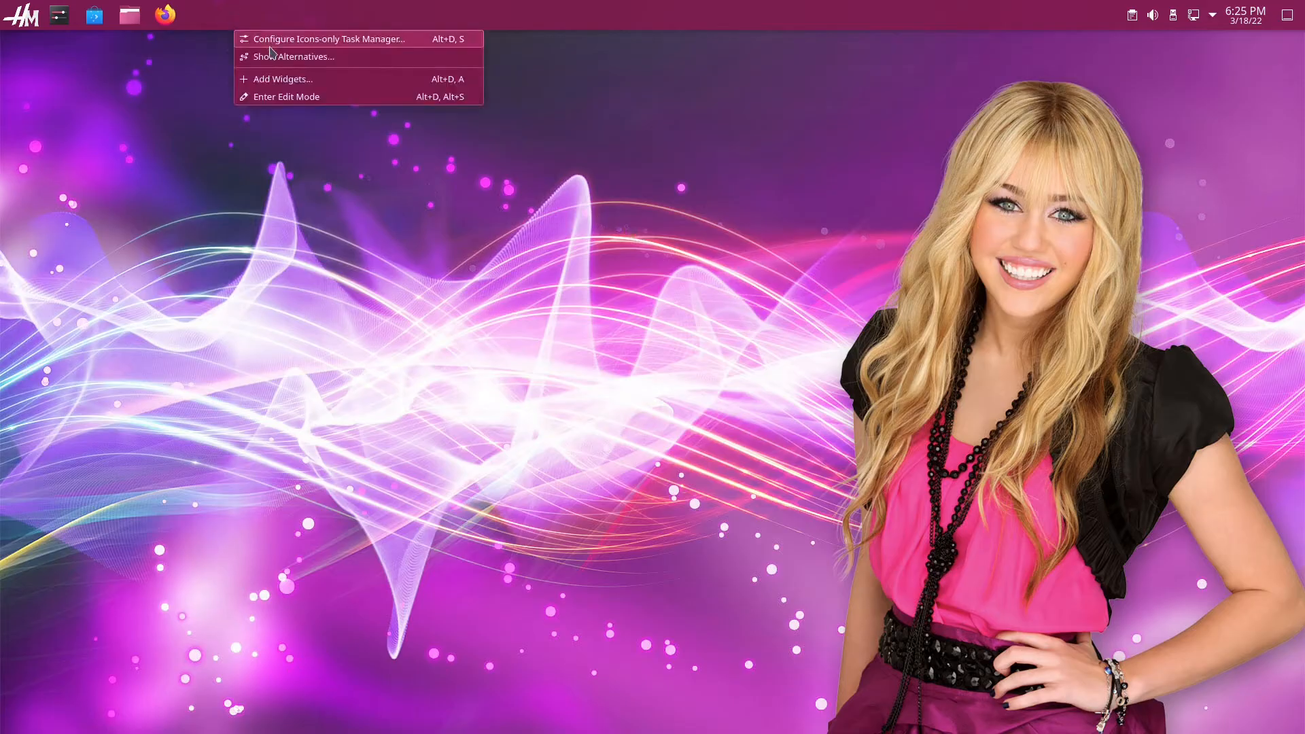
- Set Middle-clicking any task to Closes window or group in Behavior, and confirm
left_click(330, 38)
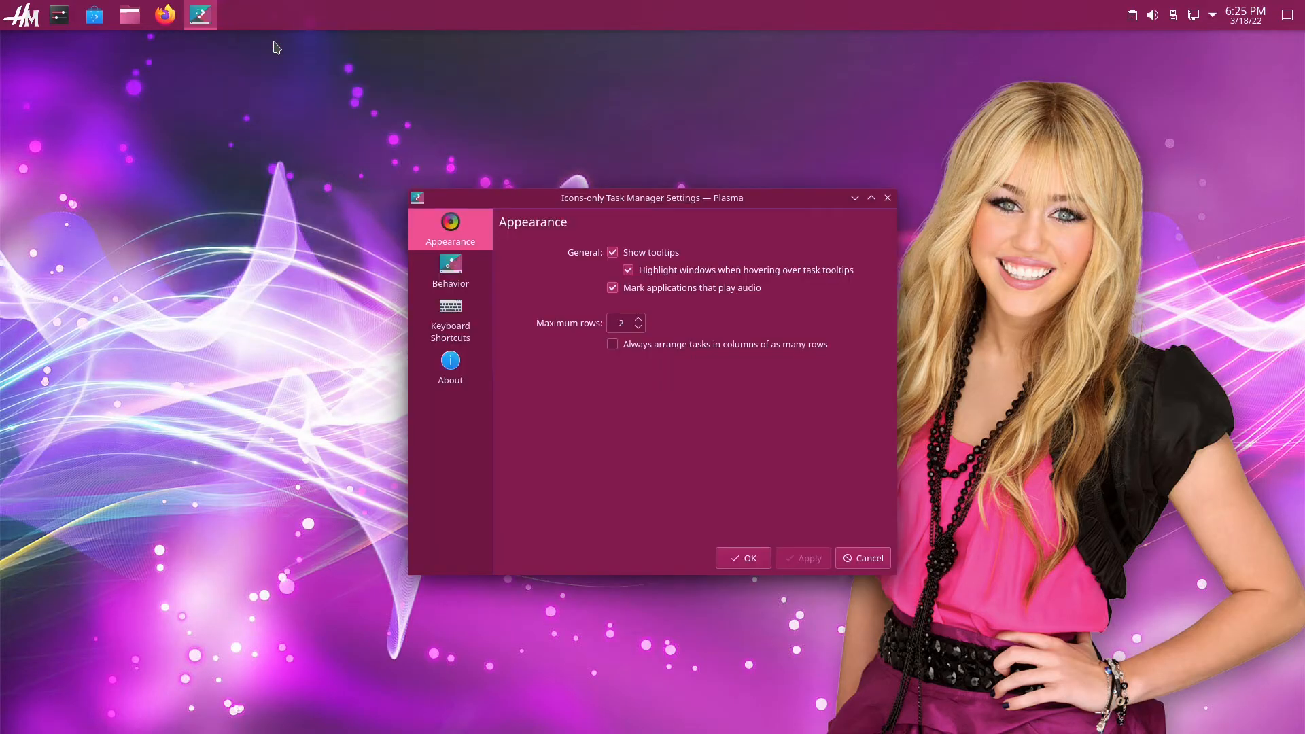
mouse_move(565, 317)
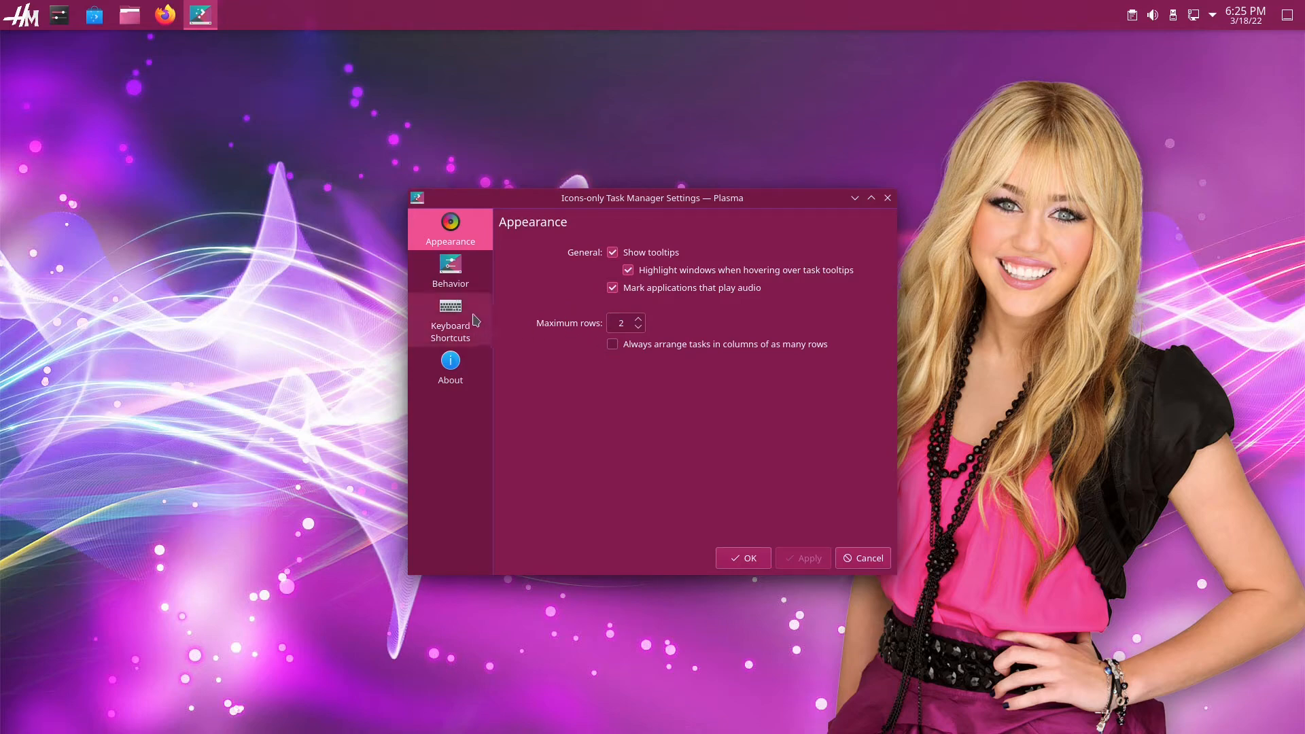
left_click(450, 270)
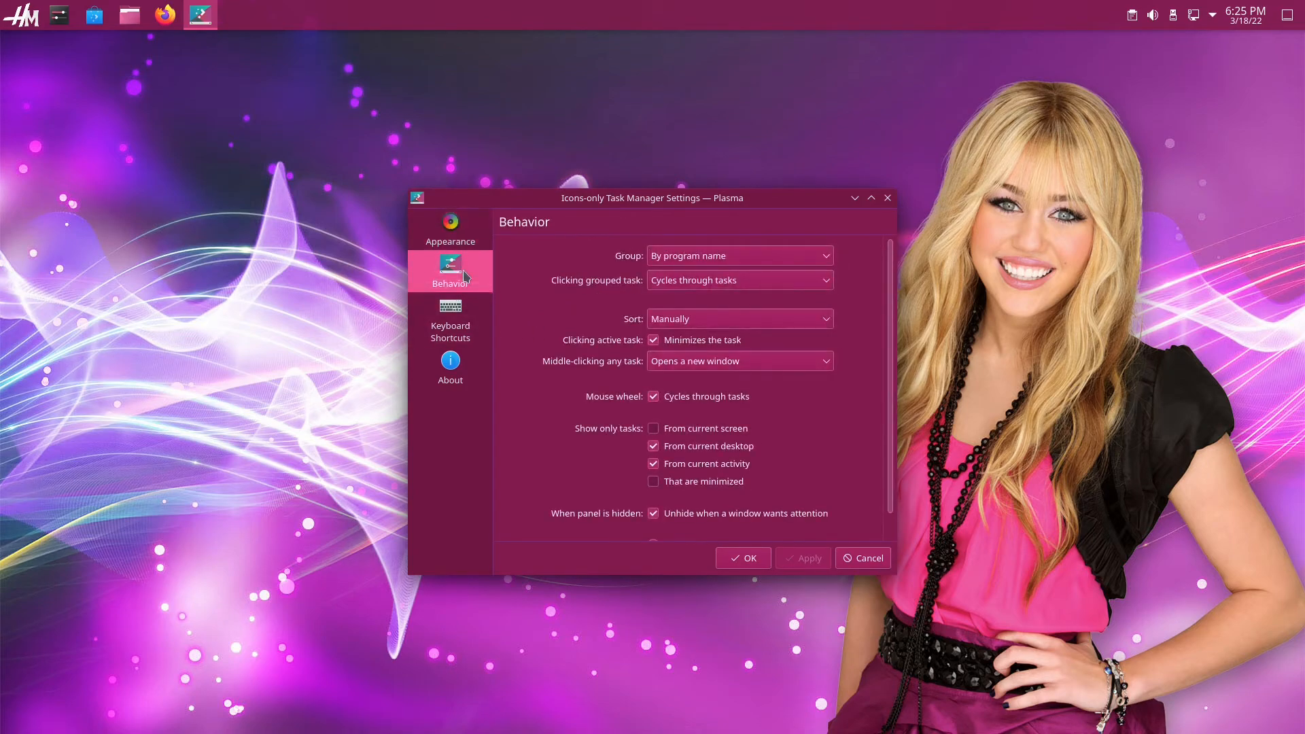
mouse_move(510, 303)
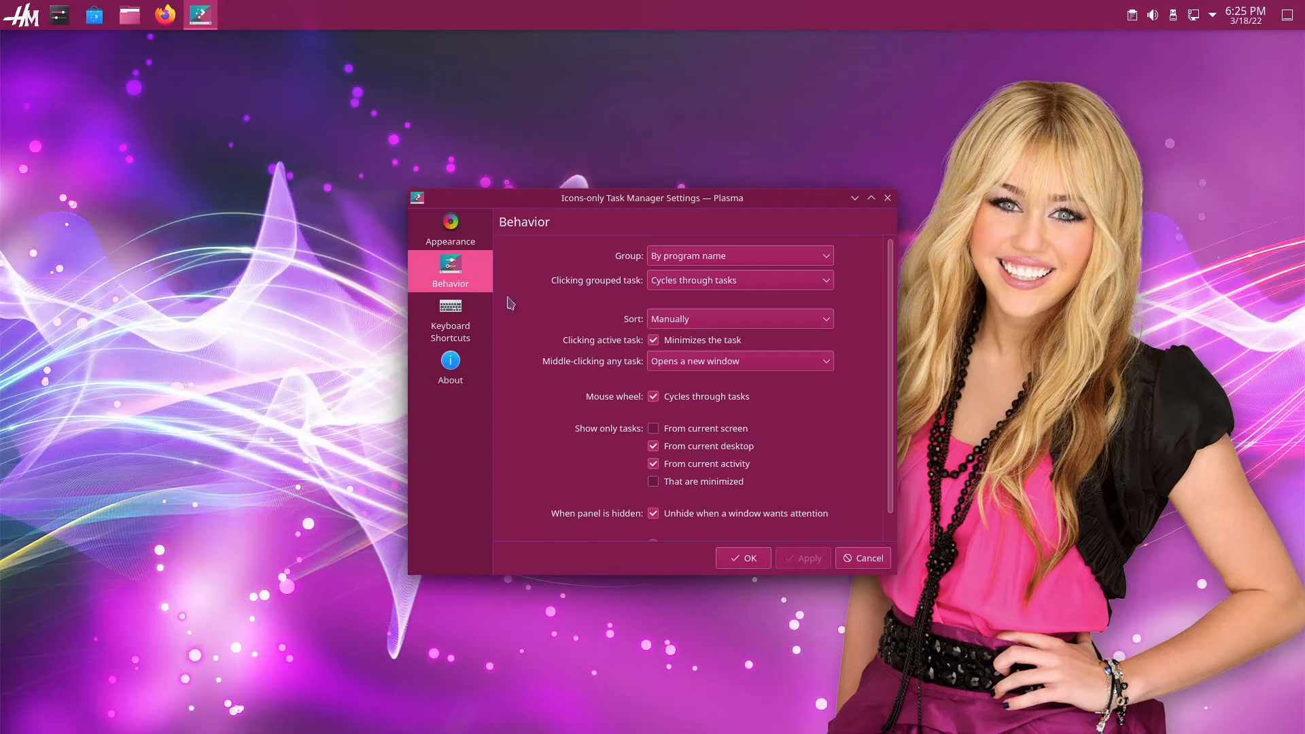
mouse_move(567, 368)
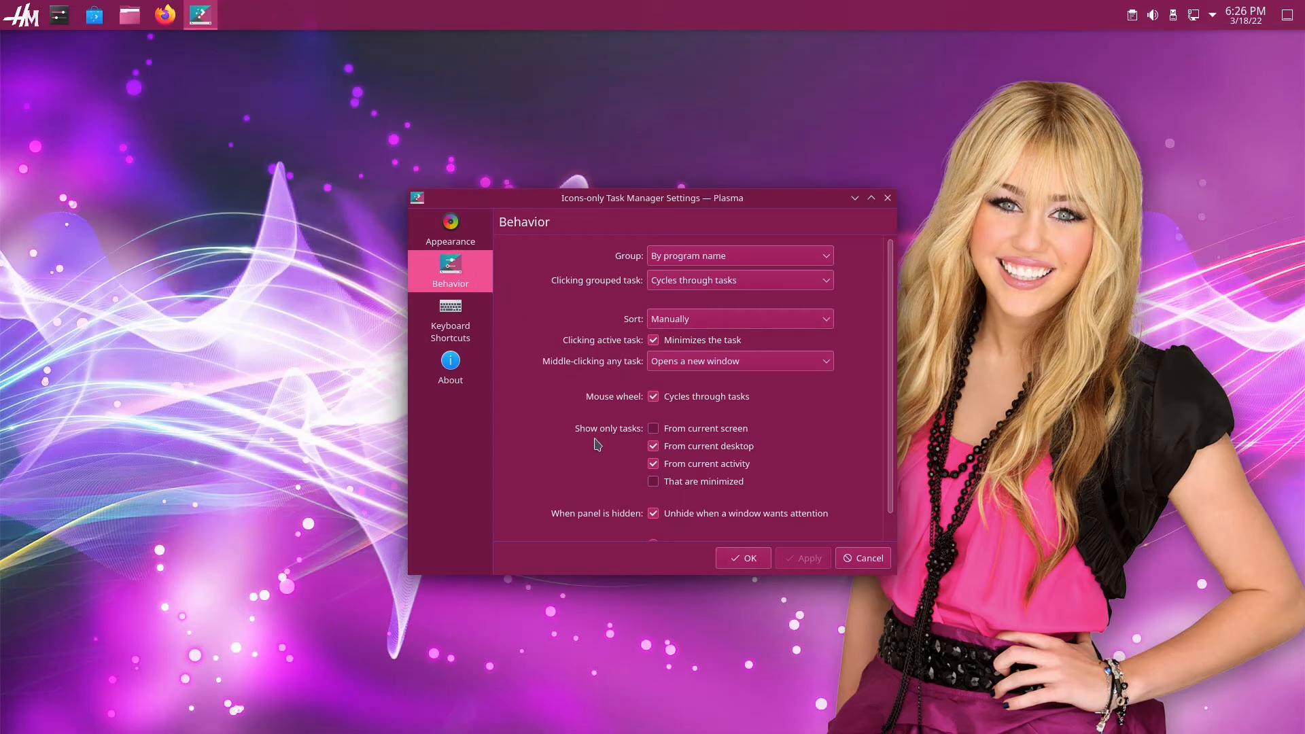
mouse_move(165, 15)
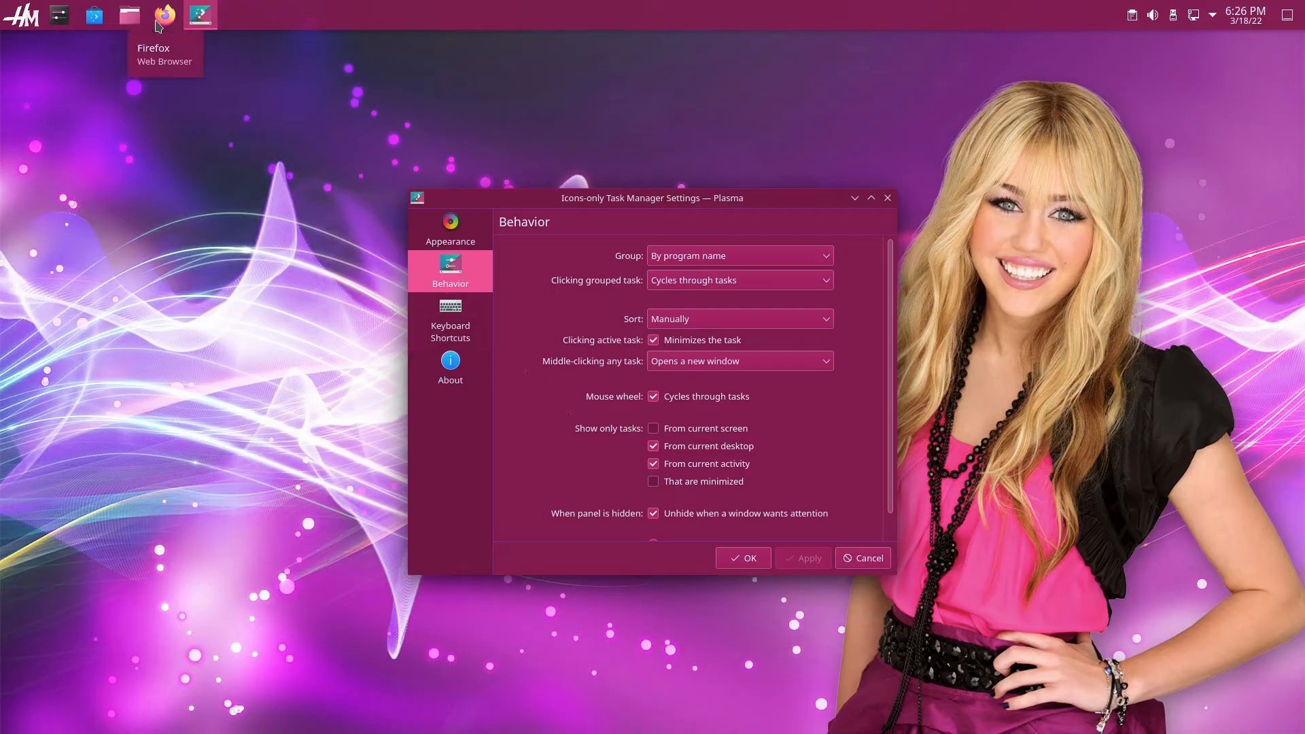
mouse_move(153, 43)
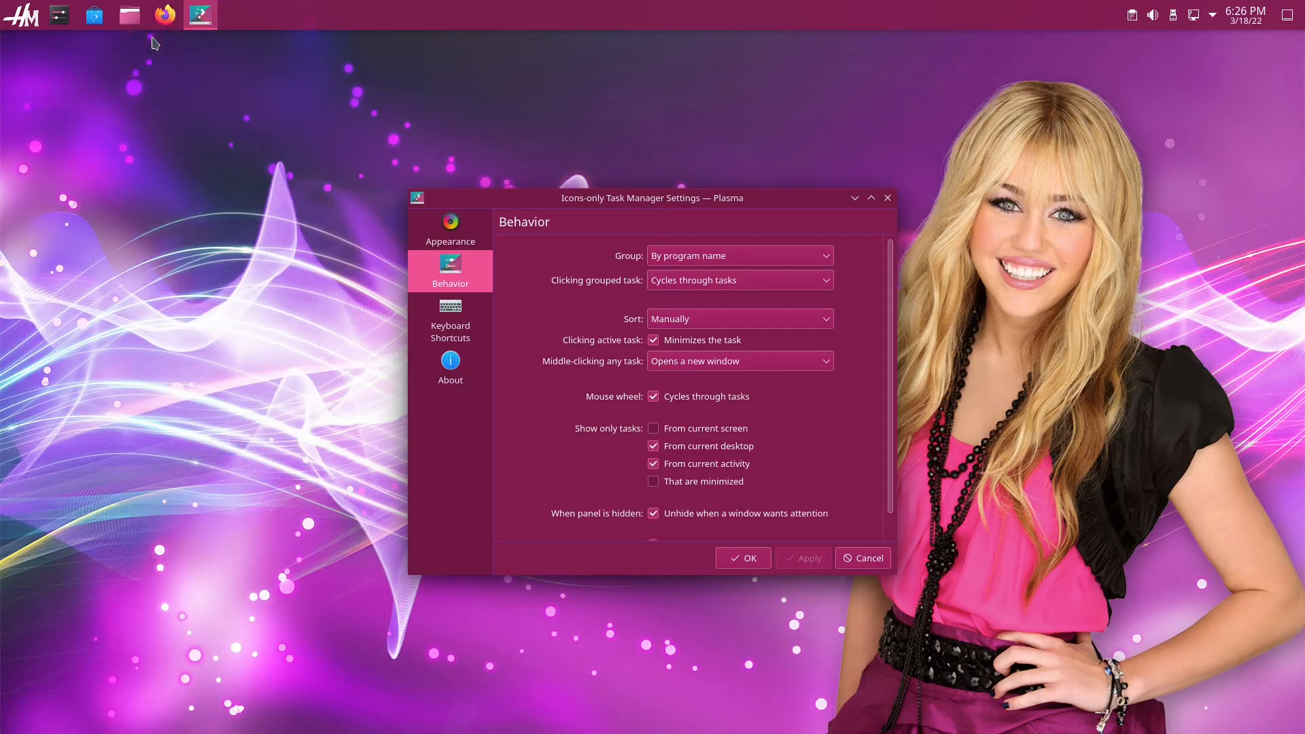
mouse_move(287, 114)
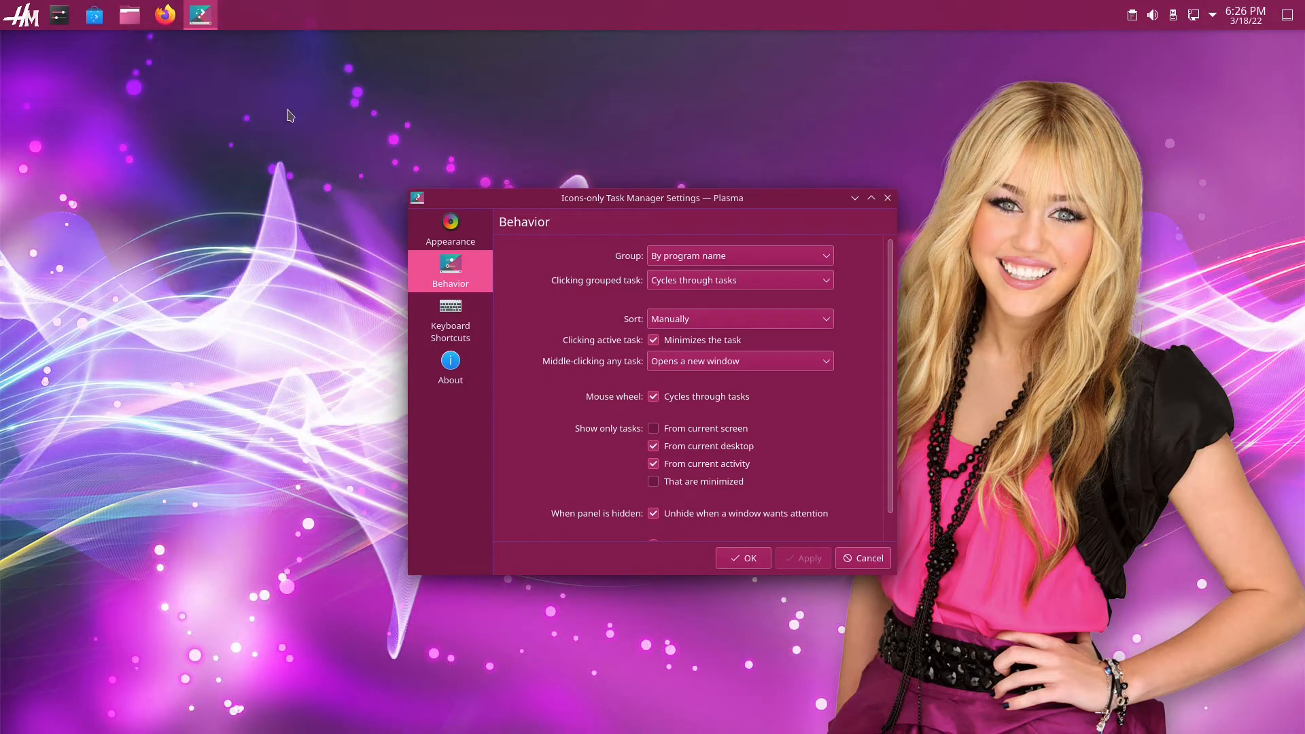
mouse_move(620, 366)
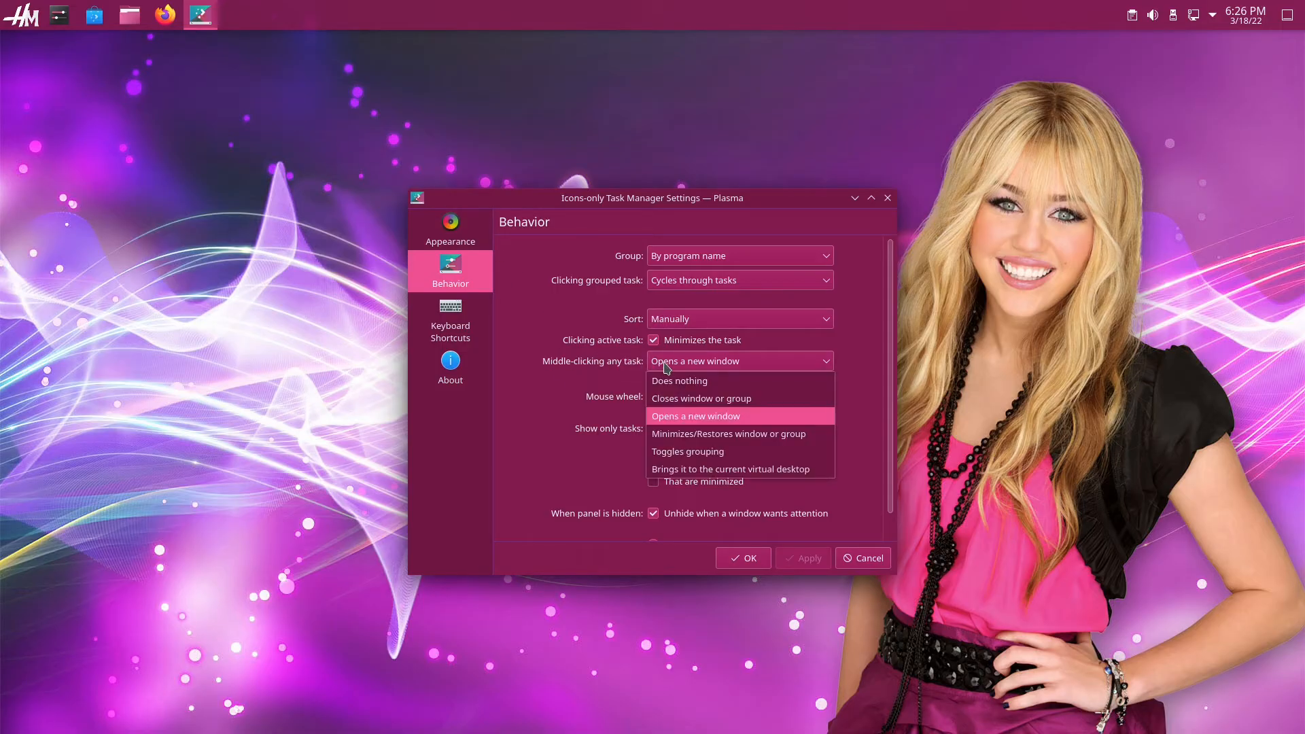
mouse_move(710, 381)
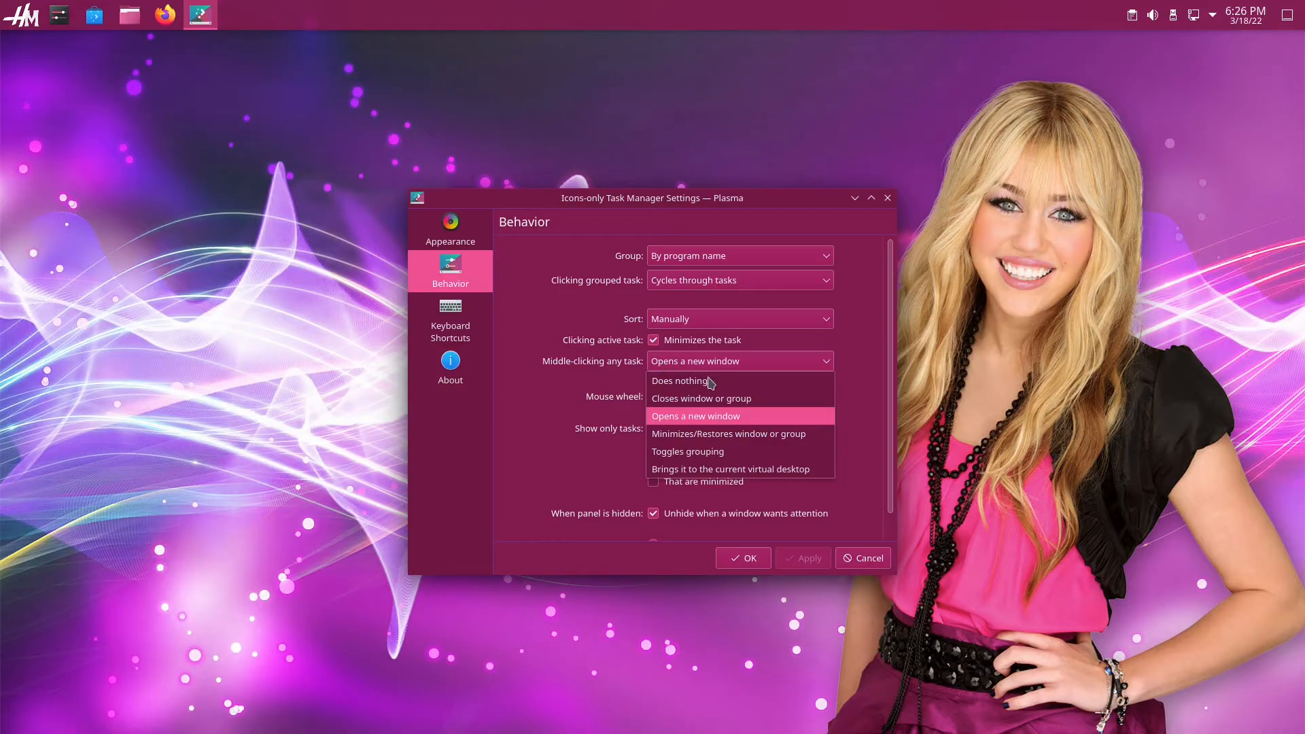
mouse_move(718, 398)
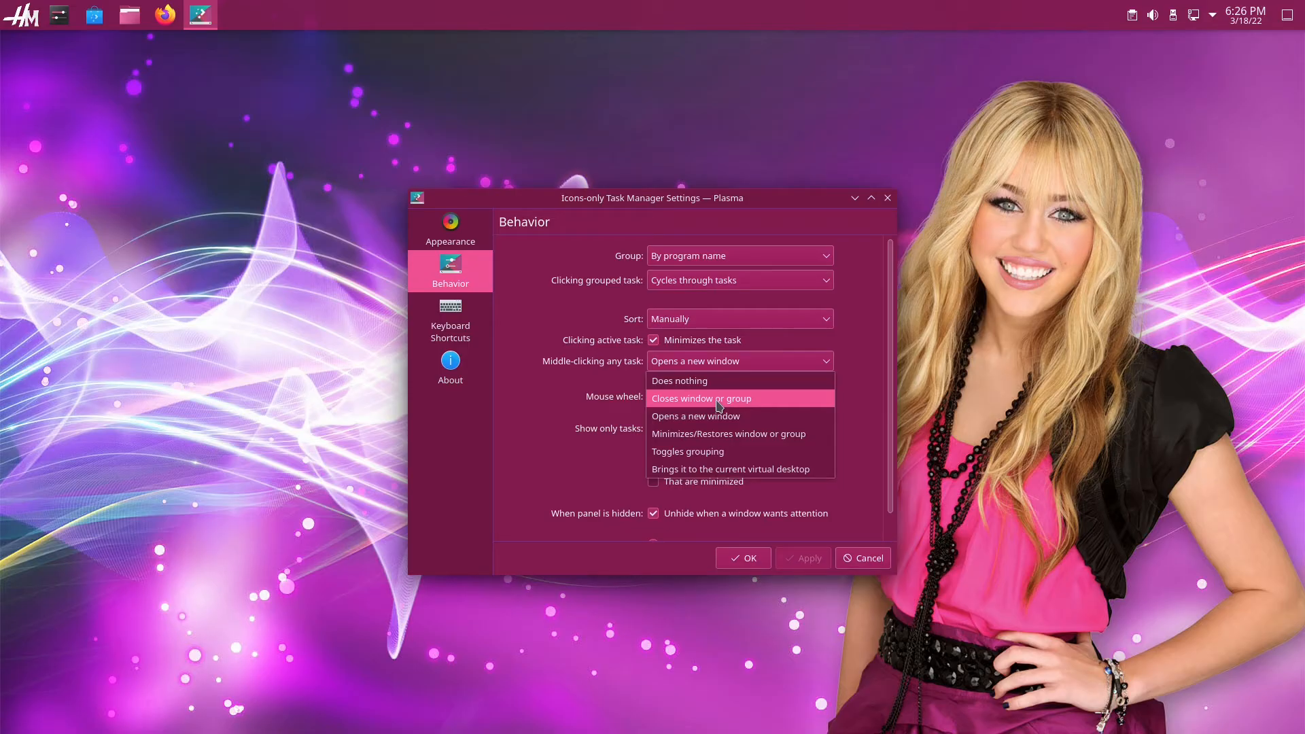
left_click(699, 399)
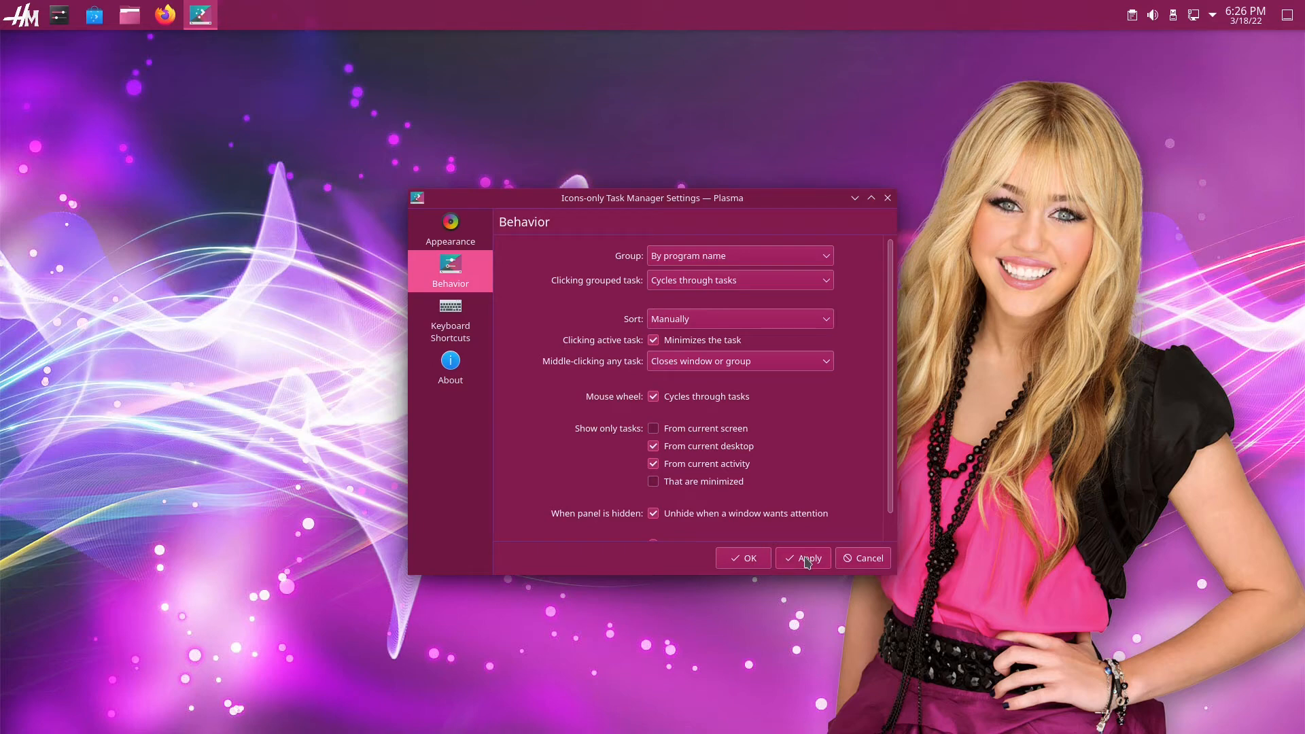
left_click(743, 558)
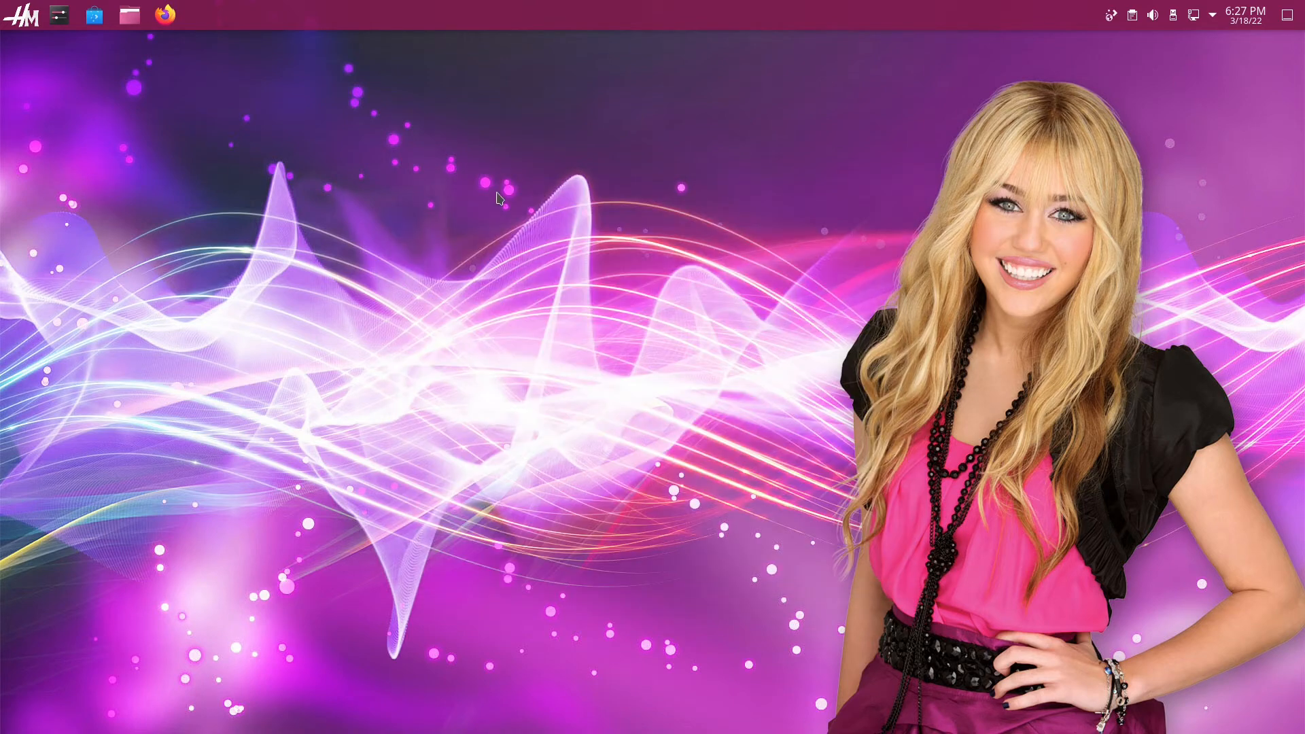
mouse_move(408, 137)
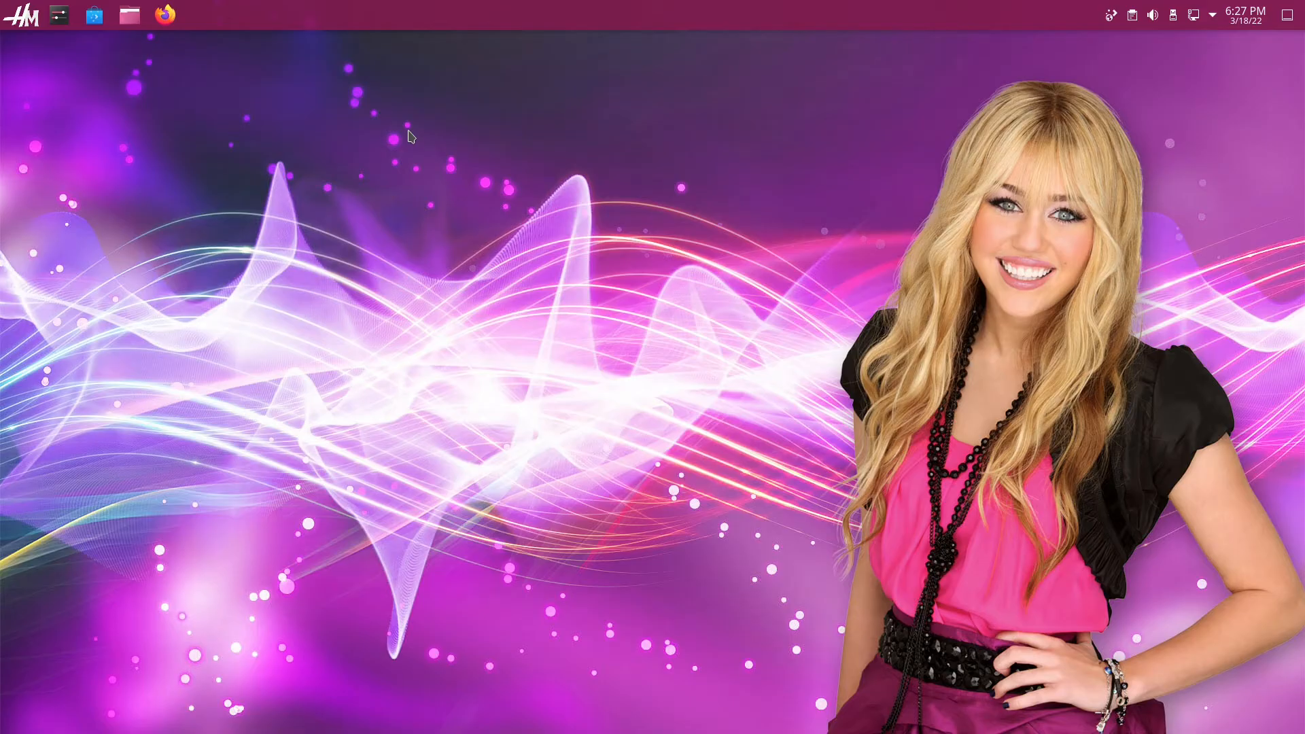
right_click(250, 17)
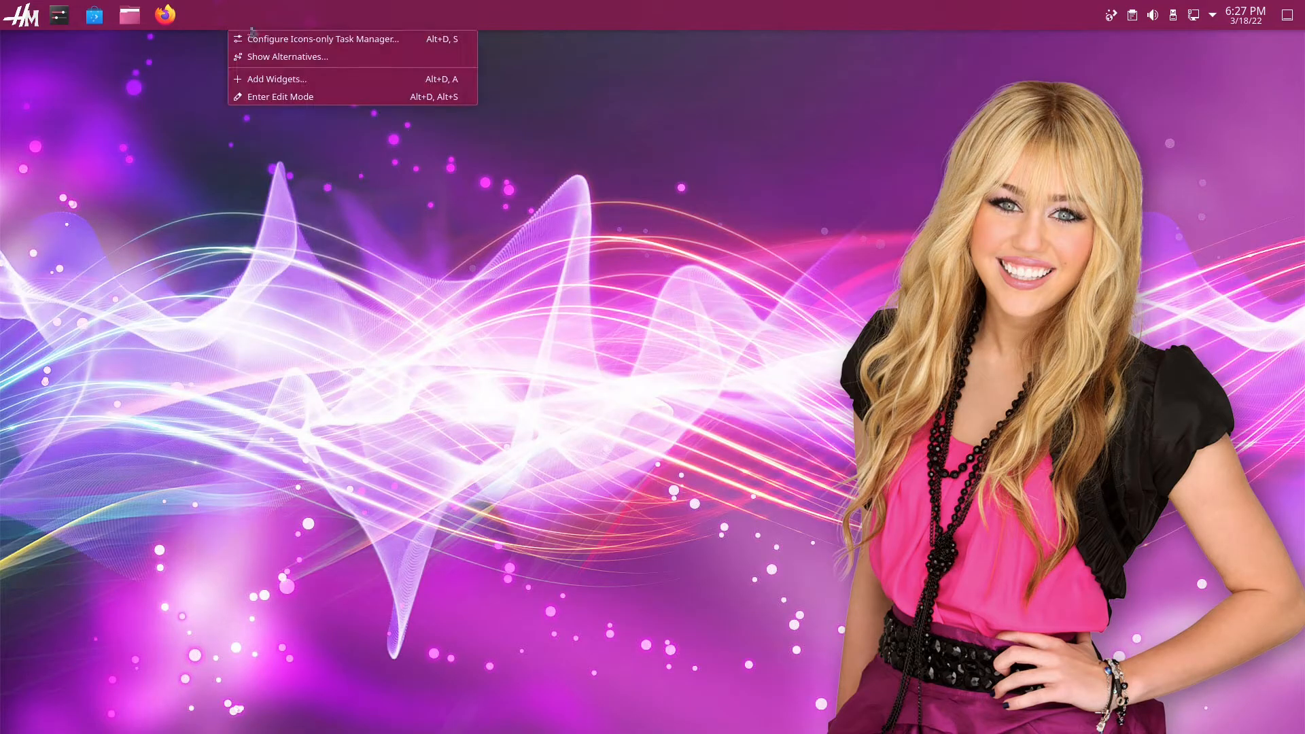
left_click(287, 55)
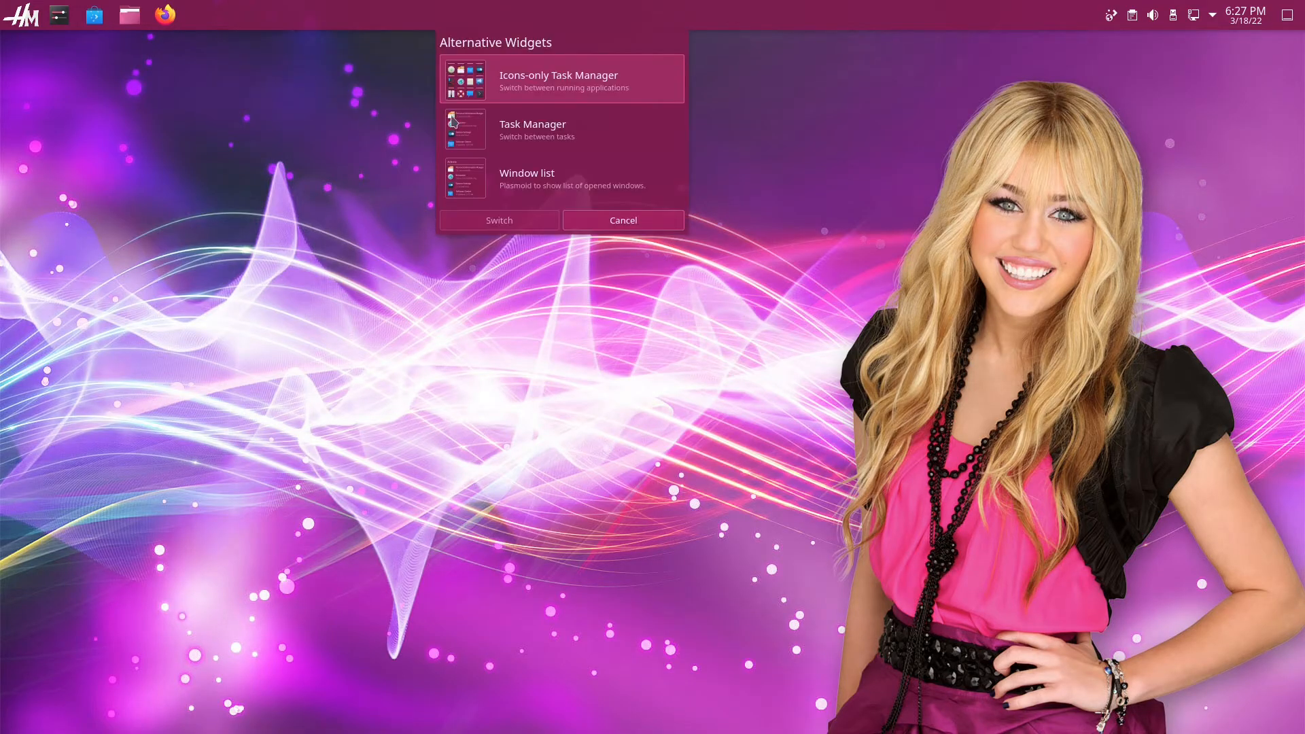
left_click(499, 220)
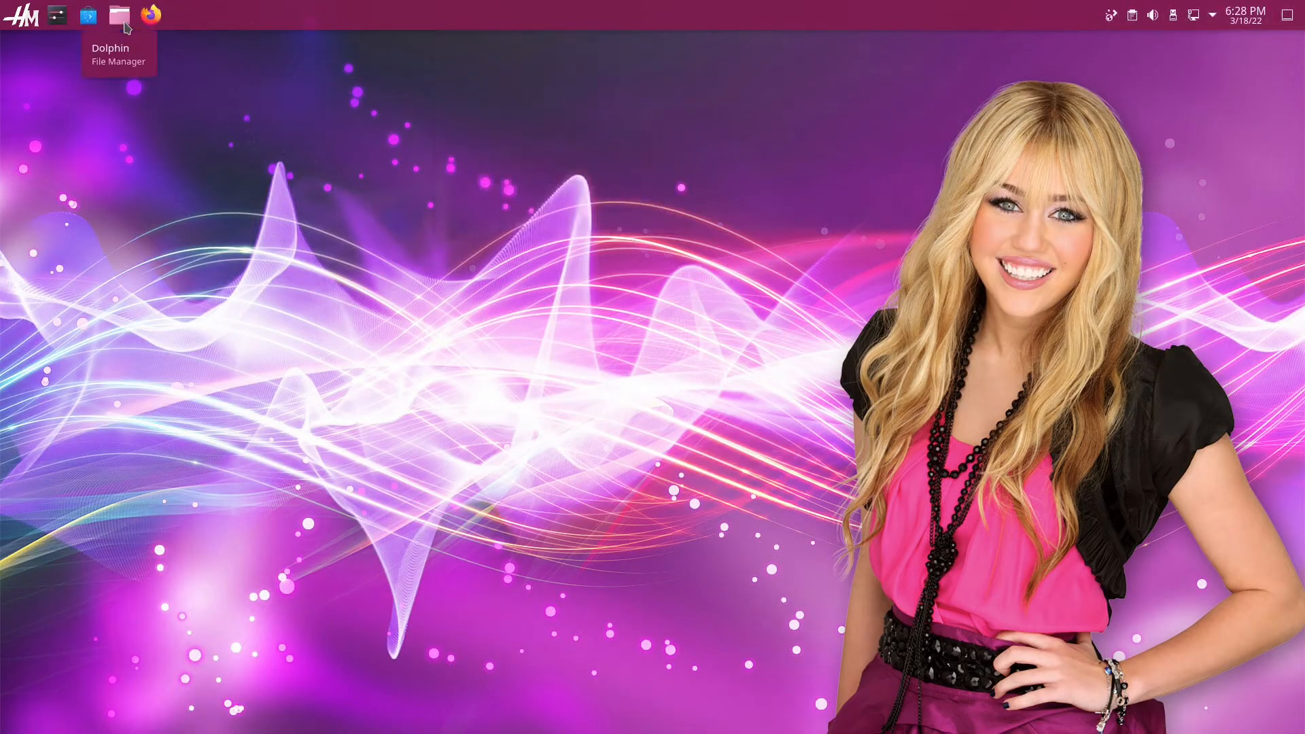
left_click(120, 14)
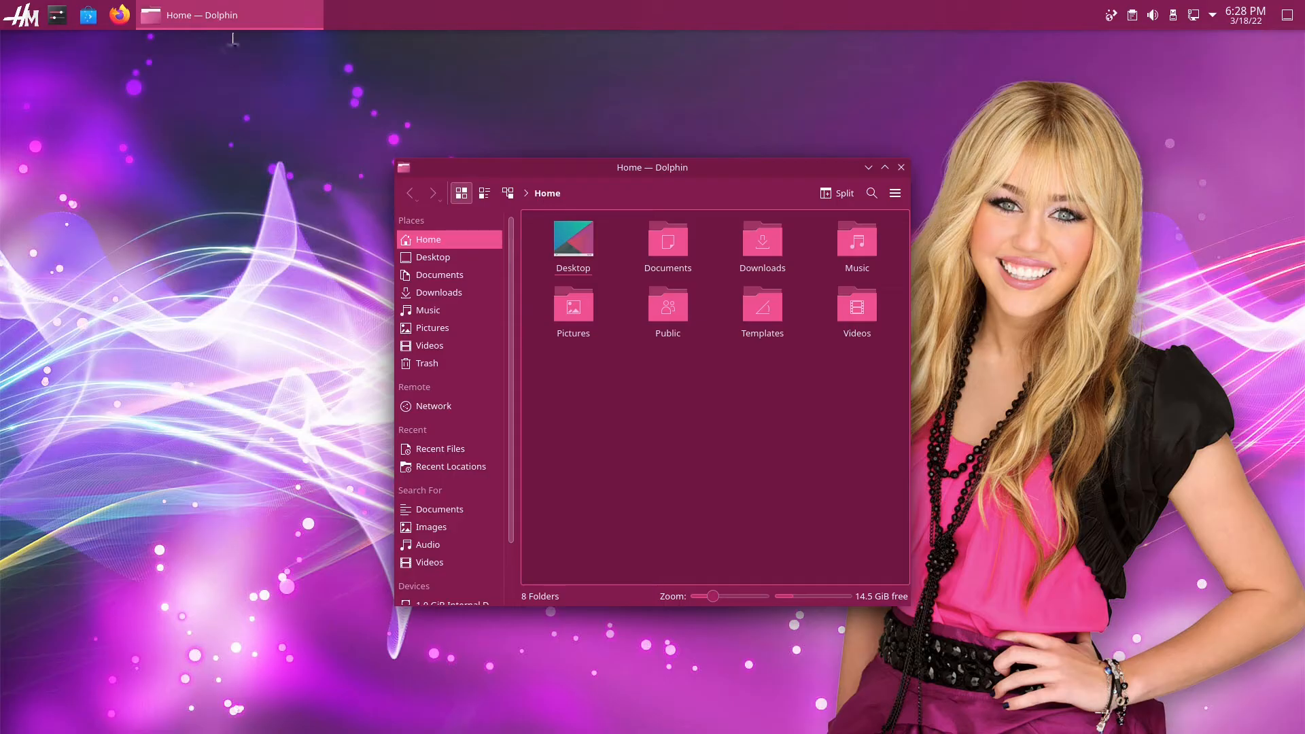
left_click(566, 193)
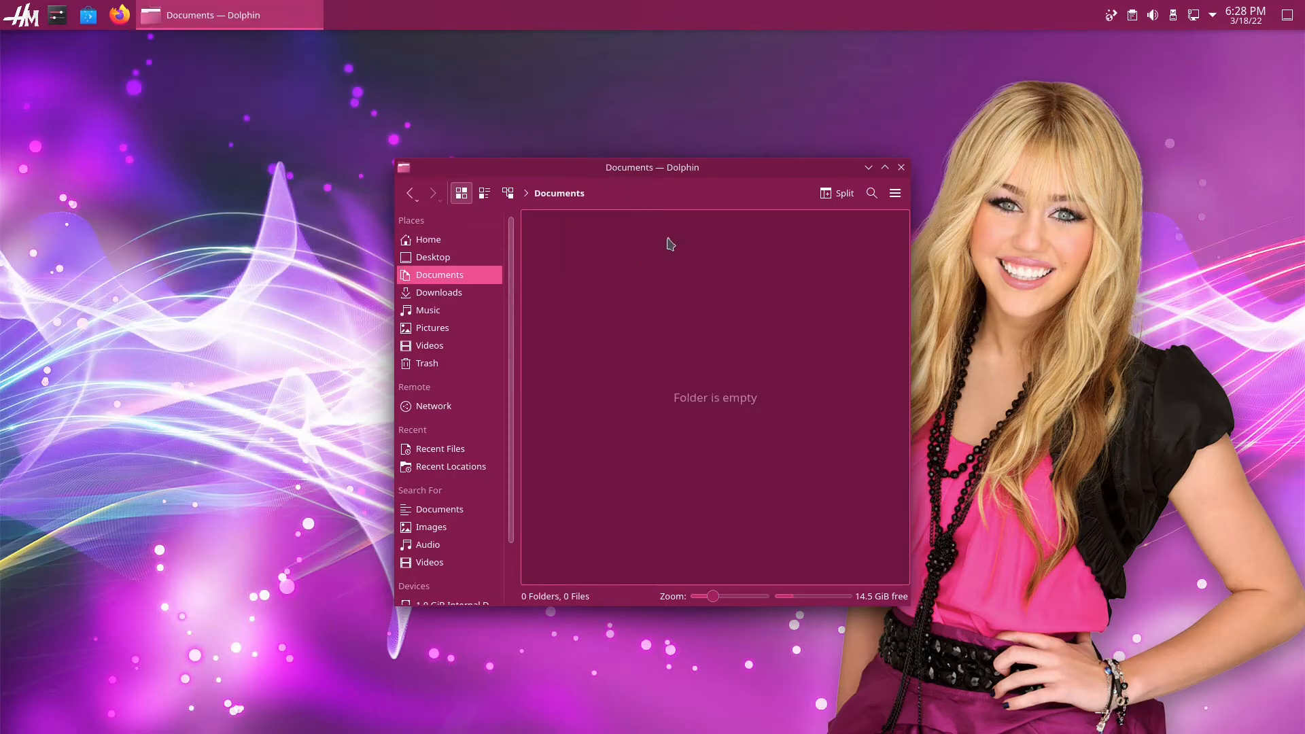
left_click(900, 167)
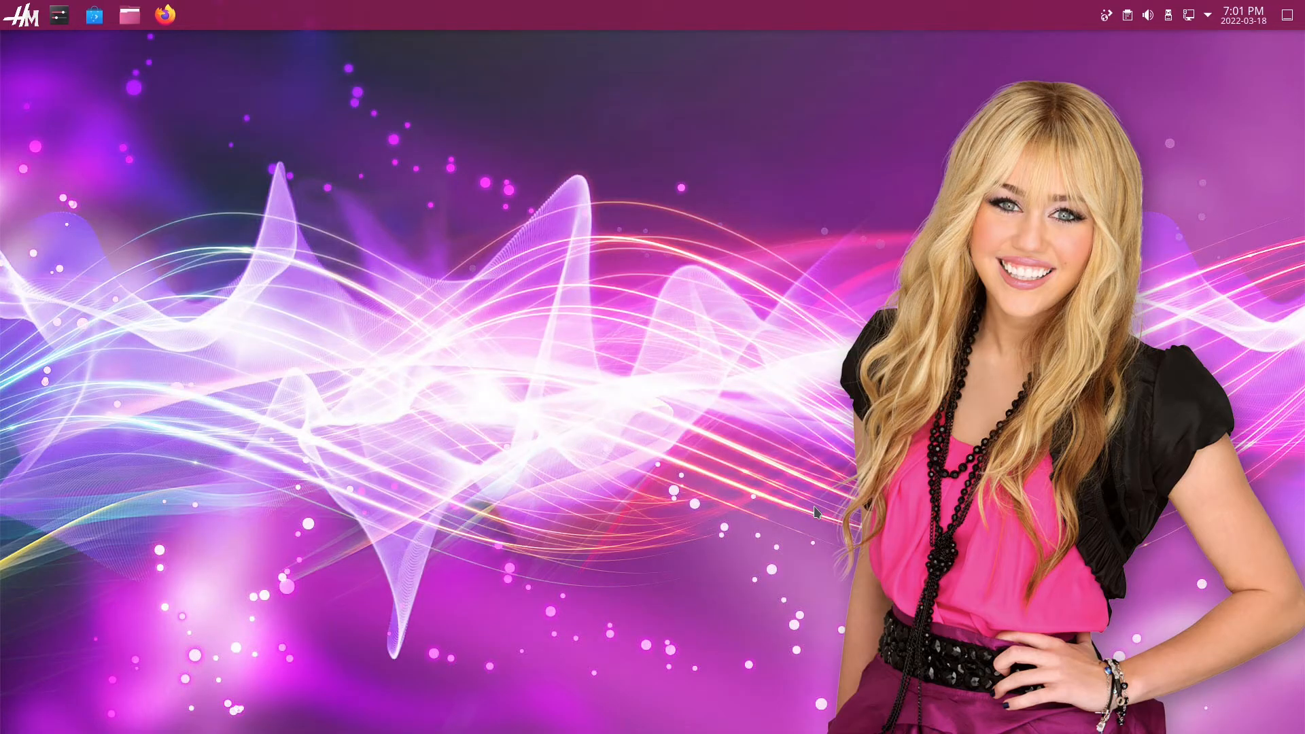
mouse_move(140, 35)
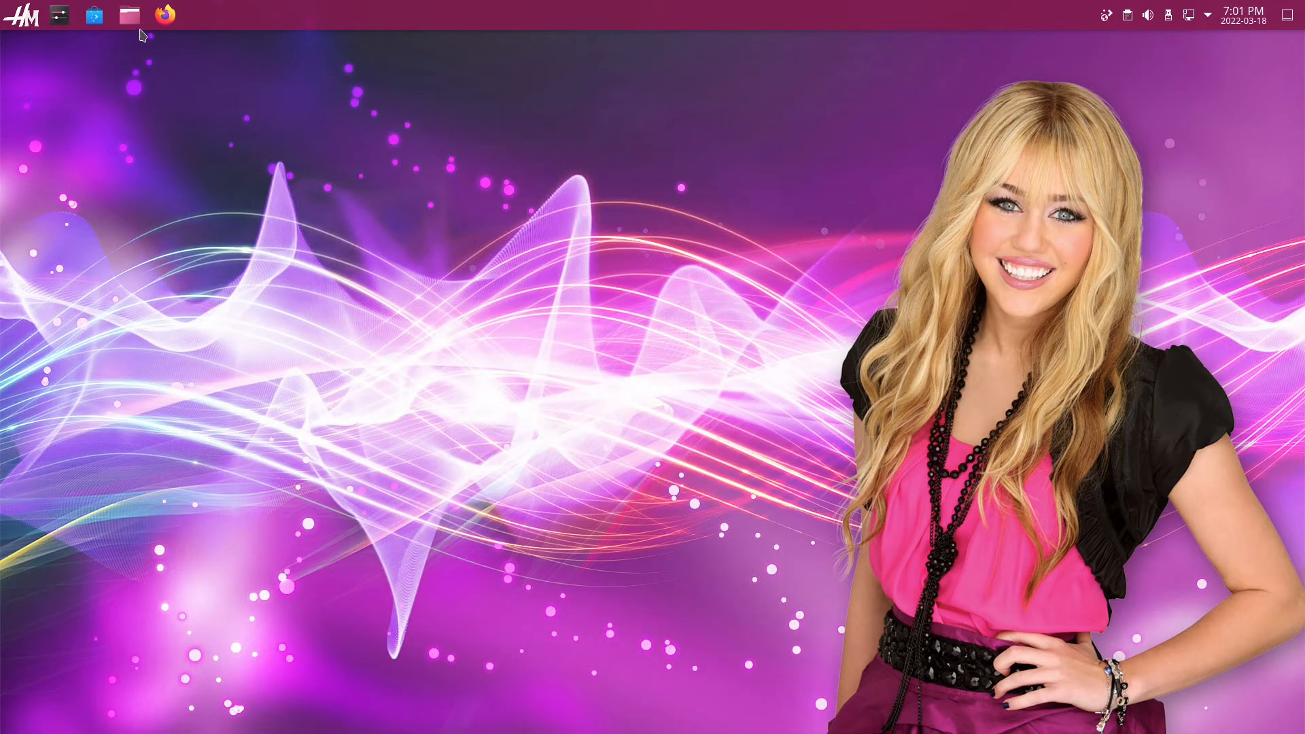
mouse_move(93, 15)
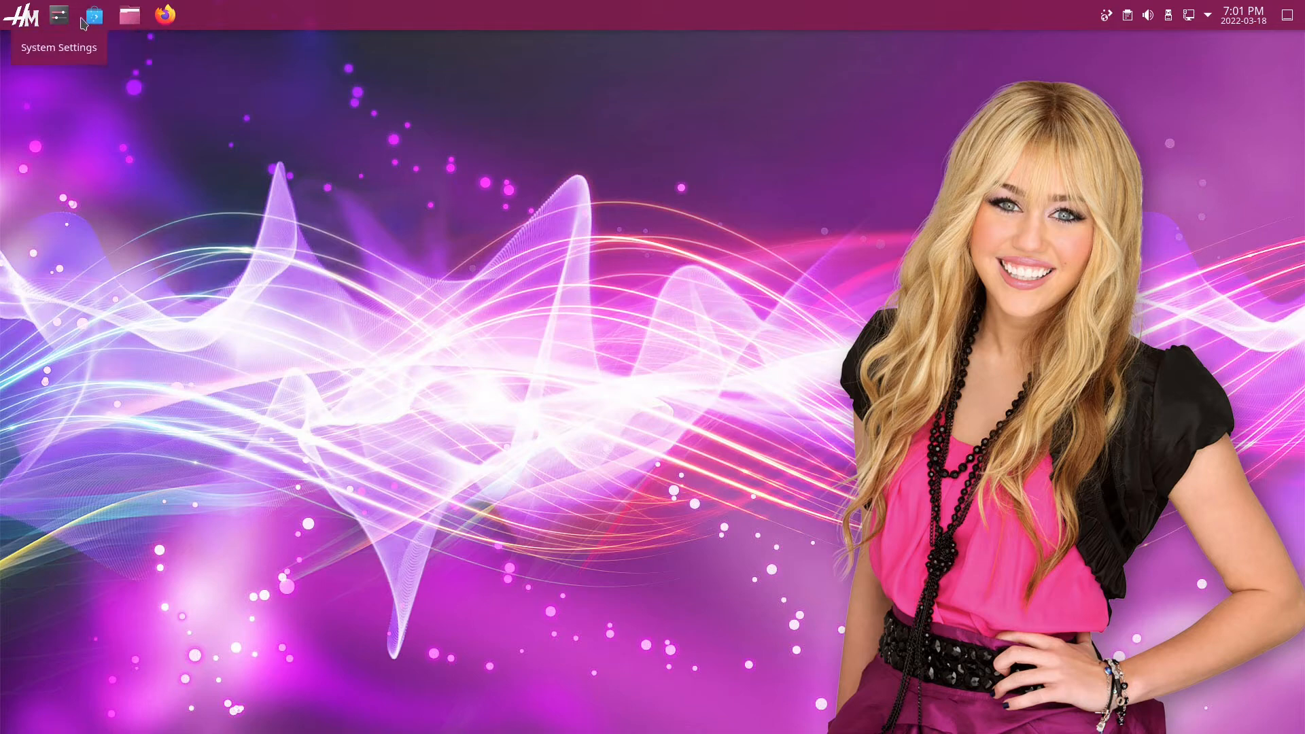
- Set the task manager's middle-click action to Closes window or group again and apply it
right_click(91, 15)
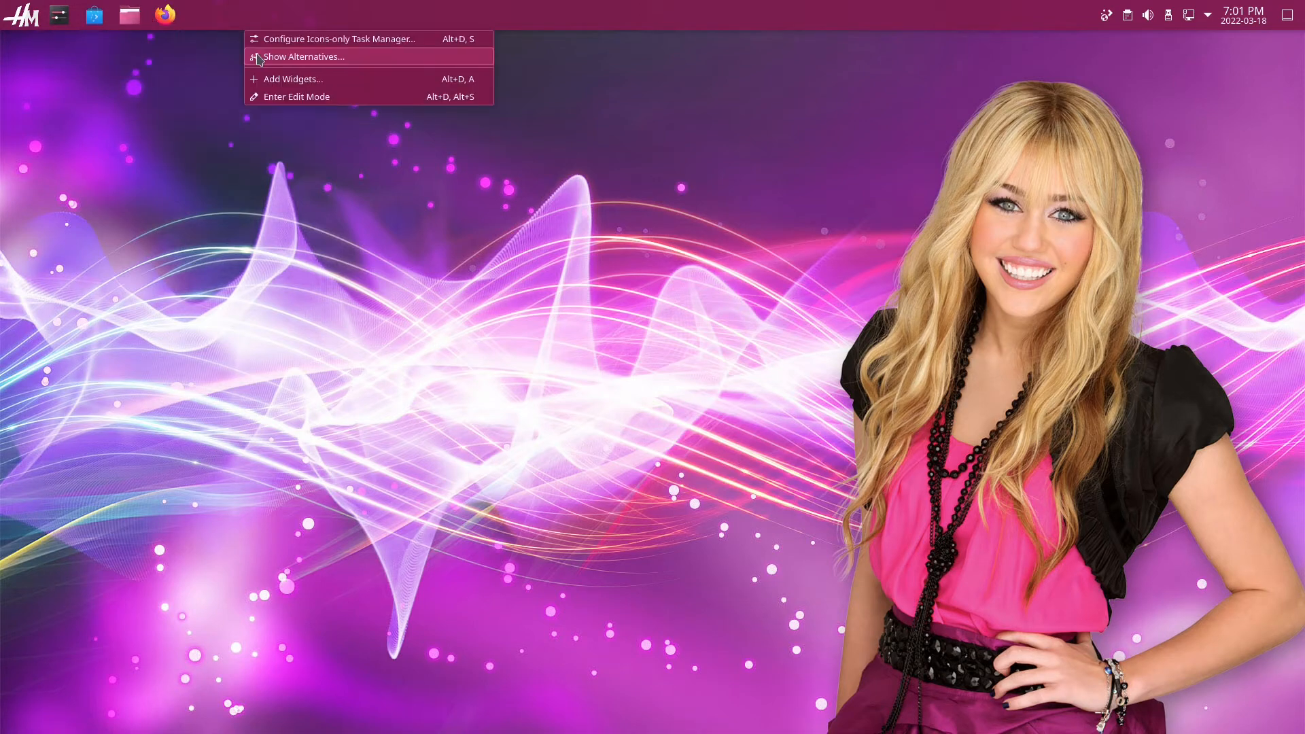
left_click(337, 39)
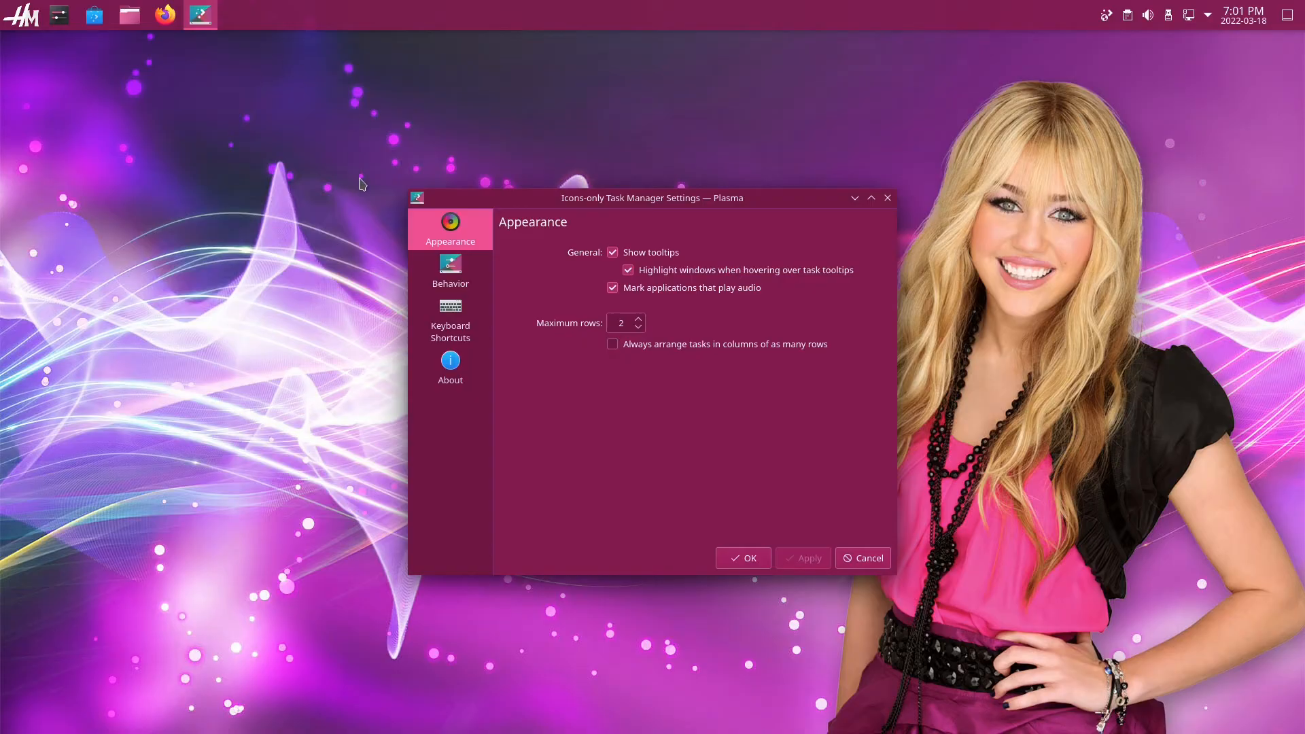
left_click(450, 271)
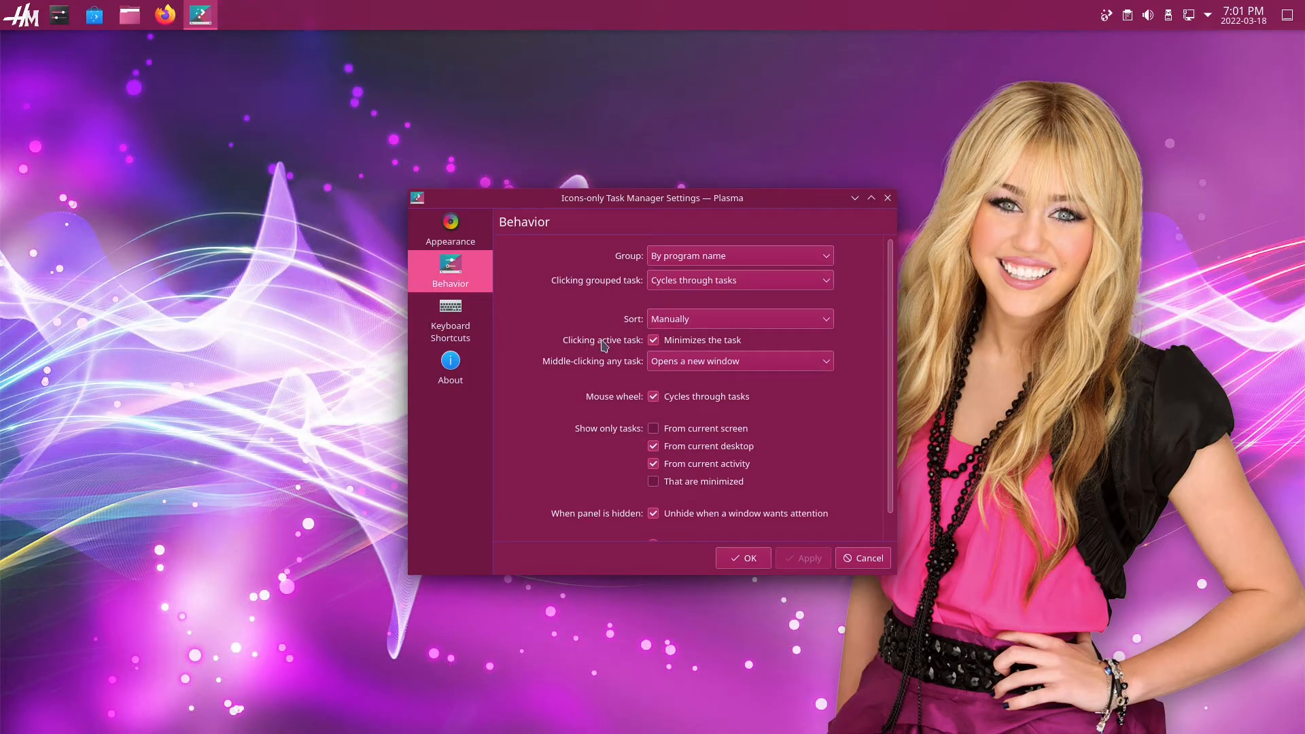
mouse_move(630, 351)
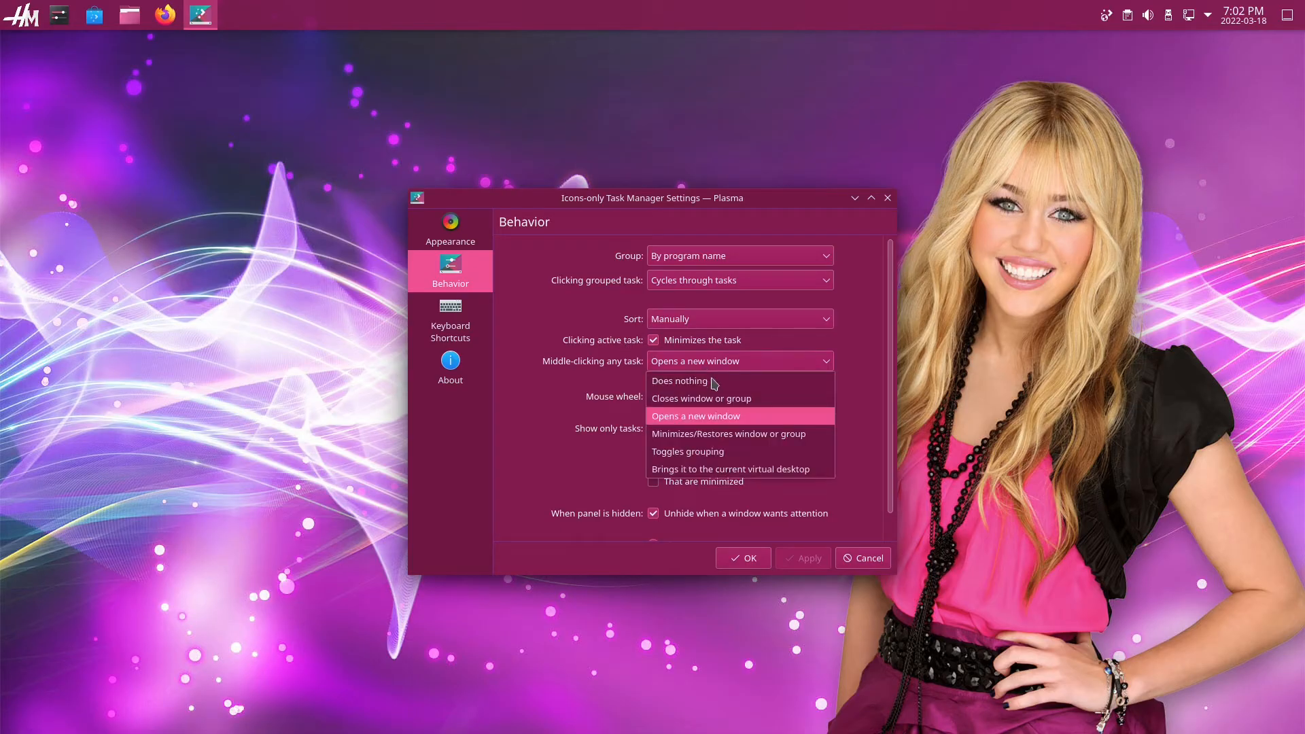
left_click(700, 399)
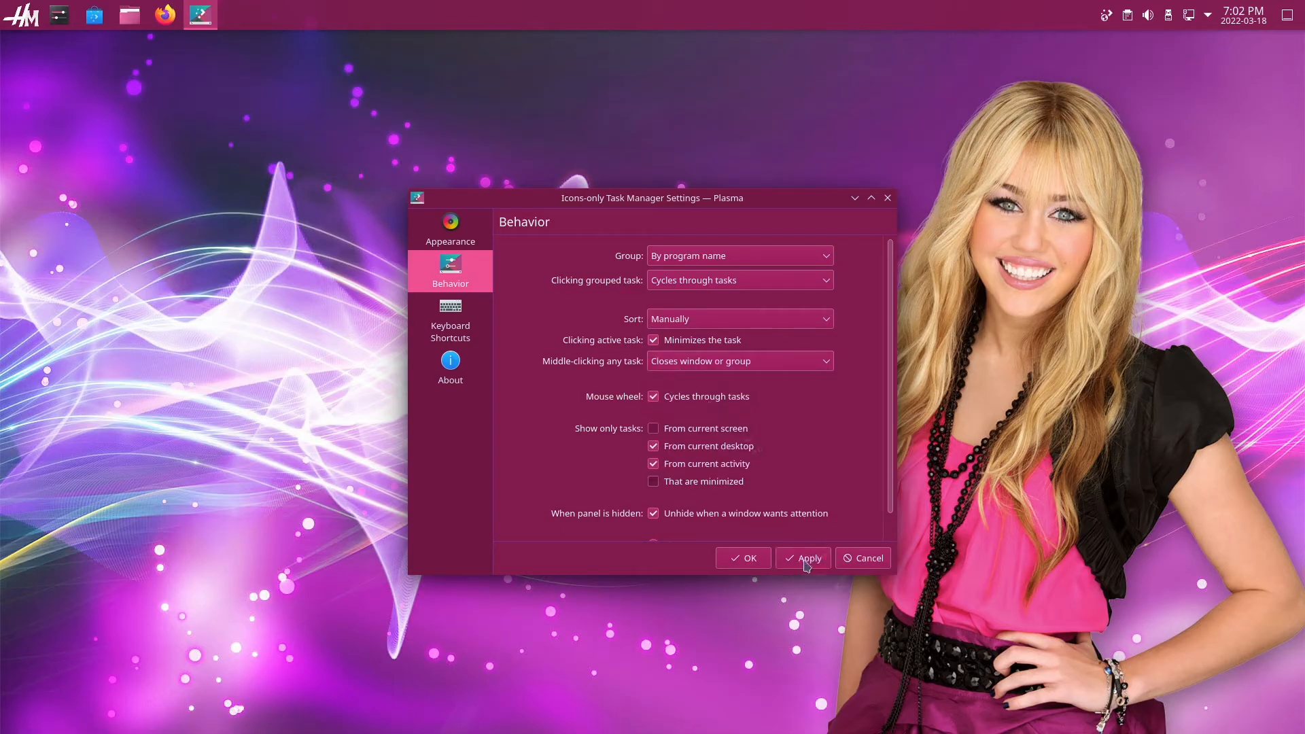
left_click(742, 557)
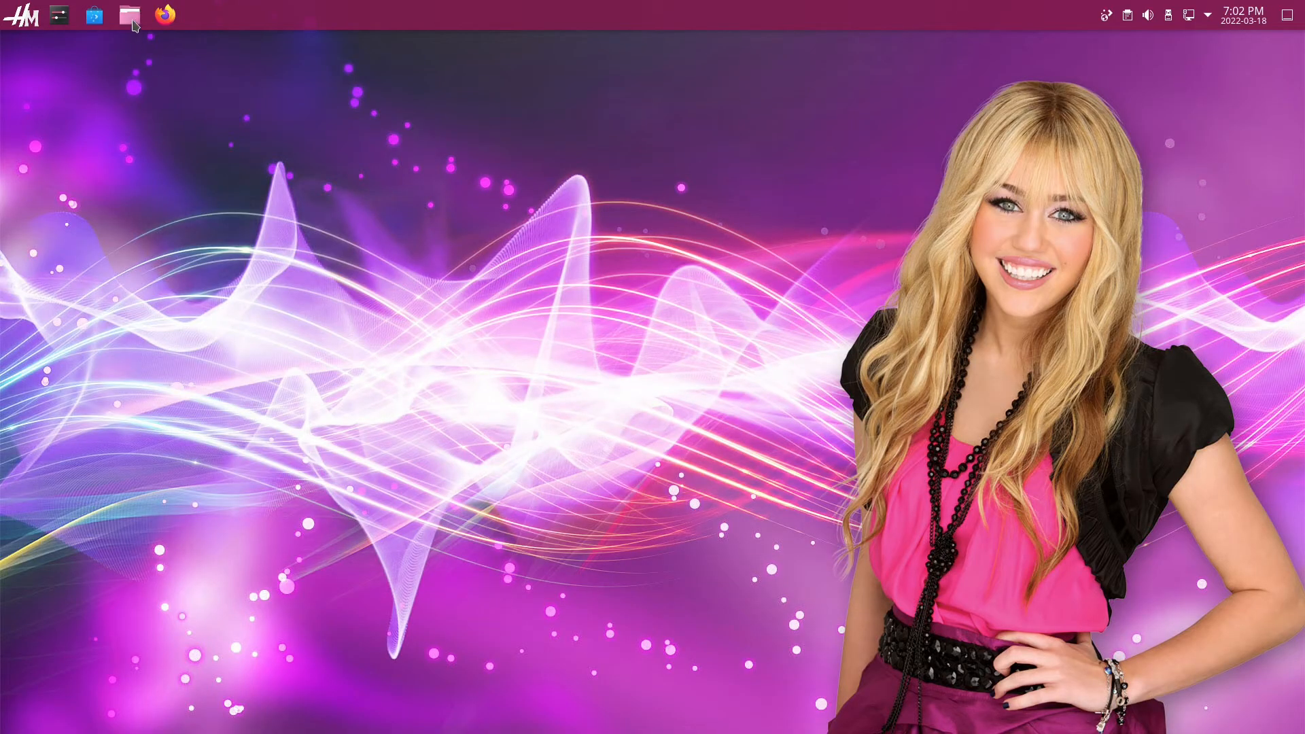
- Launch Dolphin and open another Dolphin window from its task actions
left_click(129, 15)
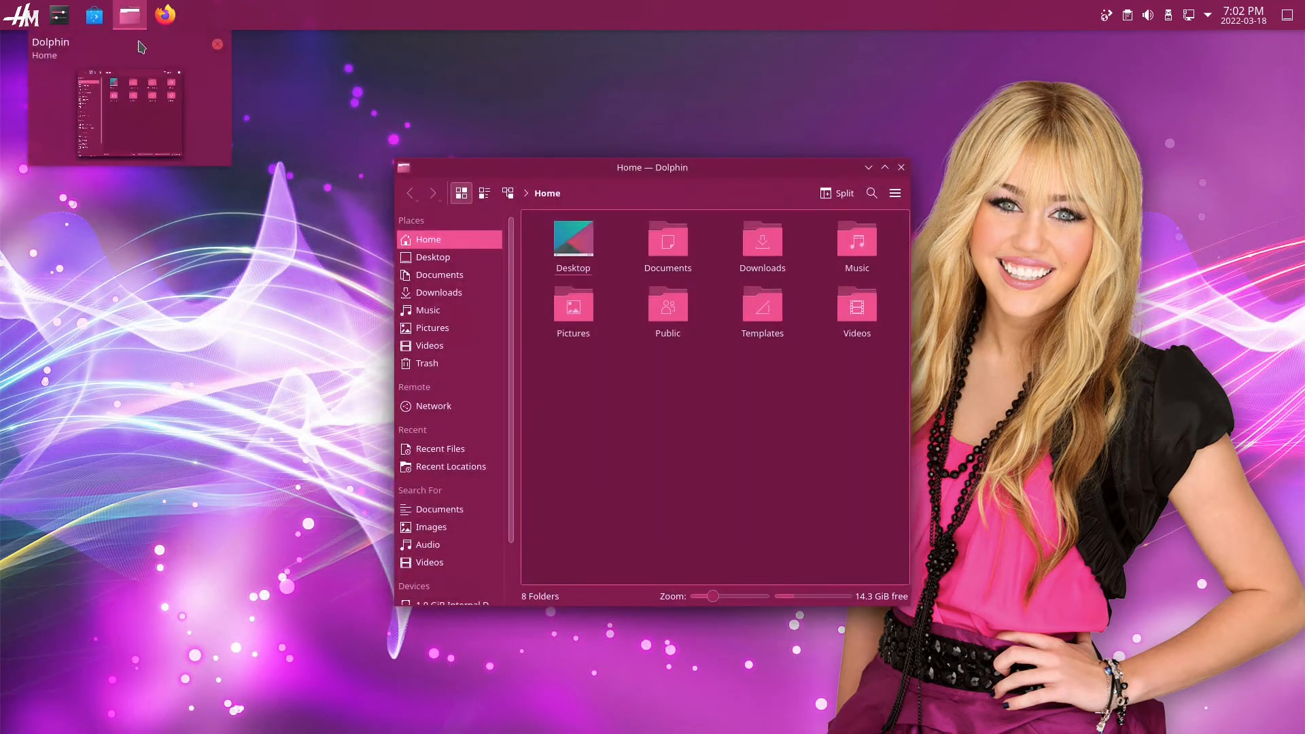
mouse_move(153, 183)
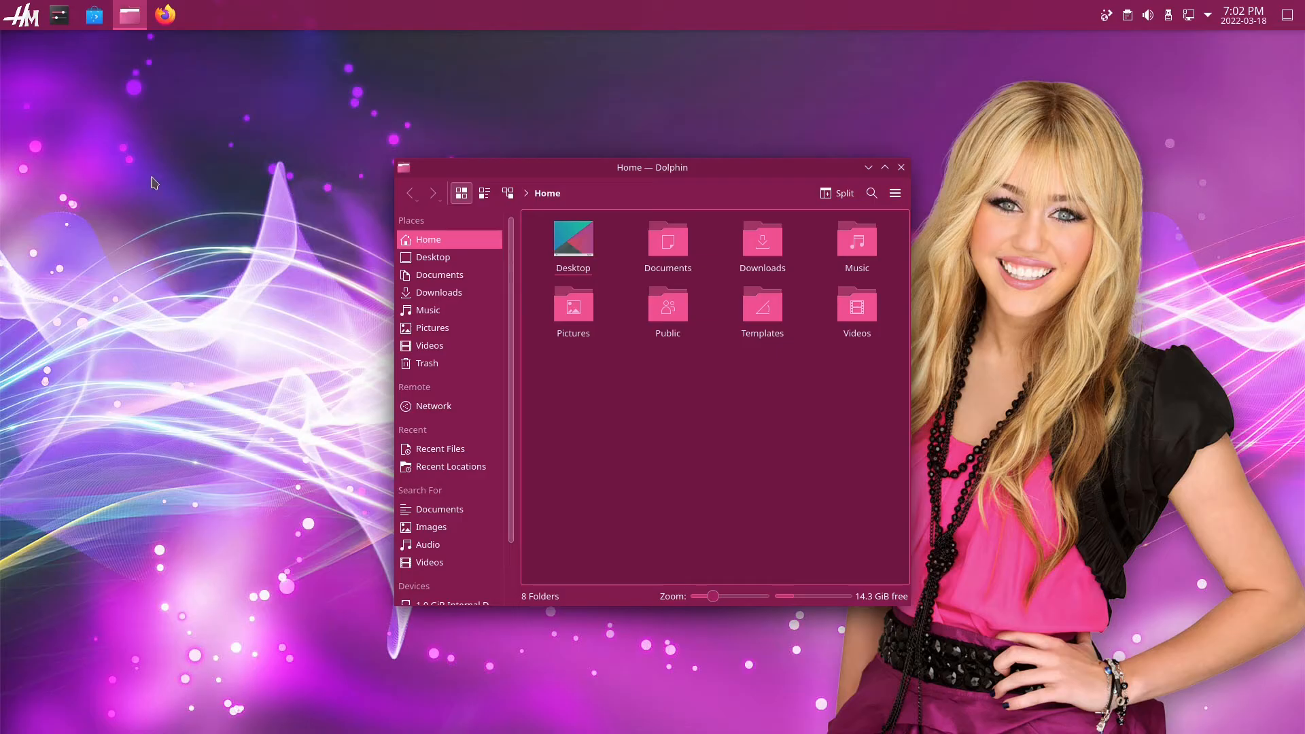
right_click(129, 15)
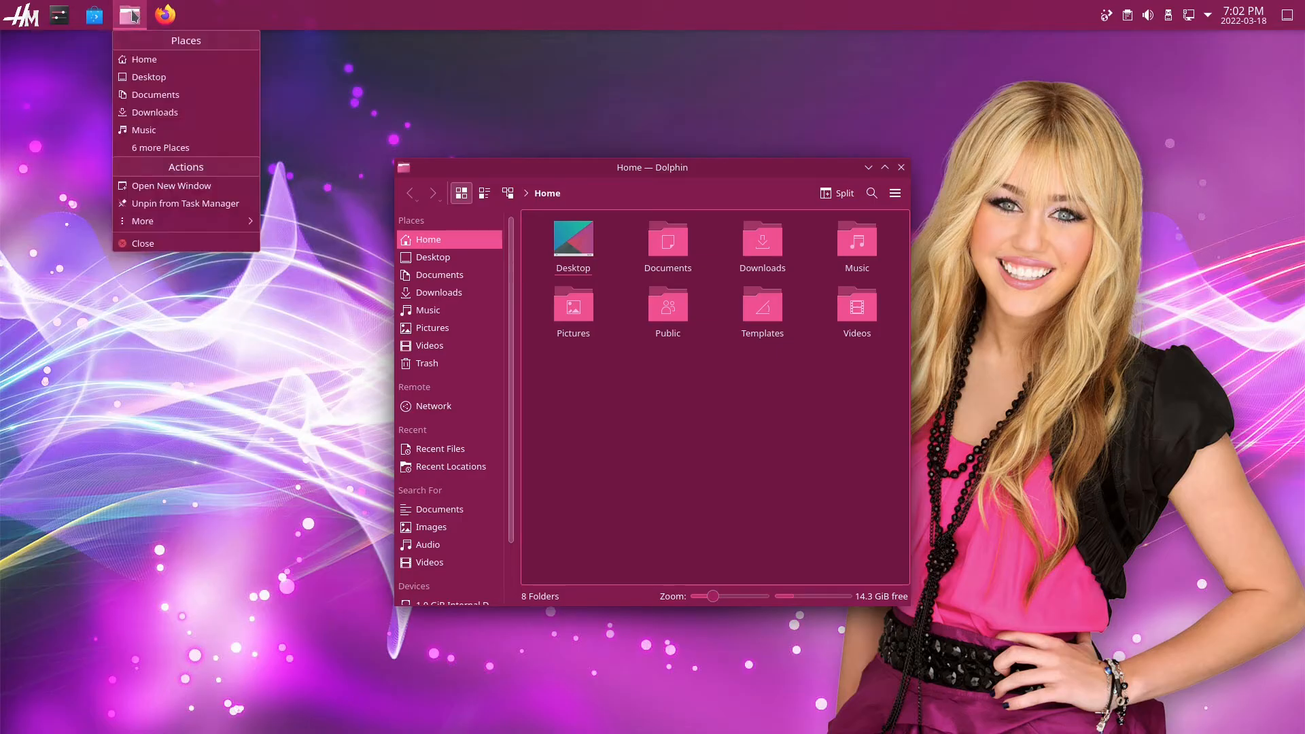
left_click(173, 186)
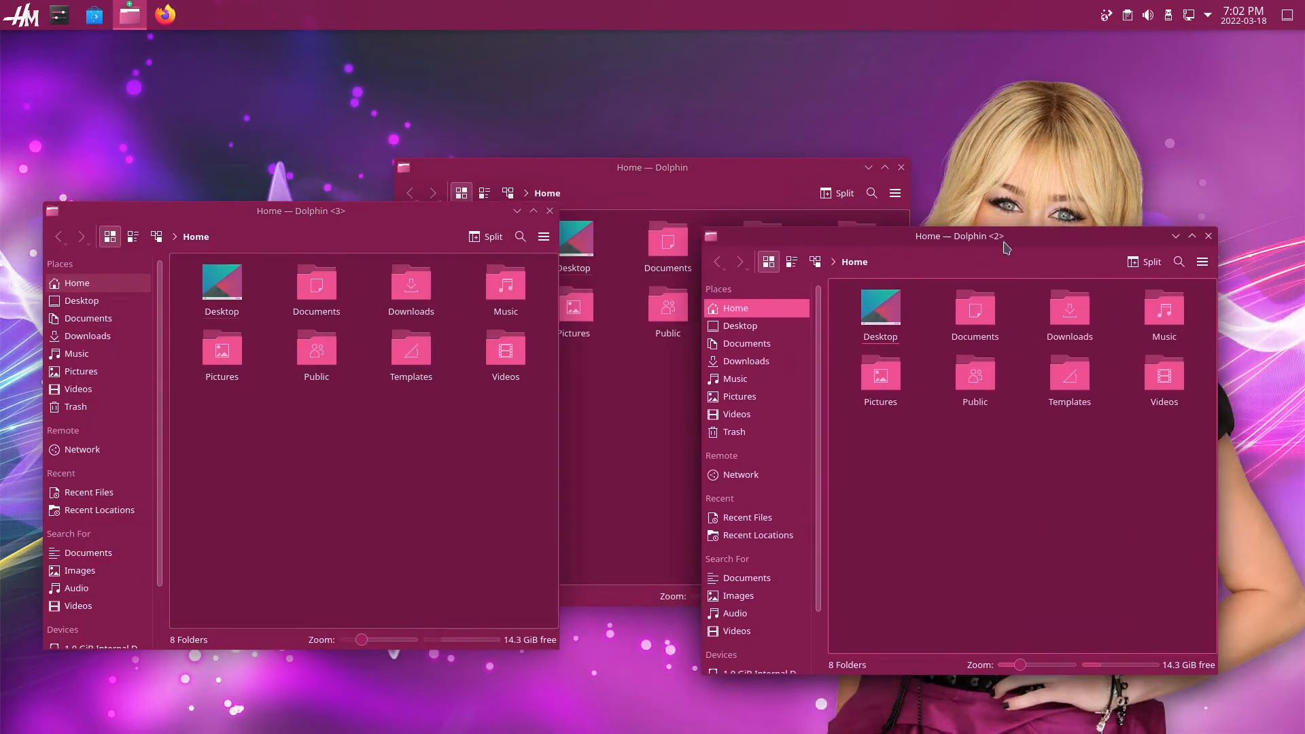
mouse_move(129, 15)
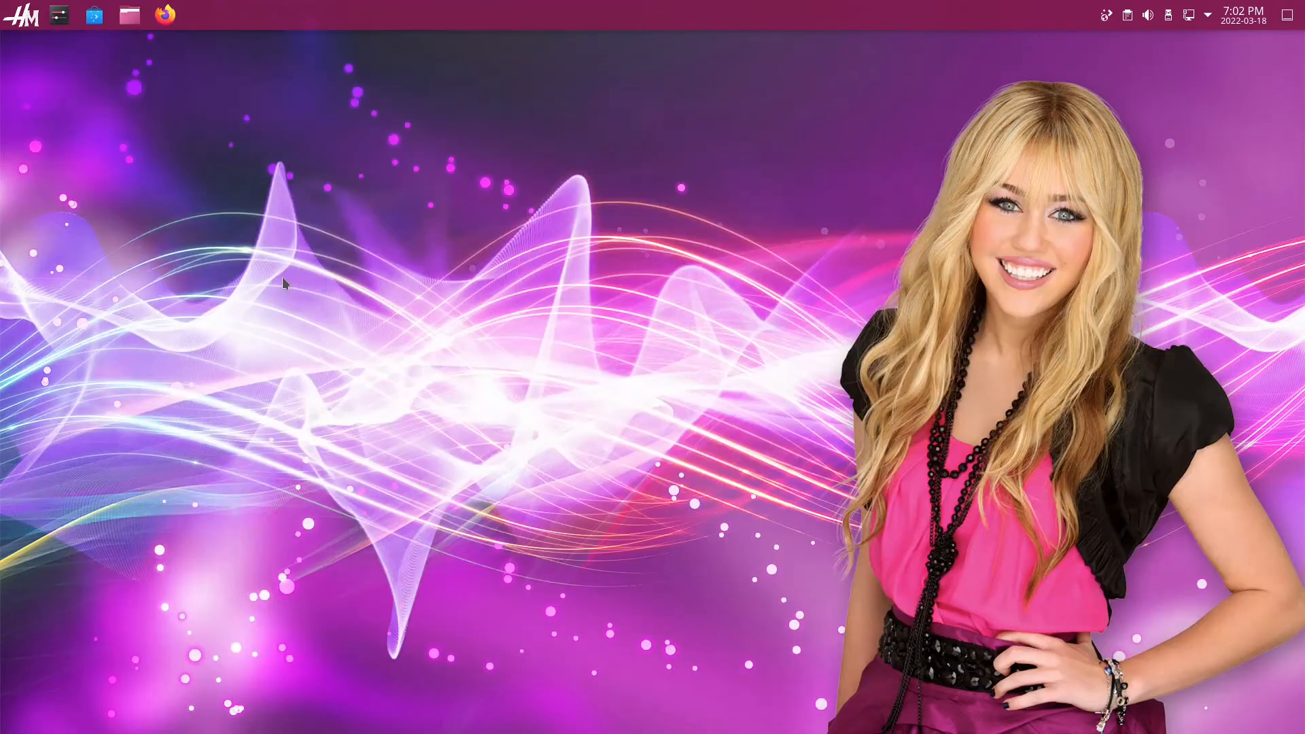
mouse_move(303, 325)
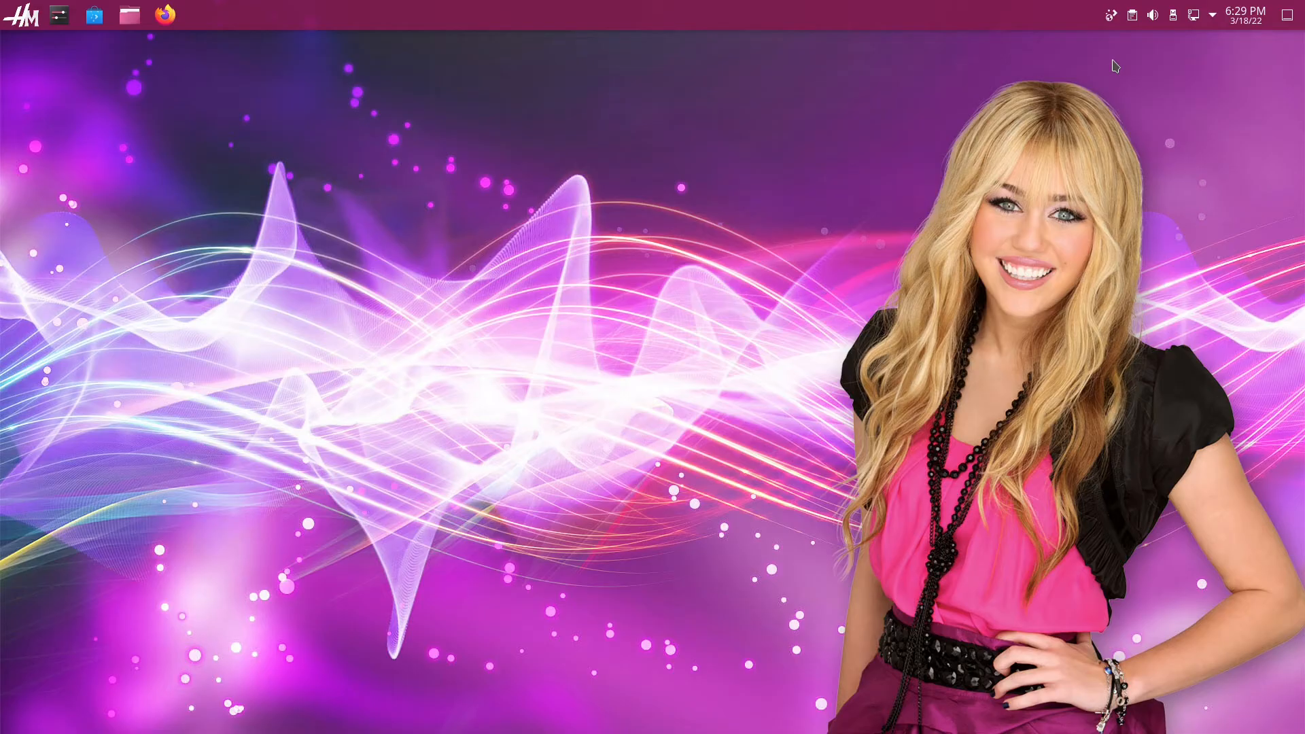
mouse_move(1142, 50)
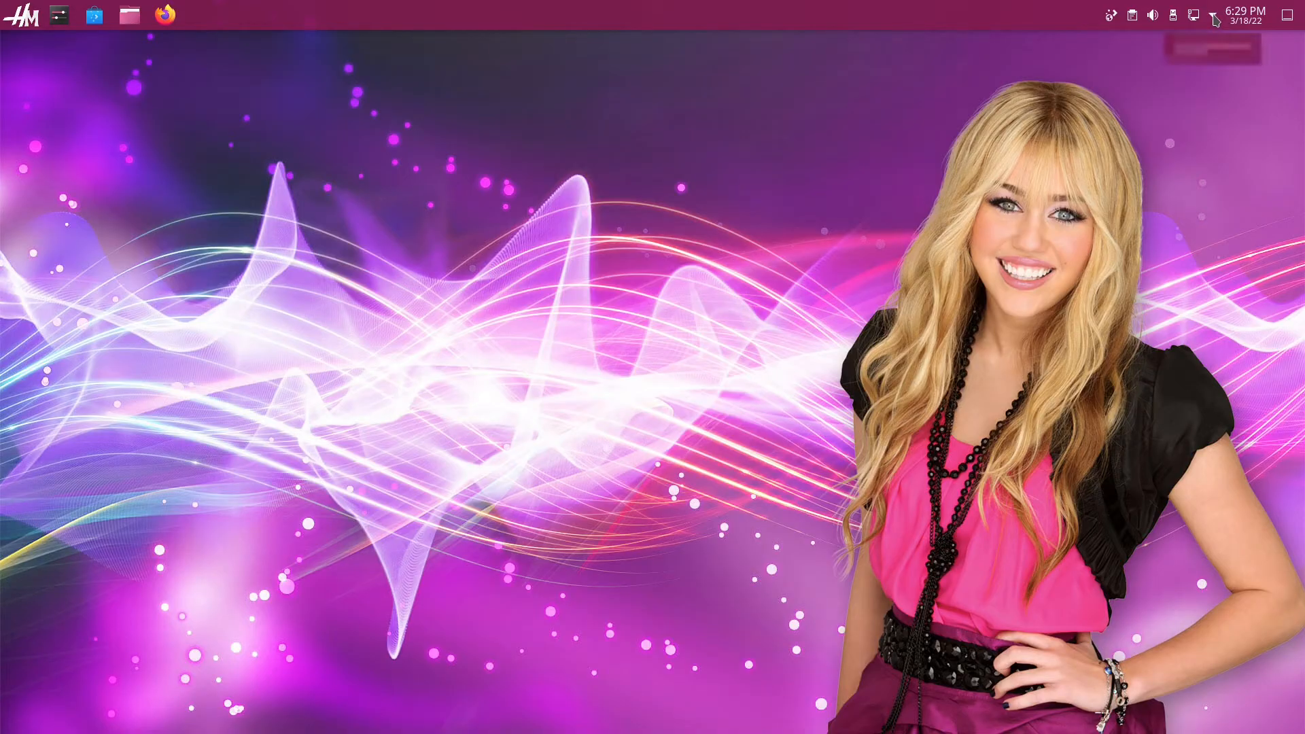
- Expand the system tray to show hidden entries like KDE Connect and Vaults
left_click(1213, 13)
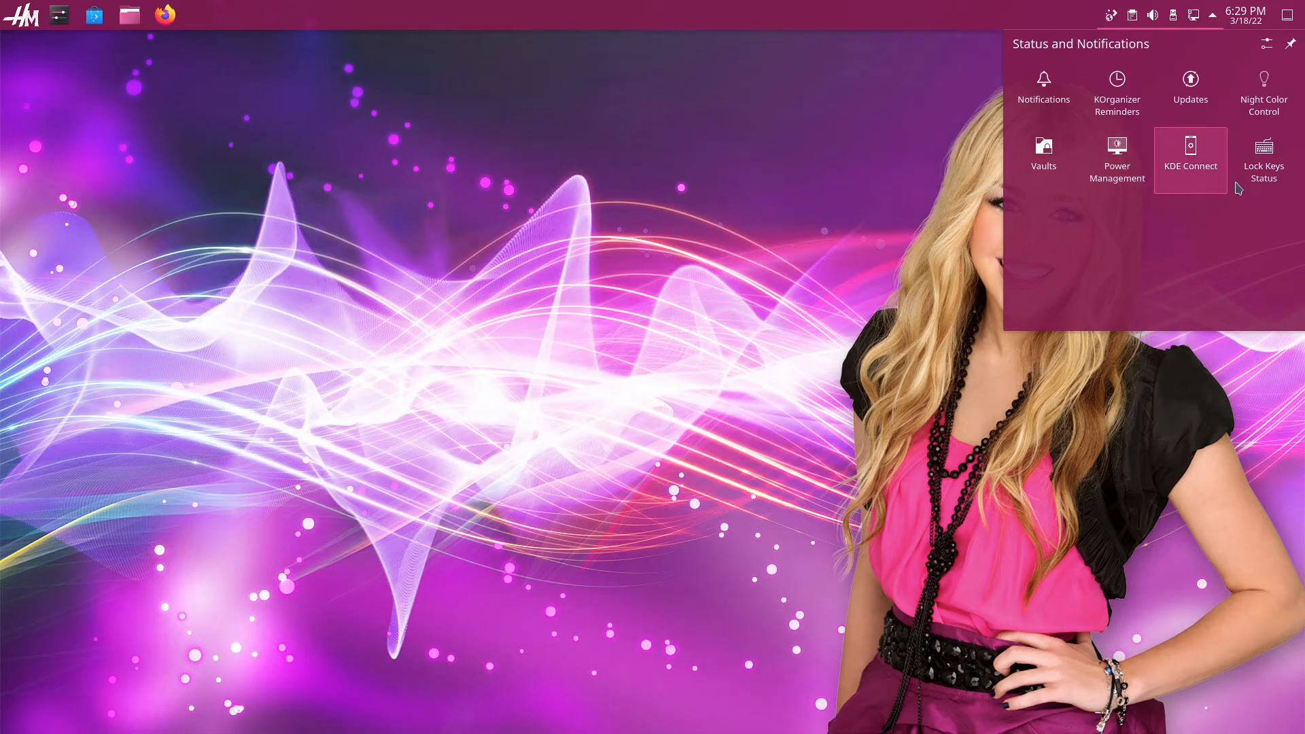
mouse_move(1263, 87)
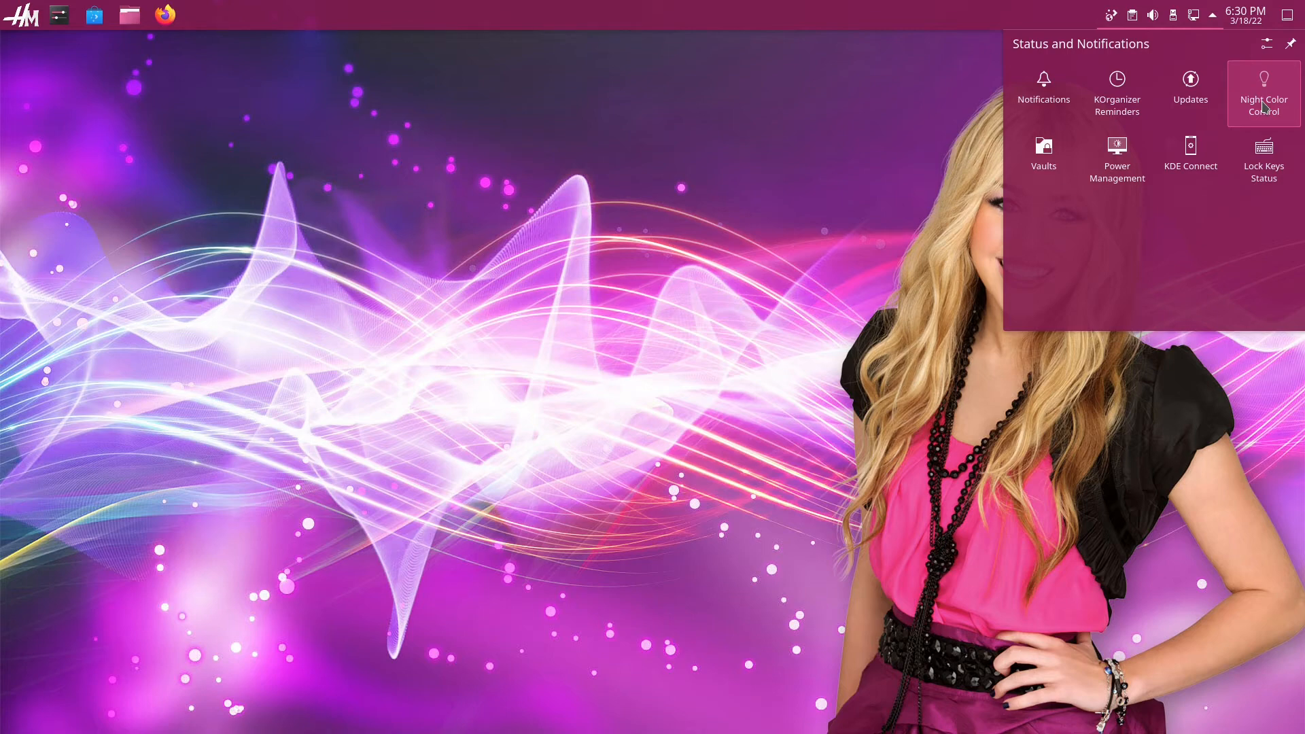
mouse_move(1266, 43)
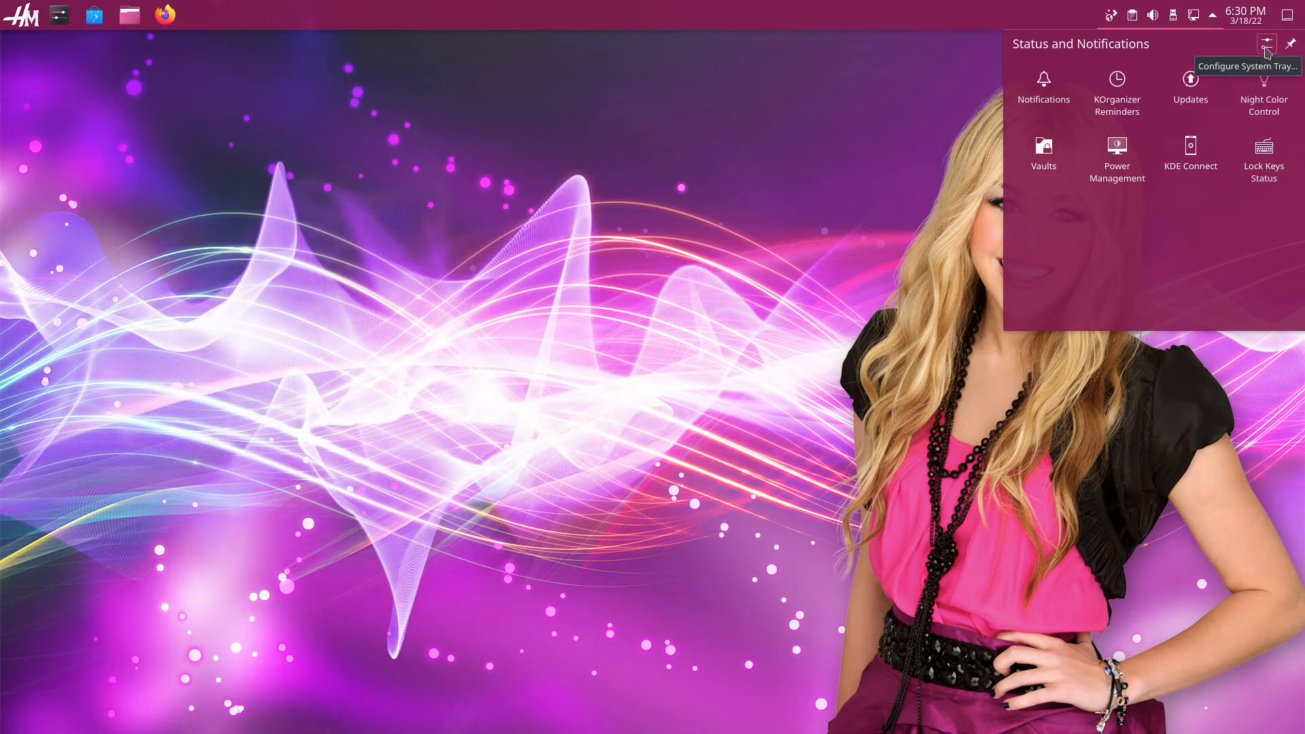
- Review the System Tray Settings entries list, leaving every entry shown when relevant
left_click(1266, 43)
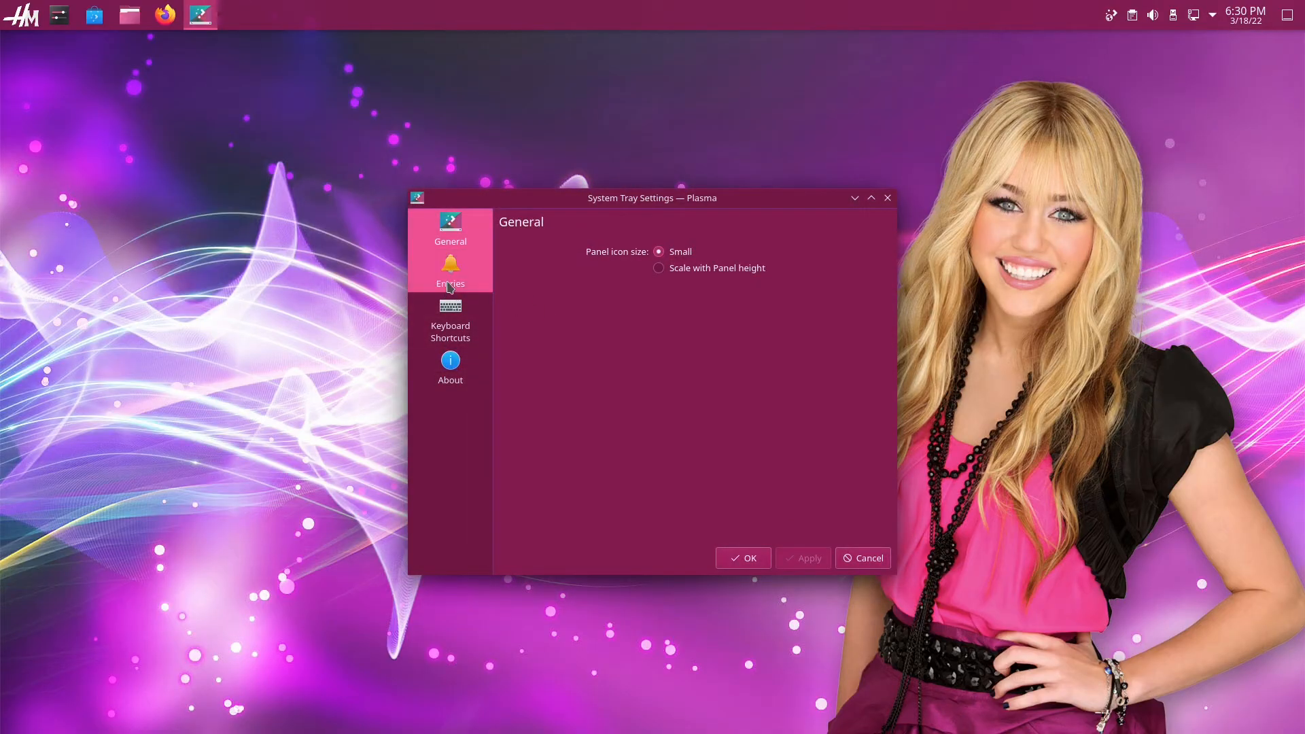
left_click(451, 270)
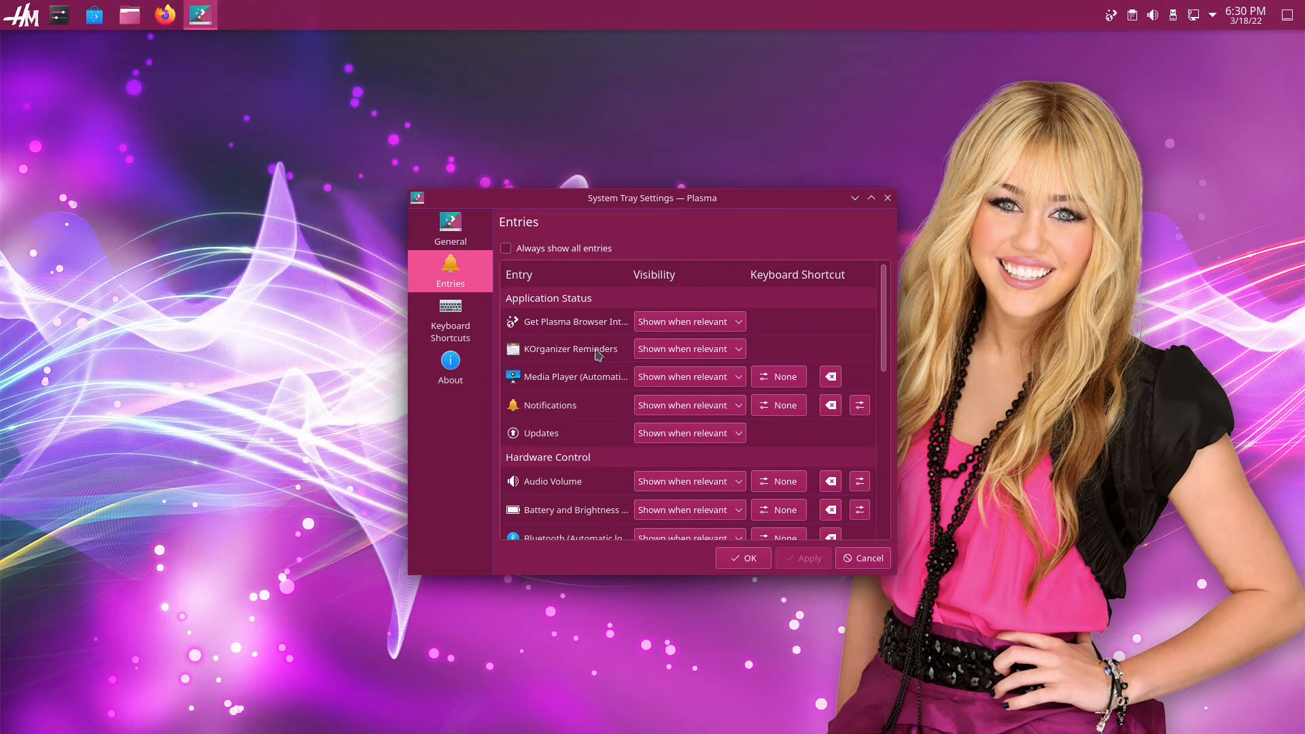
mouse_move(688, 419)
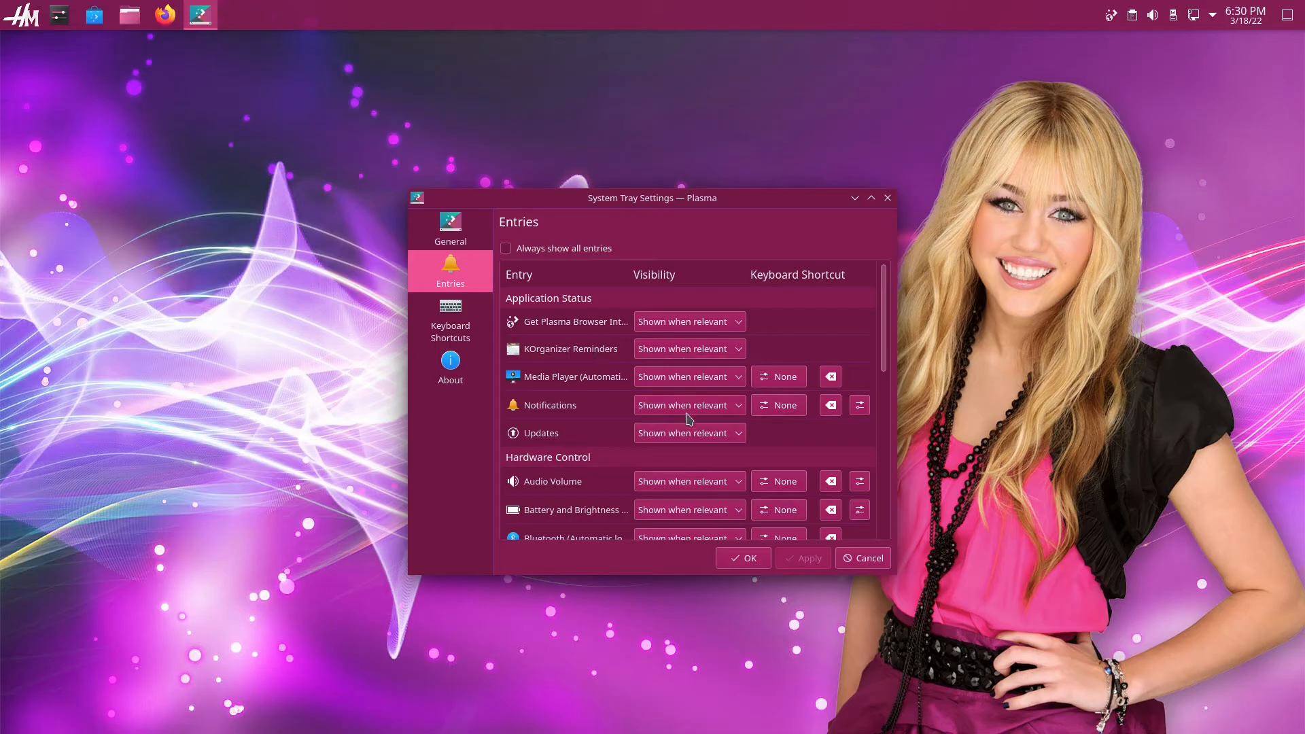
mouse_move(690, 405)
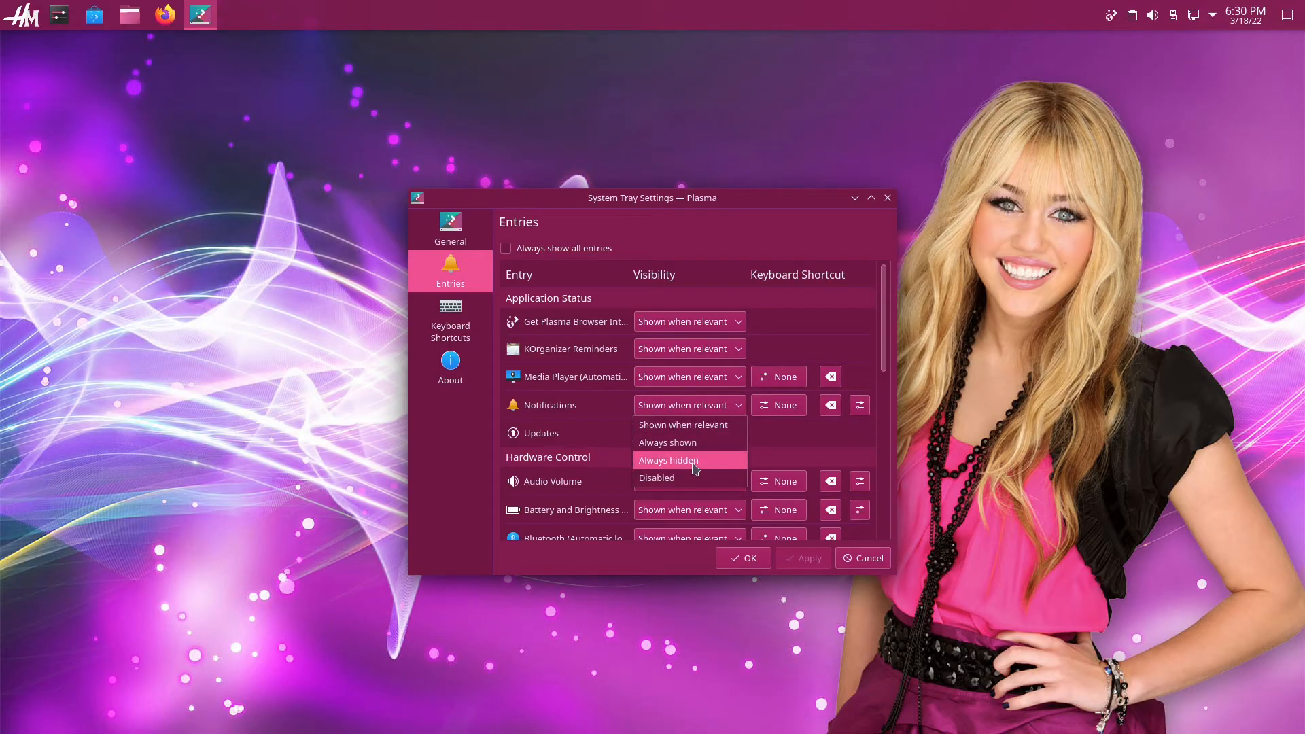
mouse_move(681, 477)
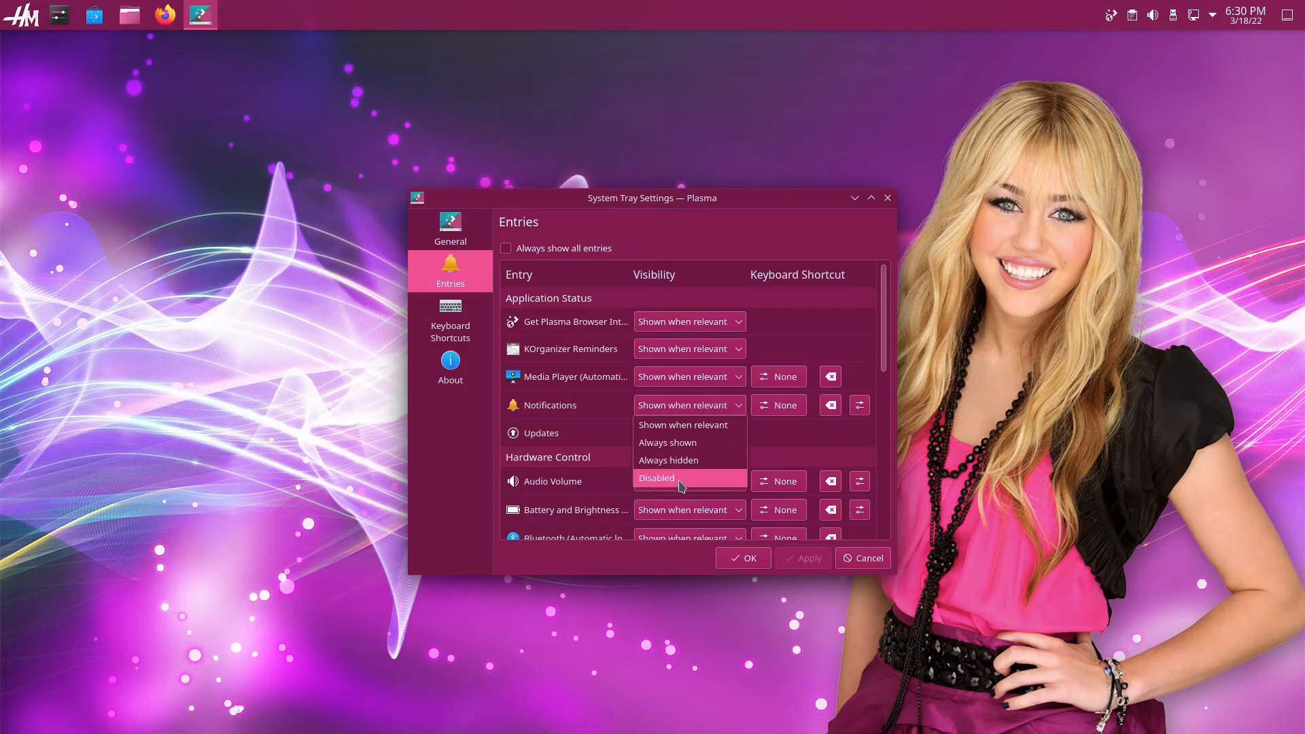
left_click(683, 424)
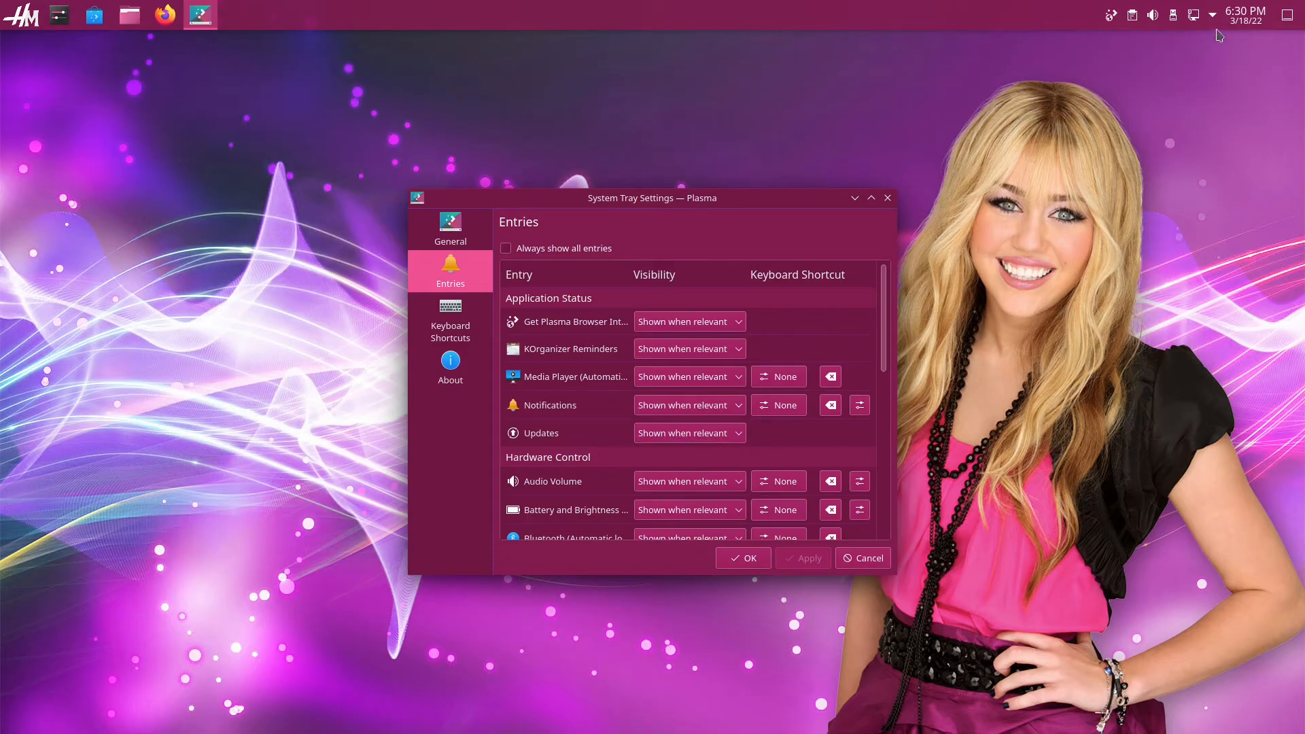
- Reopen the system tray's hidden status entries popup
left_click(1212, 14)
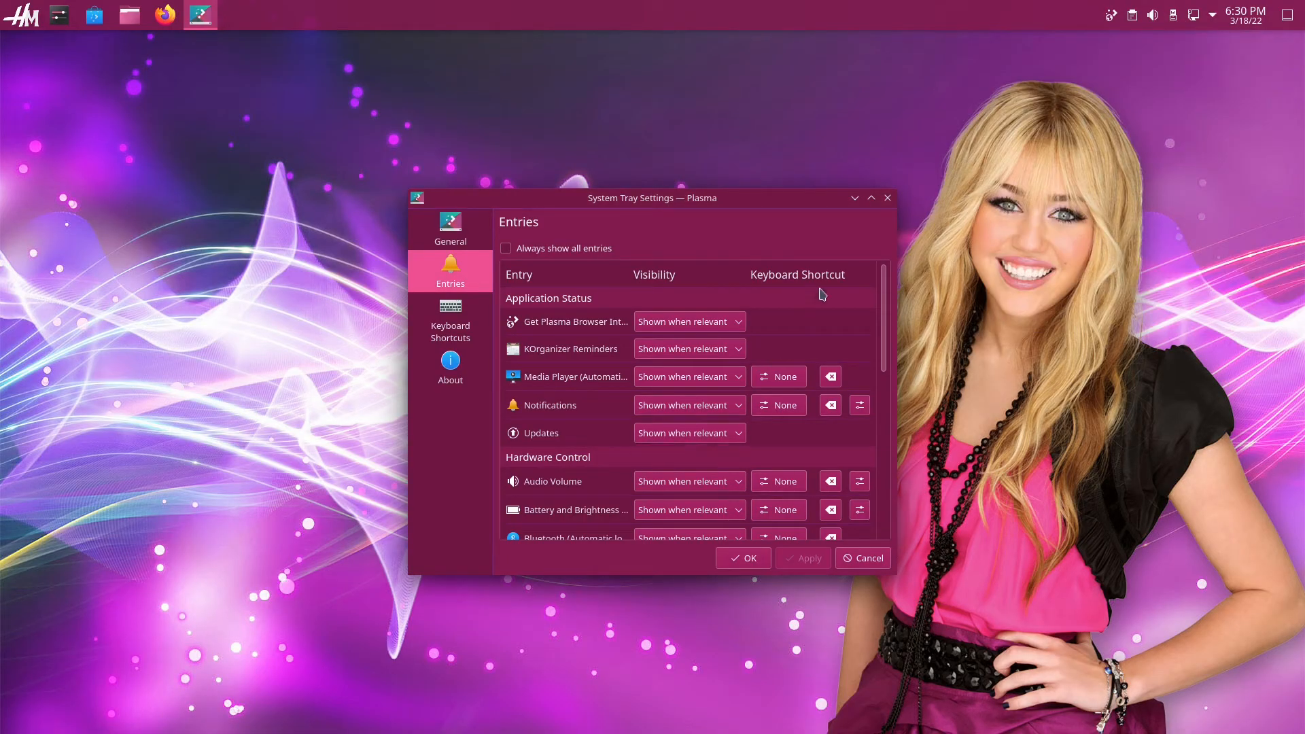
left_click(1212, 14)
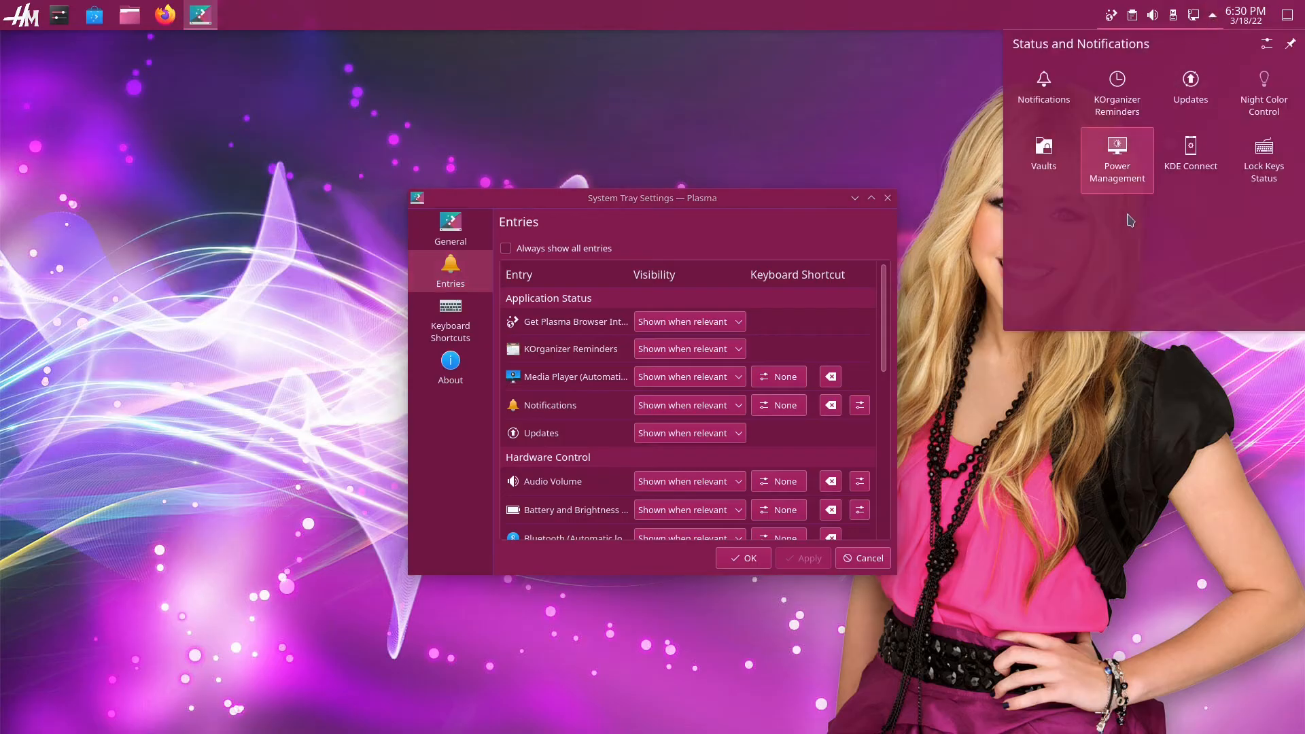
mouse_move(1151, 246)
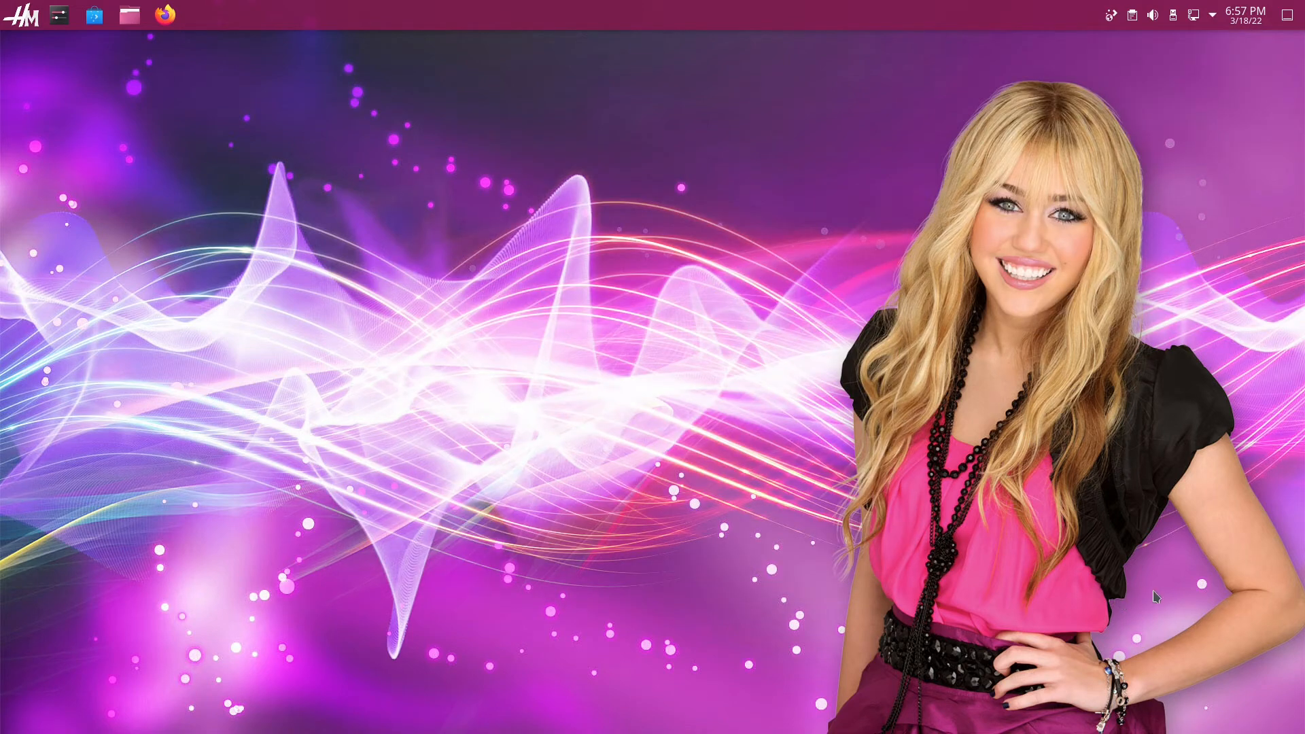
- Turn off 'Show date' in the Digital Clock settings and apply it
right_click(1246, 15)
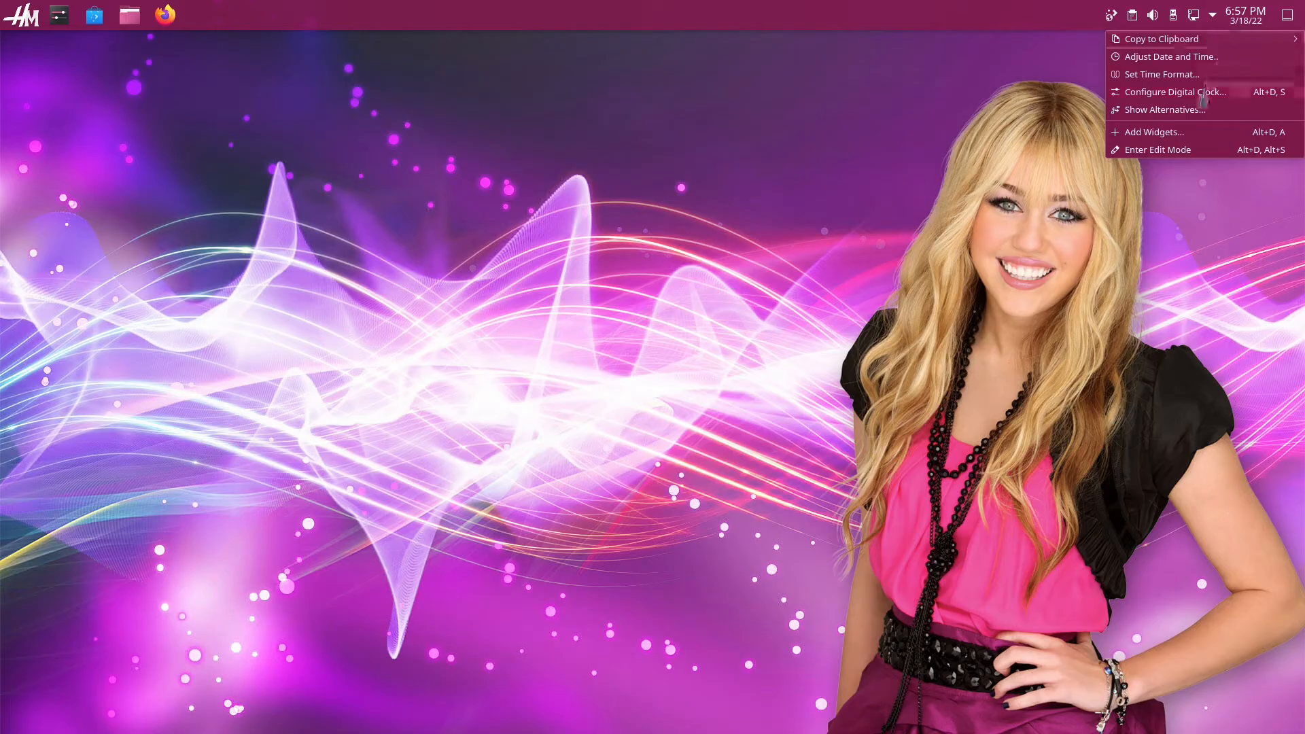
left_click(1177, 92)
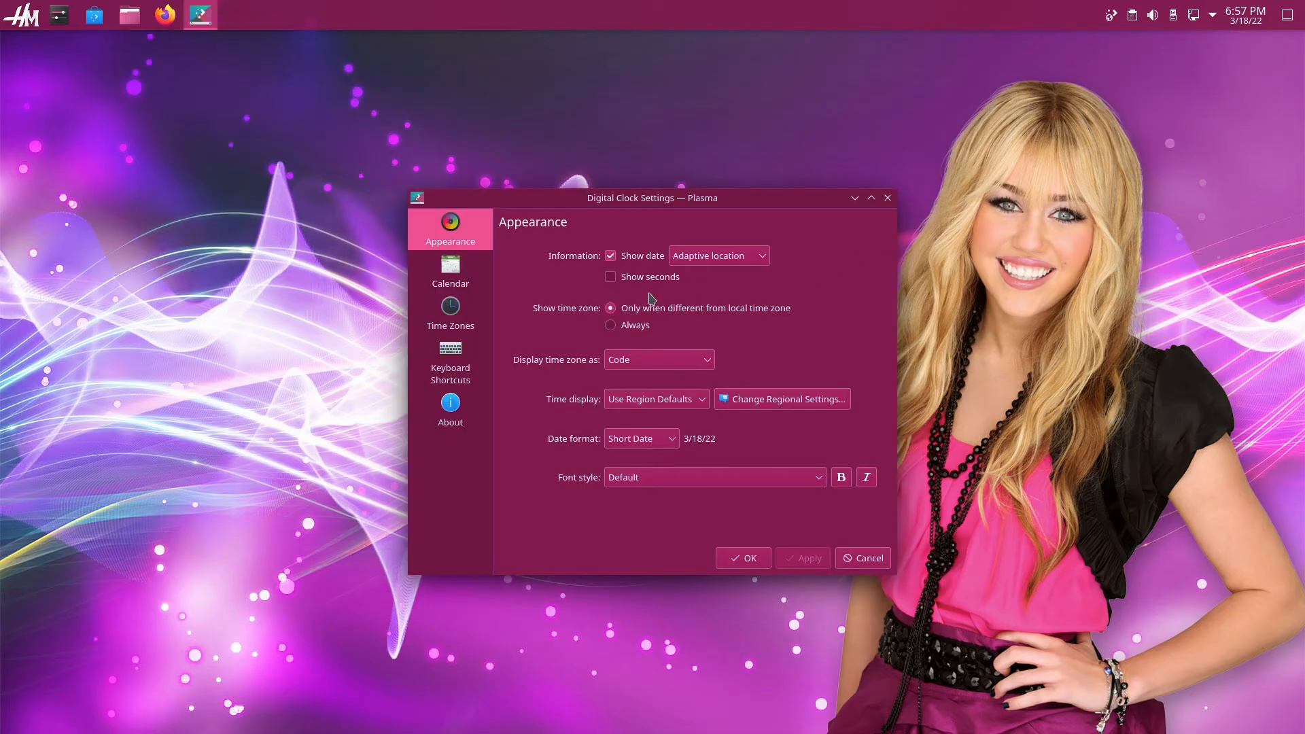
left_click(610, 256)
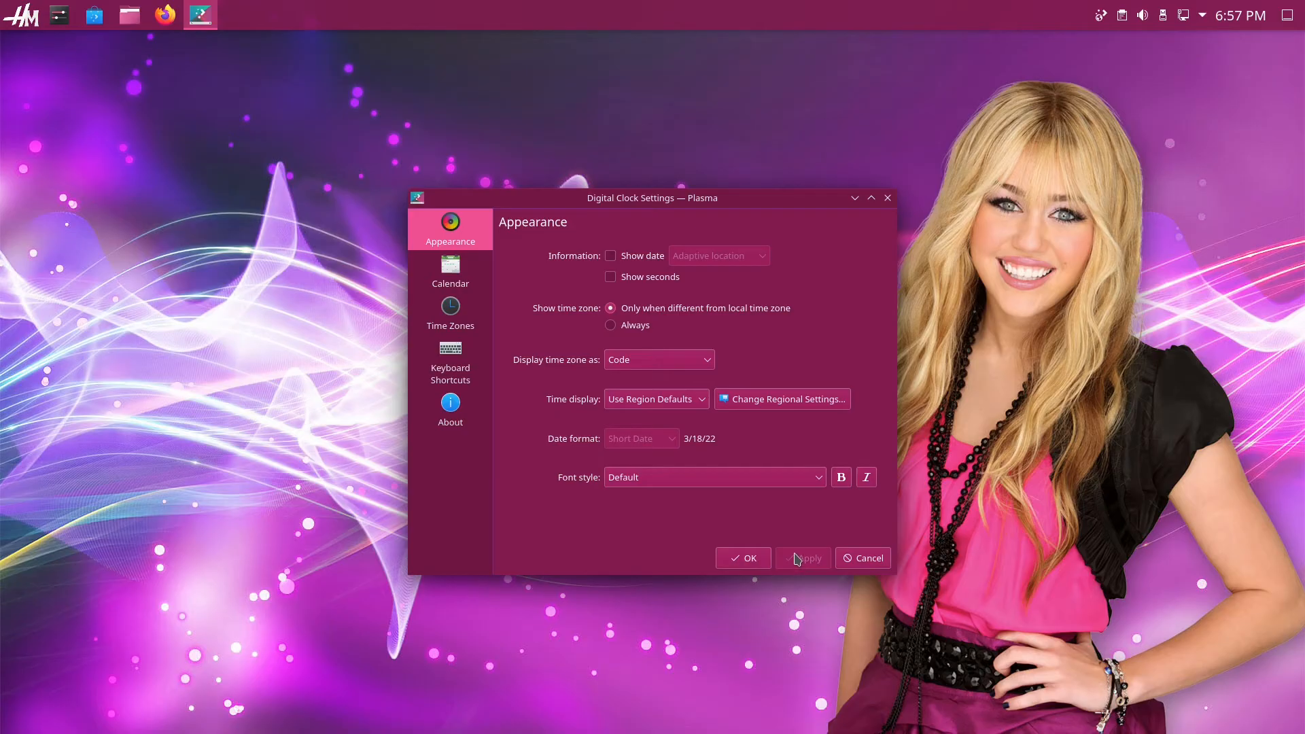
left_click(743, 557)
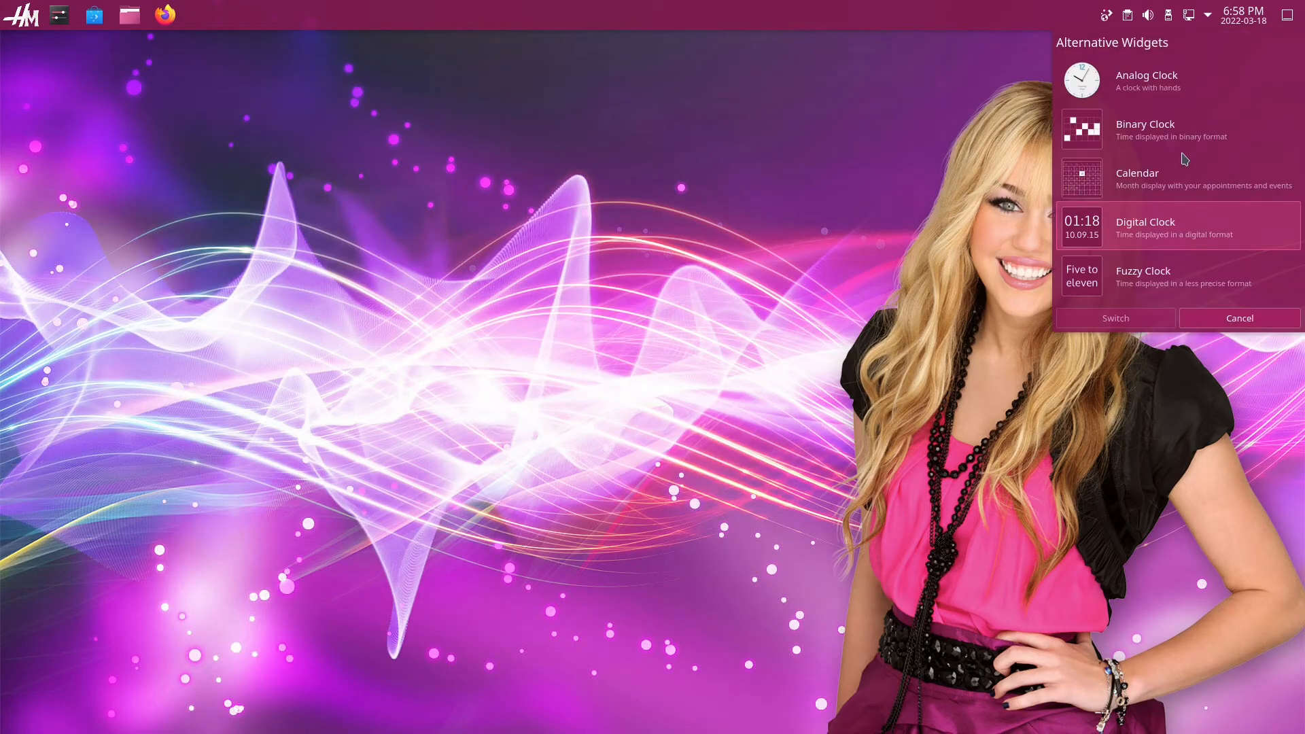
mouse_move(1189, 138)
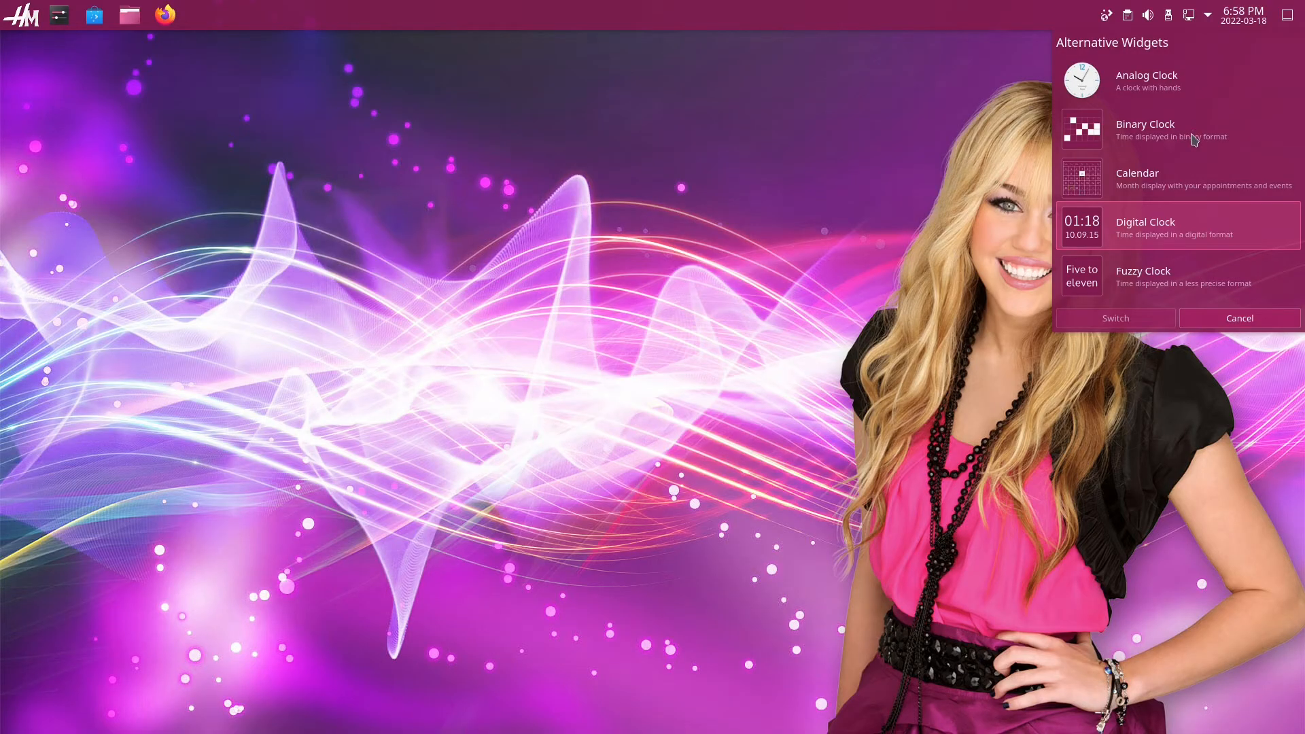
mouse_move(1171, 286)
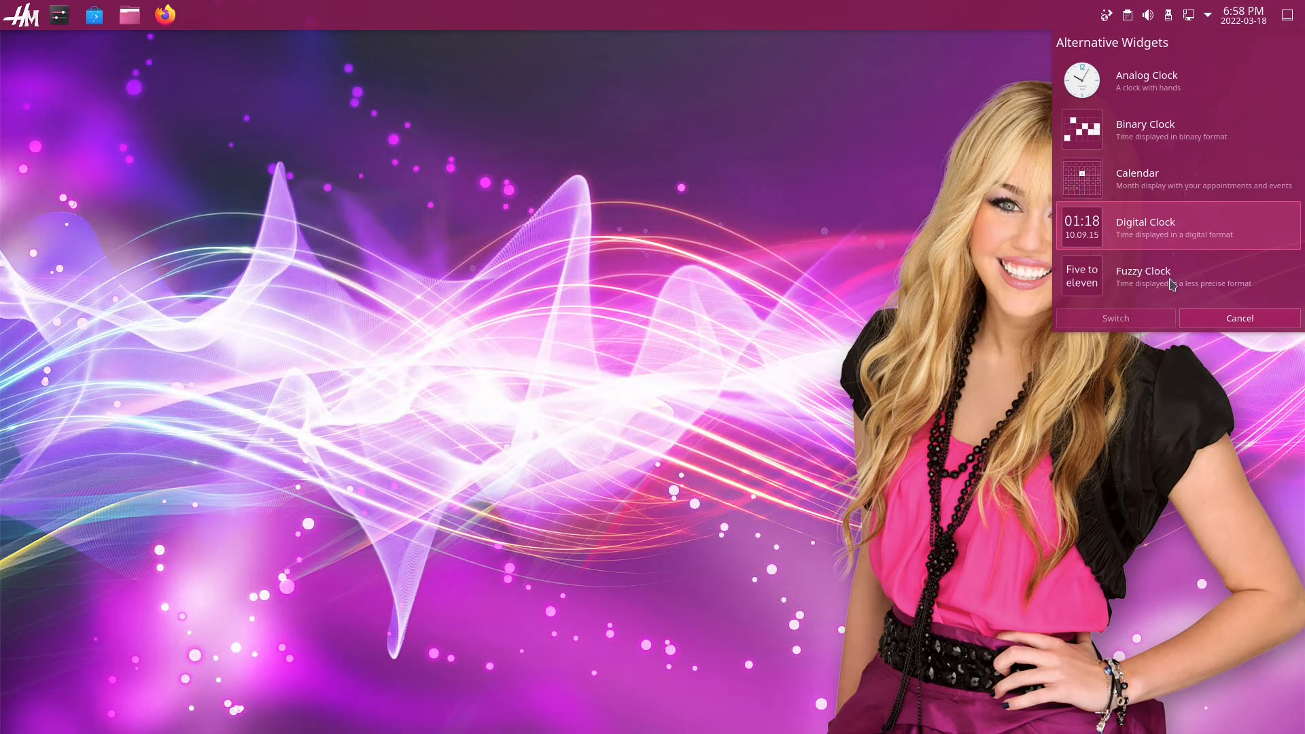
left_click(1115, 318)
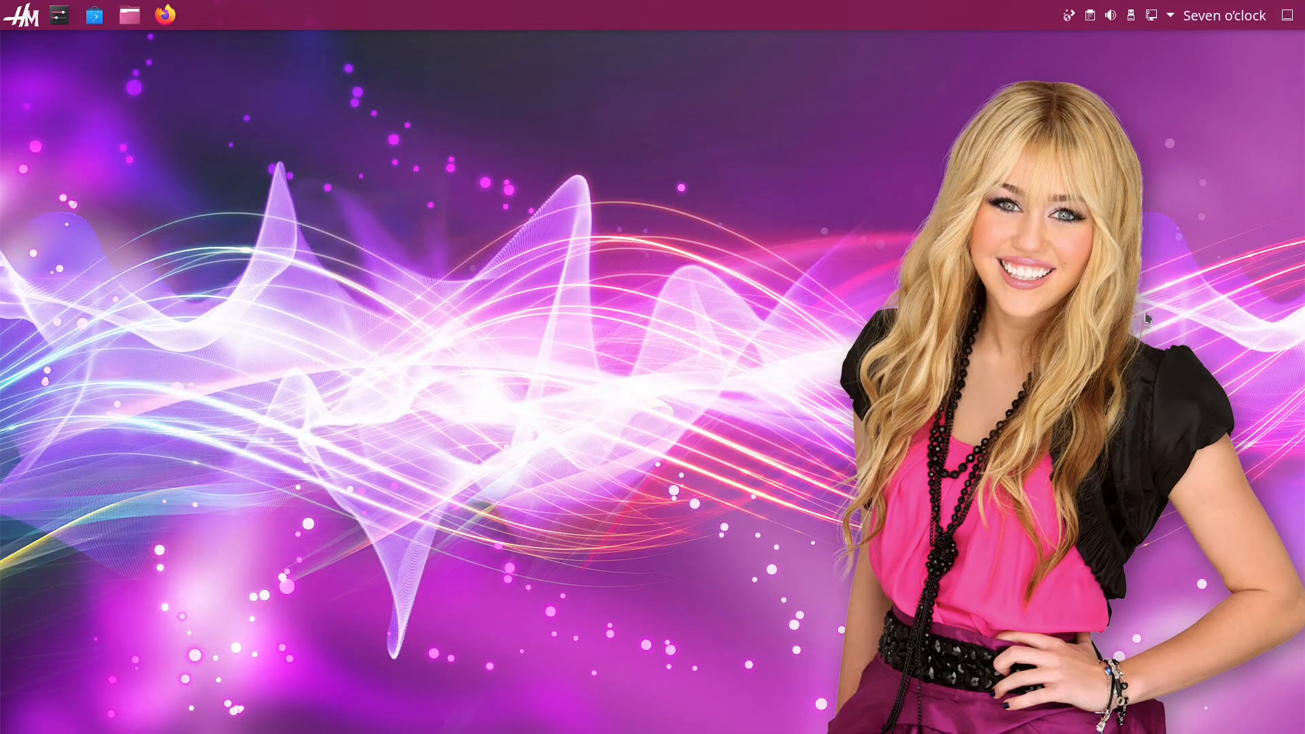
left_click(1224, 14)
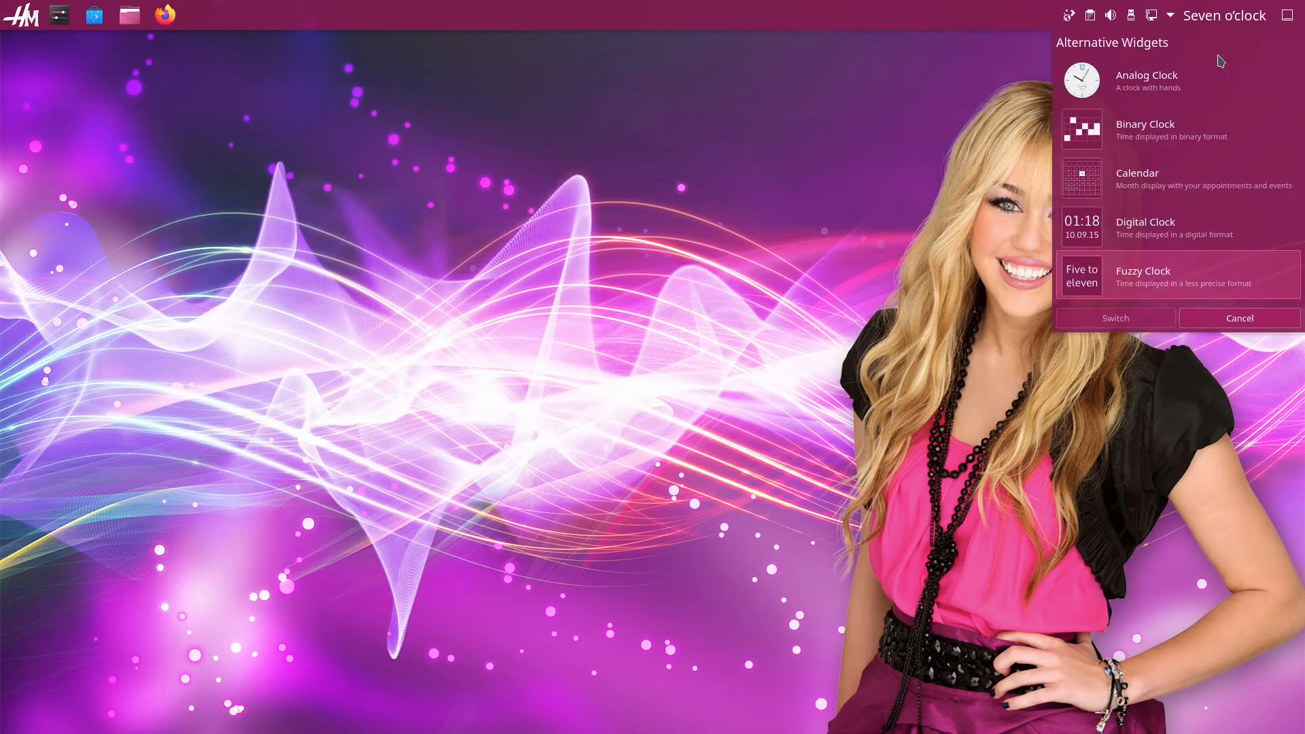
left_click(1166, 131)
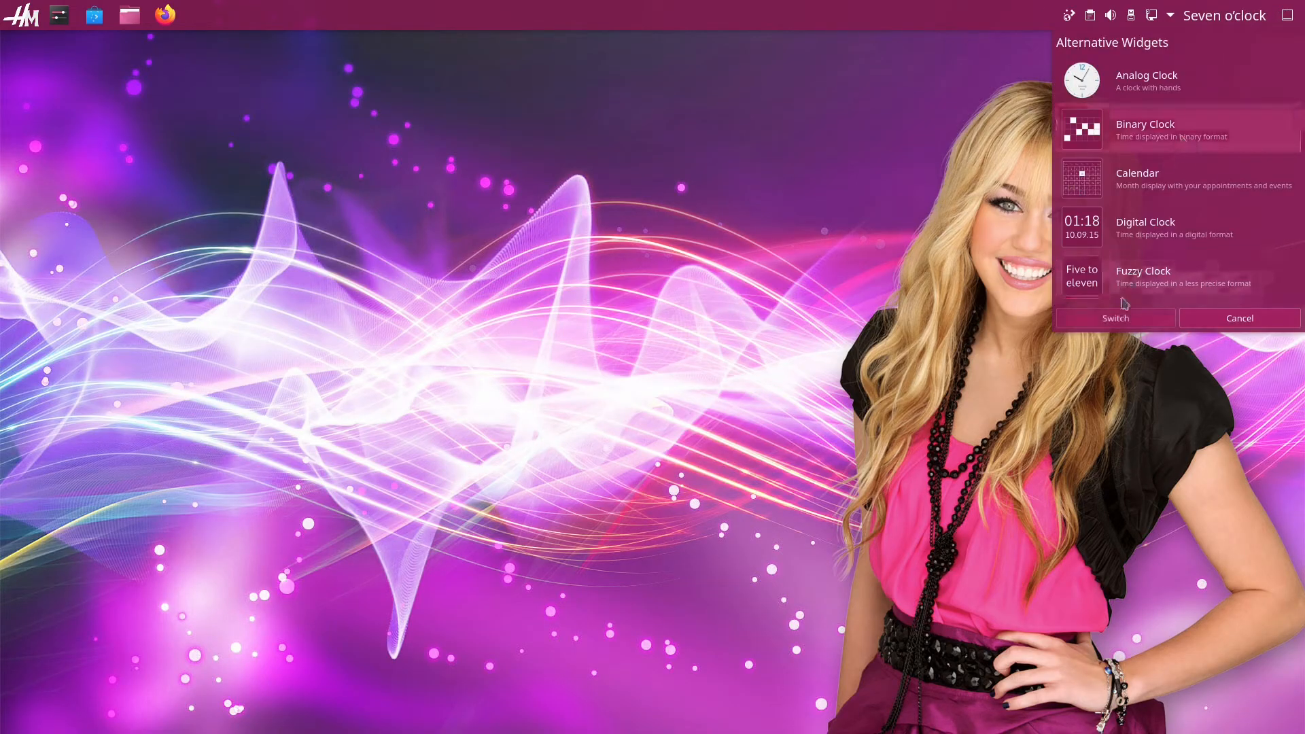
left_click(1238, 316)
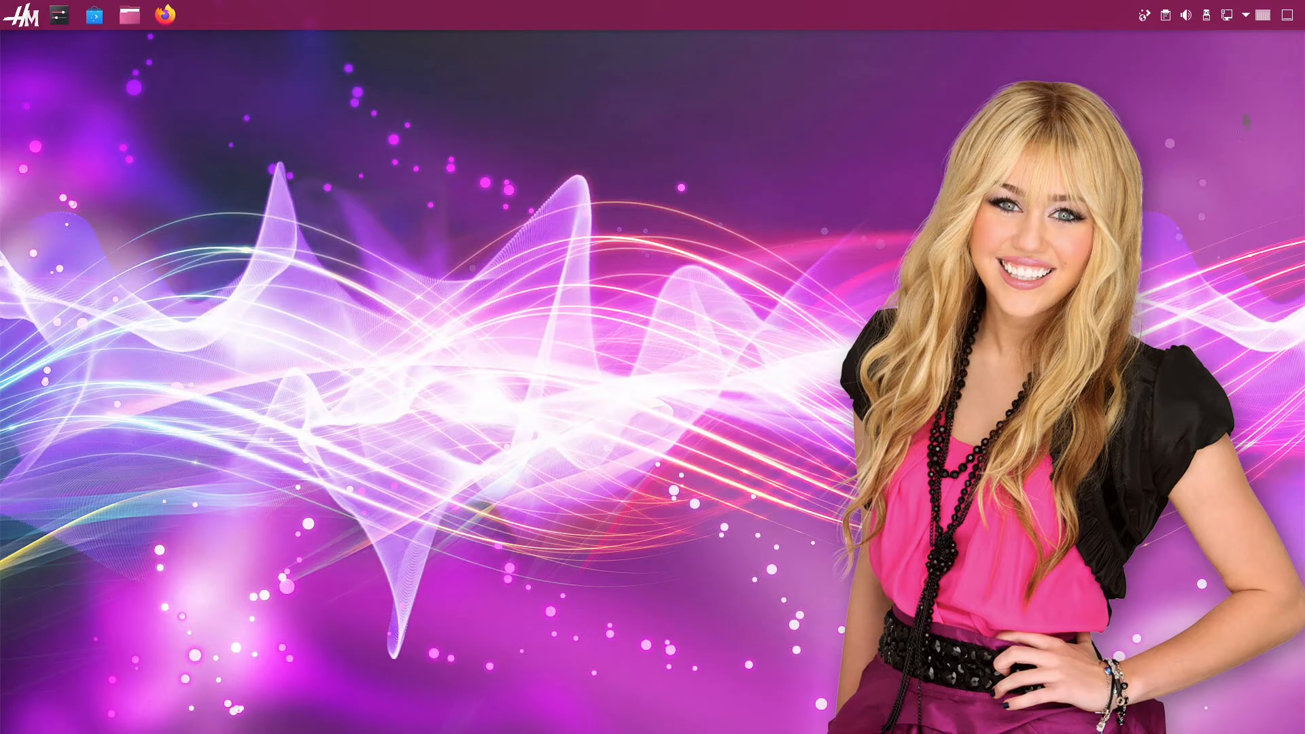
mouse_move(1114, 205)
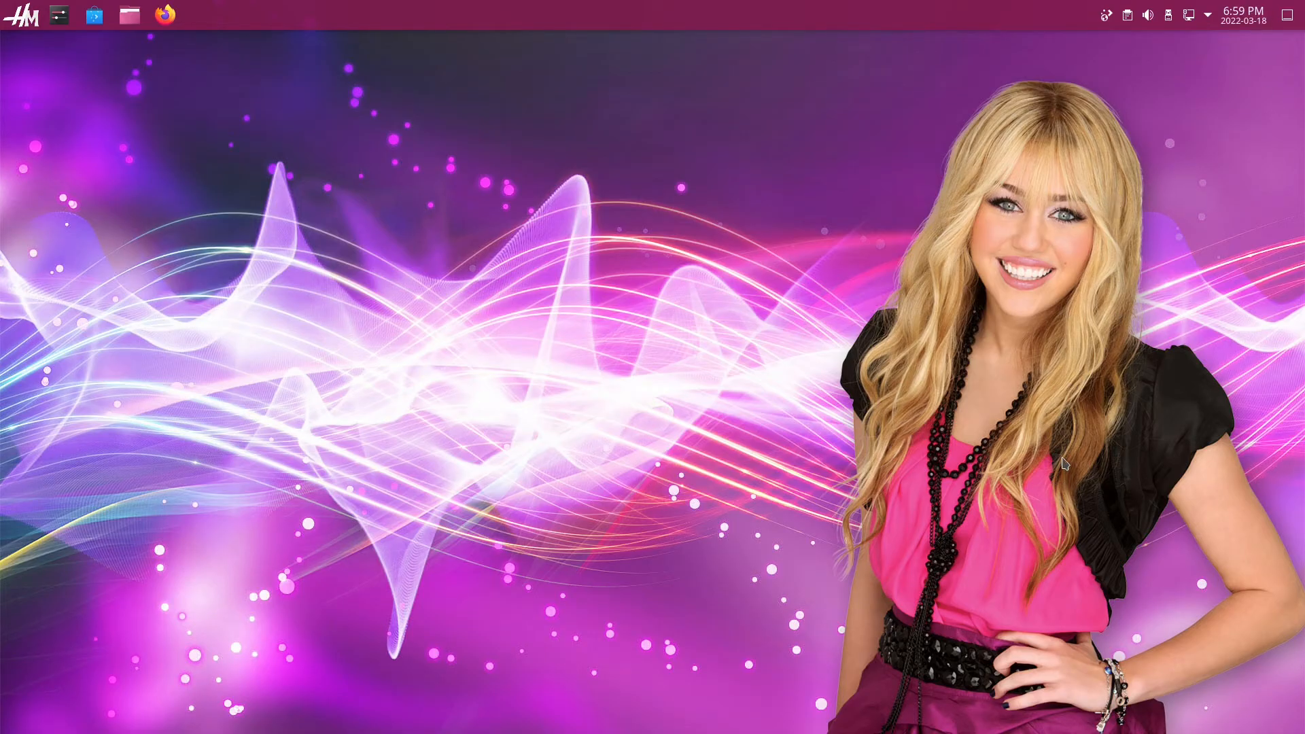
mouse_move(1293, 23)
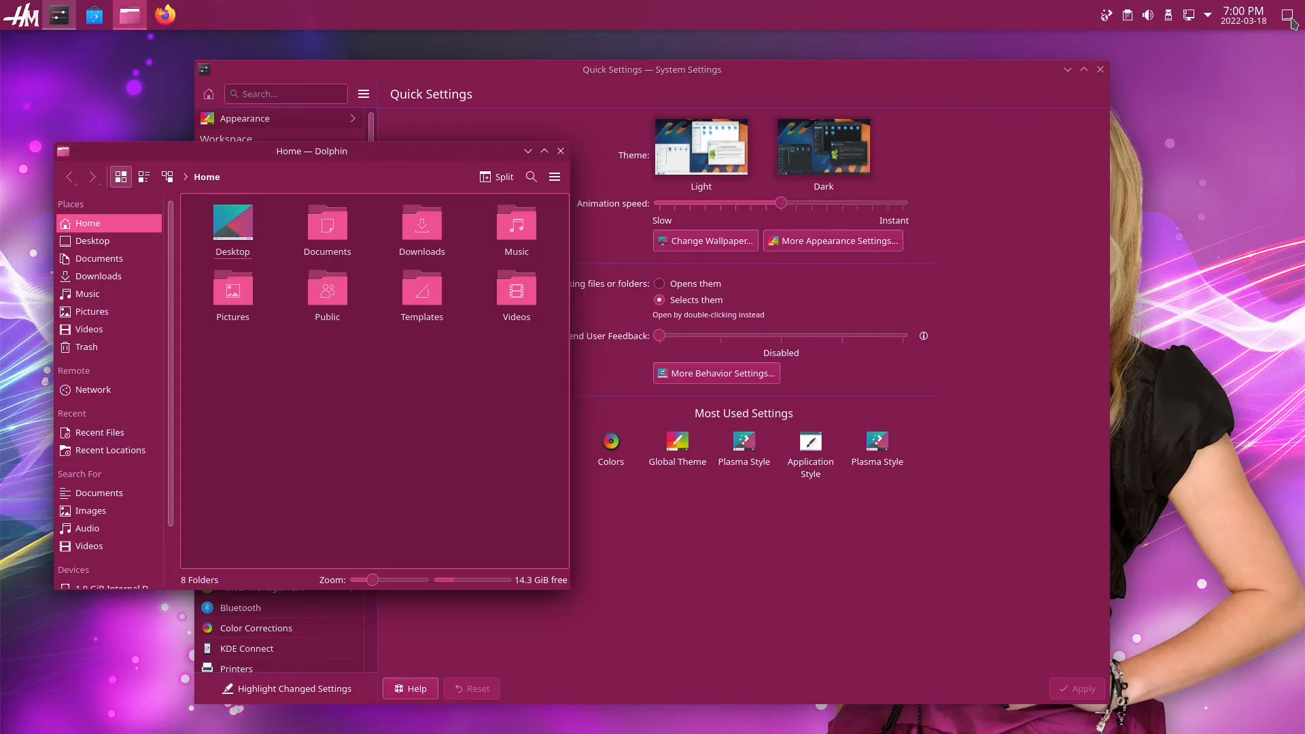
- Minimize all windows from the Show Desktop widget, briefly restoring Dolphin
right_click(1296, 16)
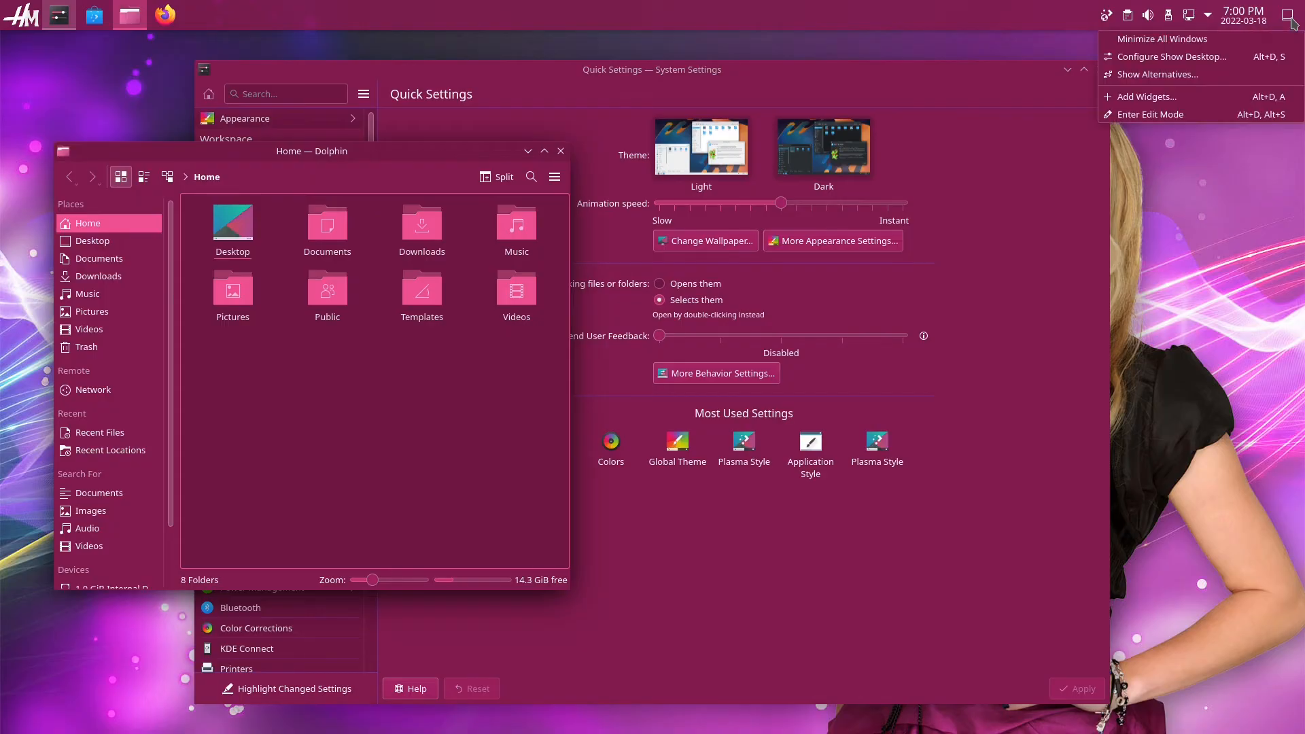
left_click(1156, 73)
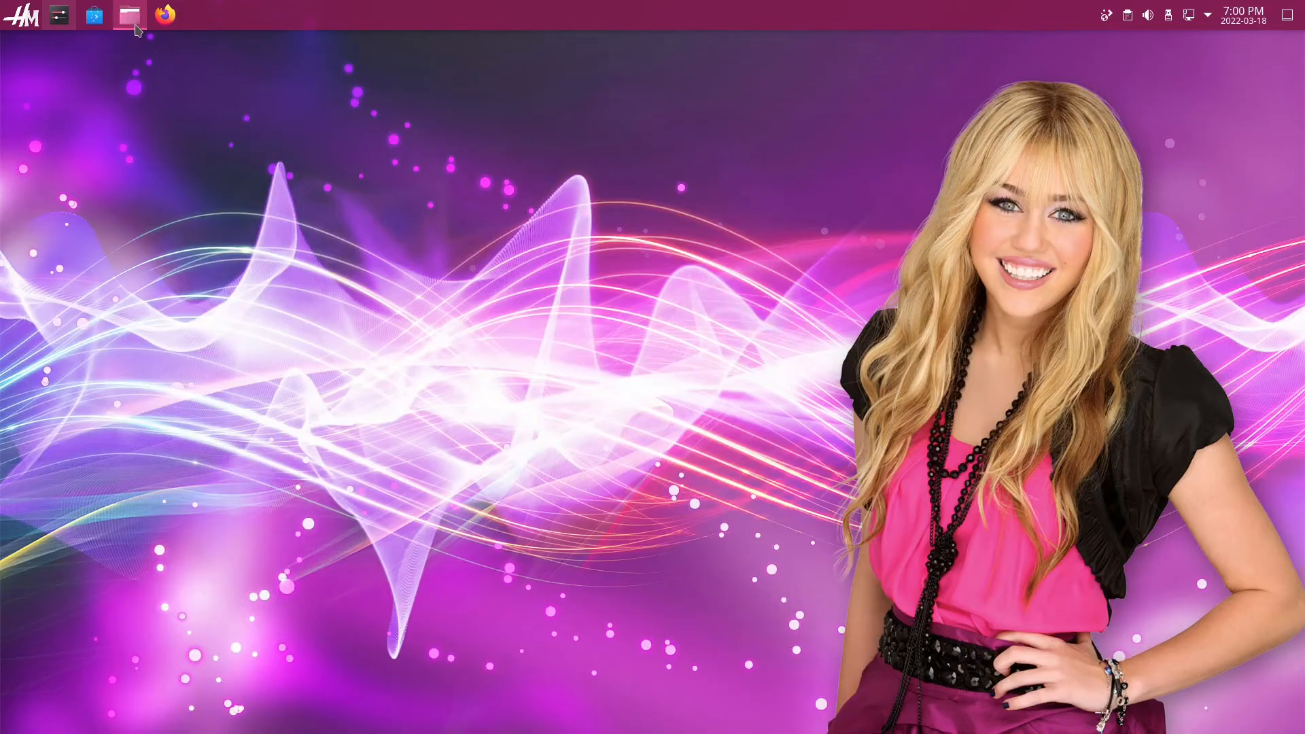
left_click(129, 15)
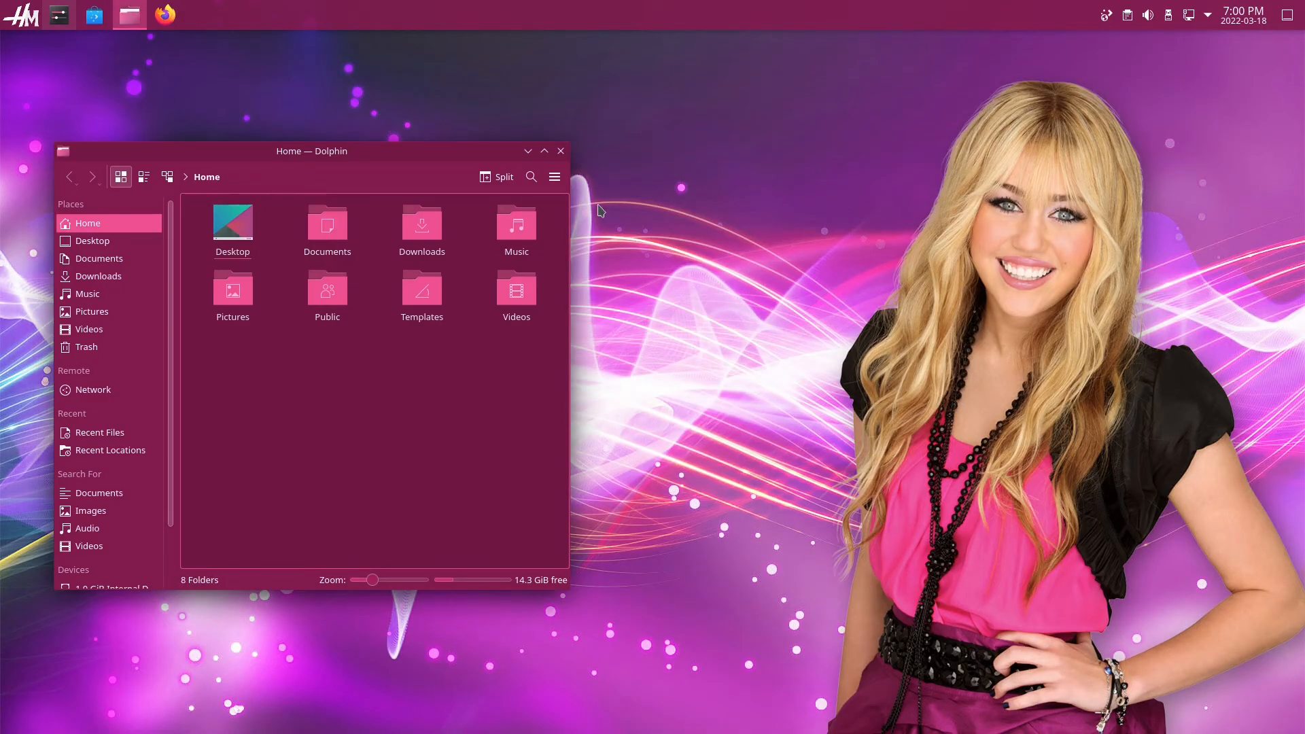
left_click(560, 151)
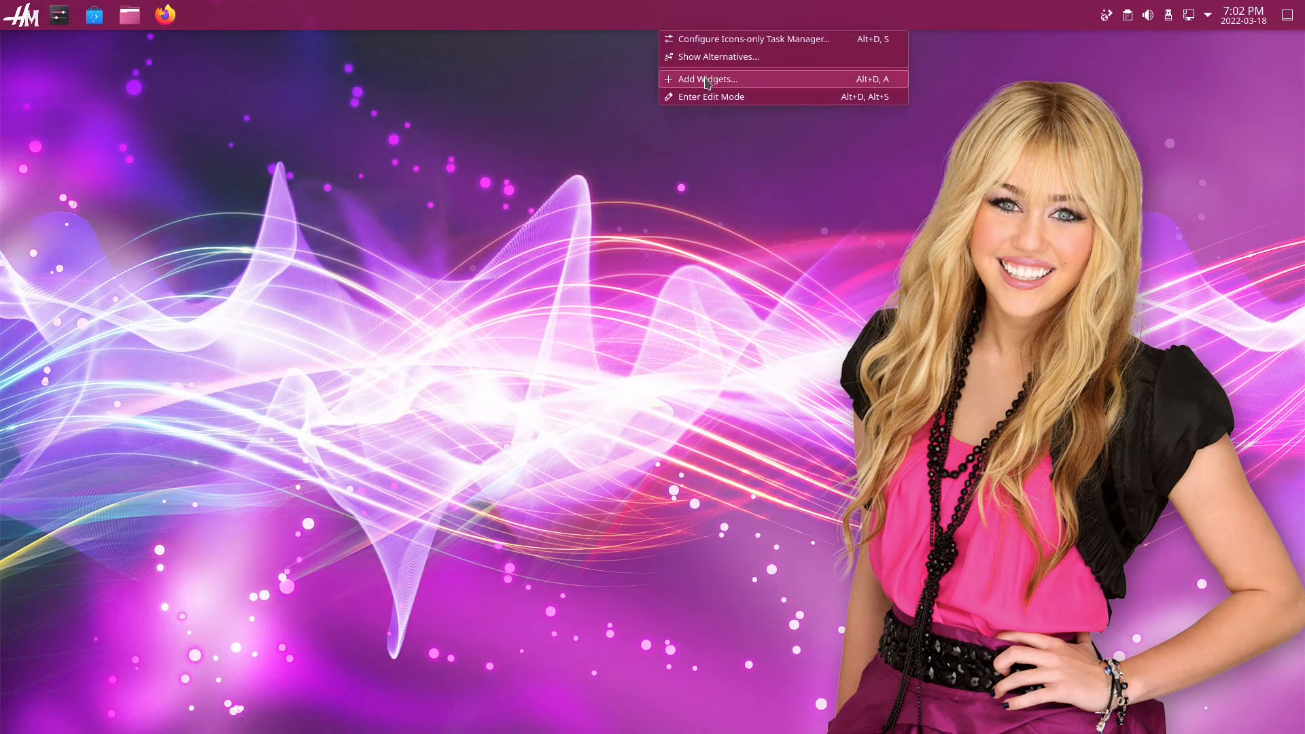
- Browse Get New Widgets in the widget store, then close the download window
left_click(706, 79)
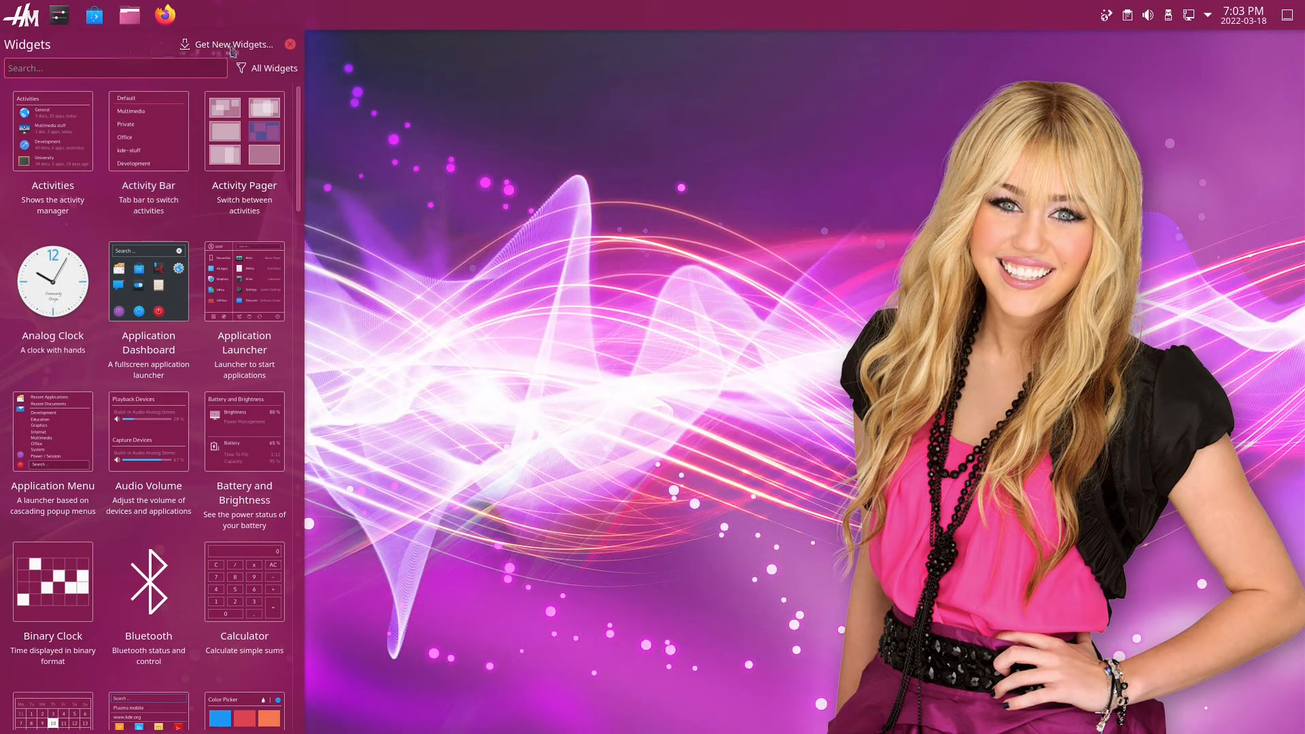
left_click(231, 44)
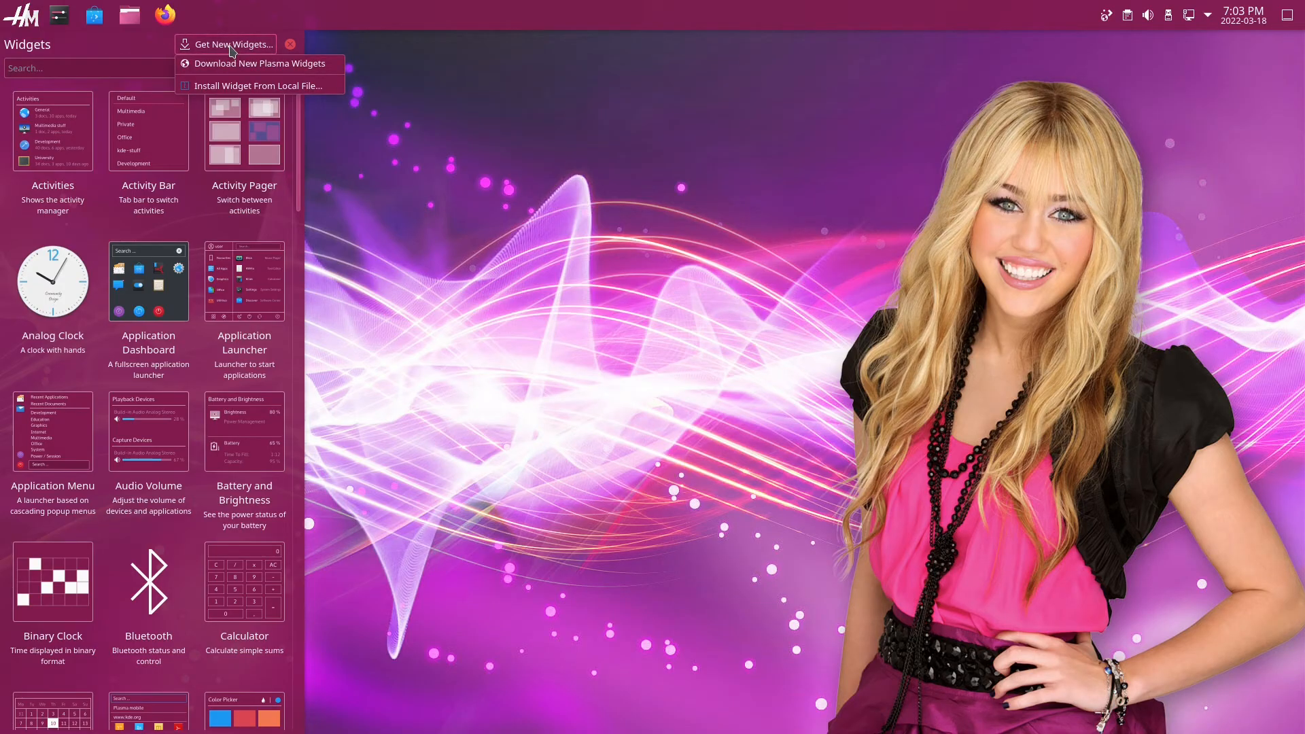
left_click(258, 64)
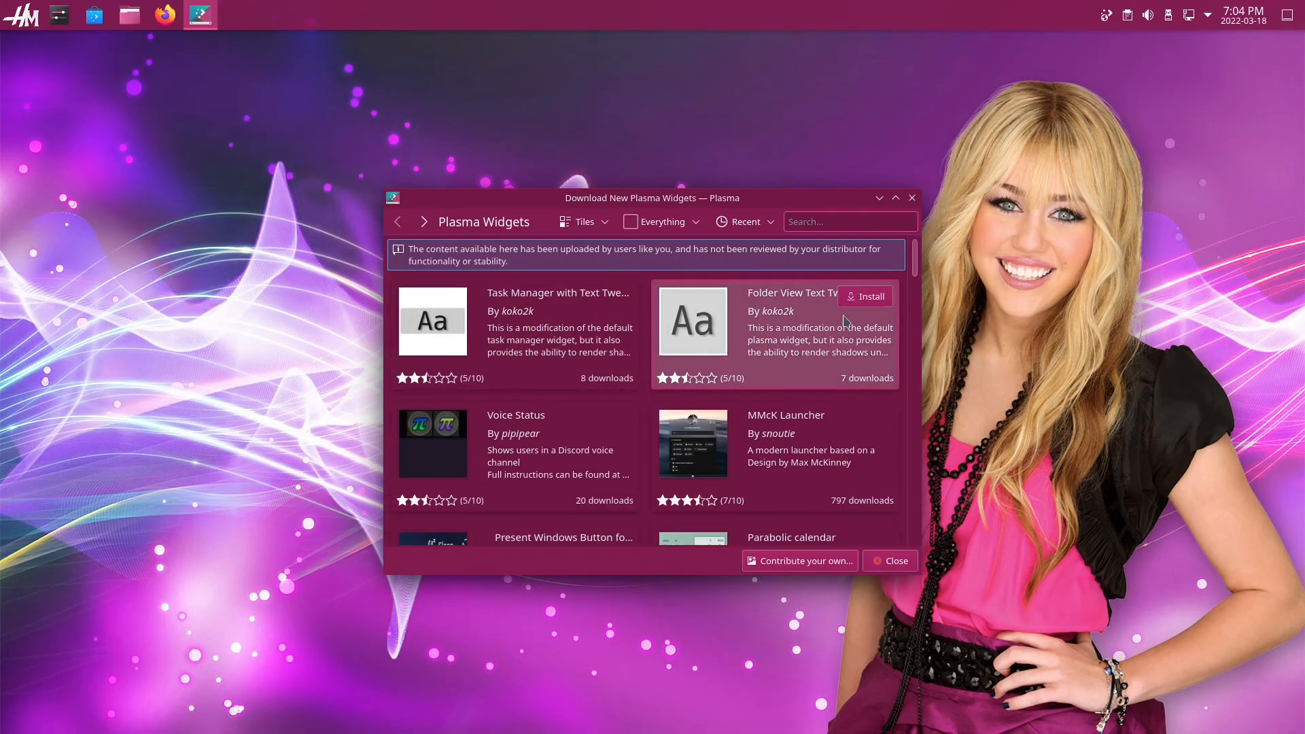
mouse_move(869, 306)
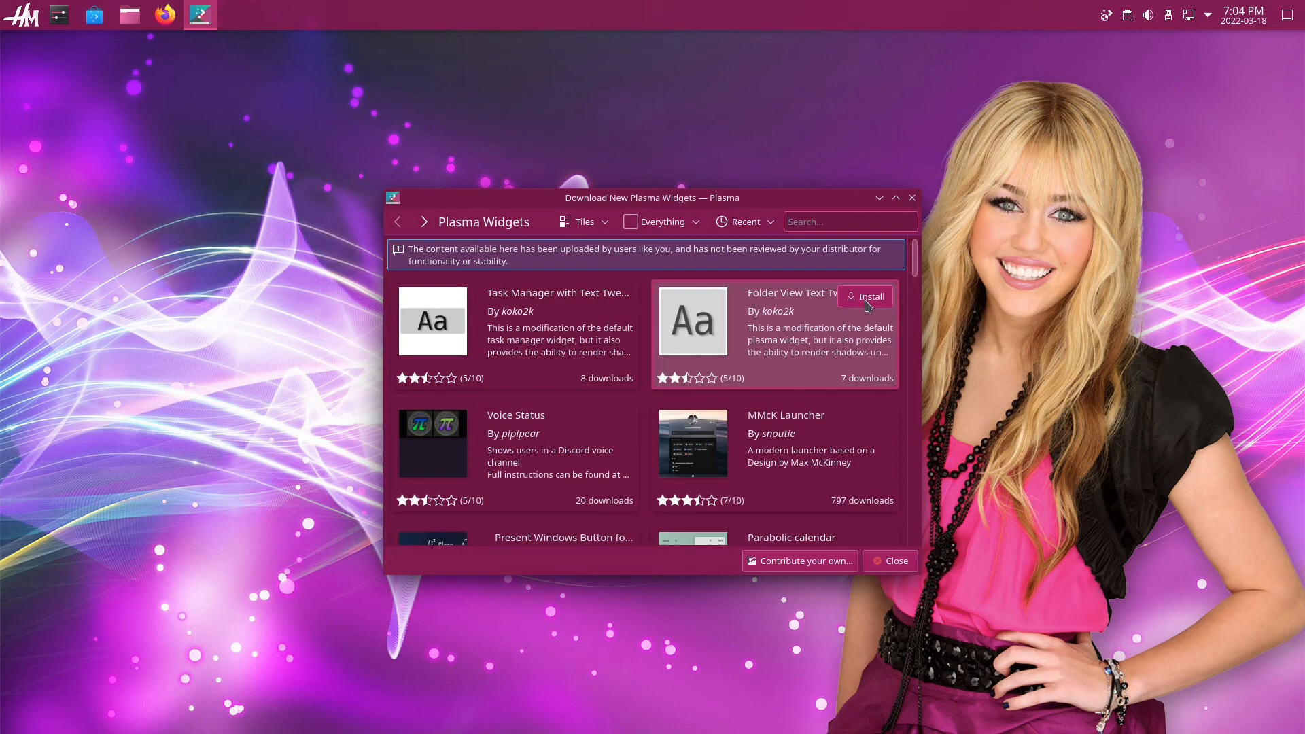
mouse_move(780, 206)
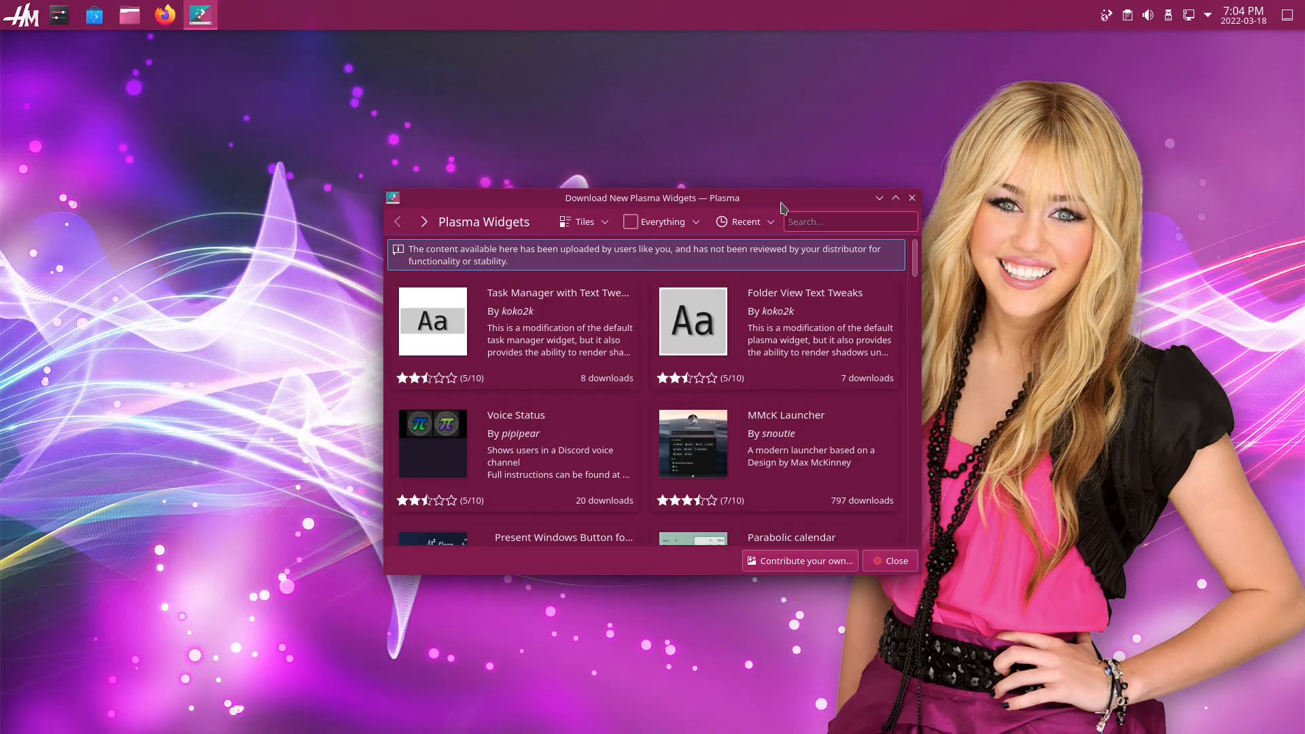
left_click(888, 560)
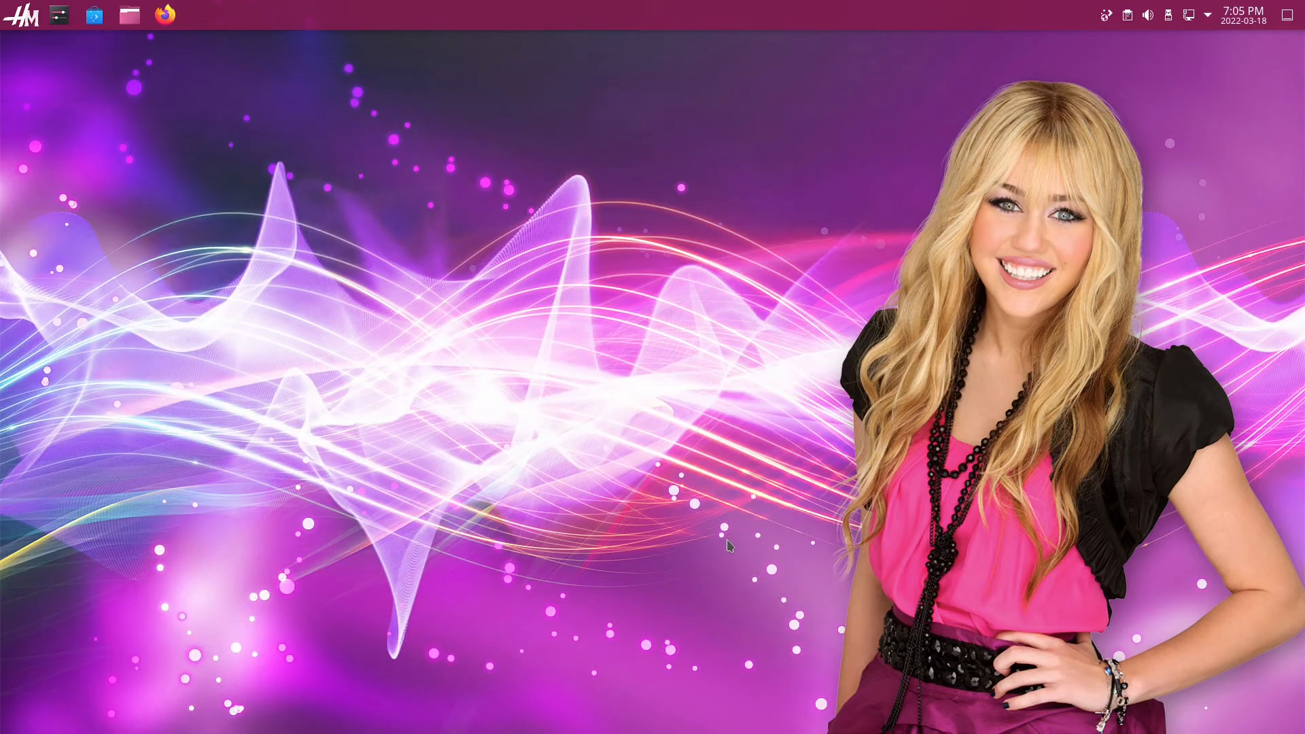
- Bring up the desktop menu to add a new empty panel
right_click(729, 547)
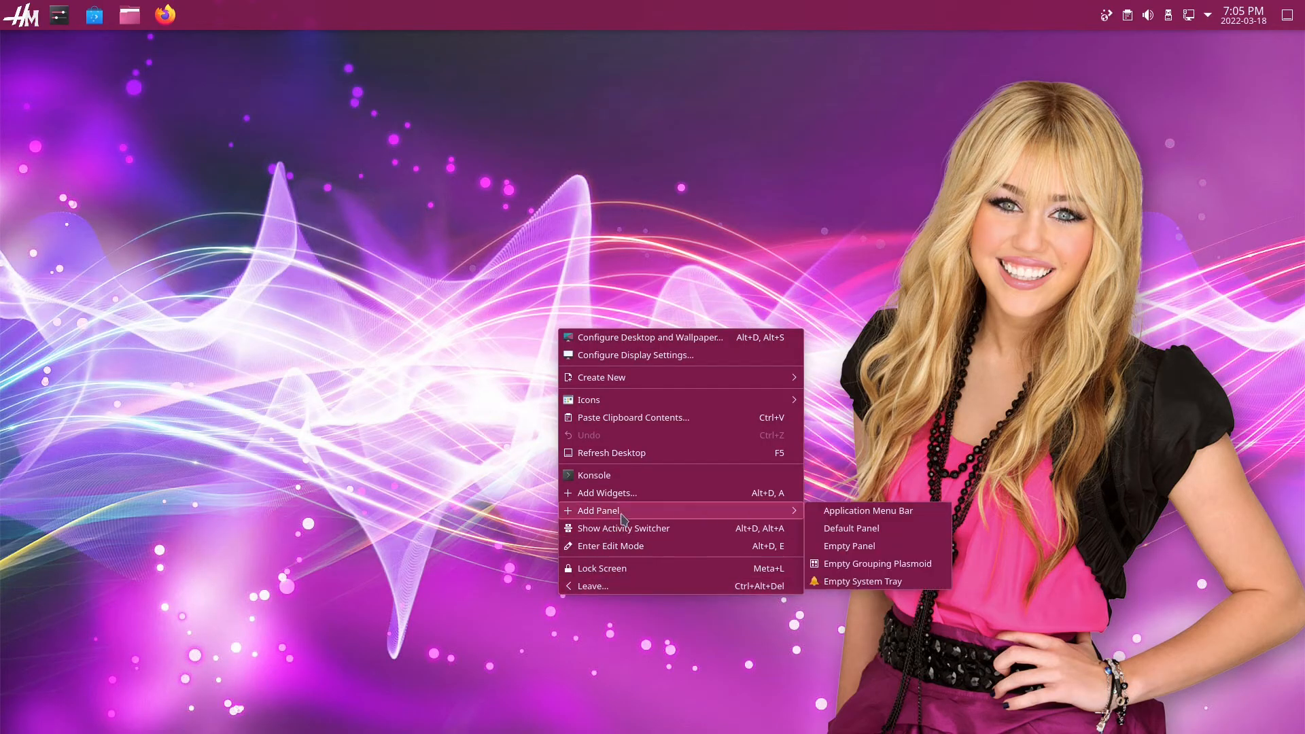
mouse_move(849, 545)
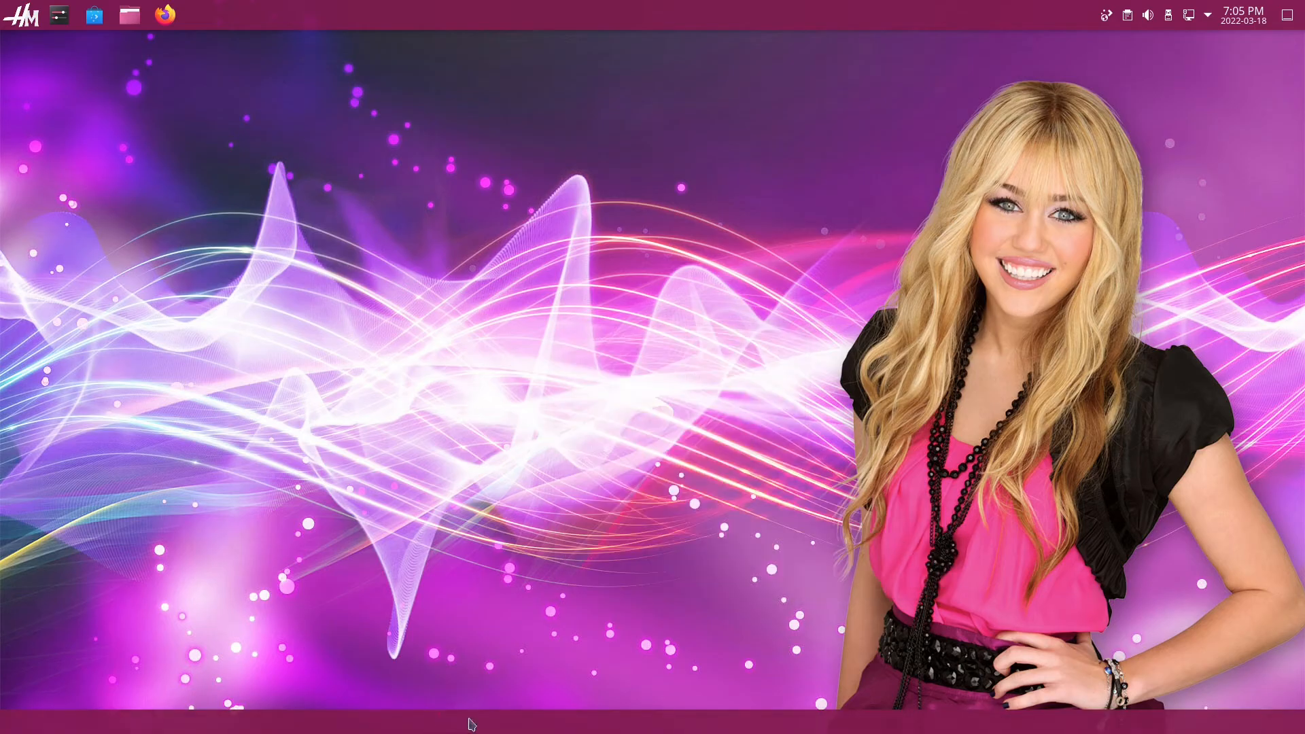
- Edit the bottom panel, raise its height to 72 and show More Options for alignment
right_click(470, 722)
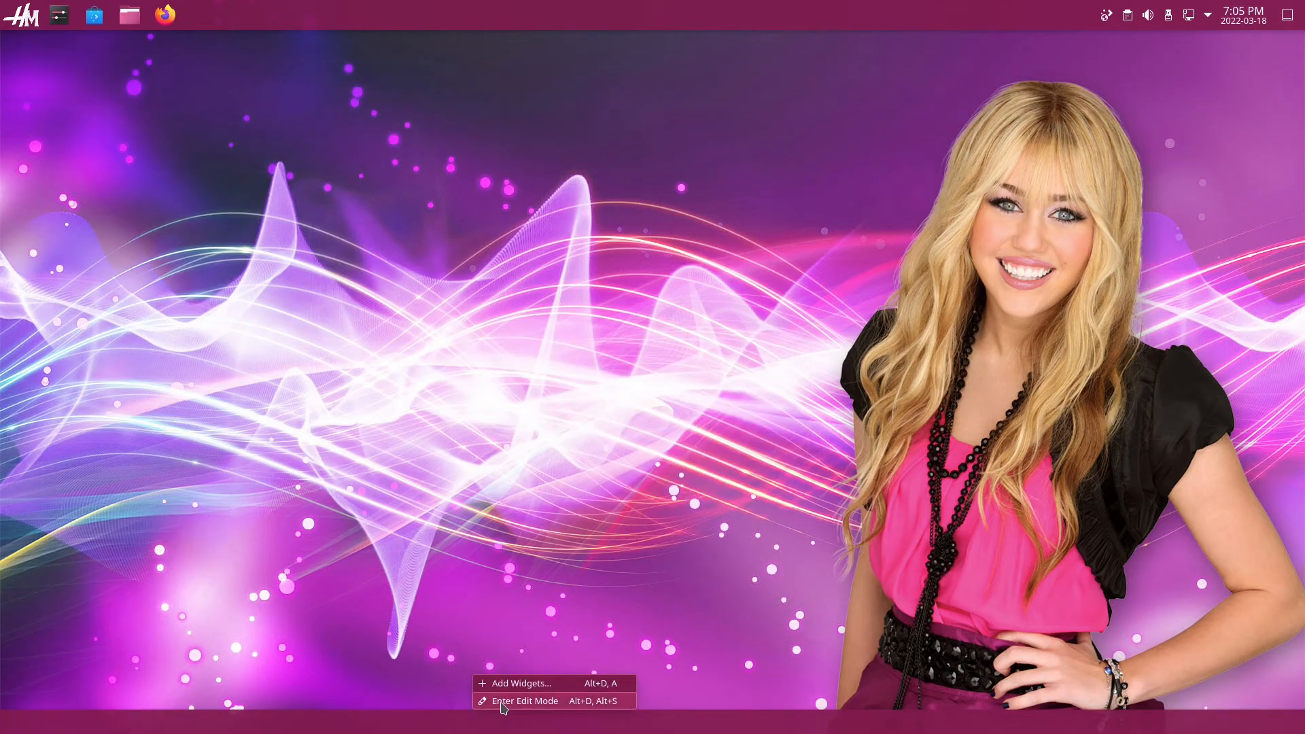
left_click(525, 700)
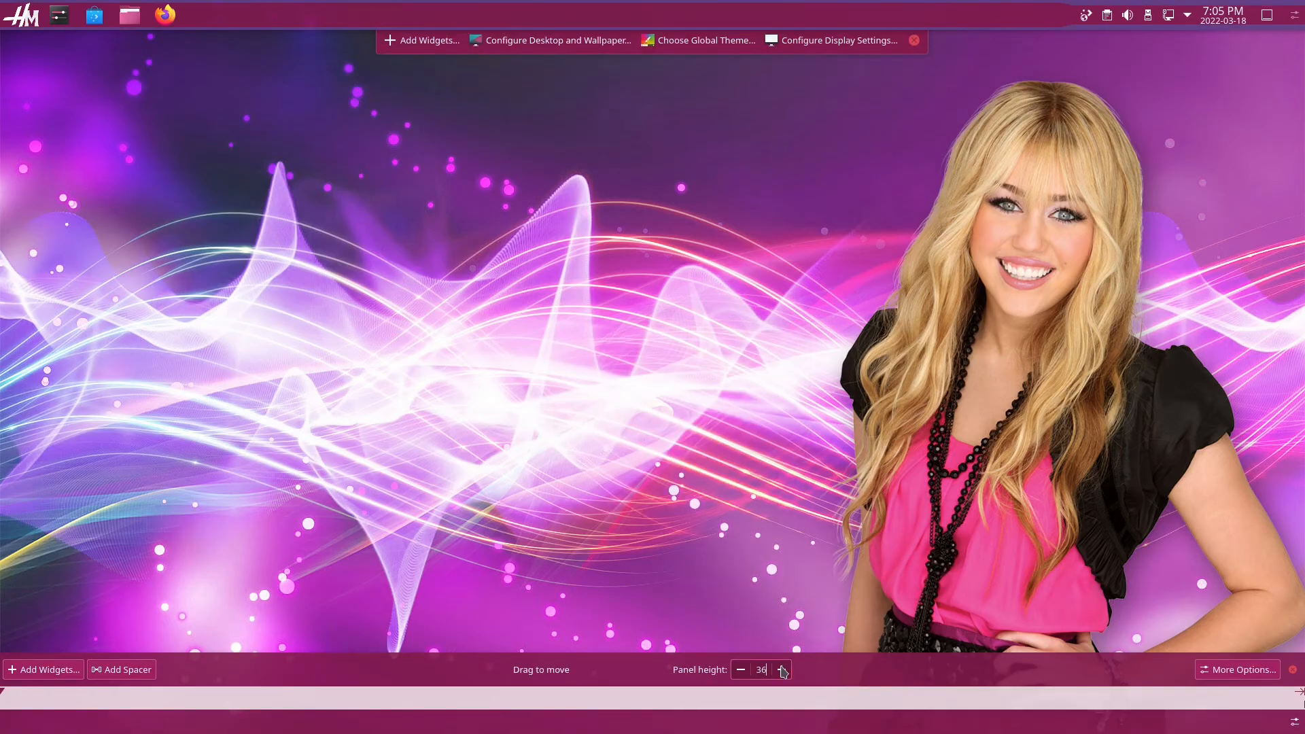
left_click(740, 671)
type("72")
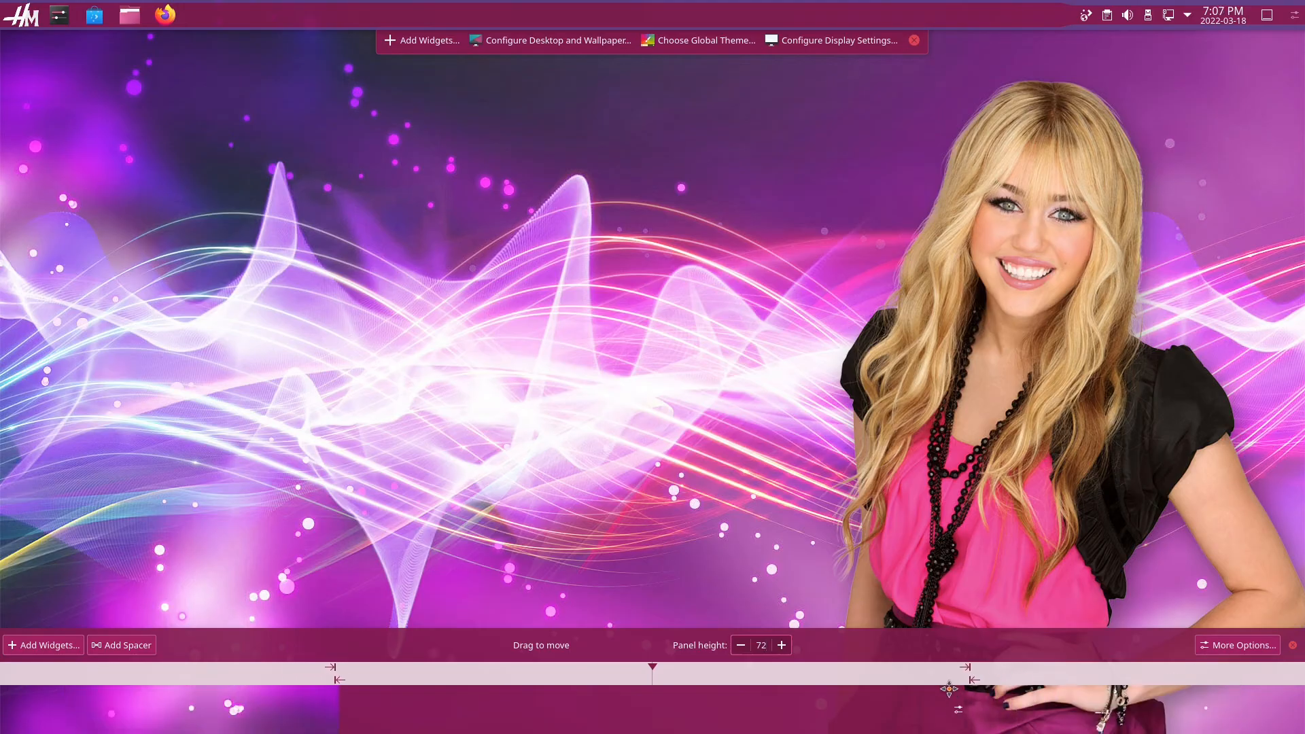
left_click(1238, 645)
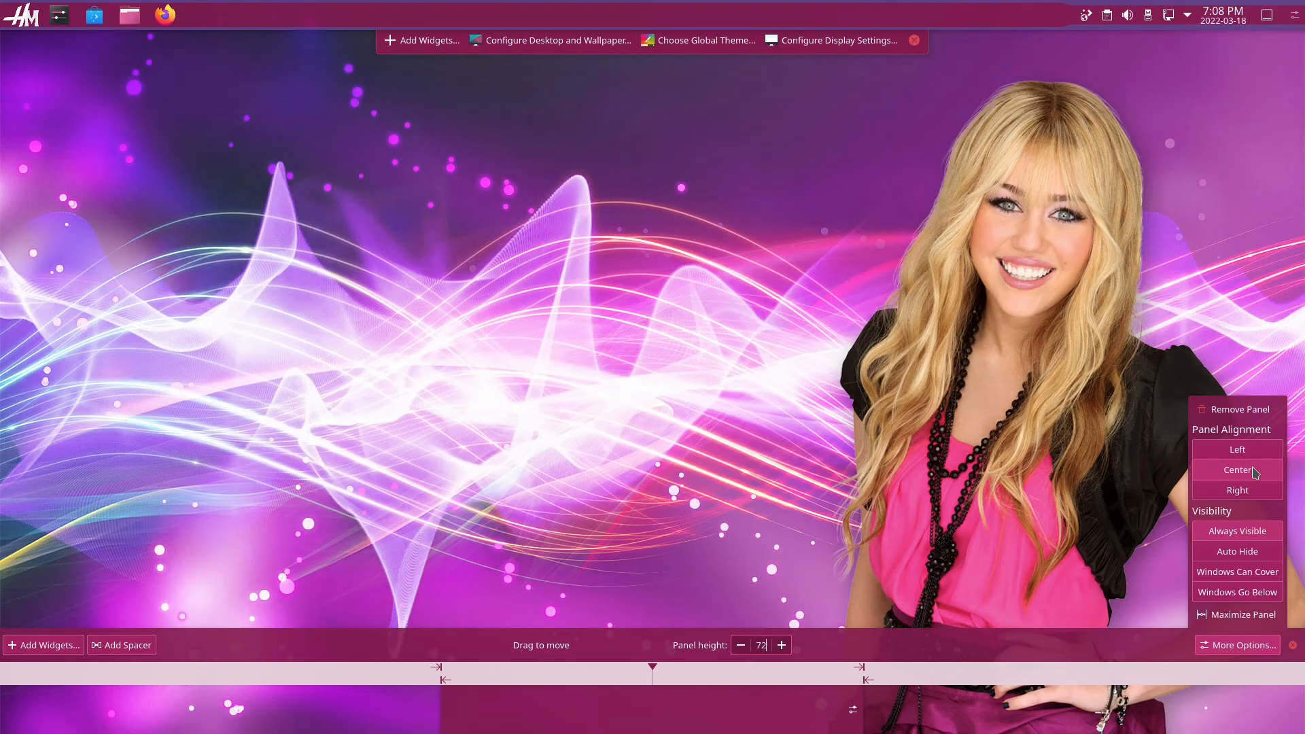
mouse_move(1228, 541)
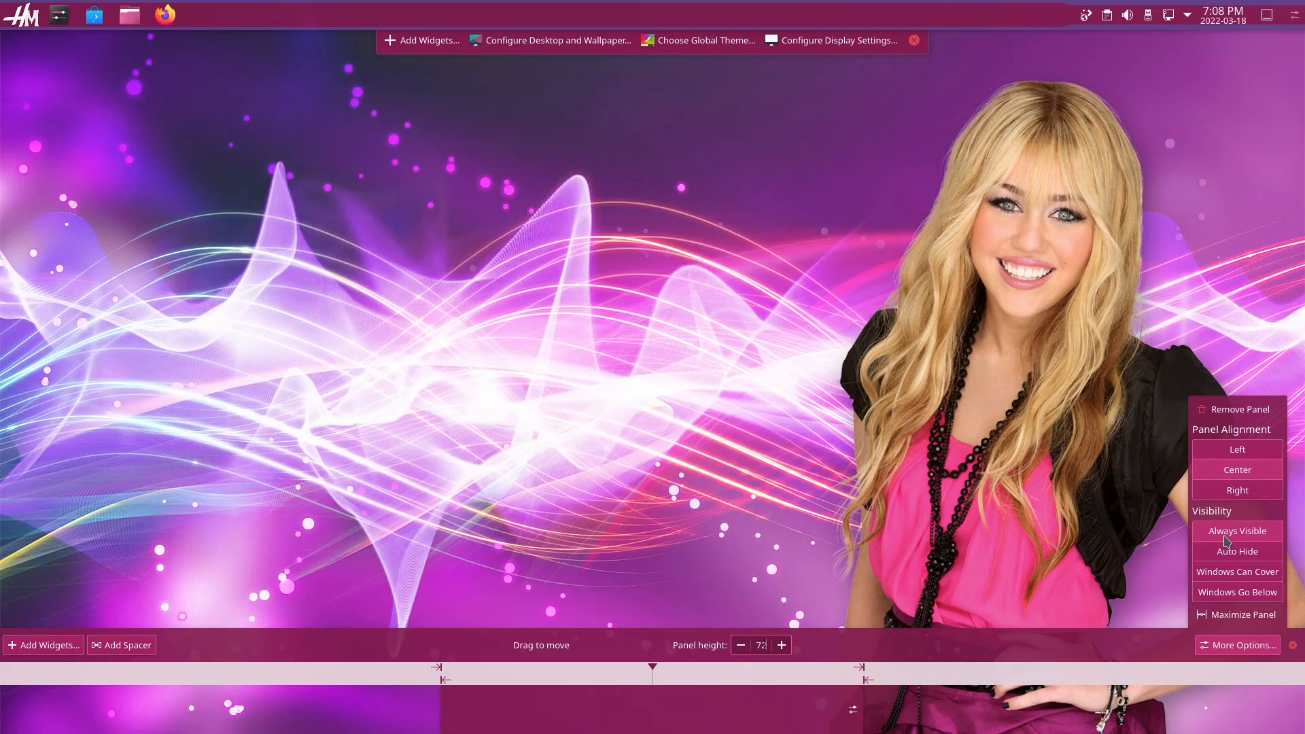
mouse_move(1139, 720)
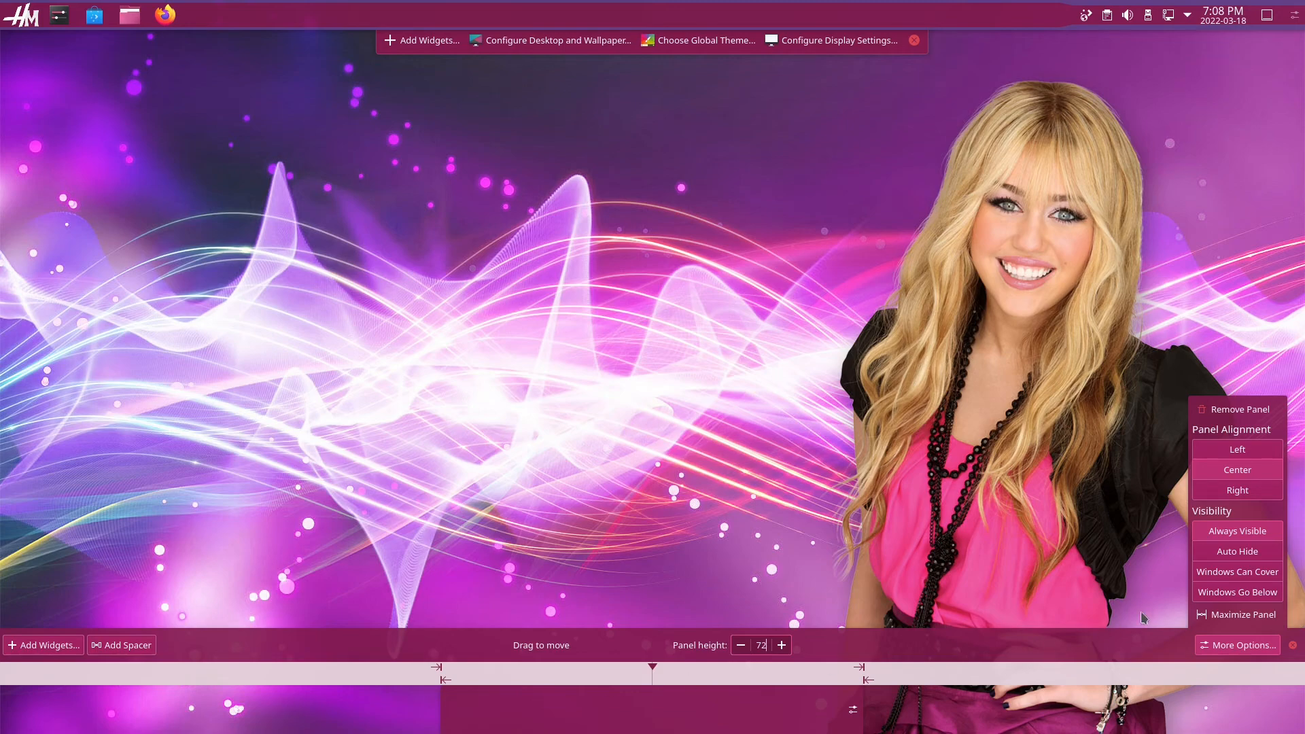
mouse_move(1221, 599)
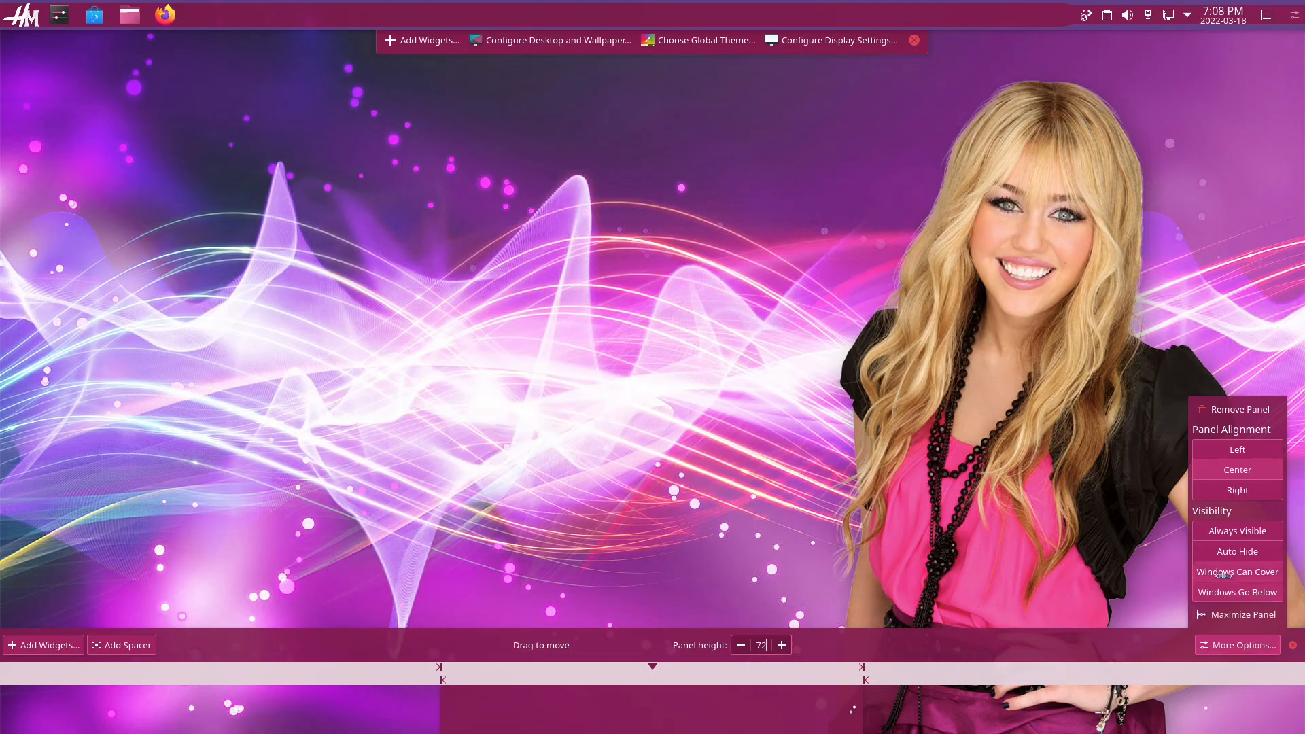
mouse_move(1238, 551)
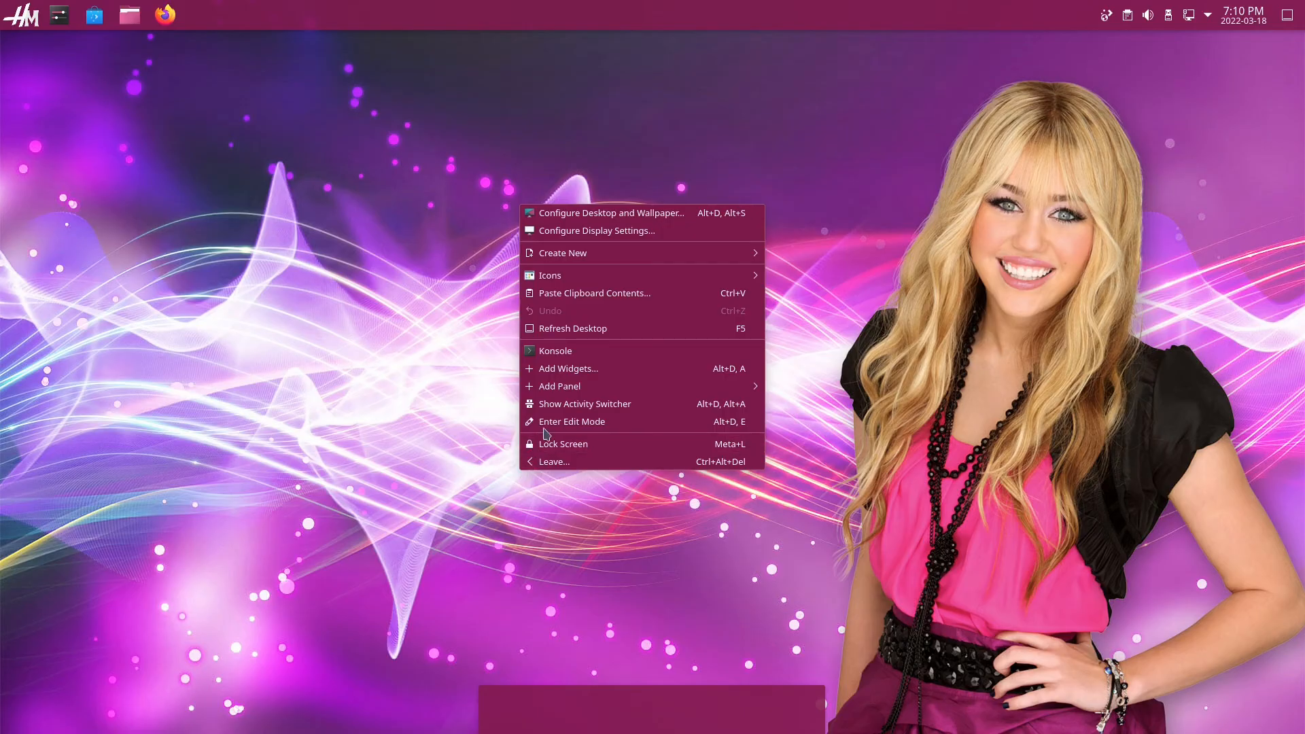
- Search widgets for 'icons' and add the Icons-only Task Manager to the bottom panel
left_click(568, 369)
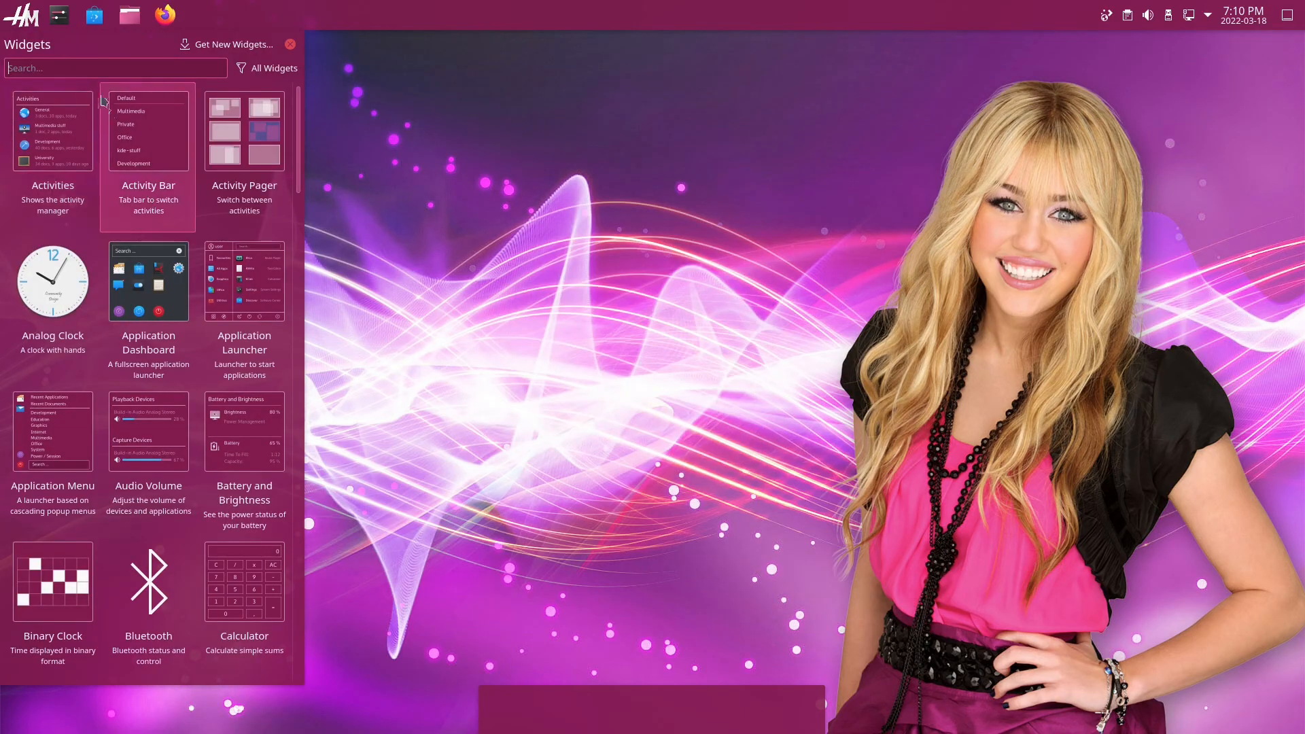
type("icons")
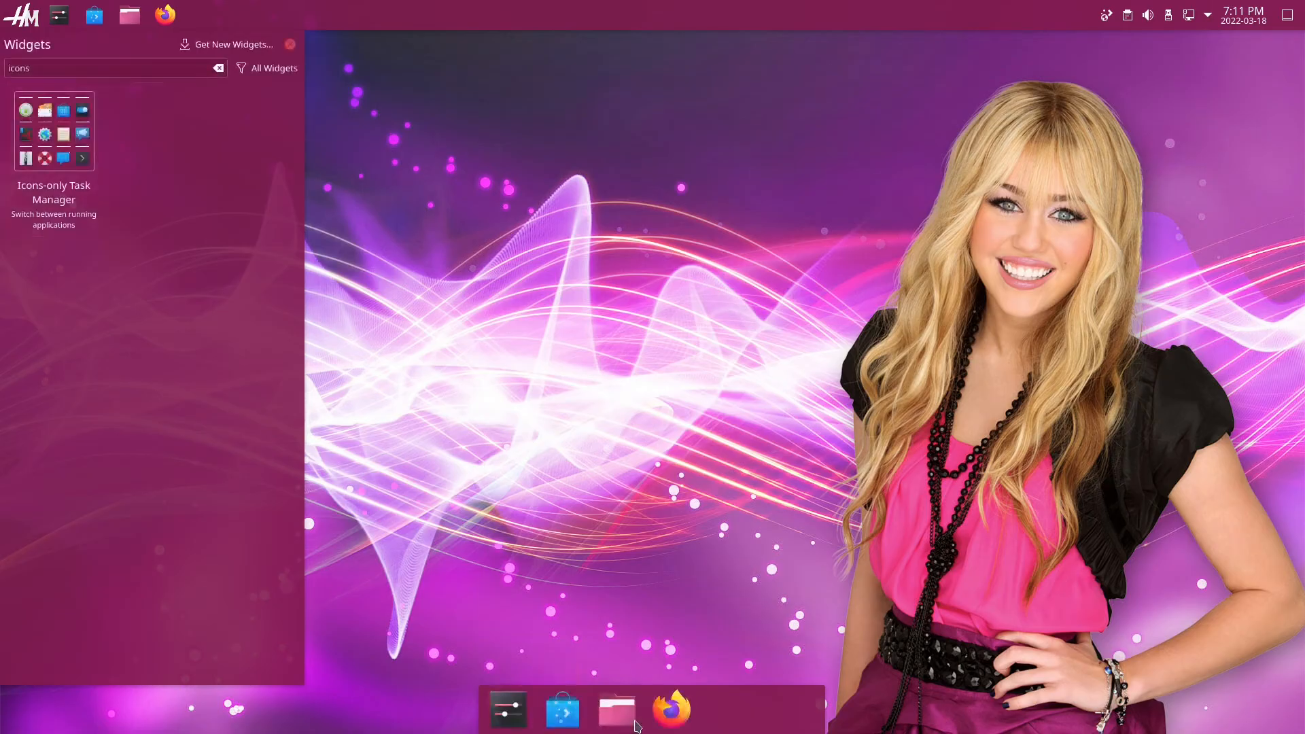
left_click(290, 43)
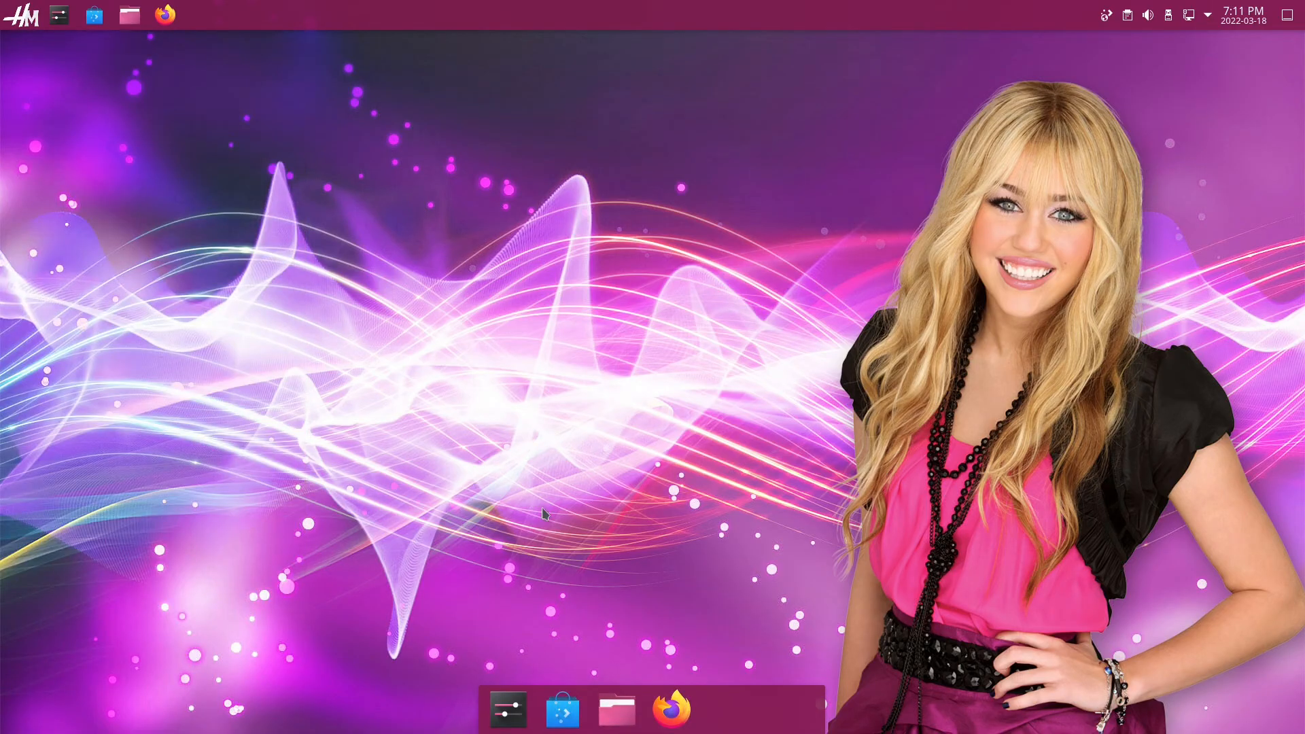
mouse_move(753, 709)
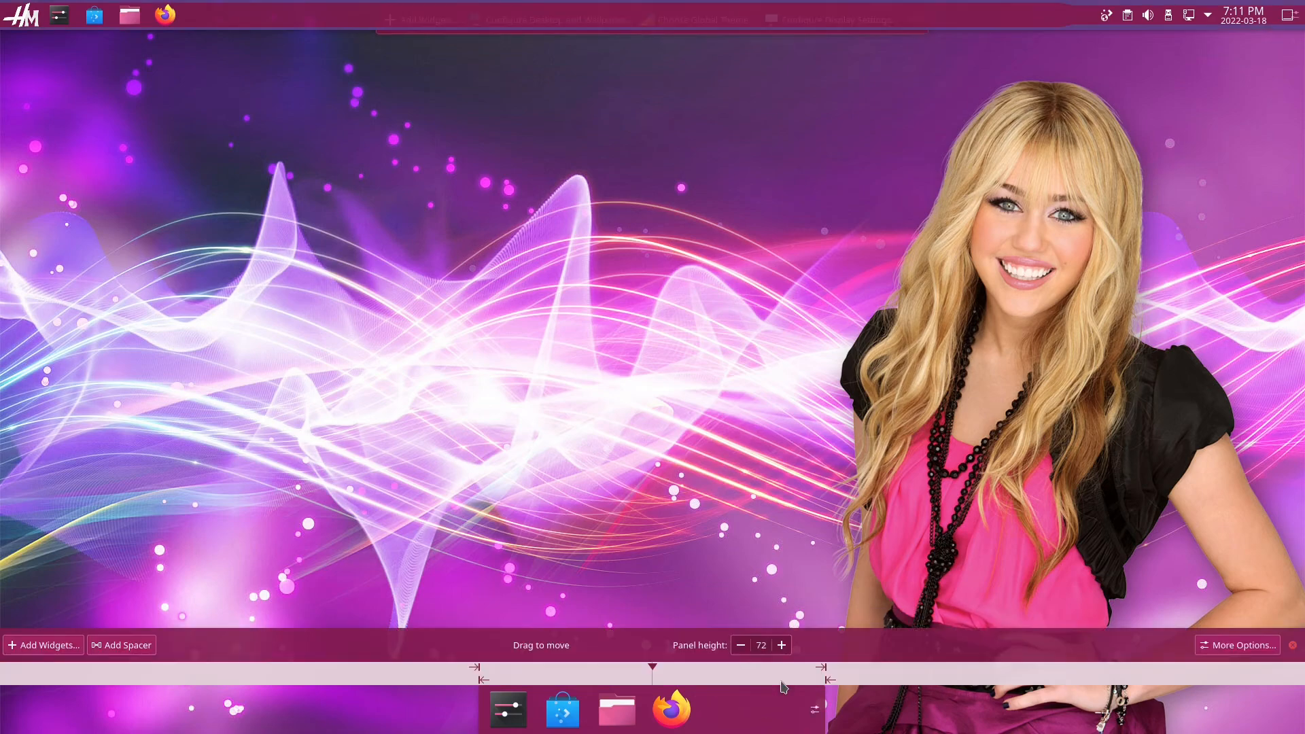
- Add spacers around the task manager so the dock icons sit centred
left_click(121, 645)
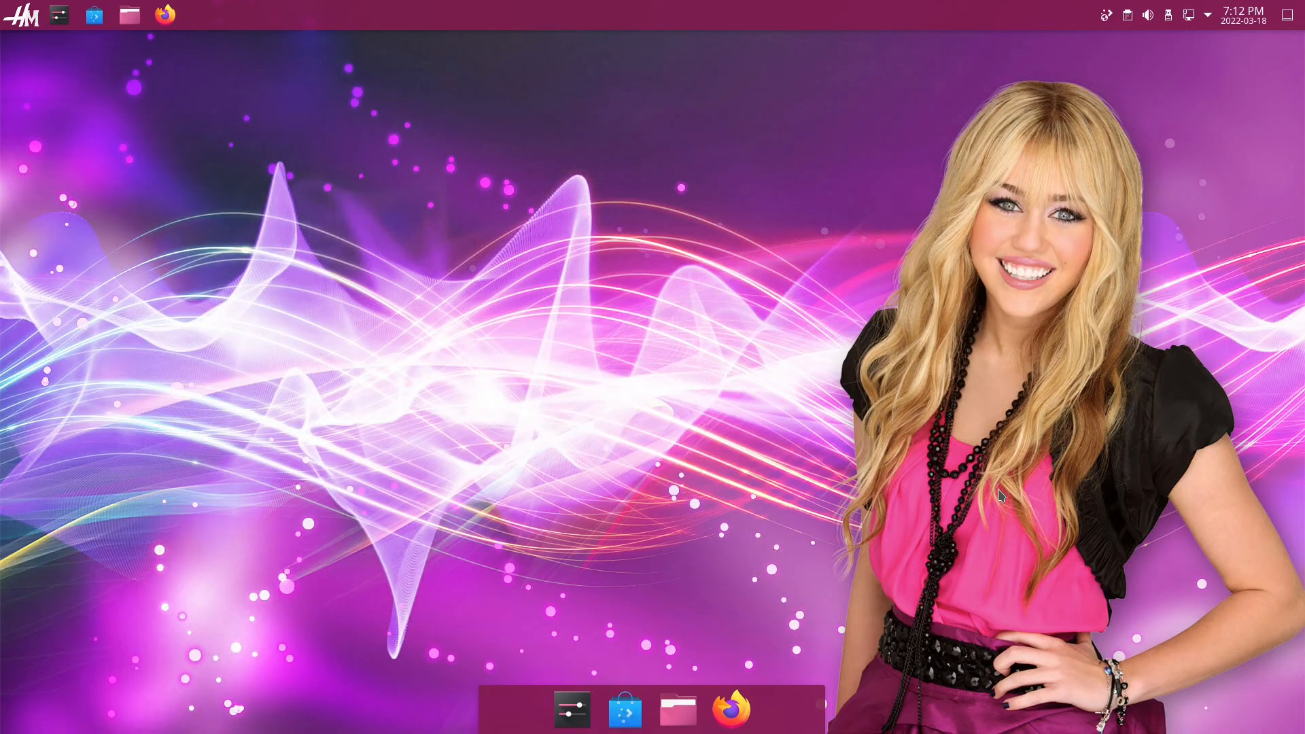
mouse_move(1029, 560)
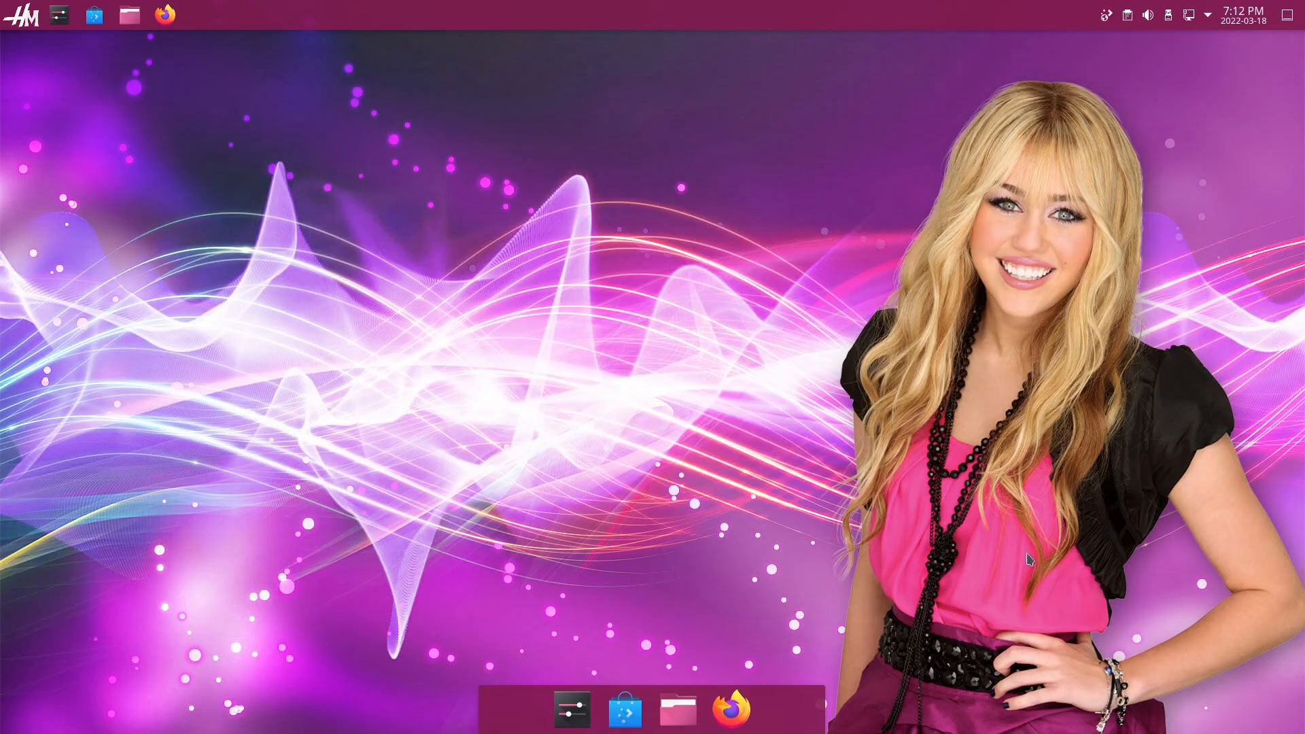
mouse_move(566, 488)
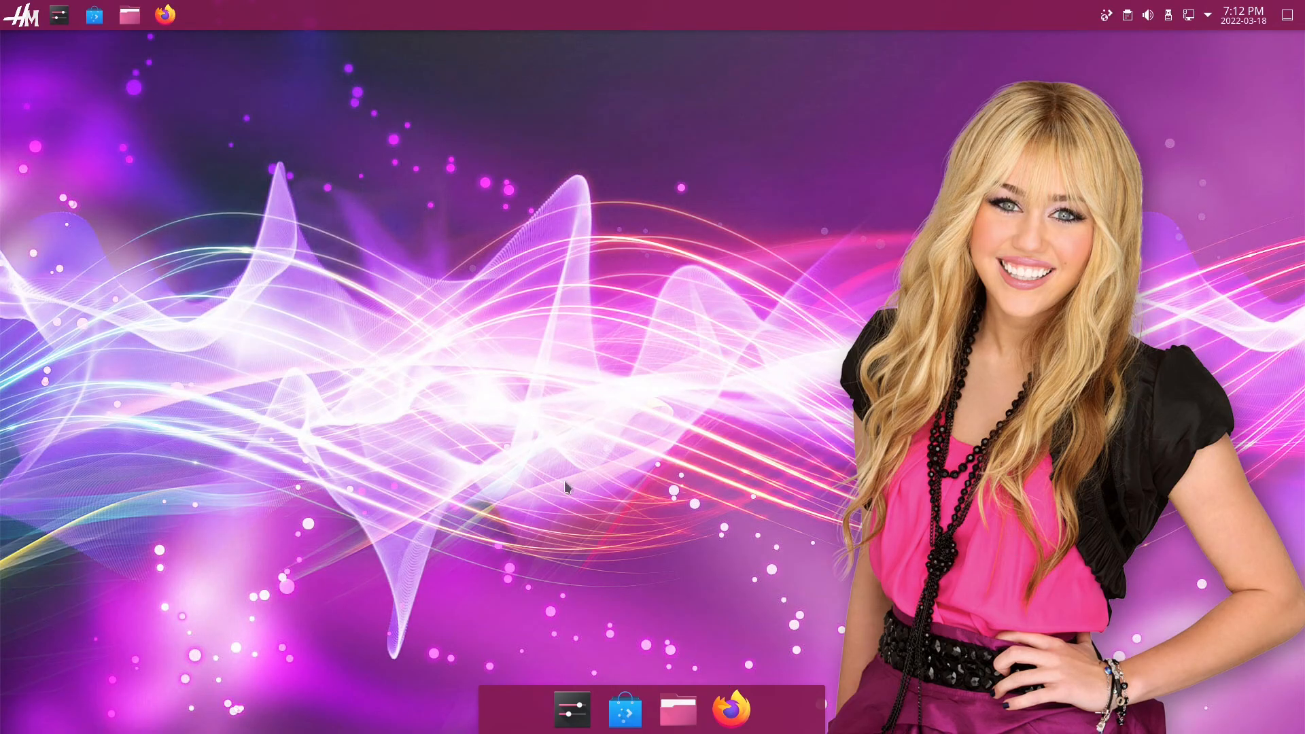
- Remove the icons-only task manager from the top panel
right_click(129, 15)
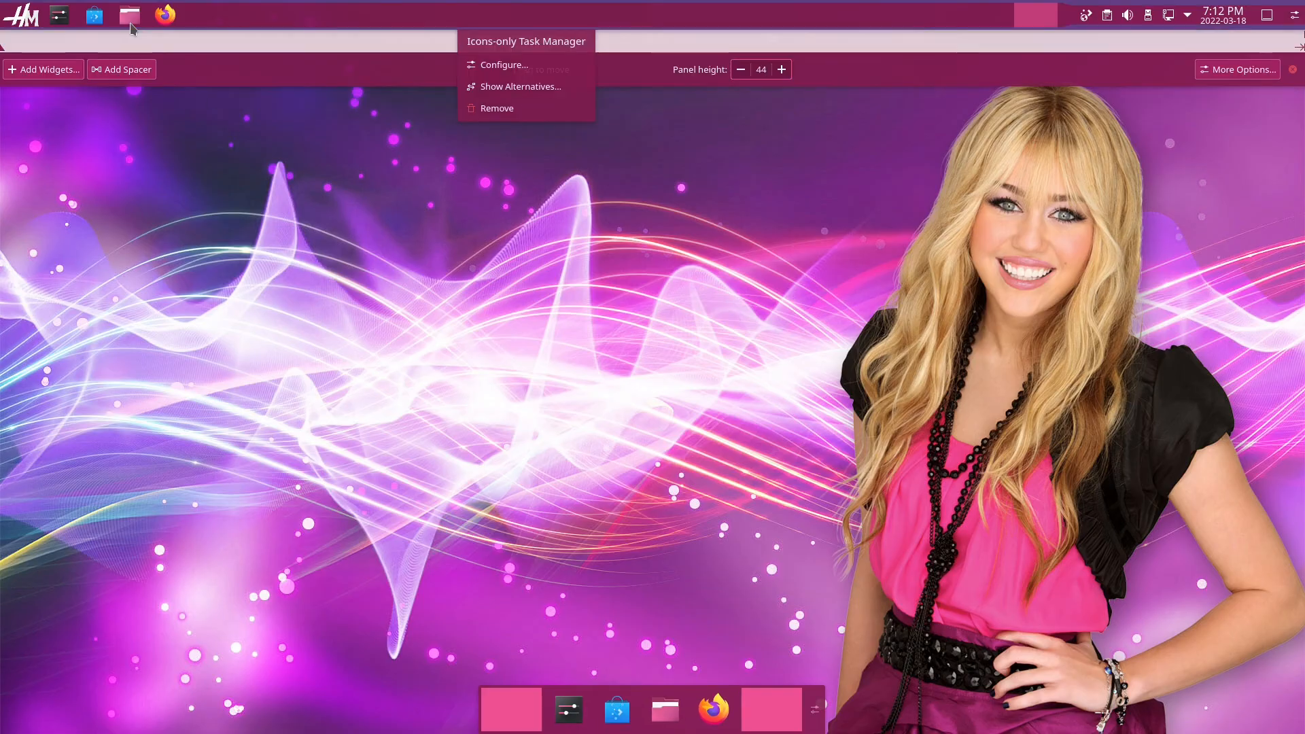
mouse_move(503, 108)
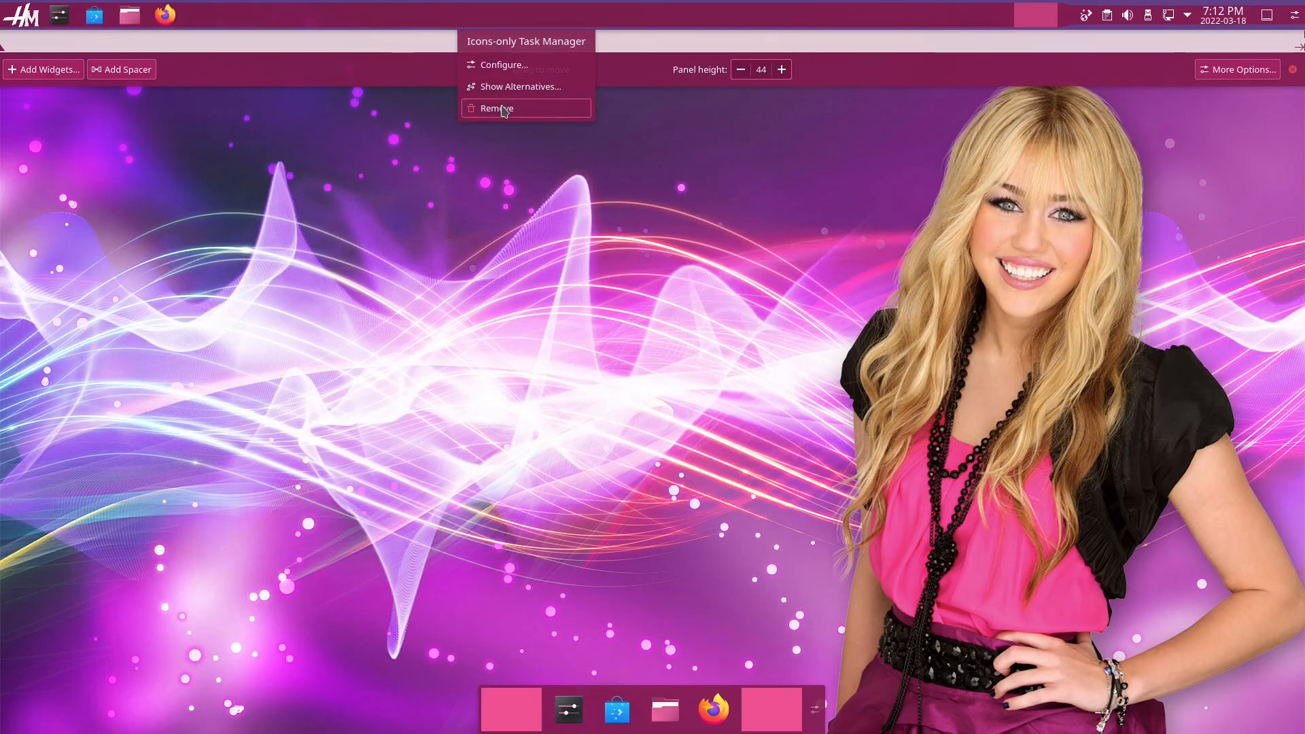
left_click(496, 109)
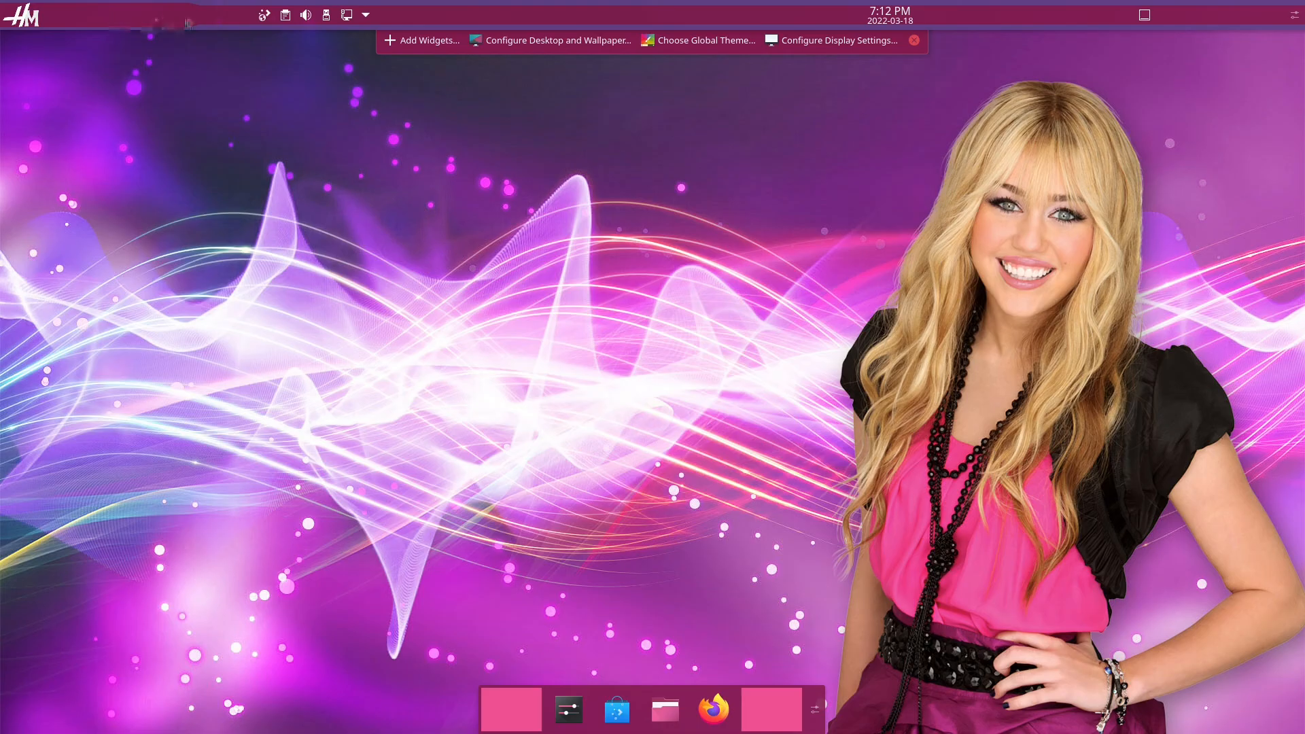
mouse_move(183, 21)
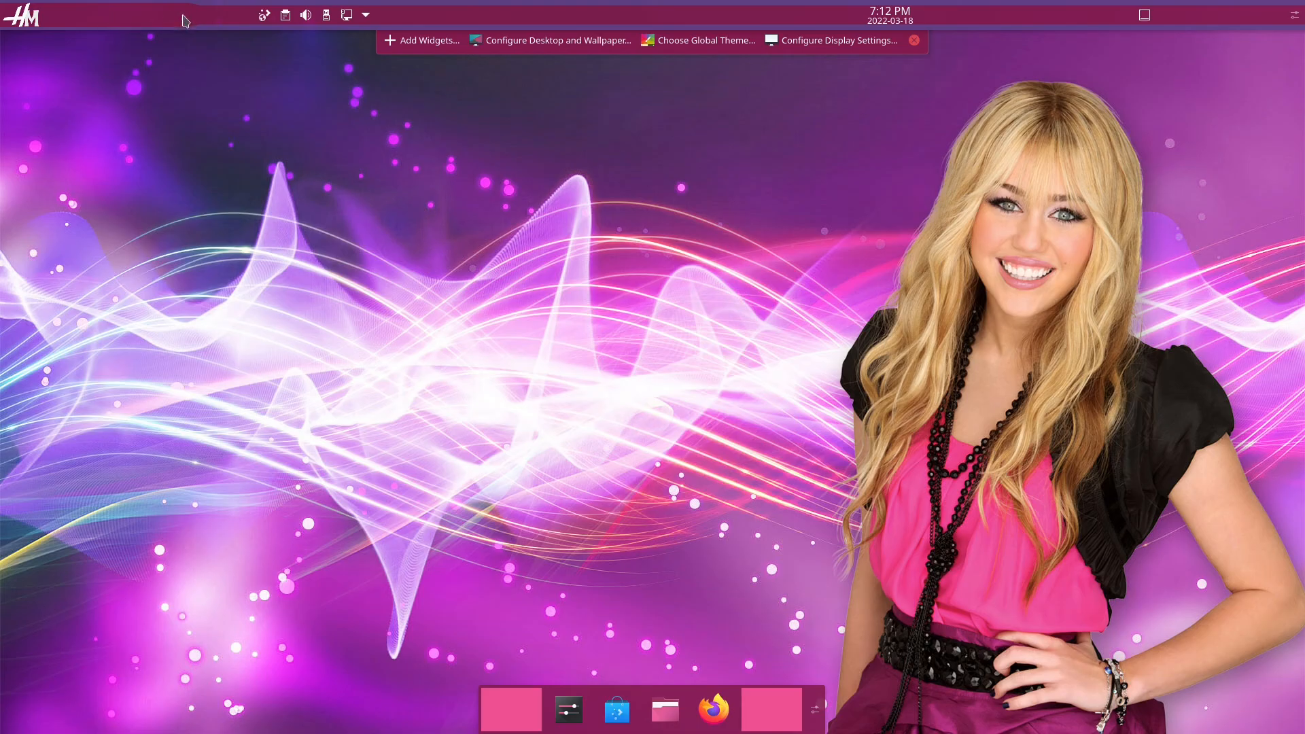
mouse_move(194, 21)
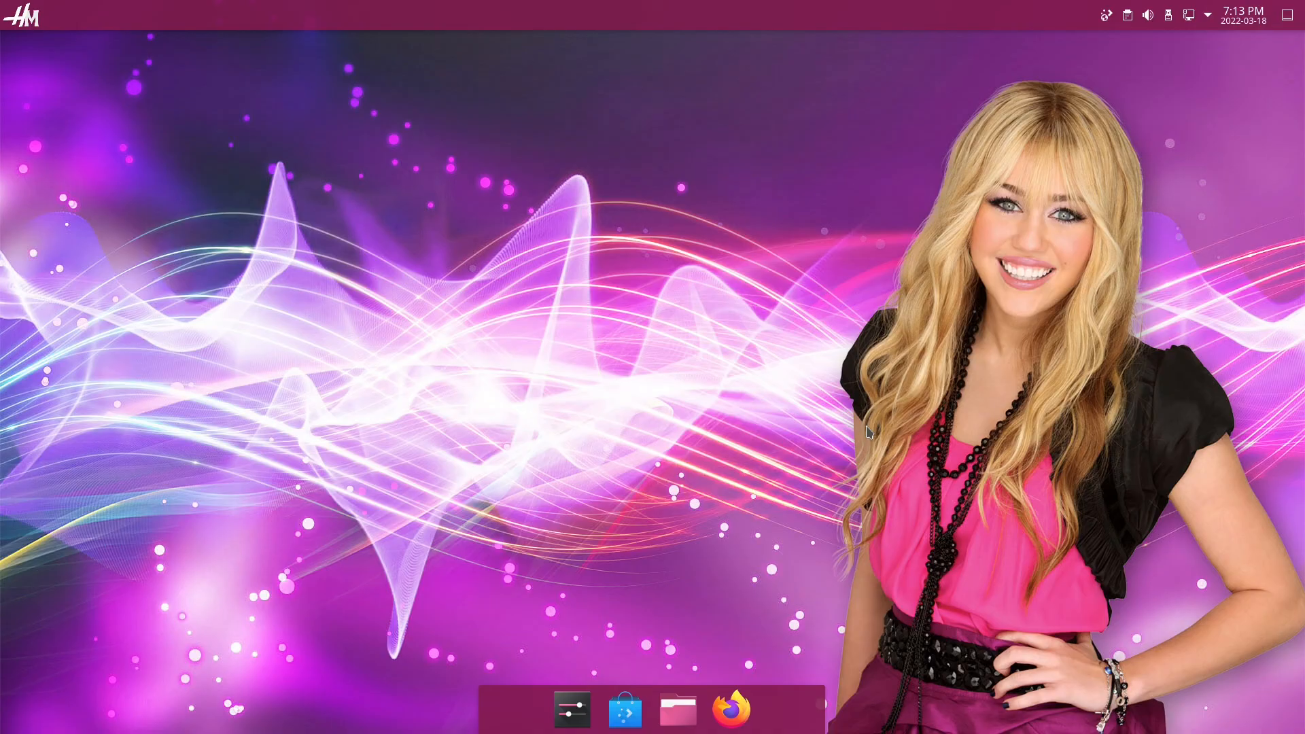
mouse_move(843, 83)
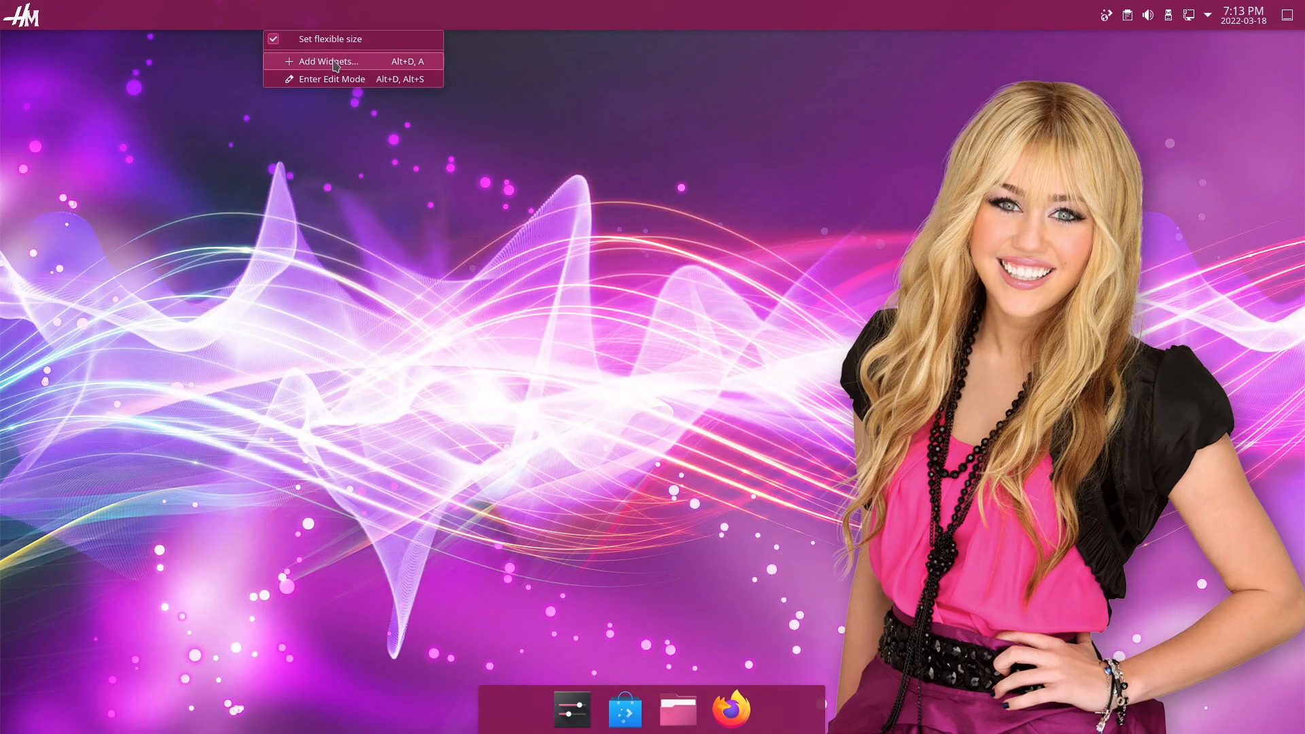
- Search widgets for 'glo' and add Global Menu to the top panel
left_click(325, 61)
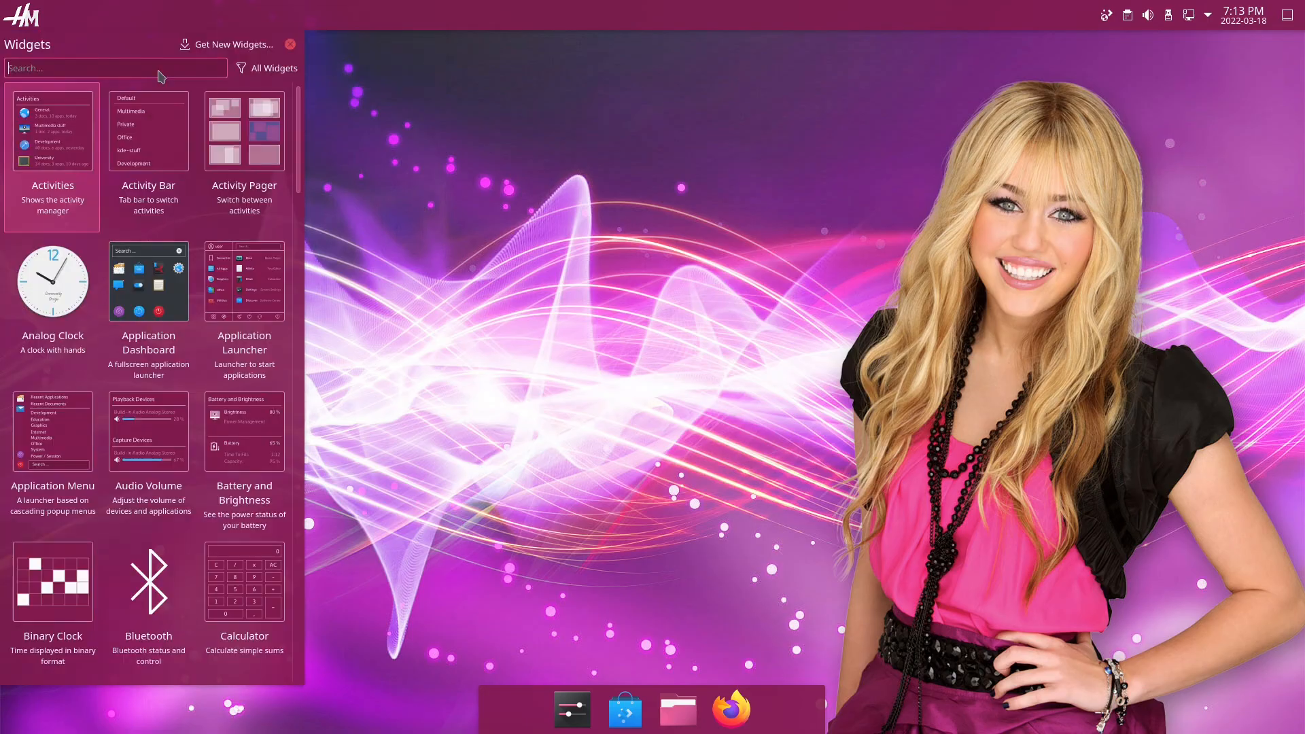
type("glo")
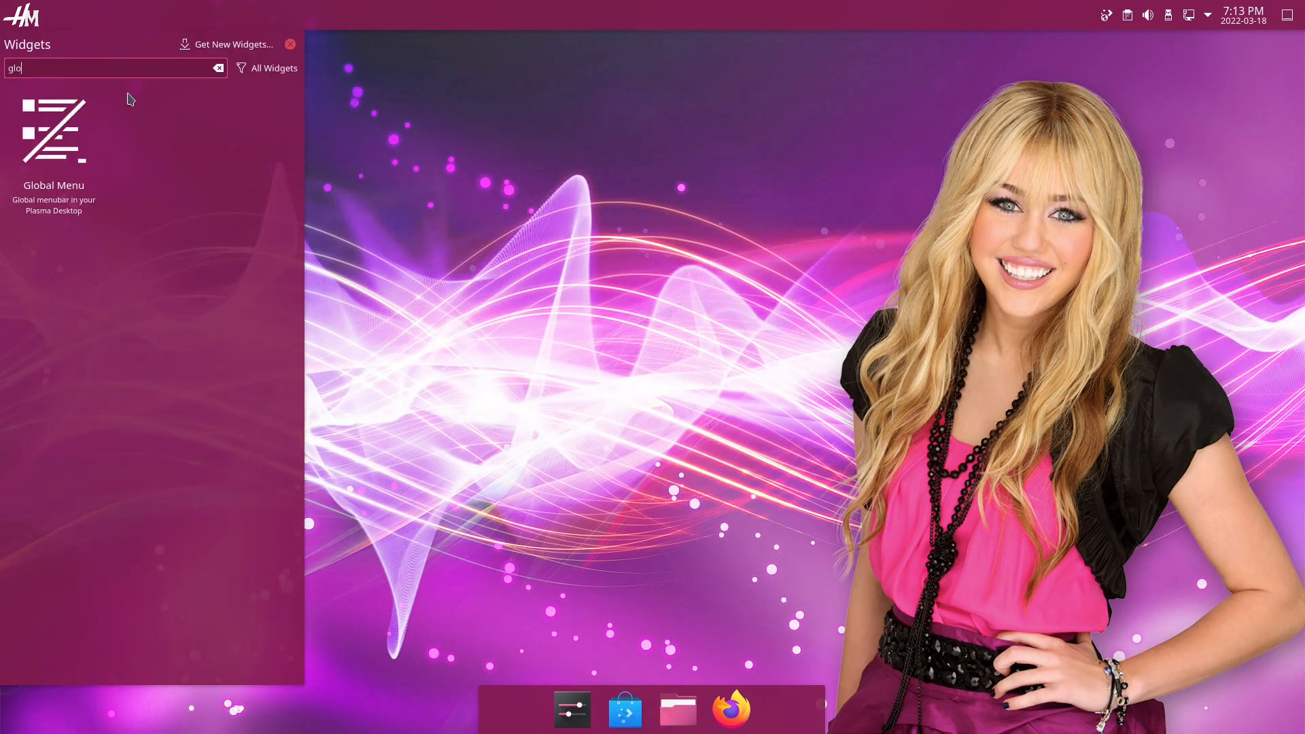
mouse_move(117, 21)
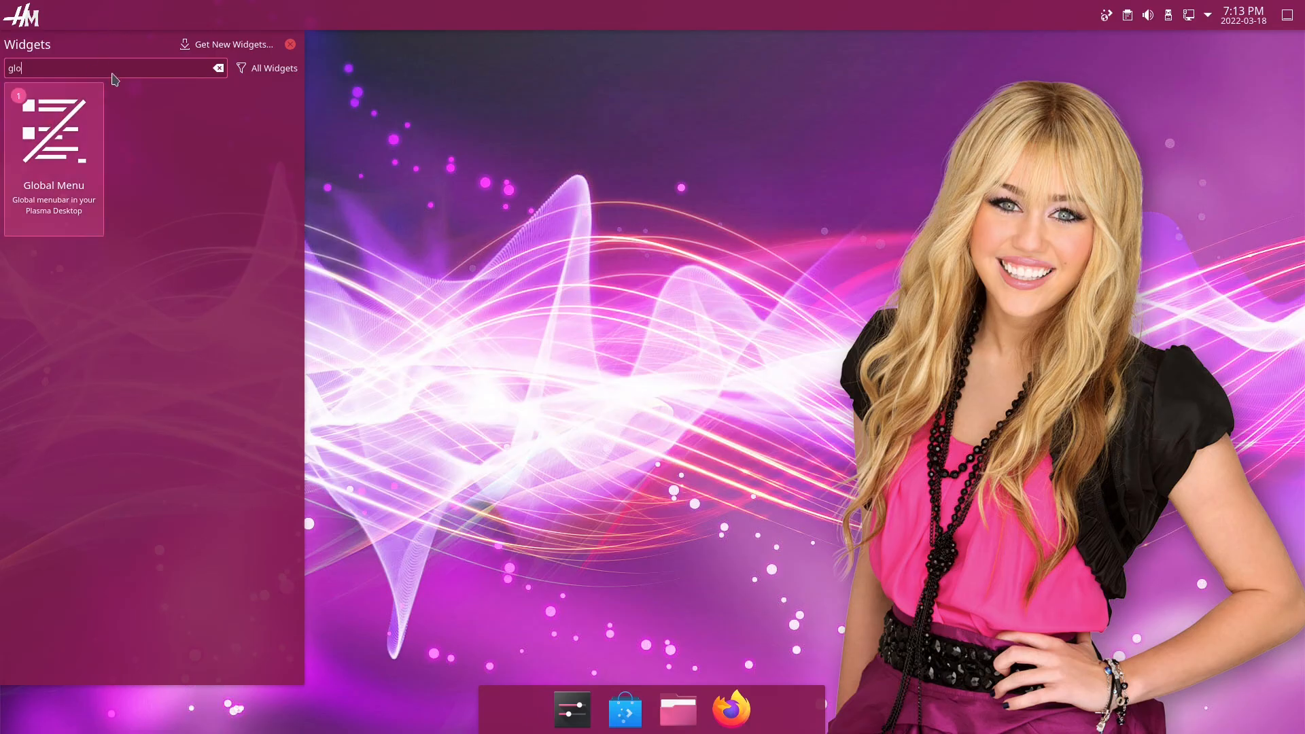
mouse_move(142, 20)
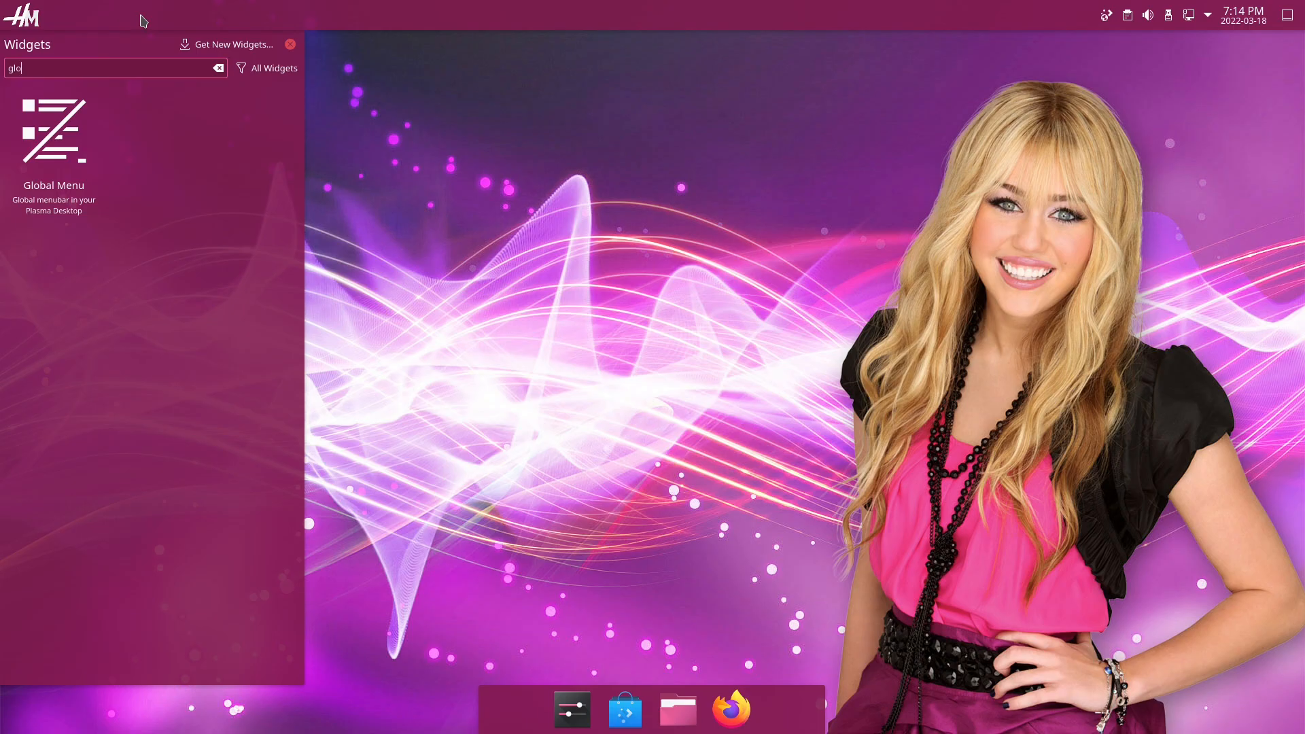
mouse_move(87, 61)
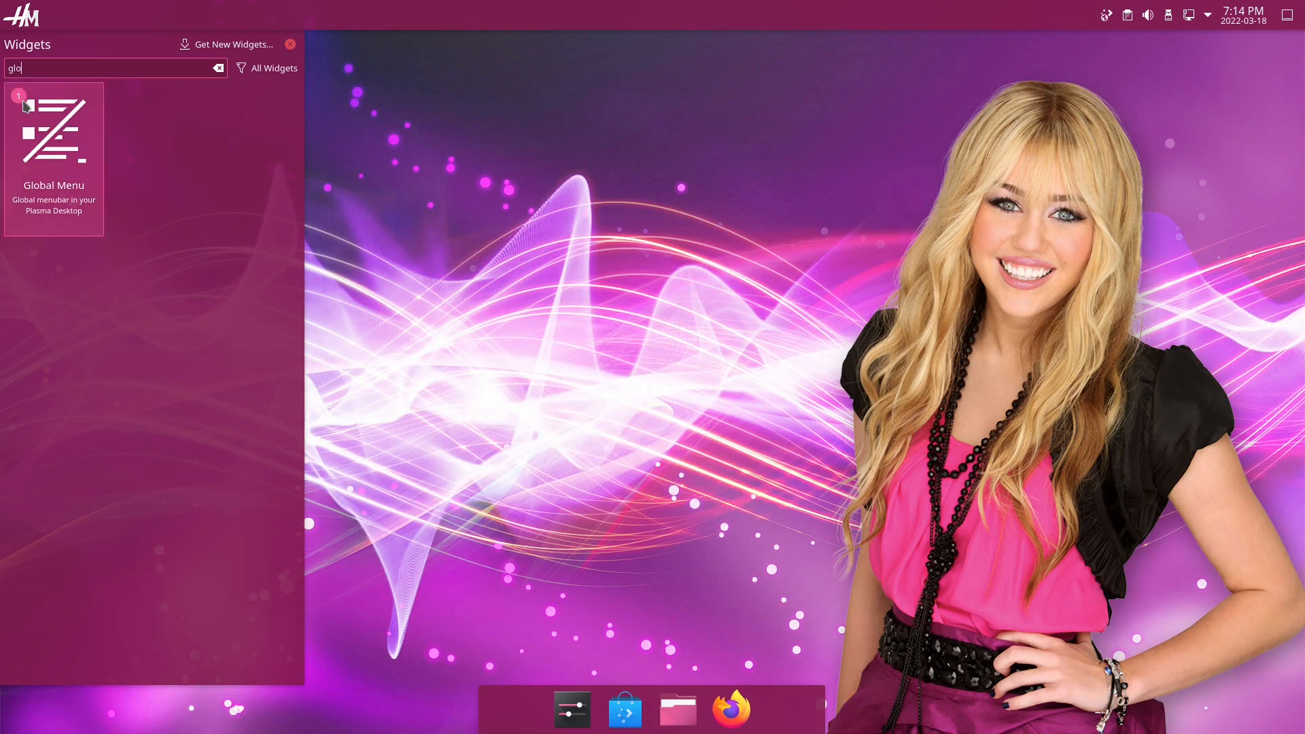
left_click(289, 43)
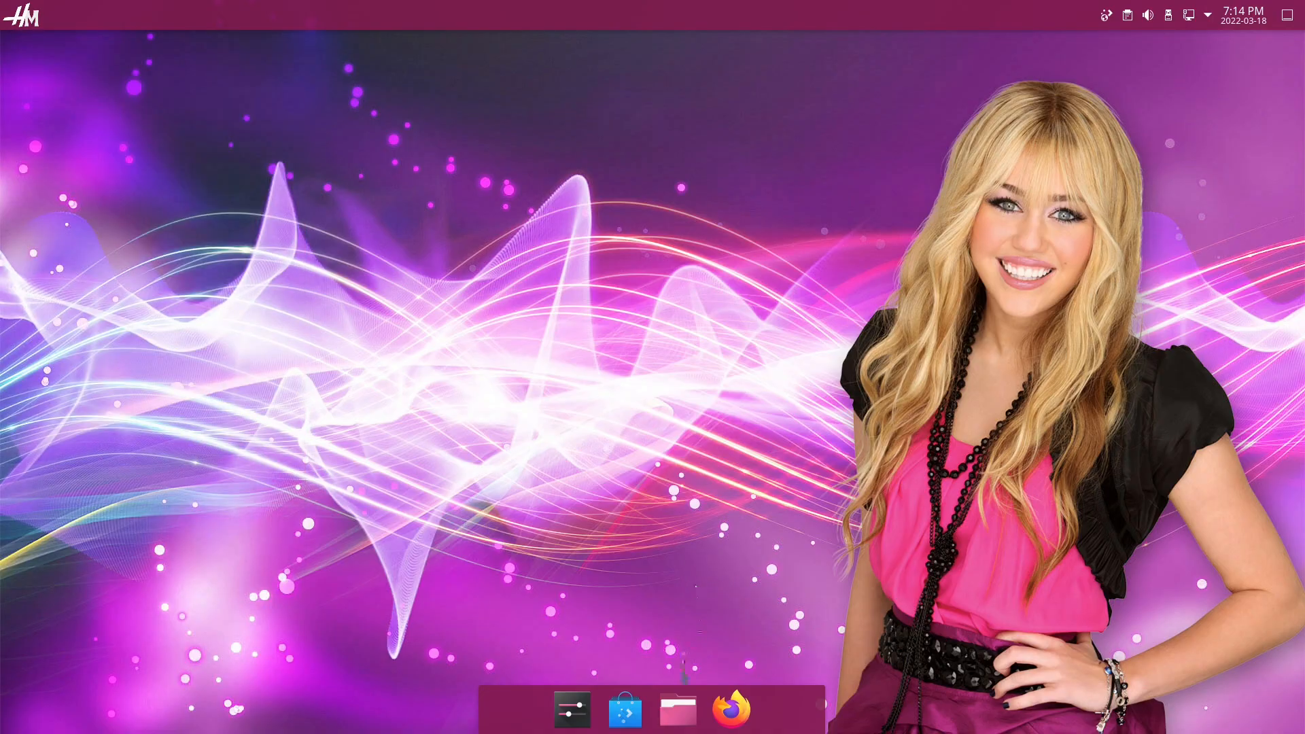
left_click(675, 710)
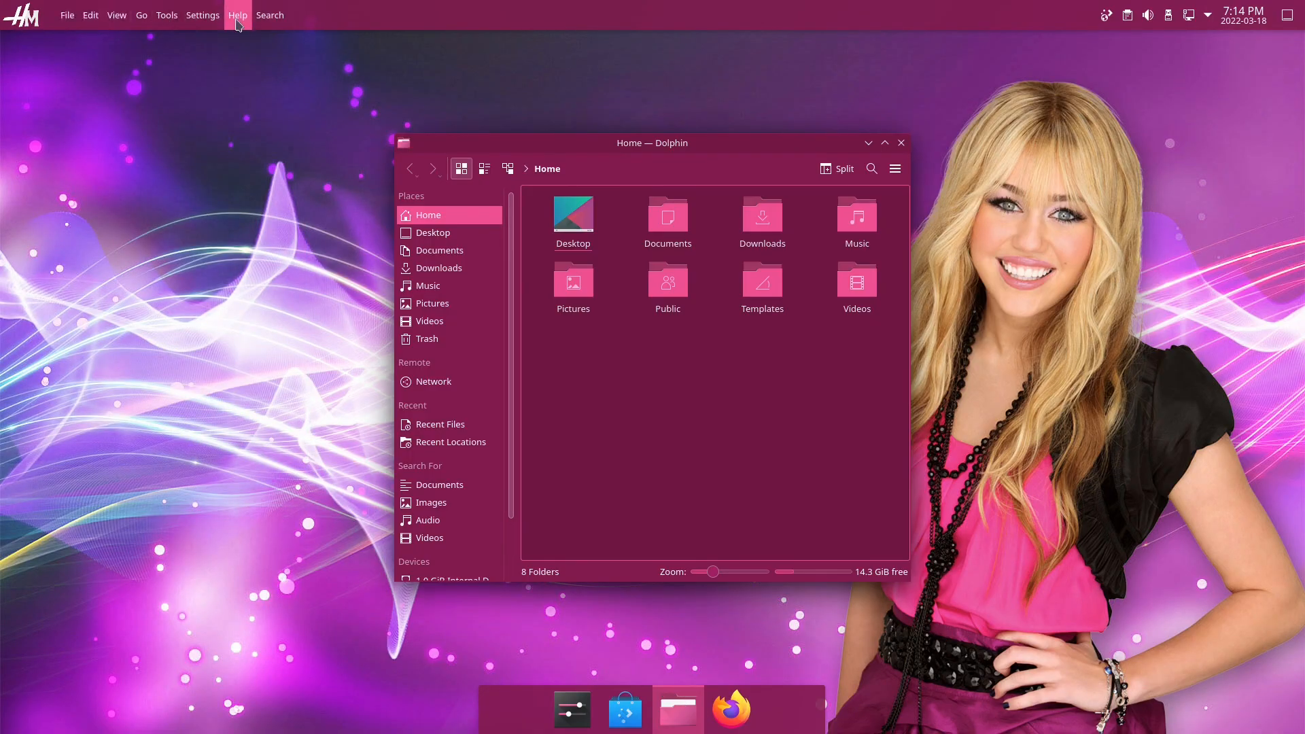
mouse_move(306, 123)
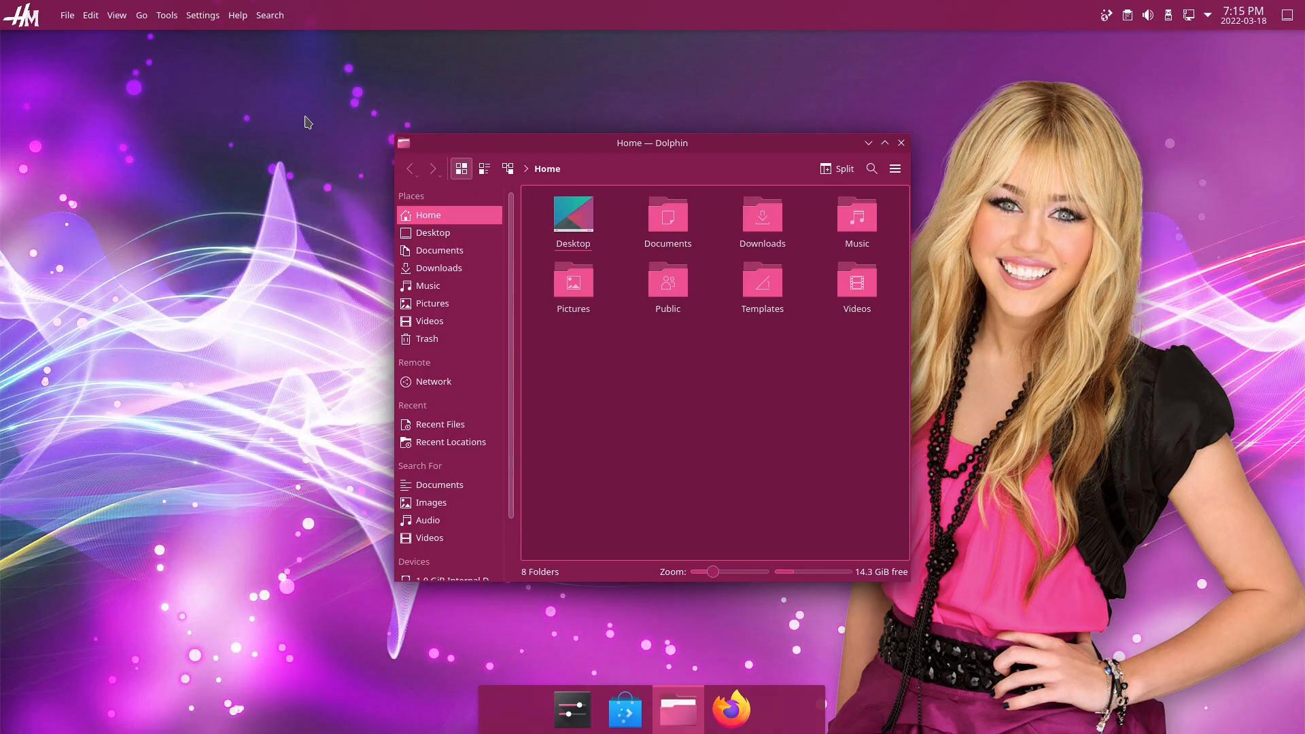
left_click(901, 143)
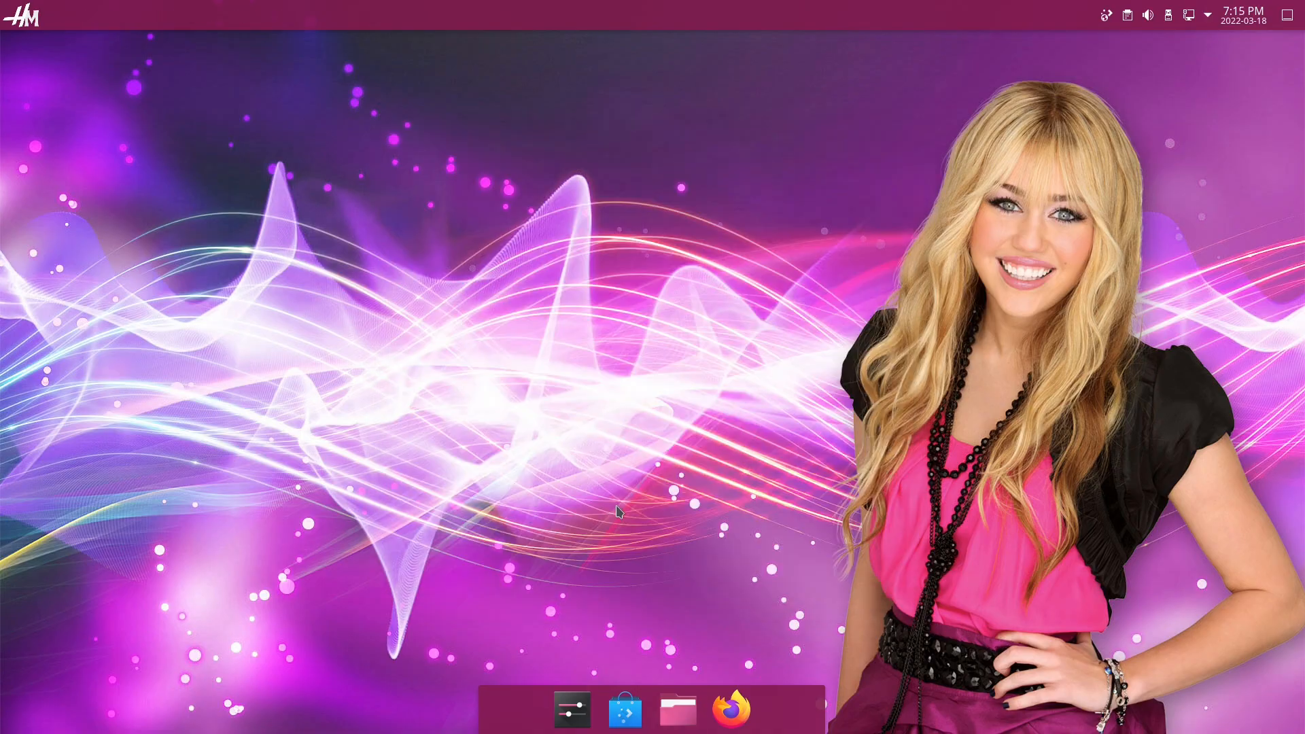